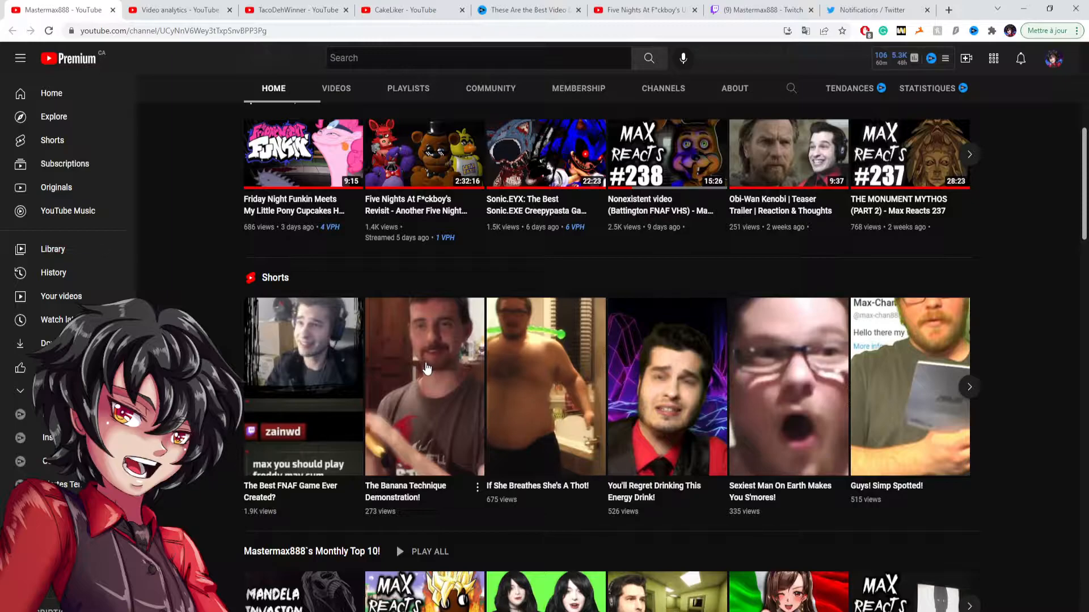
pyautogui.moveTo(958, 576)
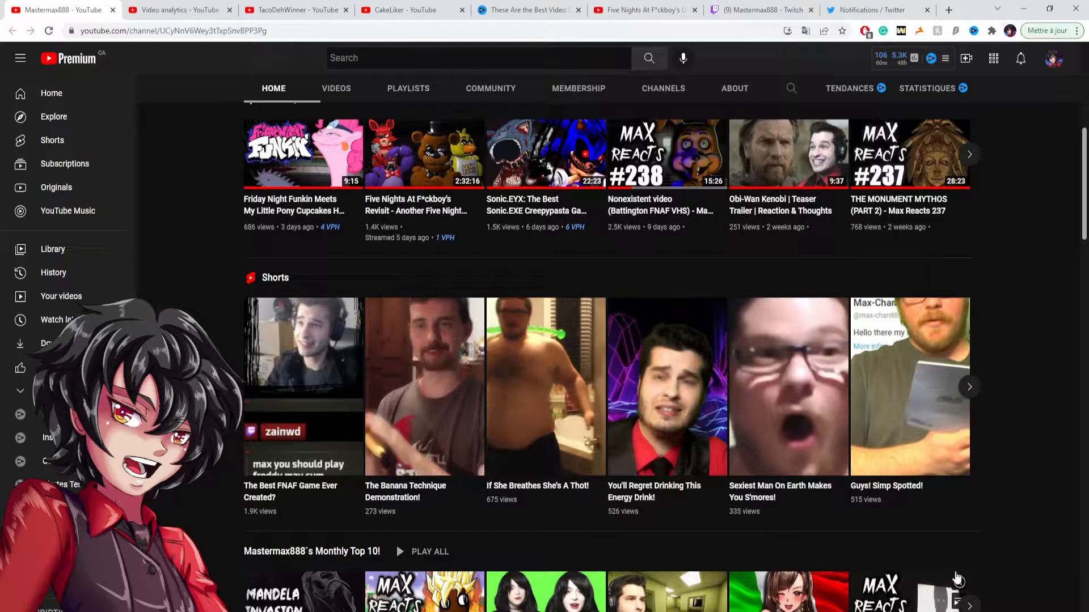
pyautogui.moveTo(929, 522)
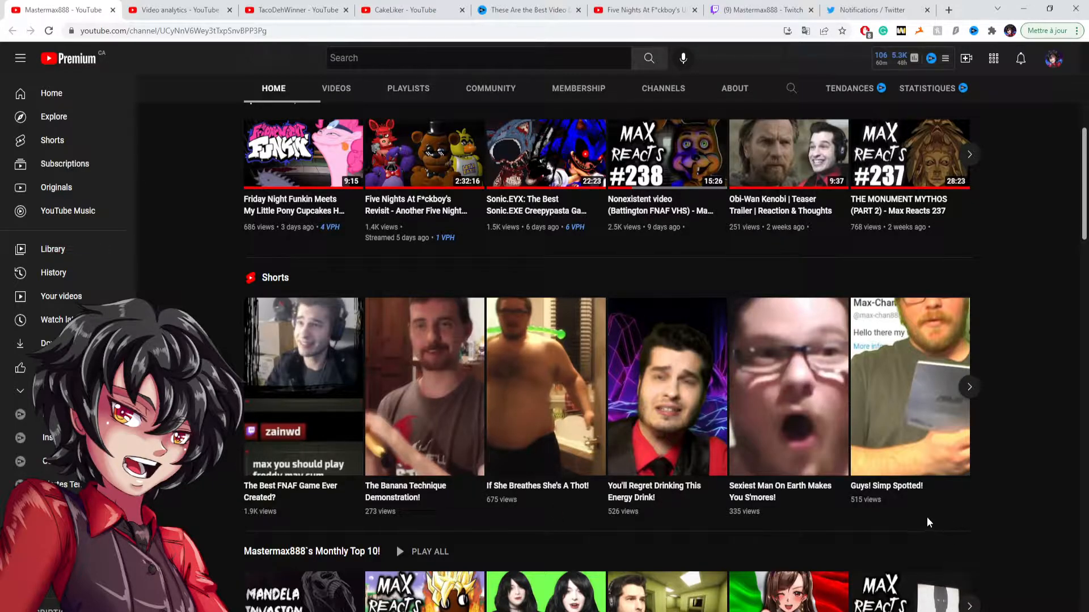
pyautogui.moveTo(929, 519)
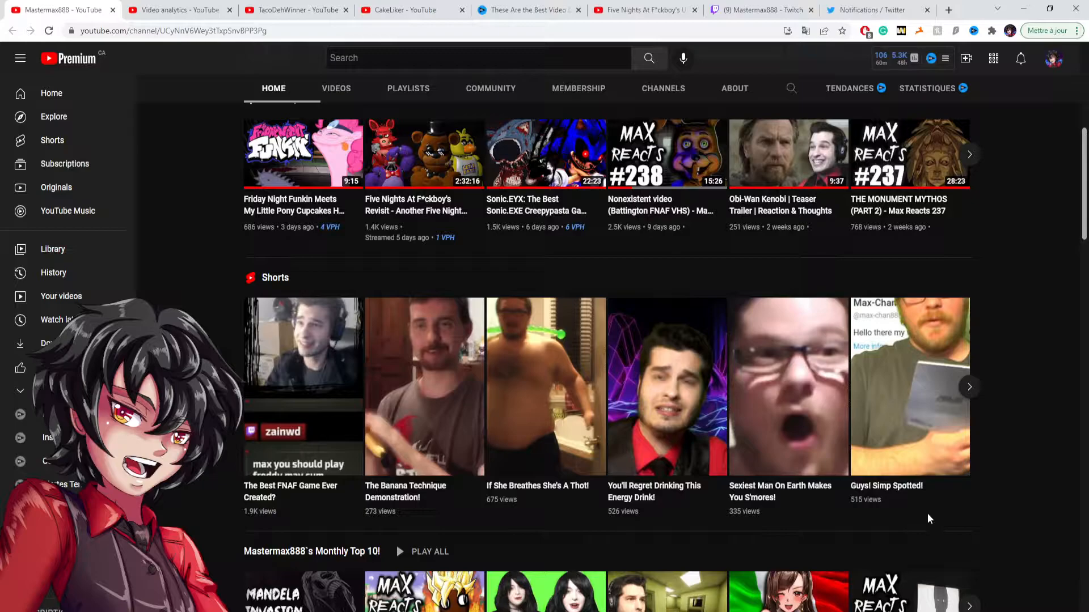
pyautogui.moveTo(907, 508)
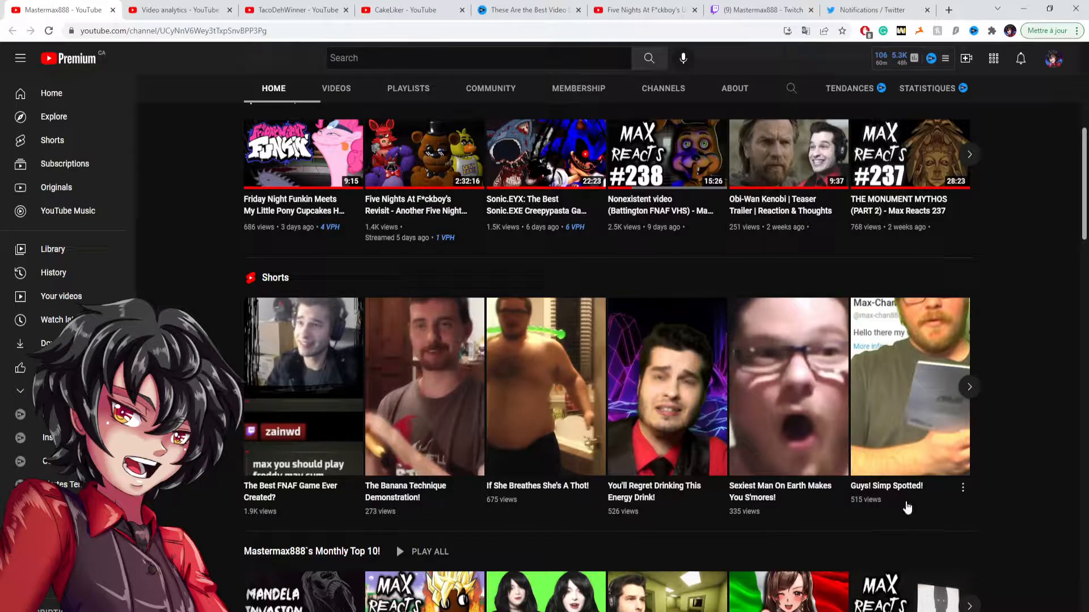
pyautogui.moveTo(887, 427)
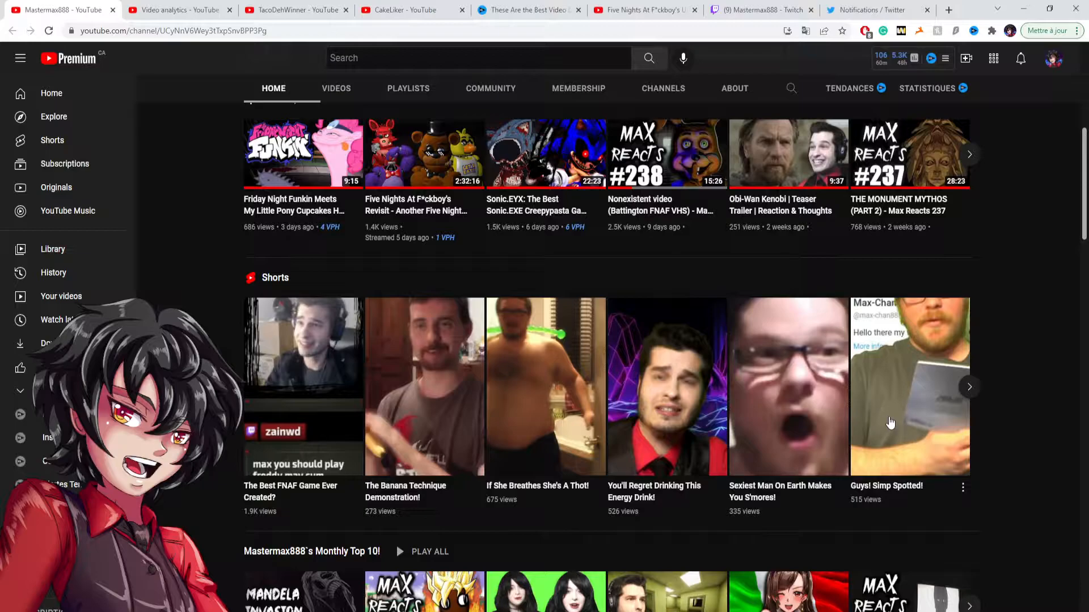
pyautogui.moveTo(853, 507)
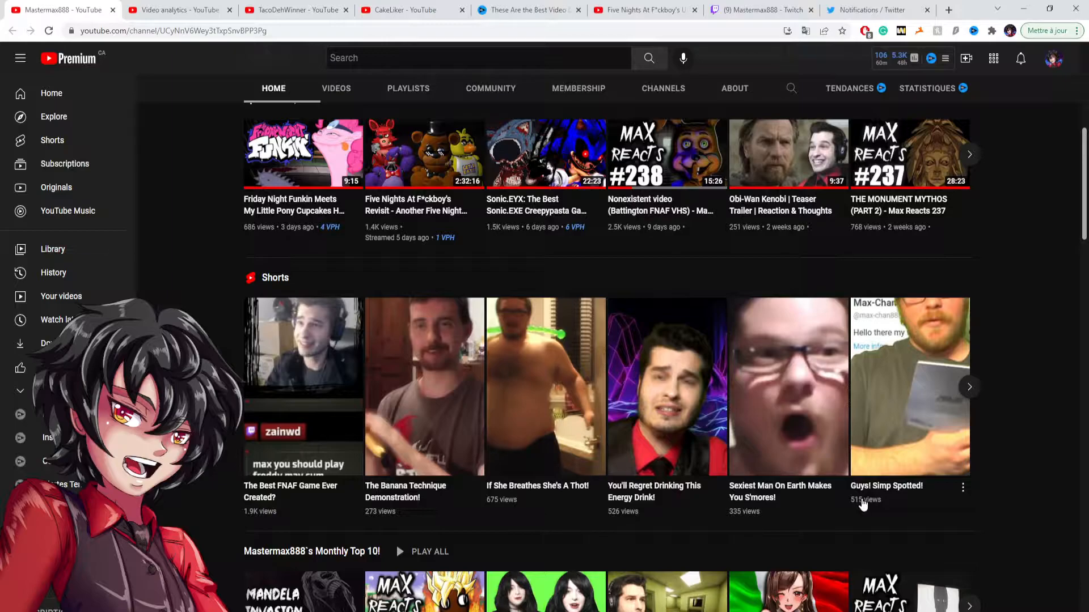
pyautogui.moveTo(836, 507)
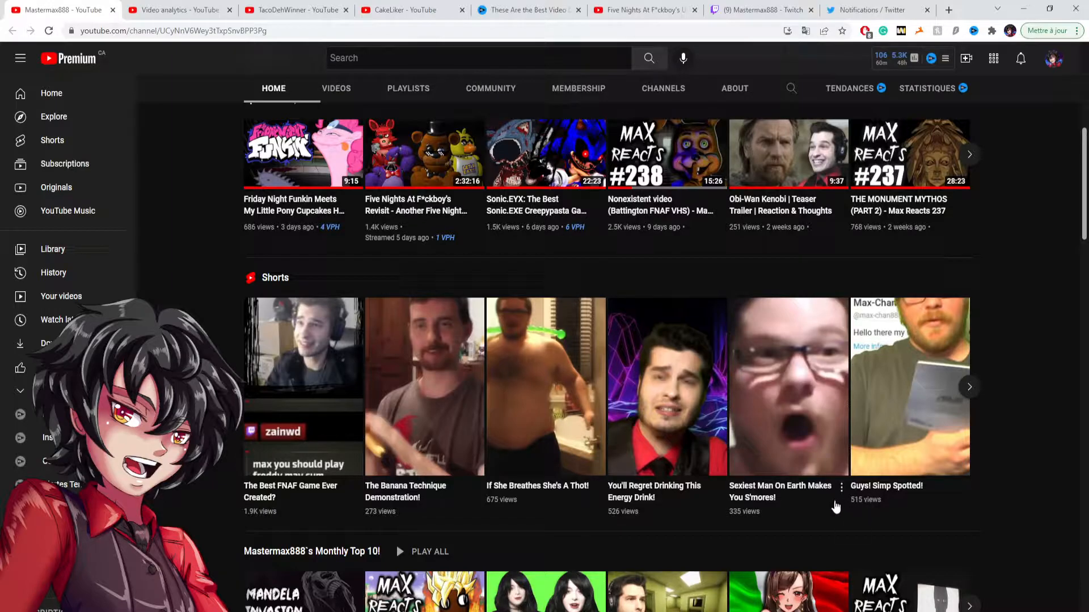
pyautogui.moveTo(971, 396)
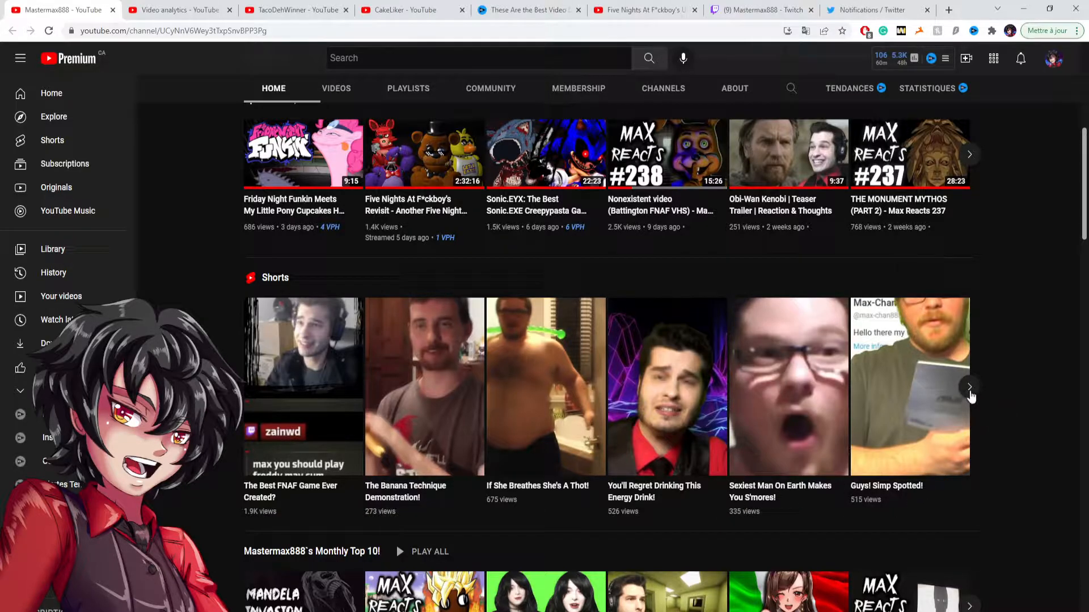
# Step: Advance the Shorts shelf to reveal Something Wicked Comes Your Way! at 1.7K views
pyautogui.click(969, 388)
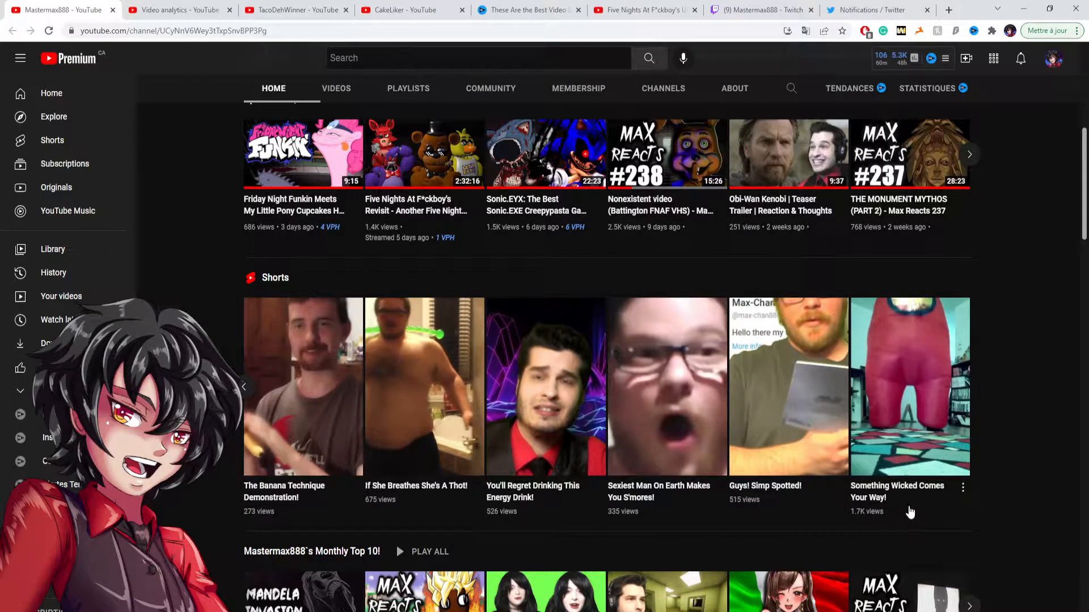
pyautogui.moveTo(936, 425)
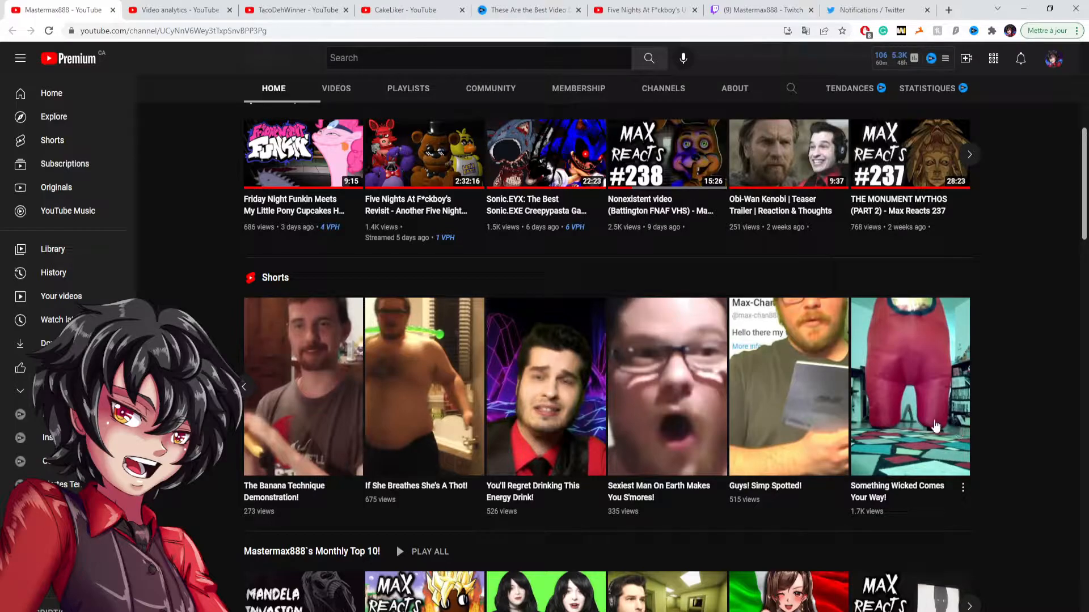
pyautogui.moveTo(1023, 423)
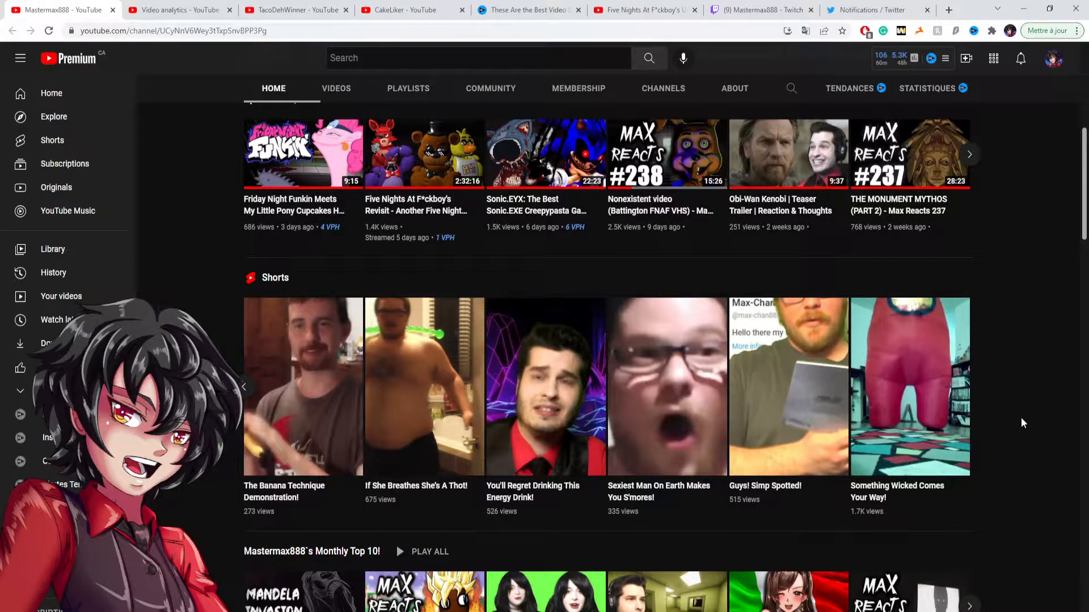
pyautogui.moveTo(1035, 407)
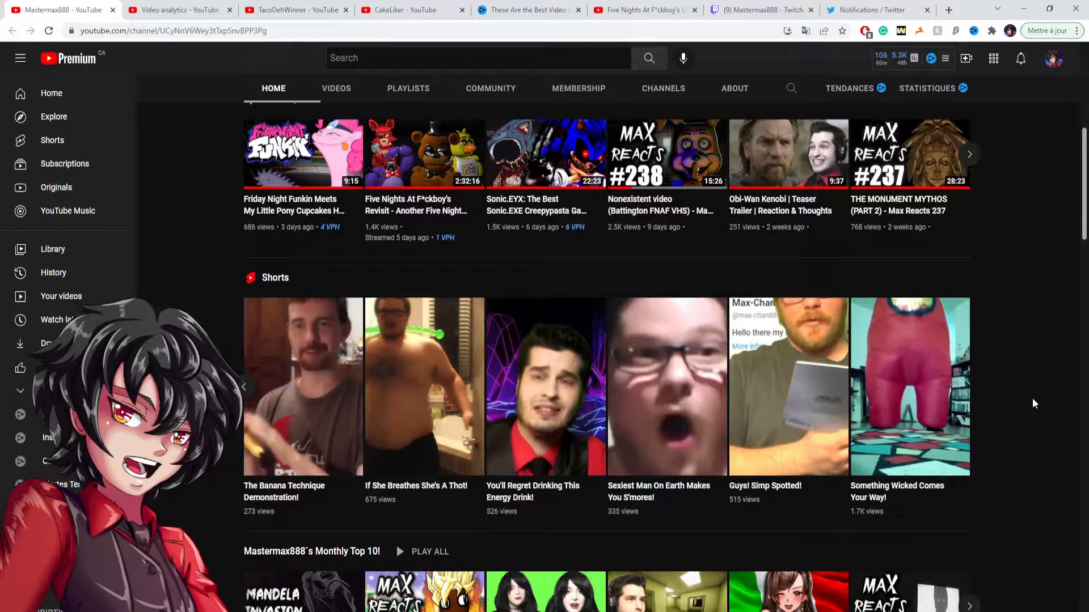
pyautogui.moveTo(911, 352)
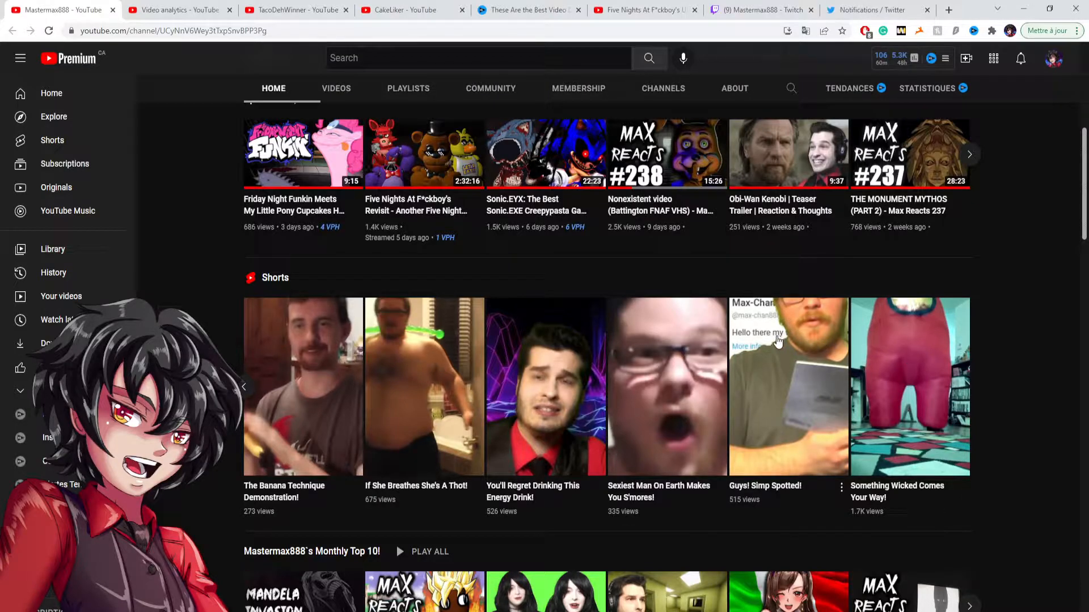
pyautogui.moveTo(802, 346)
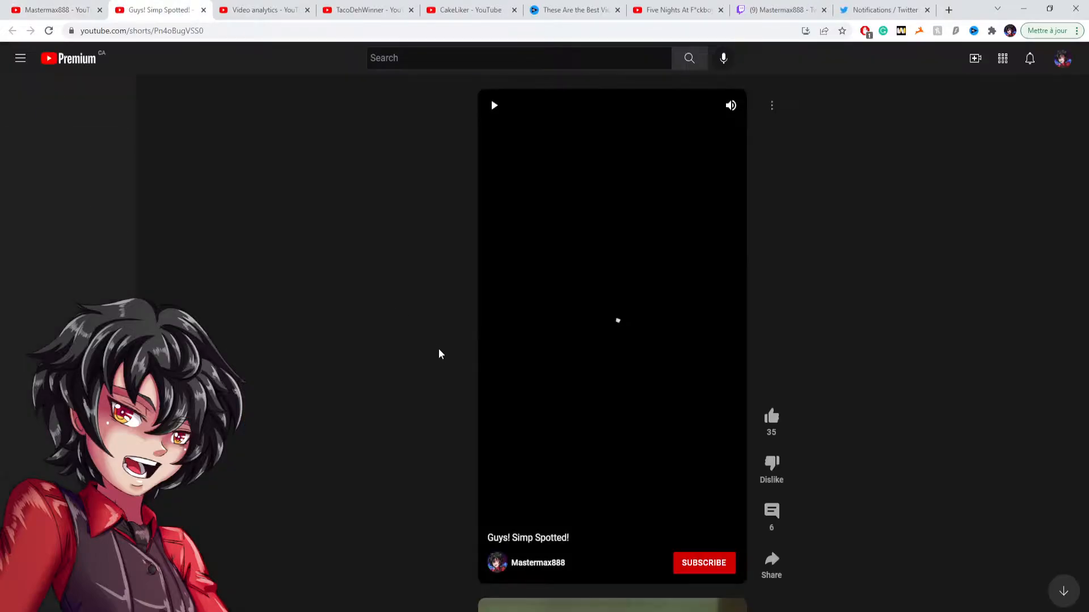
# Step: Play the Guys! Simp Spotted! Short briefly, then return to the Mastermax888 channel page
pyautogui.click(19, 57)
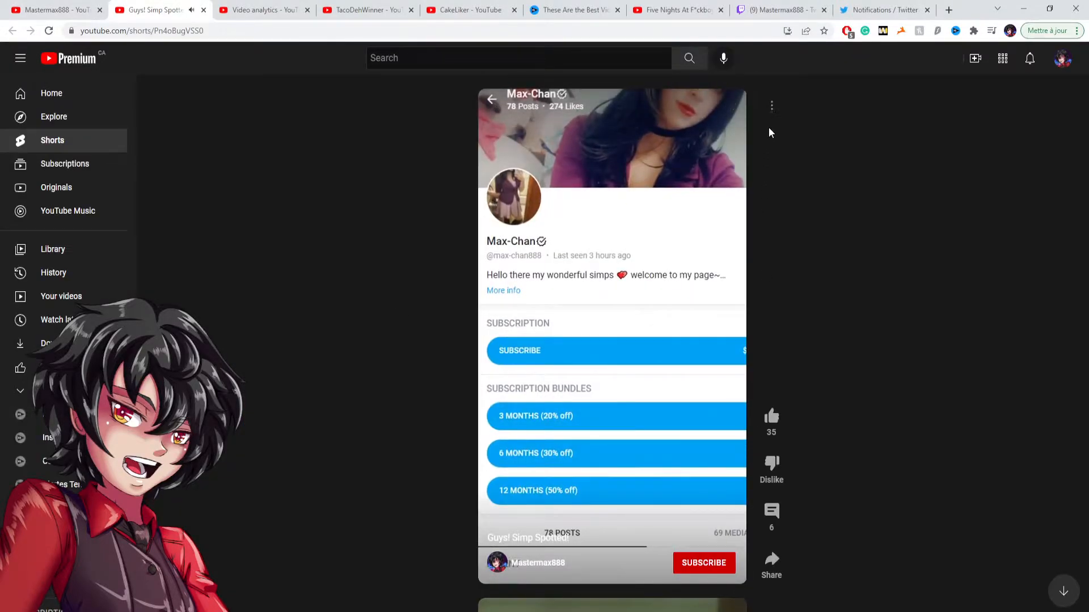
pyautogui.click(502, 291)
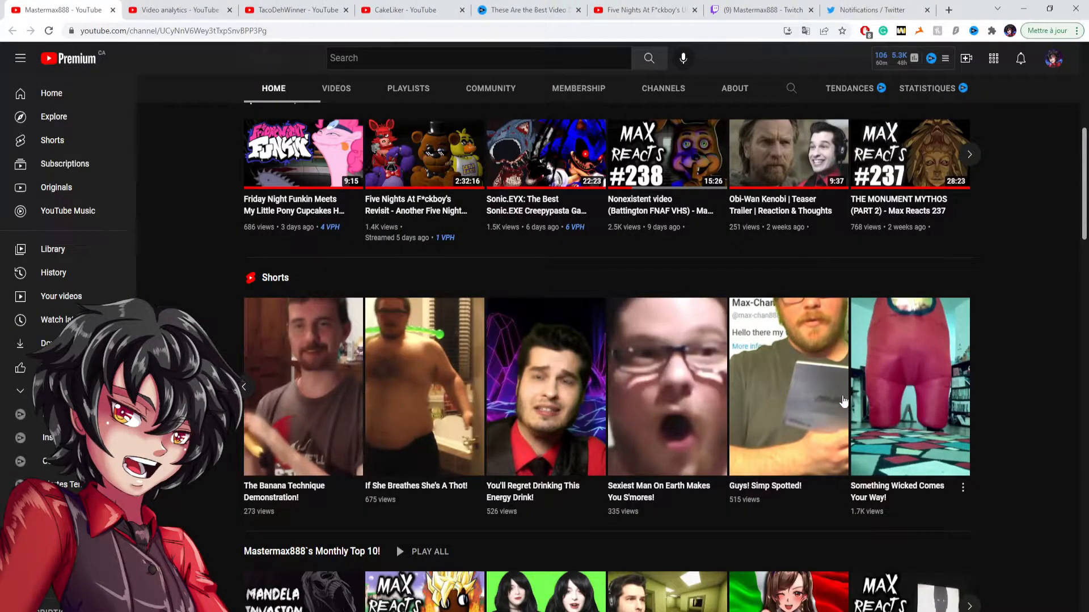
pyautogui.moveTo(887, 383)
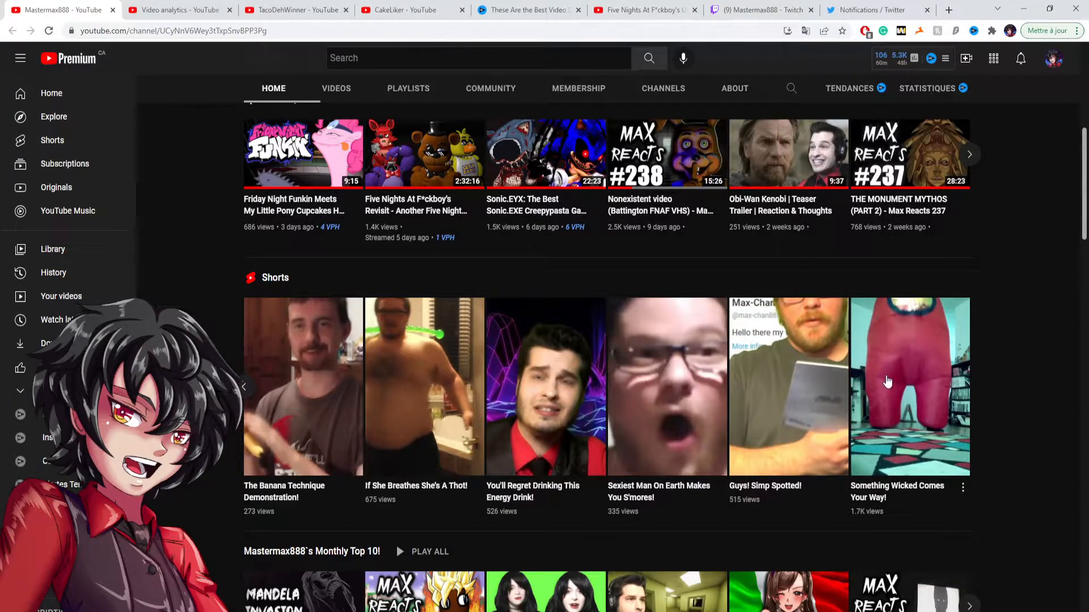
pyautogui.moveTo(836, 385)
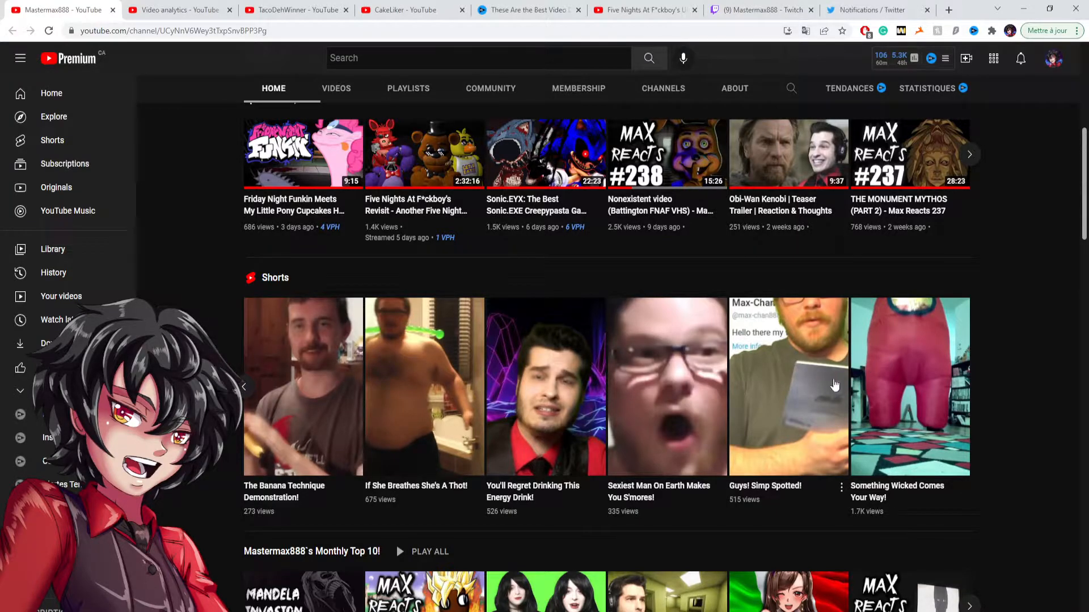
pyautogui.moveTo(883, 351)
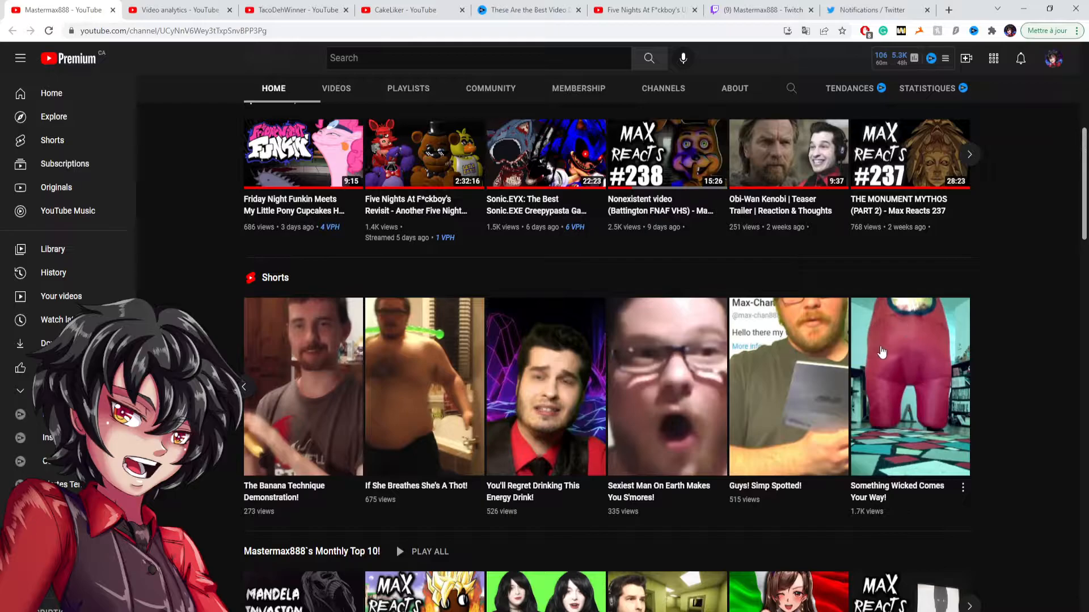
pyautogui.moveTo(882, 382)
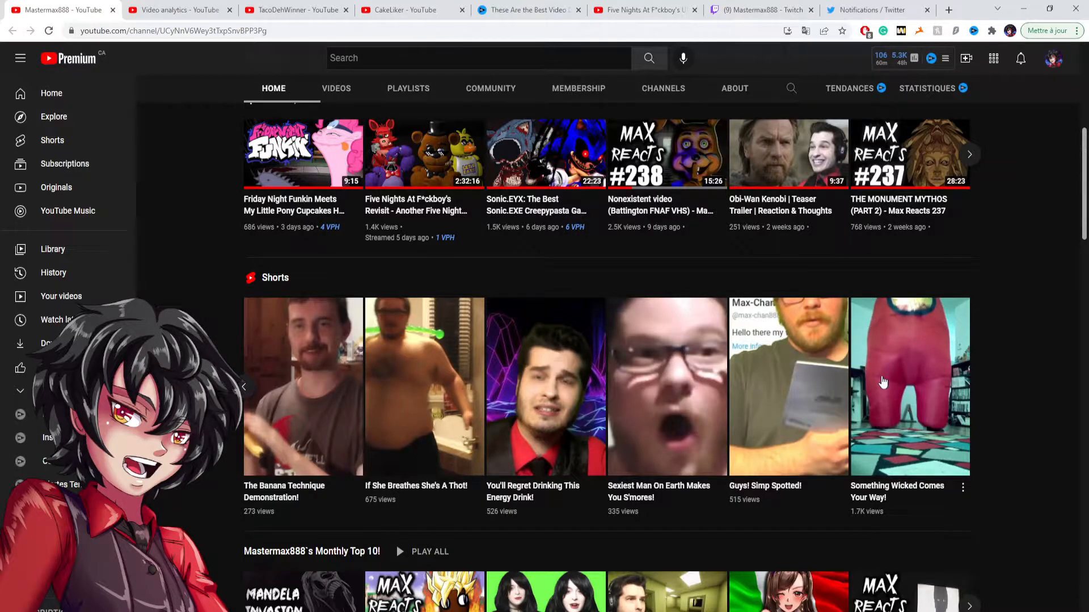
pyautogui.moveTo(899, 355)
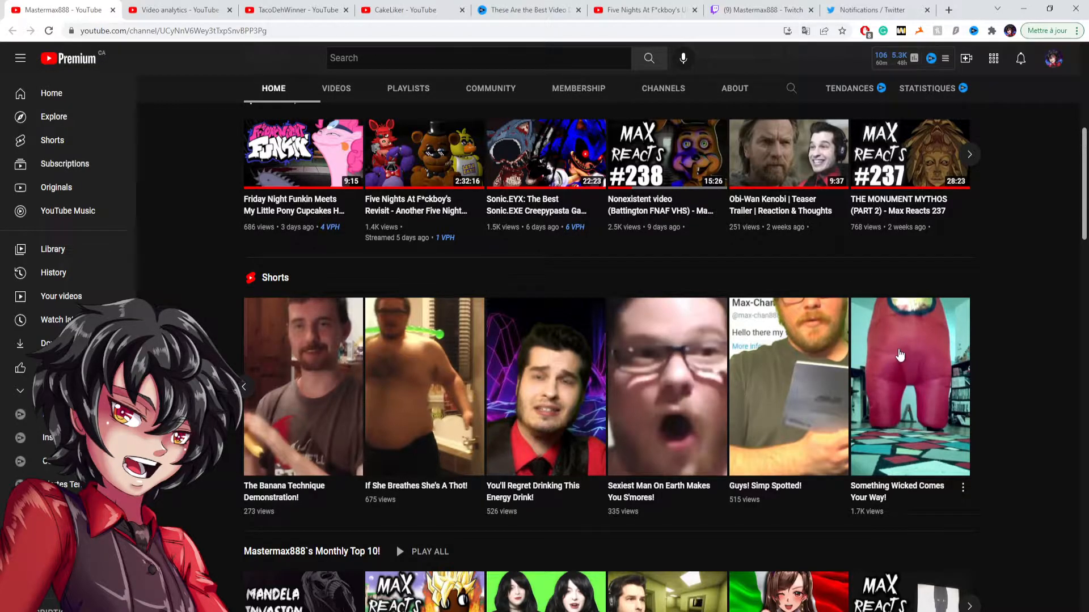
pyautogui.moveTo(900, 350)
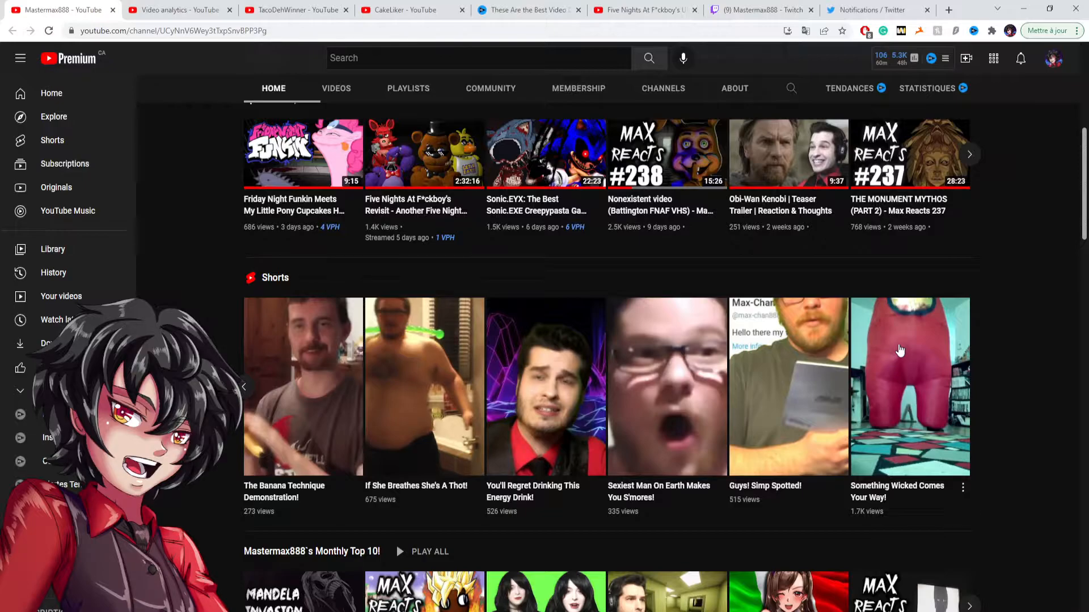
pyautogui.moveTo(898, 355)
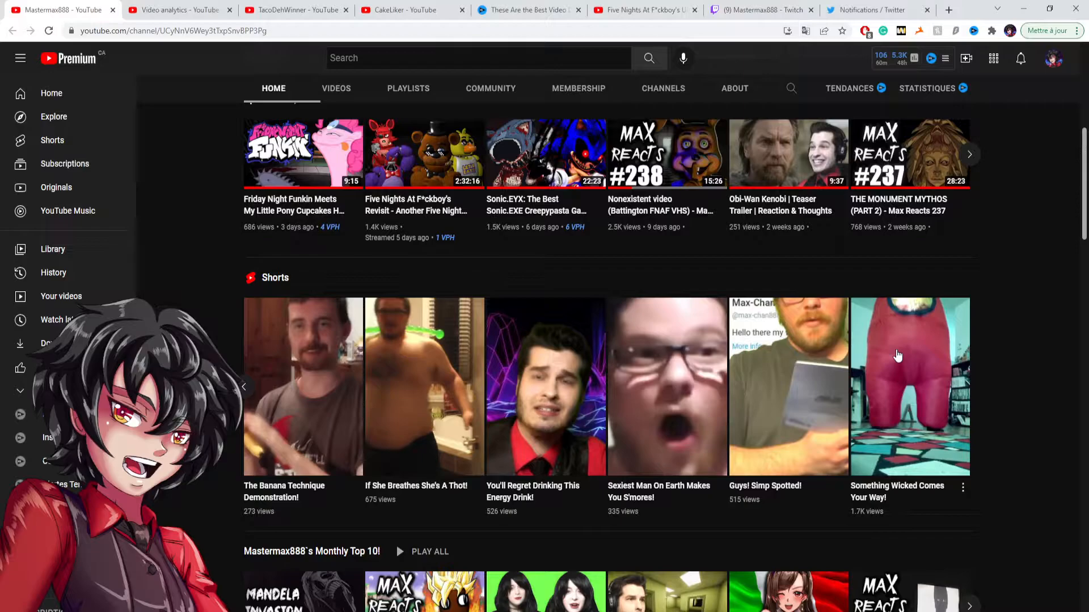
pyautogui.moveTo(901, 347)
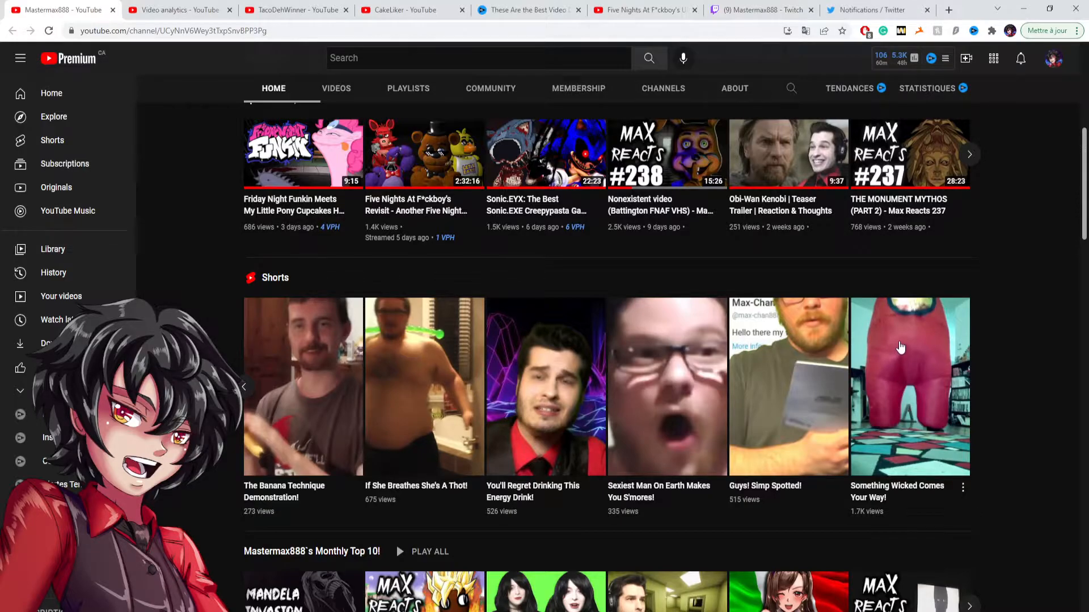
pyautogui.moveTo(915, 356)
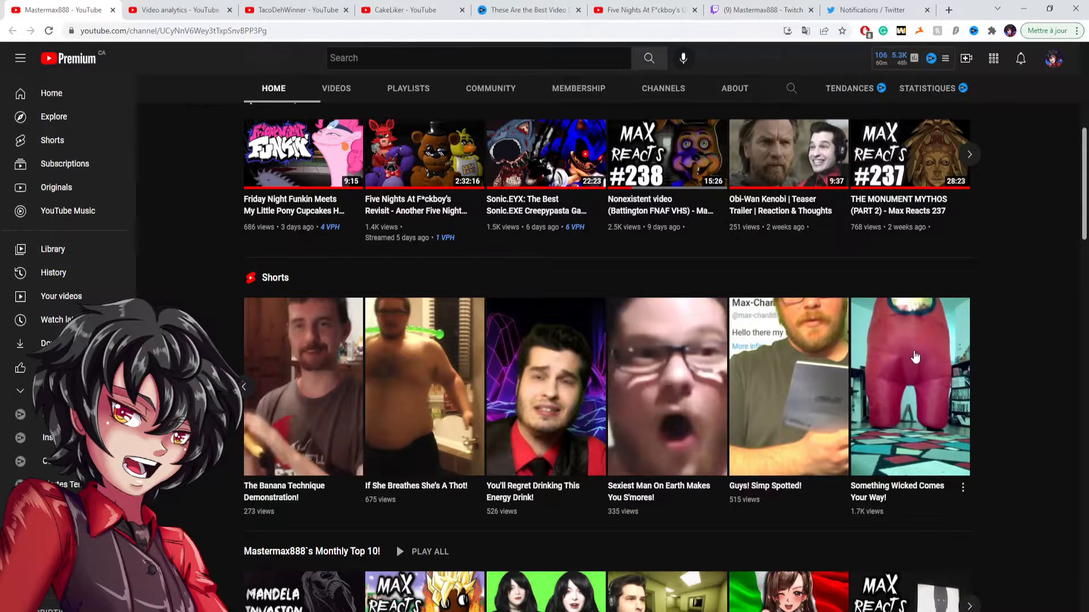
# Step: Rewind the Shorts shelf, glance at CakeLiker's channel, and return to Mastermax888's page
pyautogui.click(245, 387)
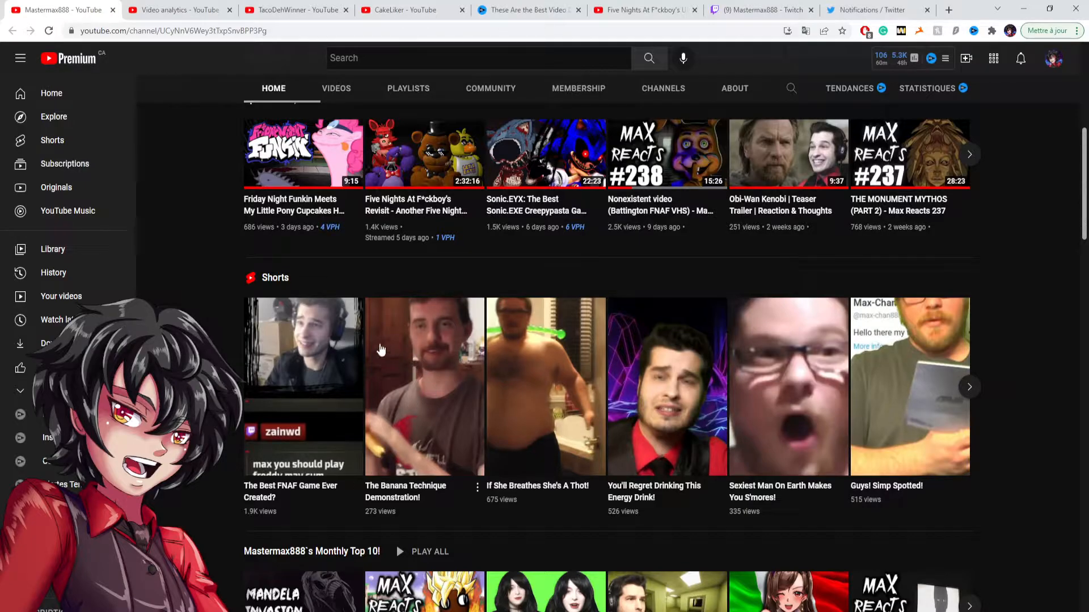
pyautogui.moveTo(211, 103)
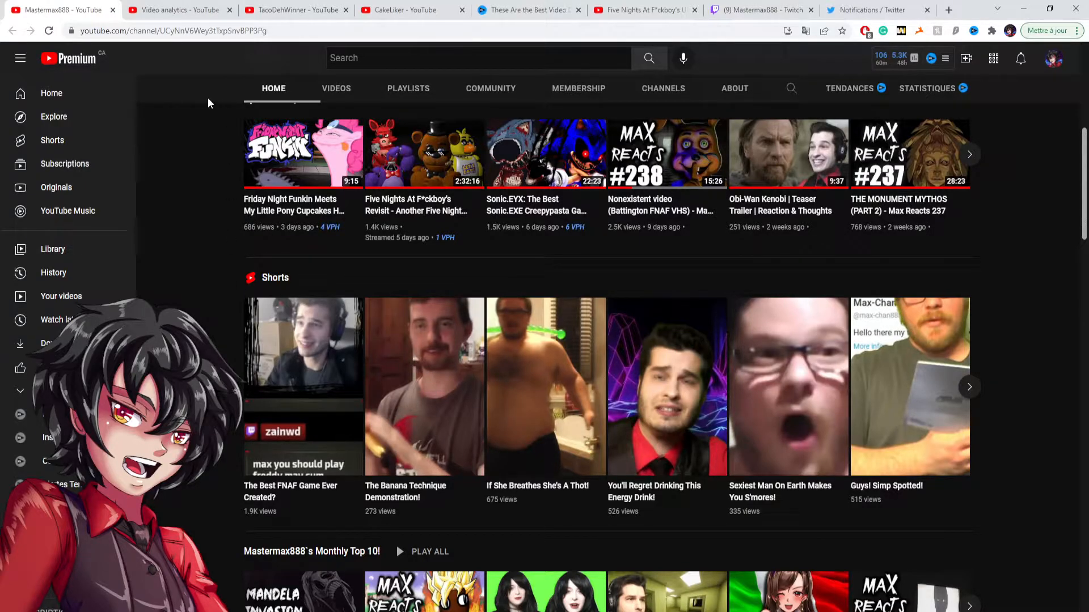
pyautogui.click(412, 10)
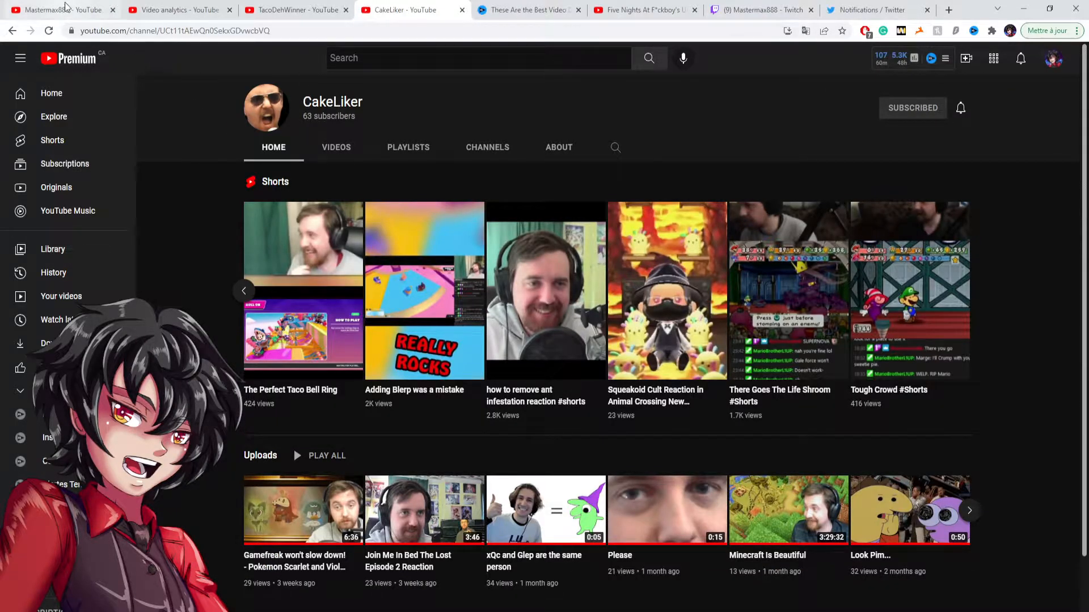
pyautogui.click(59, 10)
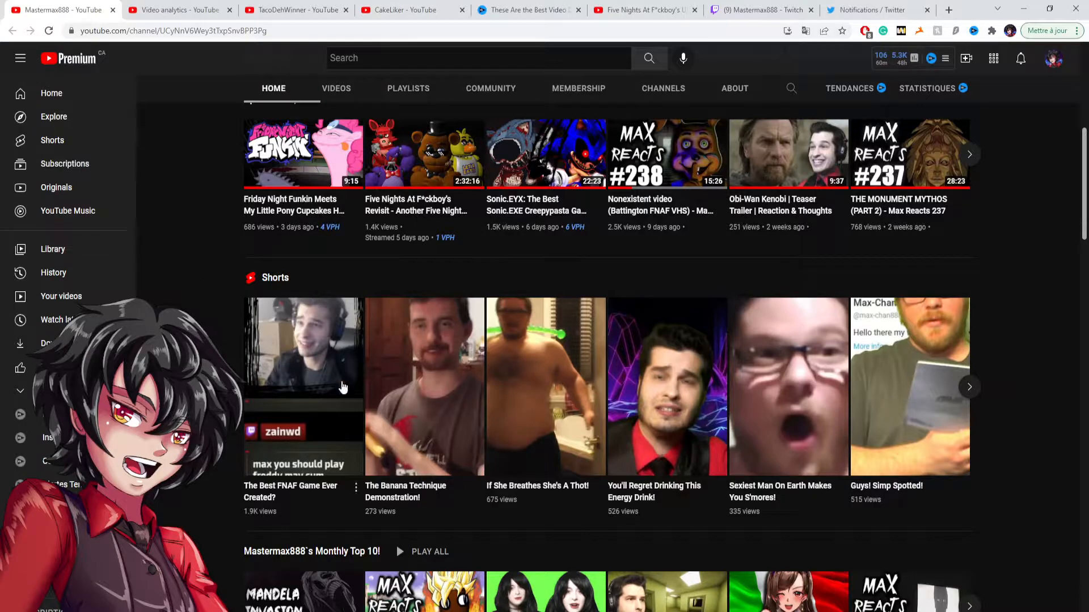
pyautogui.moveTo(884, 502)
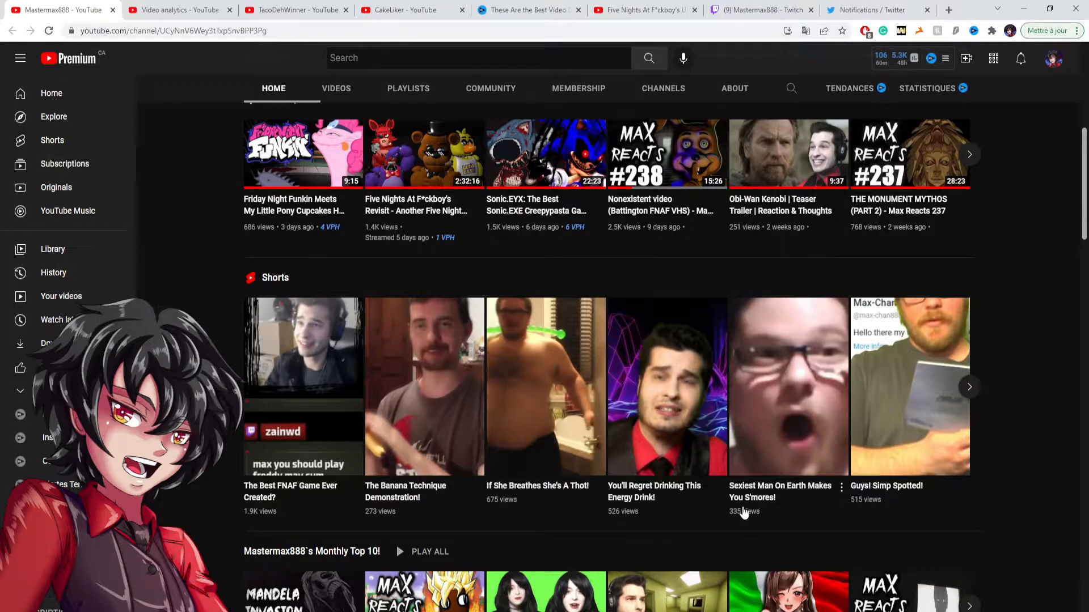
pyautogui.moveTo(741, 517)
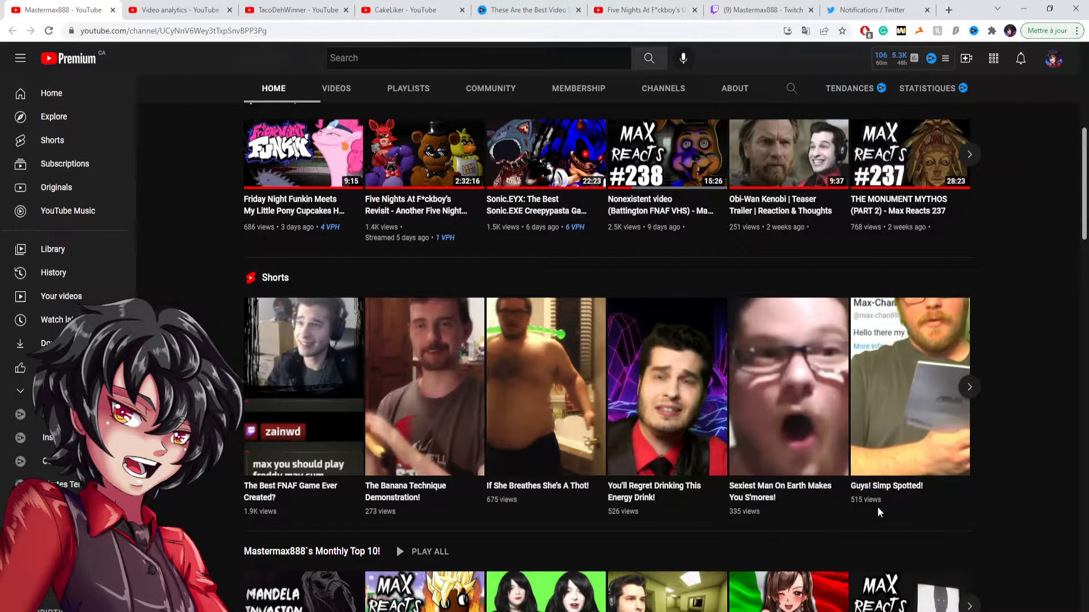
pyautogui.moveTo(841, 509)
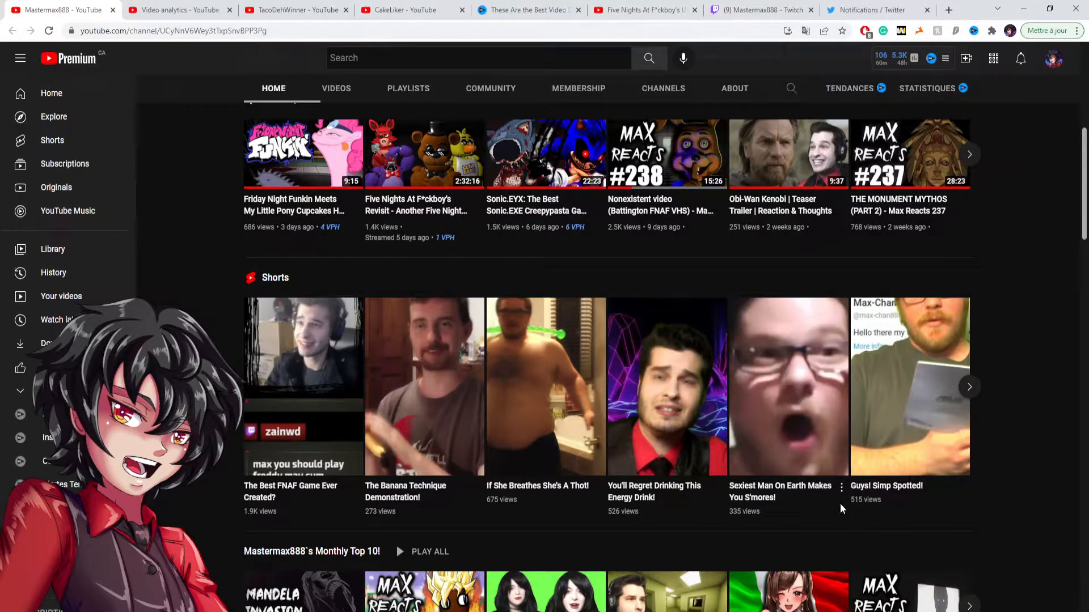
pyautogui.moveTo(662, 514)
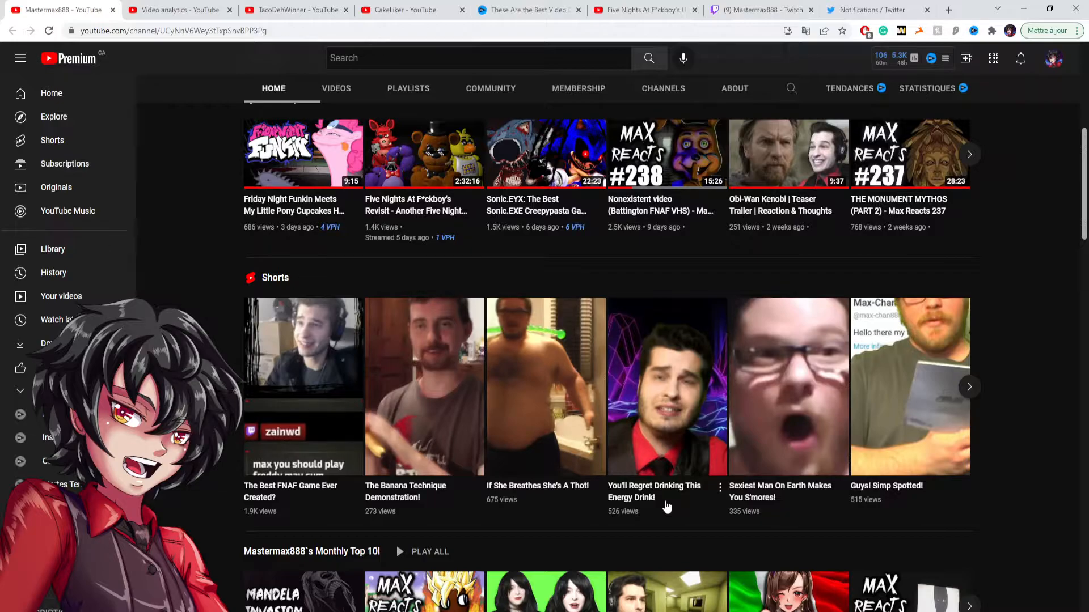
pyautogui.moveTo(666, 494)
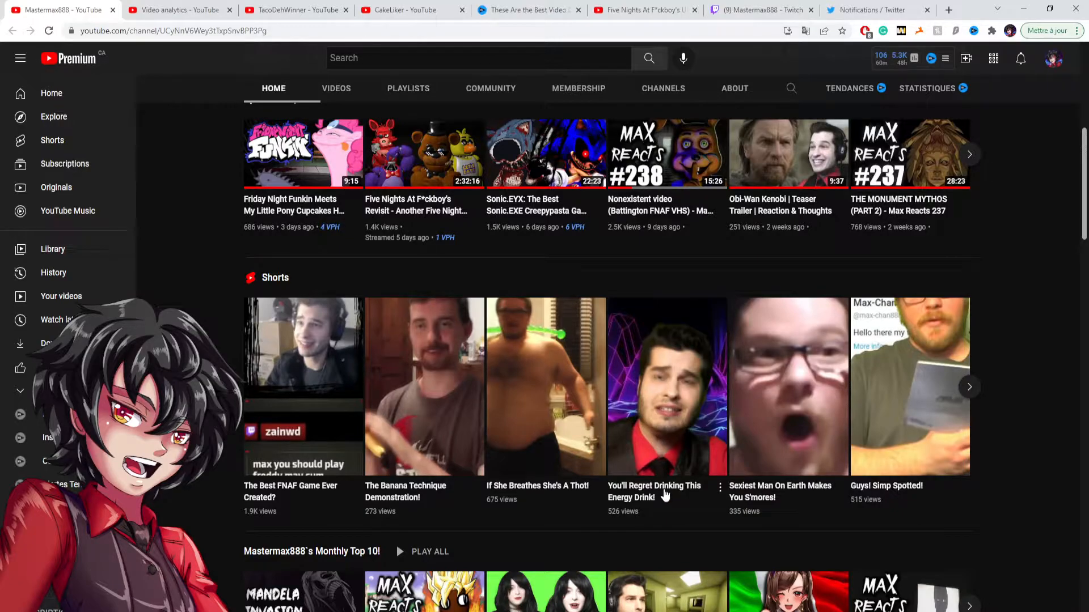
pyautogui.moveTo(661, 510)
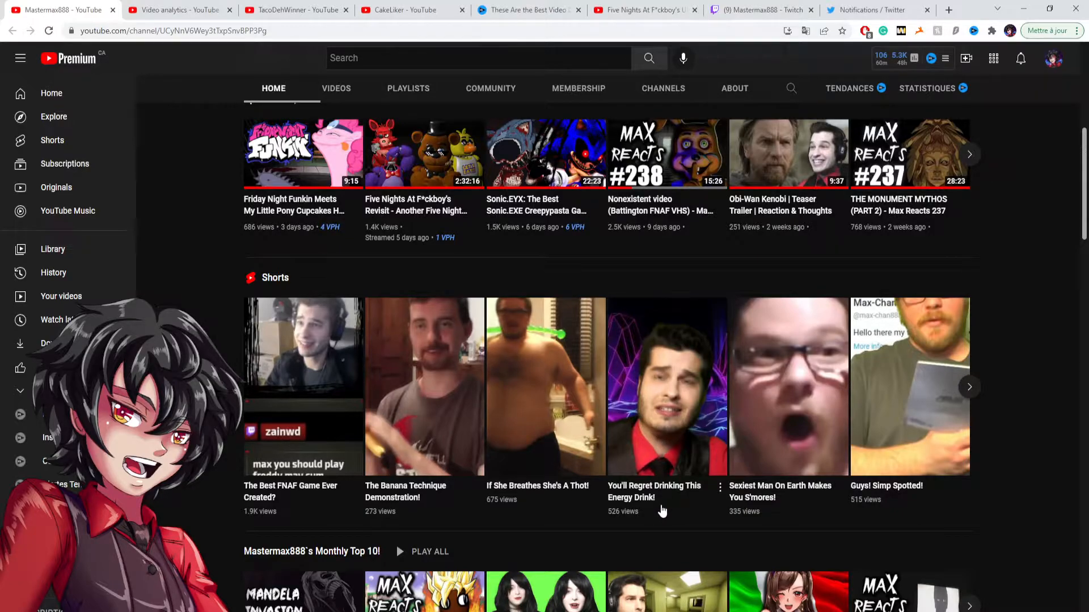
pyautogui.moveTo(661, 520)
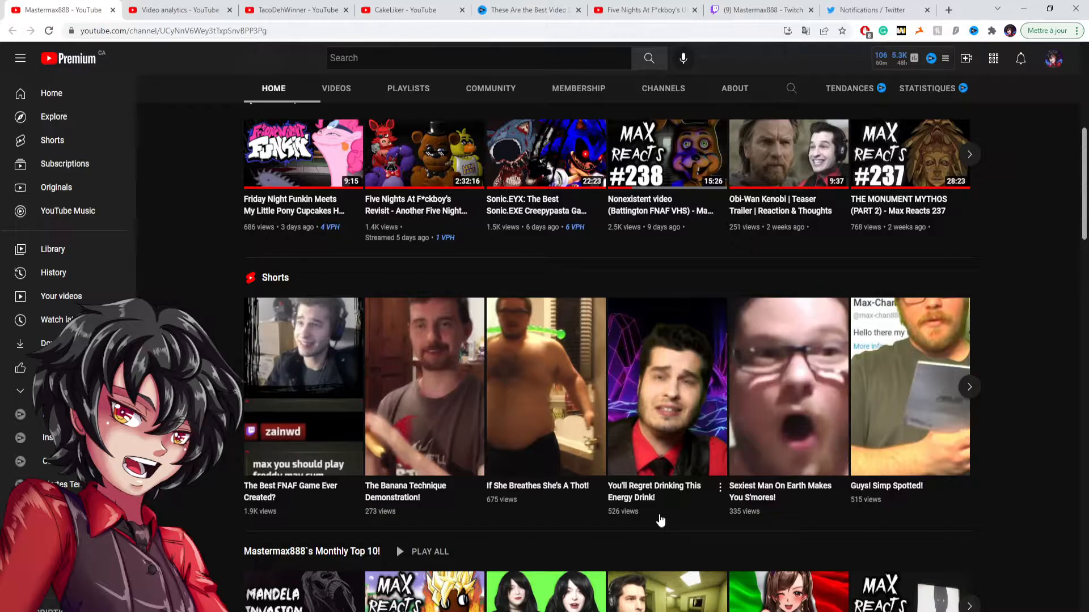
pyautogui.moveTo(624, 519)
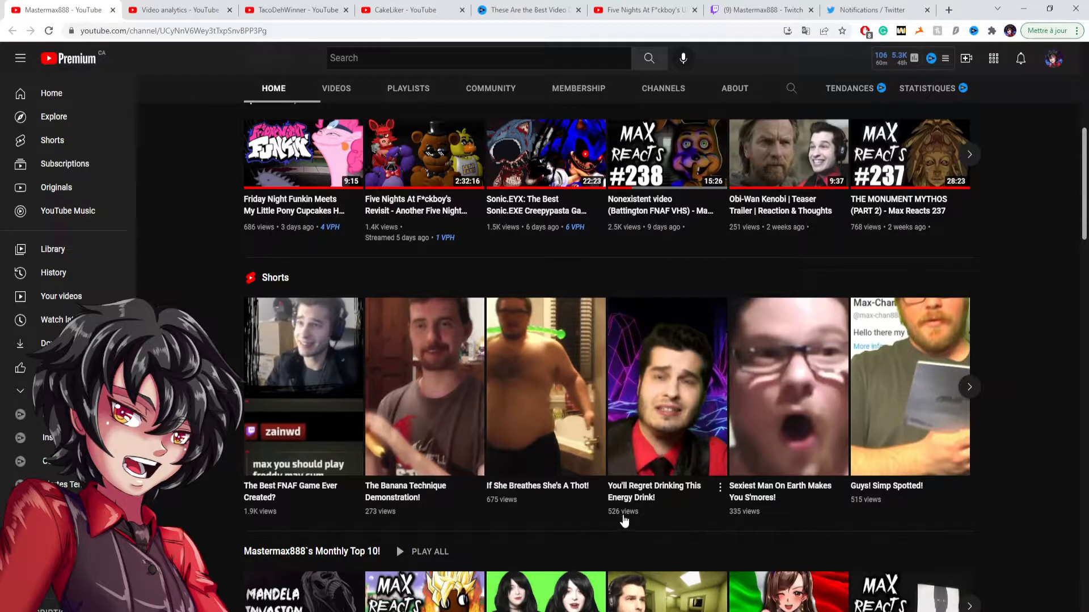
pyautogui.moveTo(806, 514)
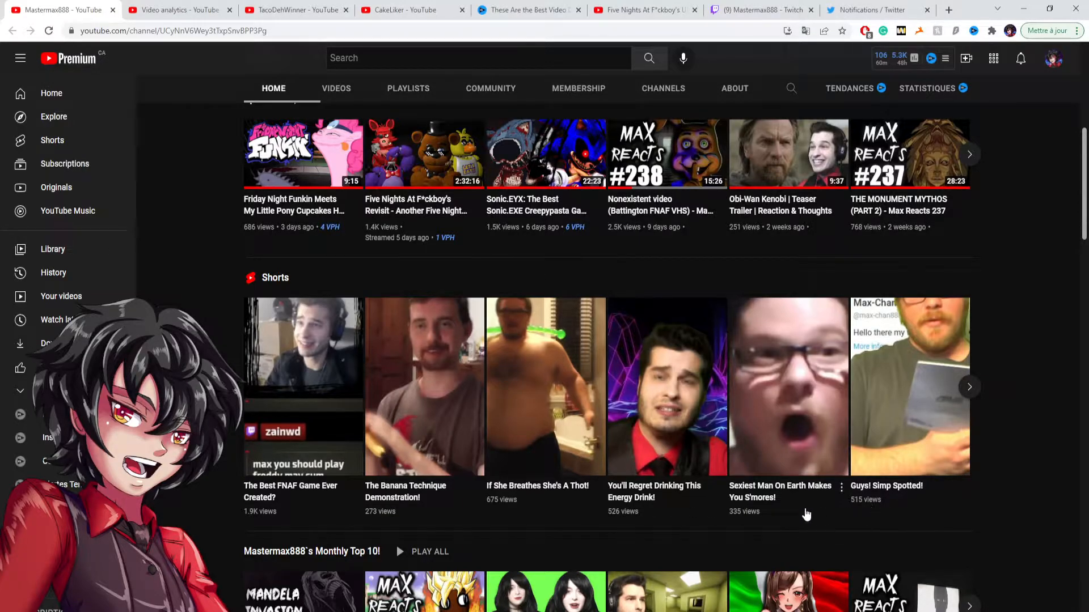
pyautogui.moveTo(750, 472)
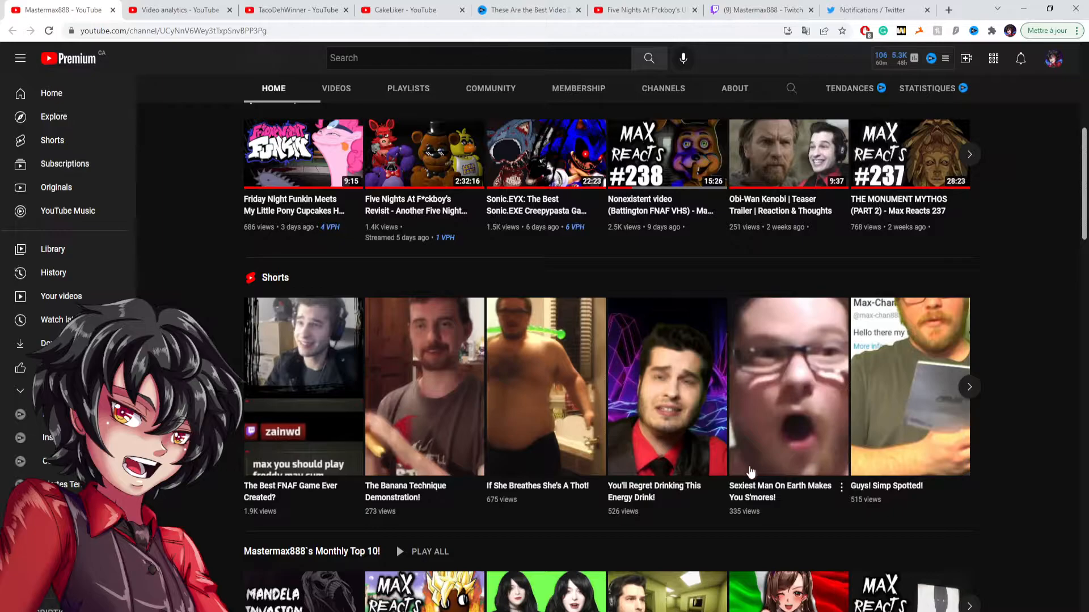
pyautogui.moveTo(639, 523)
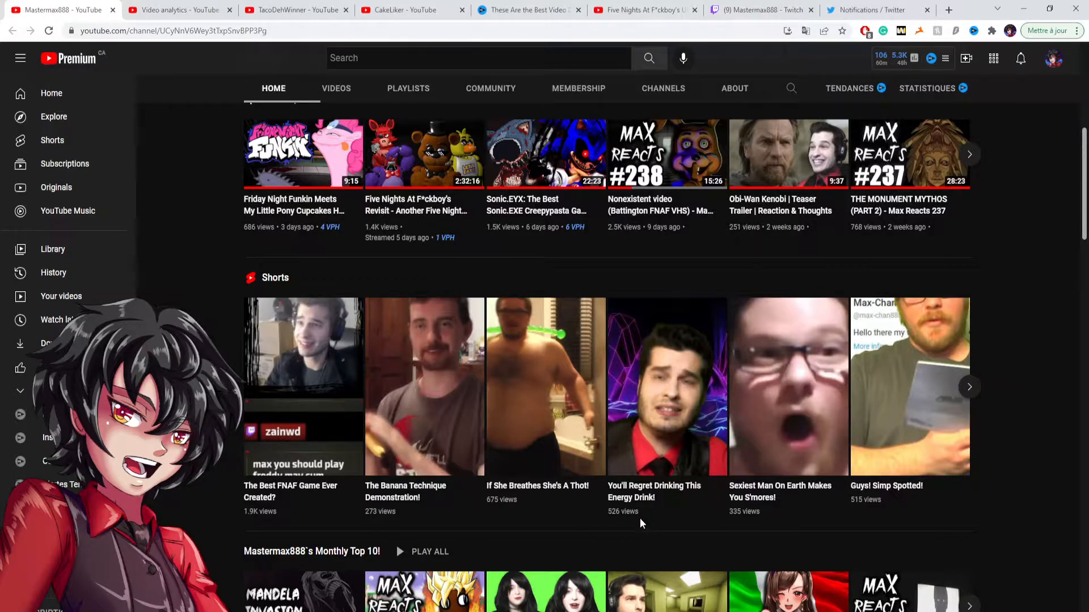
pyautogui.moveTo(606, 522)
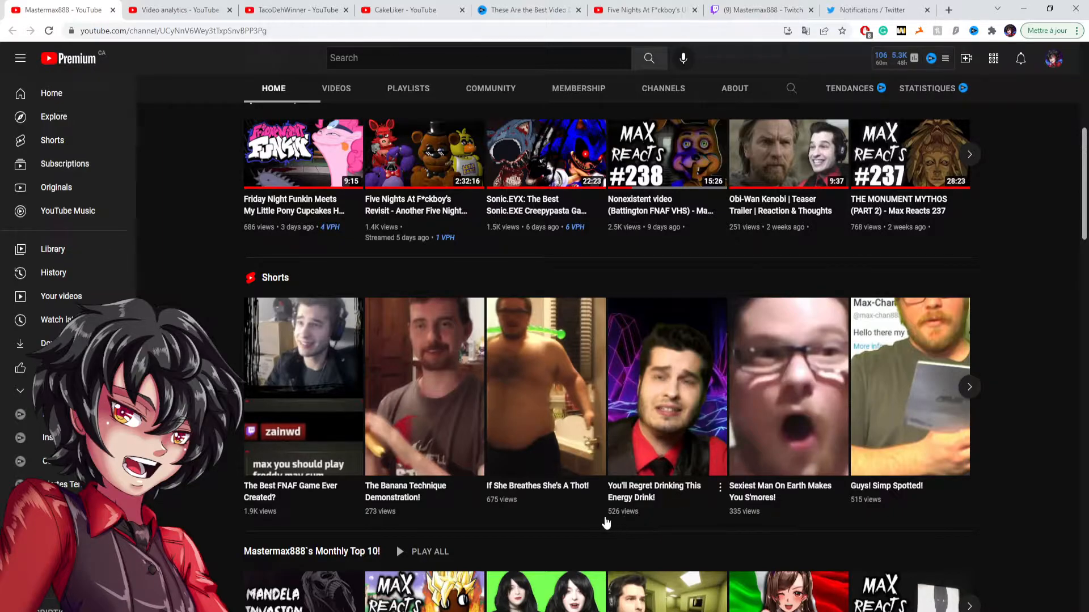
pyautogui.moveTo(547, 512)
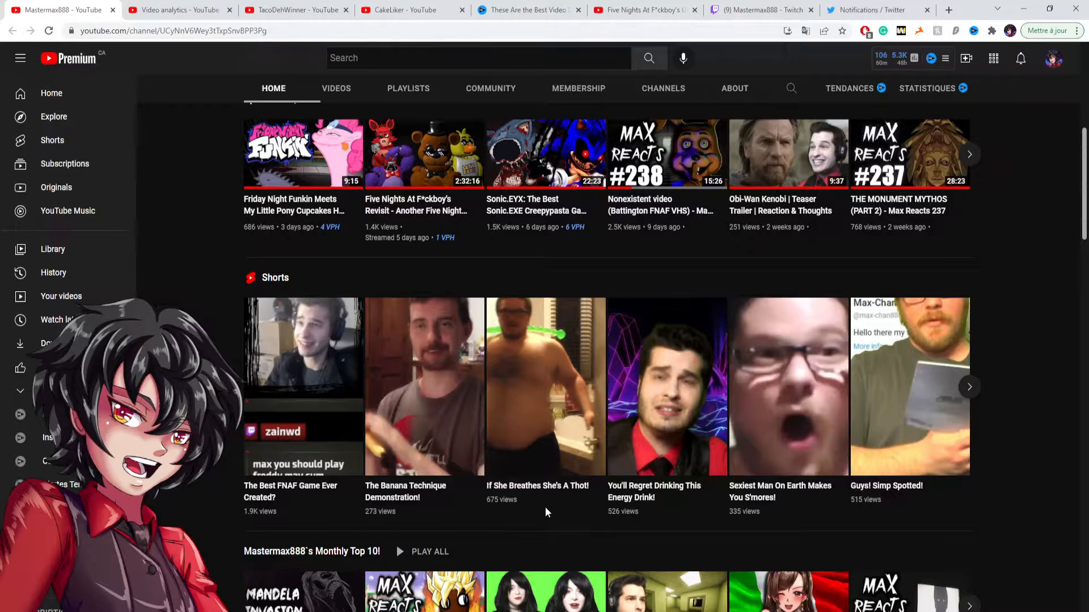
pyautogui.moveTo(492, 509)
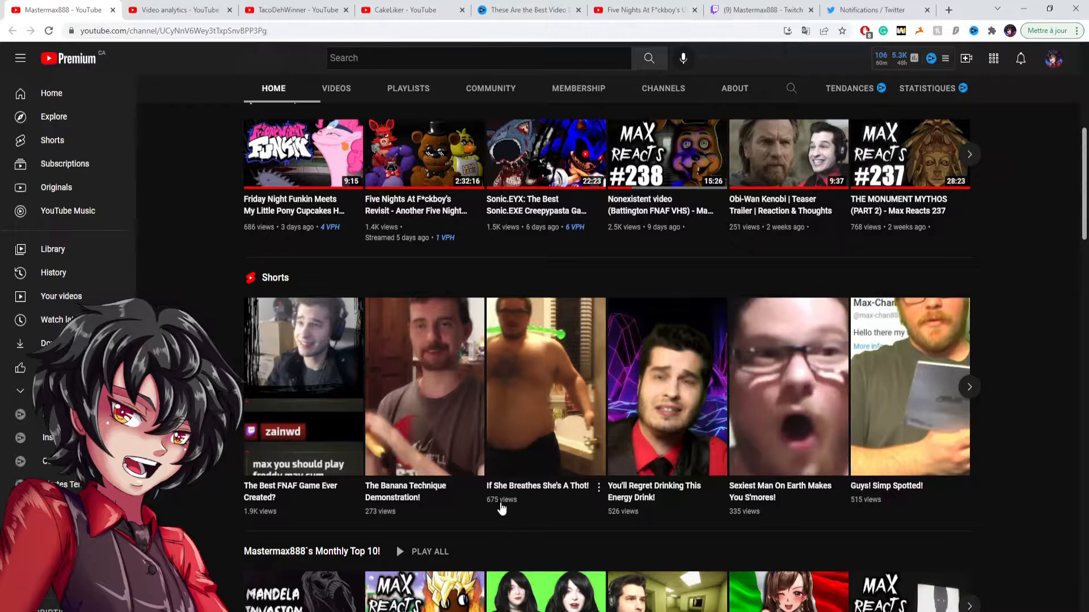
pyautogui.moveTo(497, 524)
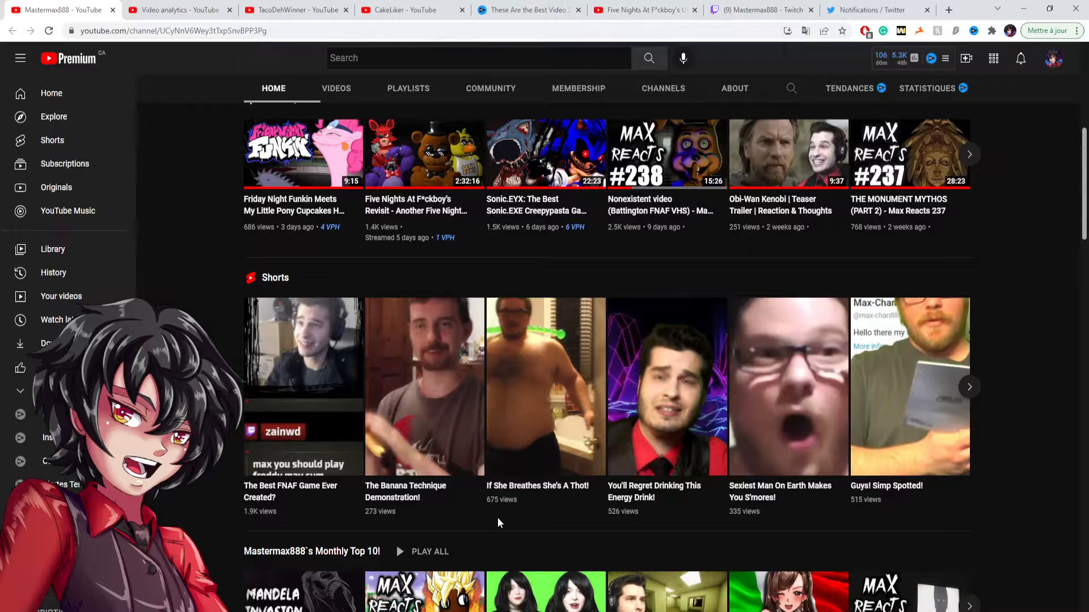
pyautogui.moveTo(543, 386)
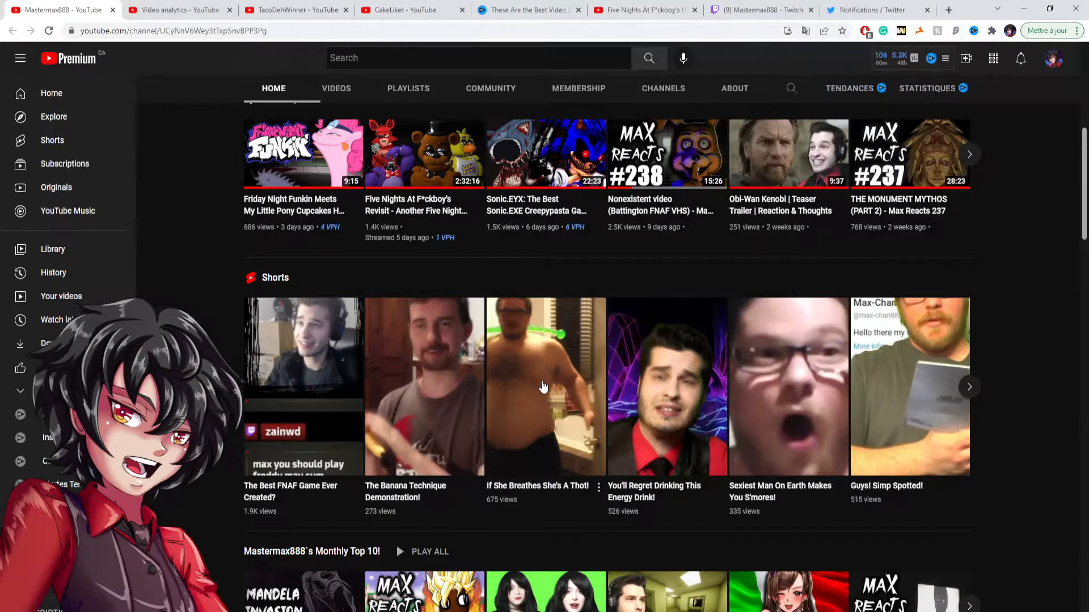
pyautogui.moveTo(532, 511)
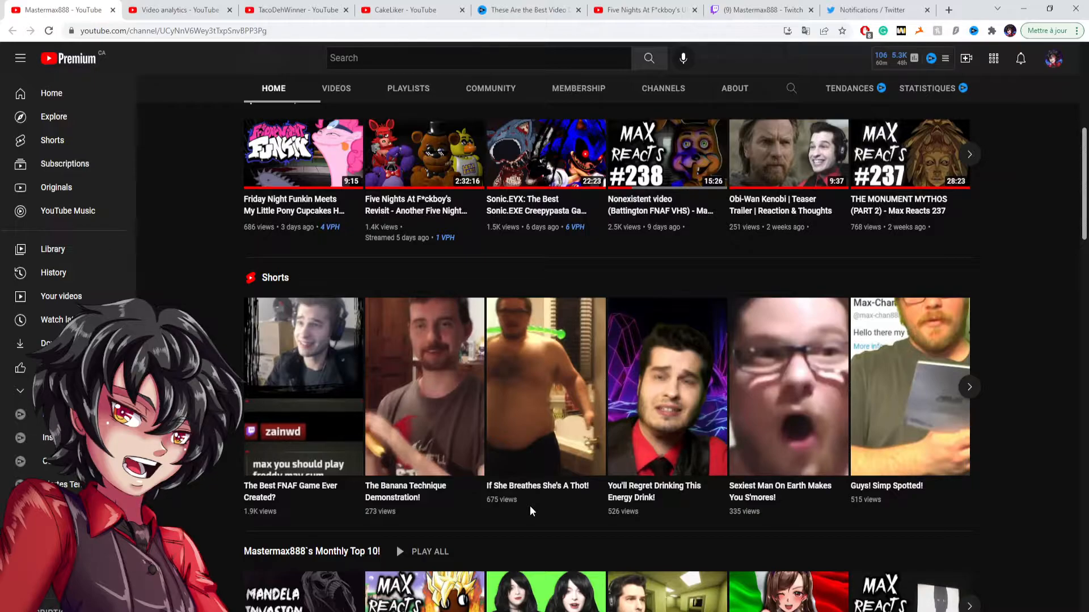
pyautogui.moveTo(506, 500)
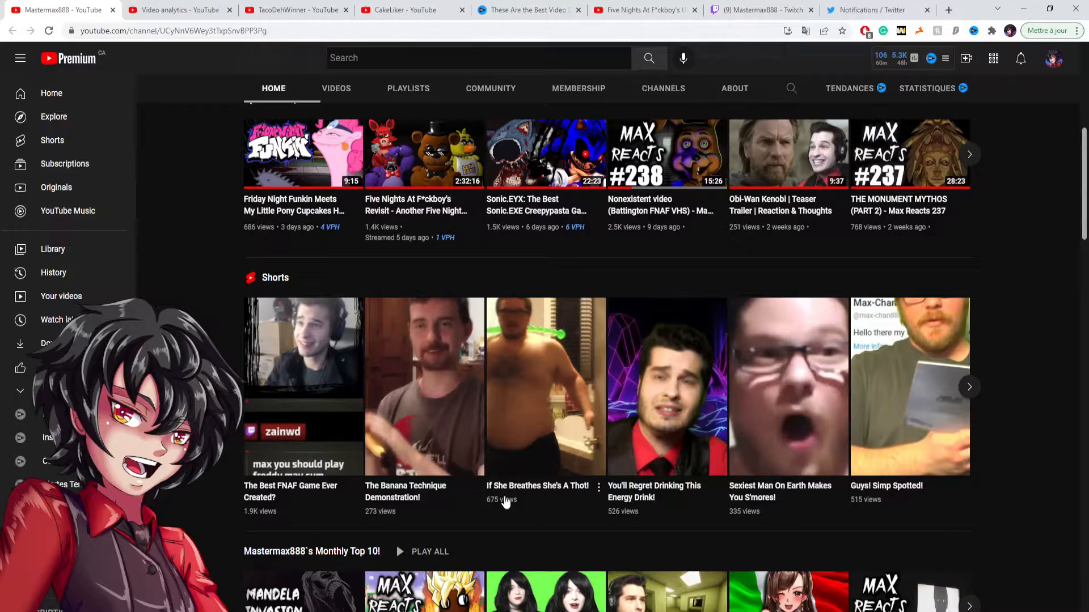
pyautogui.moveTo(530, 511)
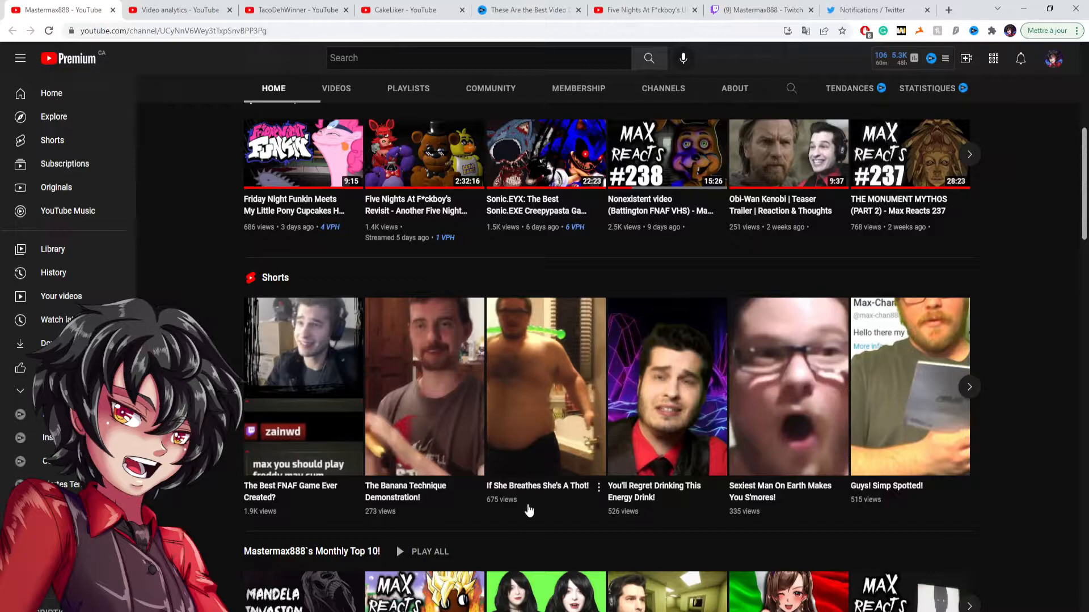
pyautogui.moveTo(545, 350)
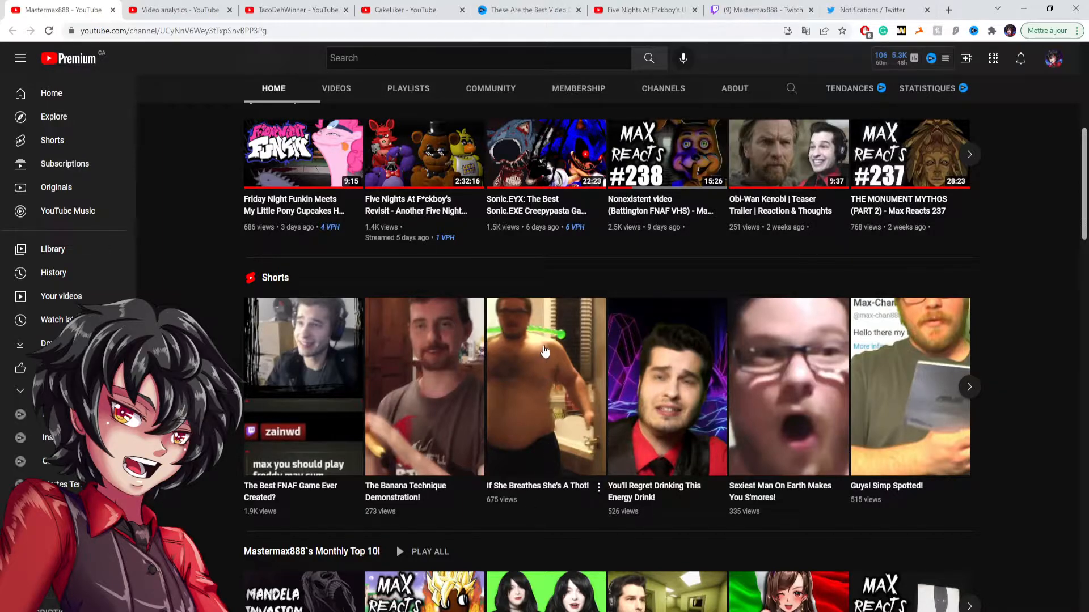
pyautogui.moveTo(551, 321)
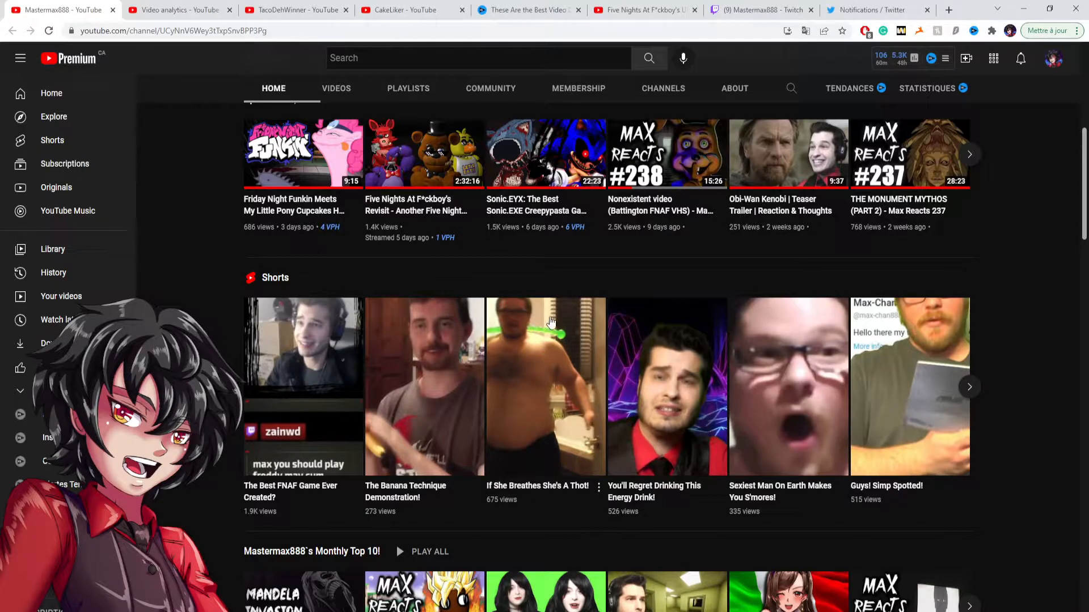
pyautogui.moveTo(522, 459)
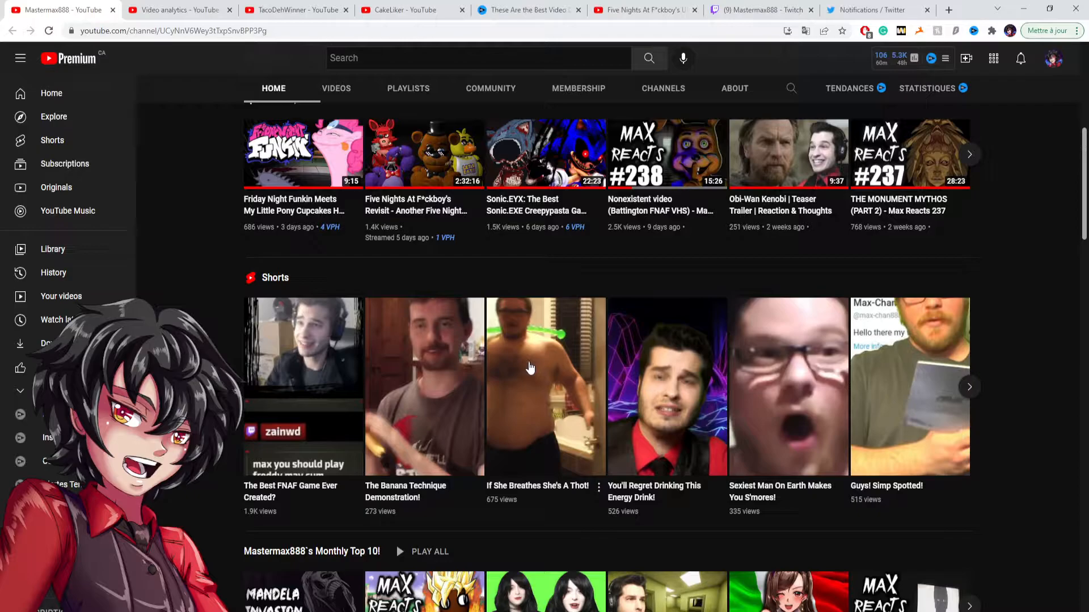
pyautogui.moveTo(406, 478)
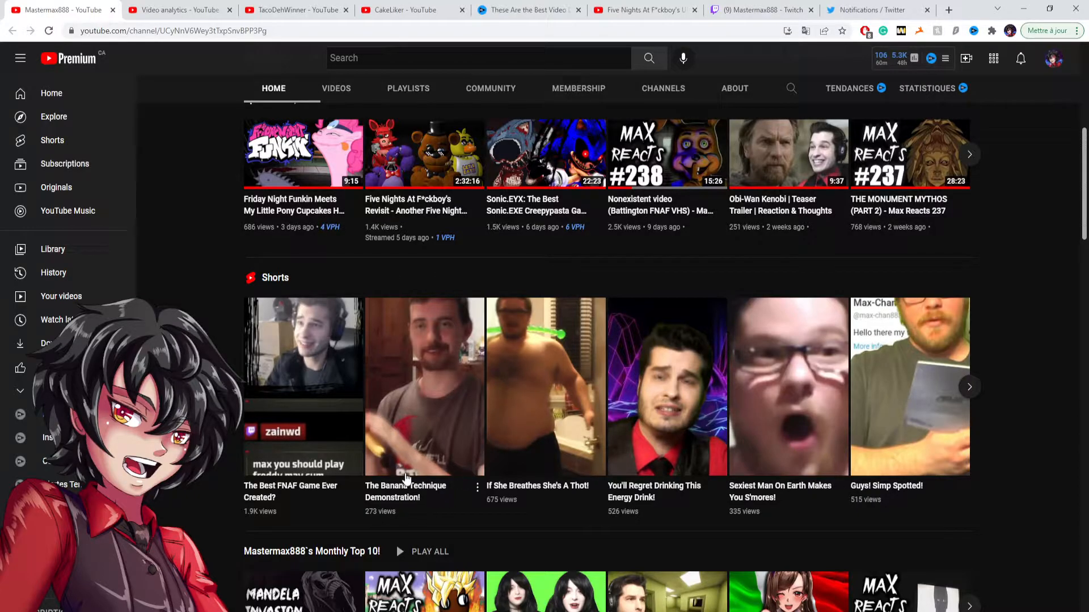
pyautogui.moveTo(407, 399)
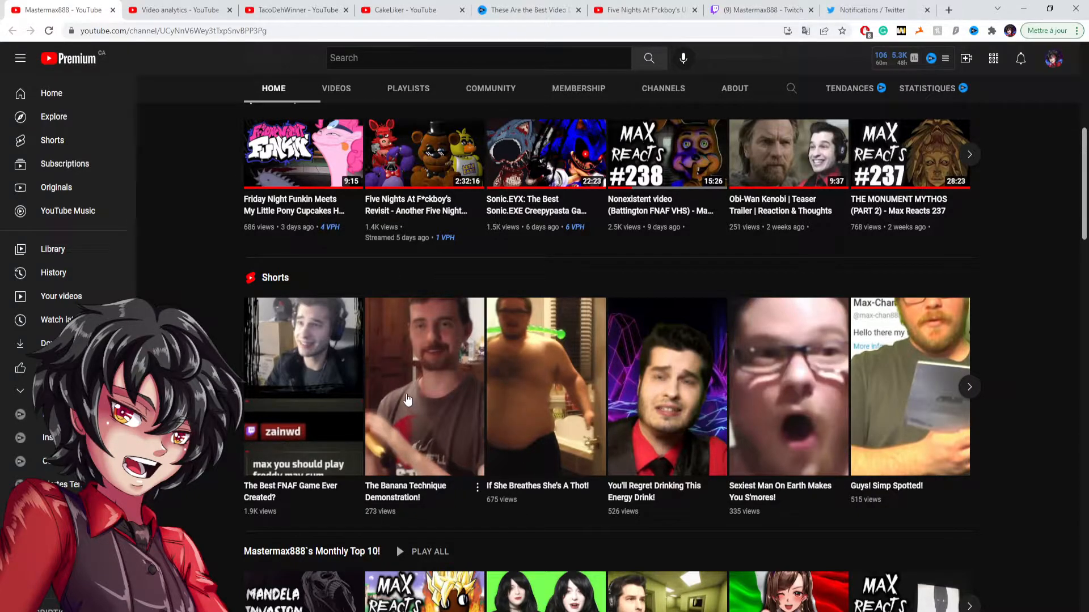
pyautogui.moveTo(411, 397)
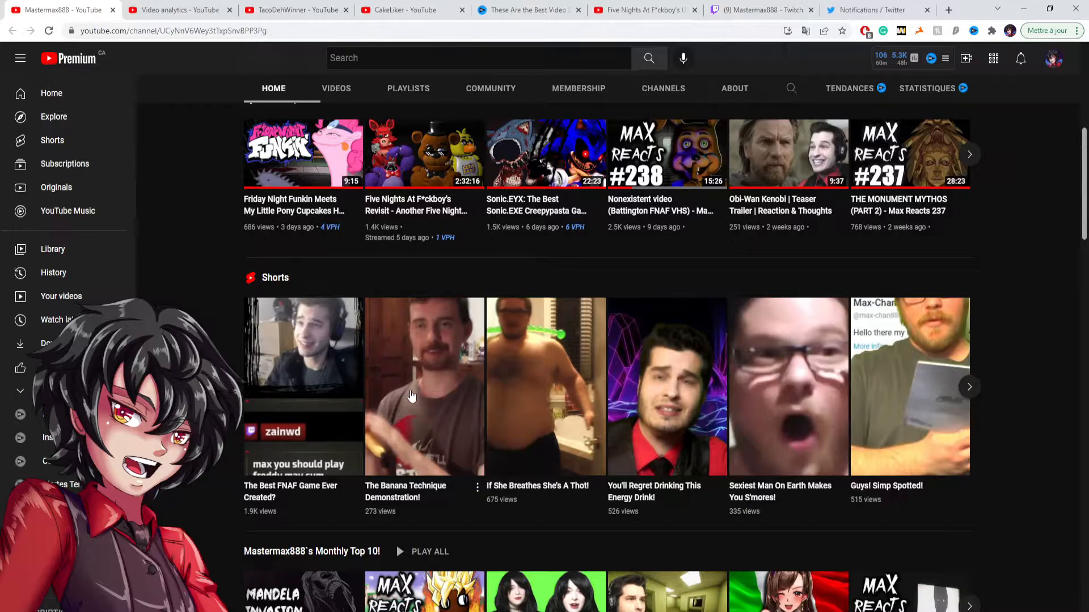
pyautogui.moveTo(373, 517)
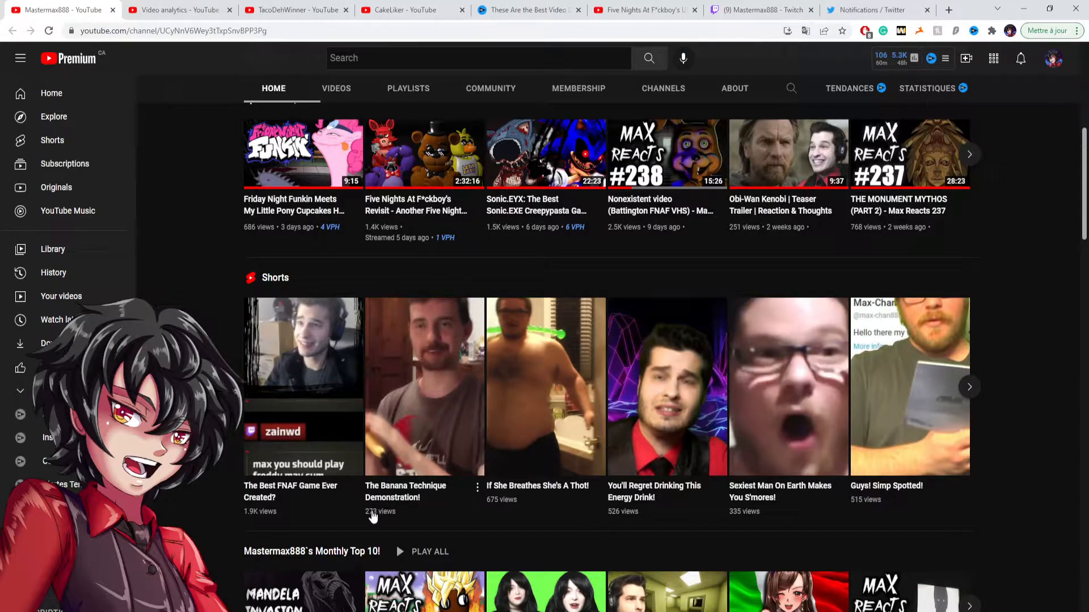
pyautogui.moveTo(412, 511)
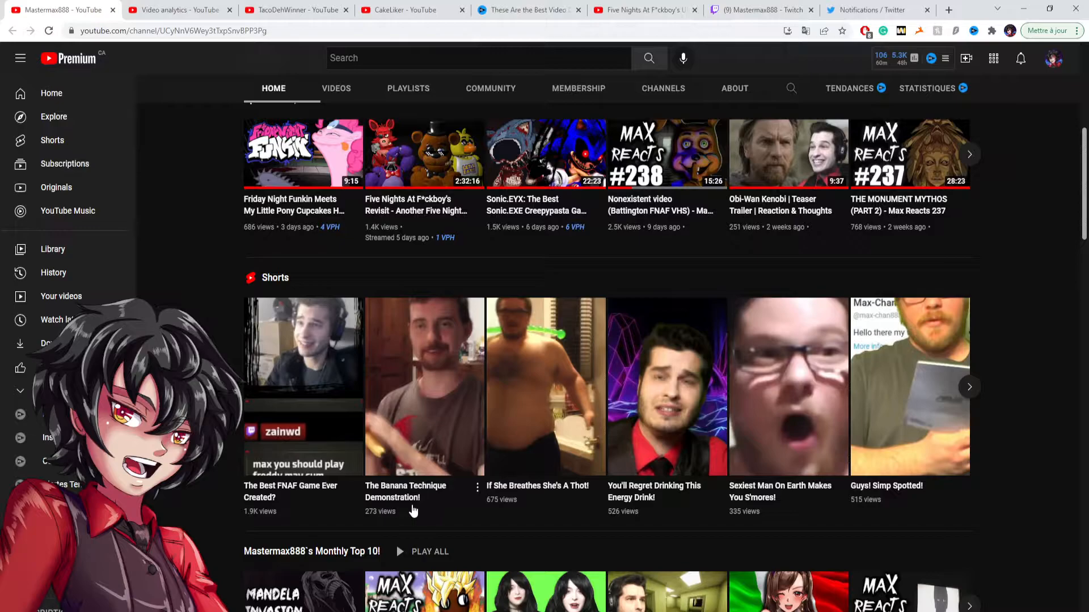
pyautogui.moveTo(436, 521)
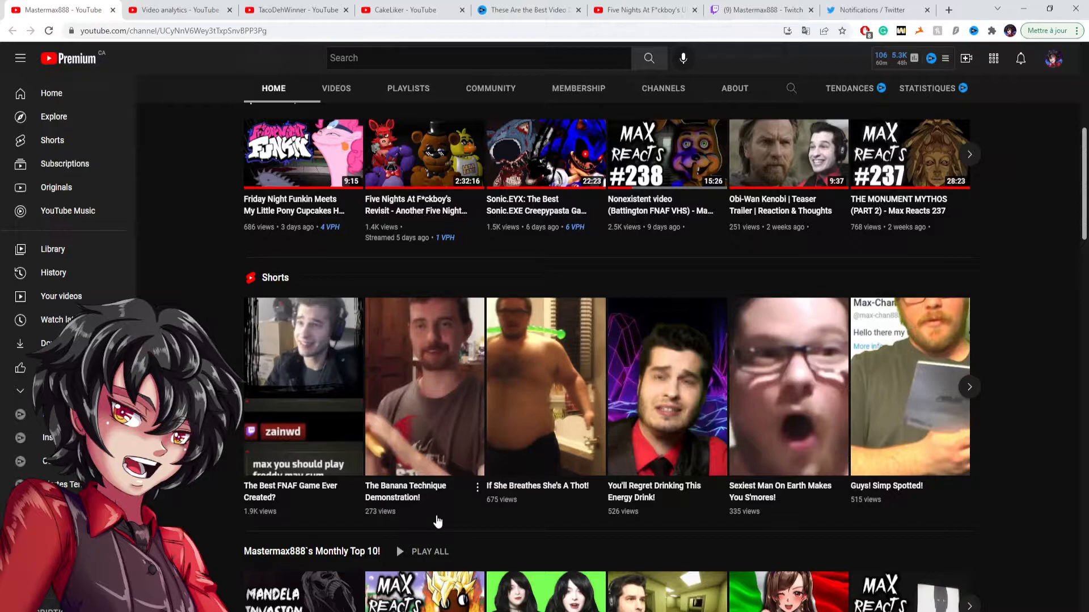
pyautogui.moveTo(401, 346)
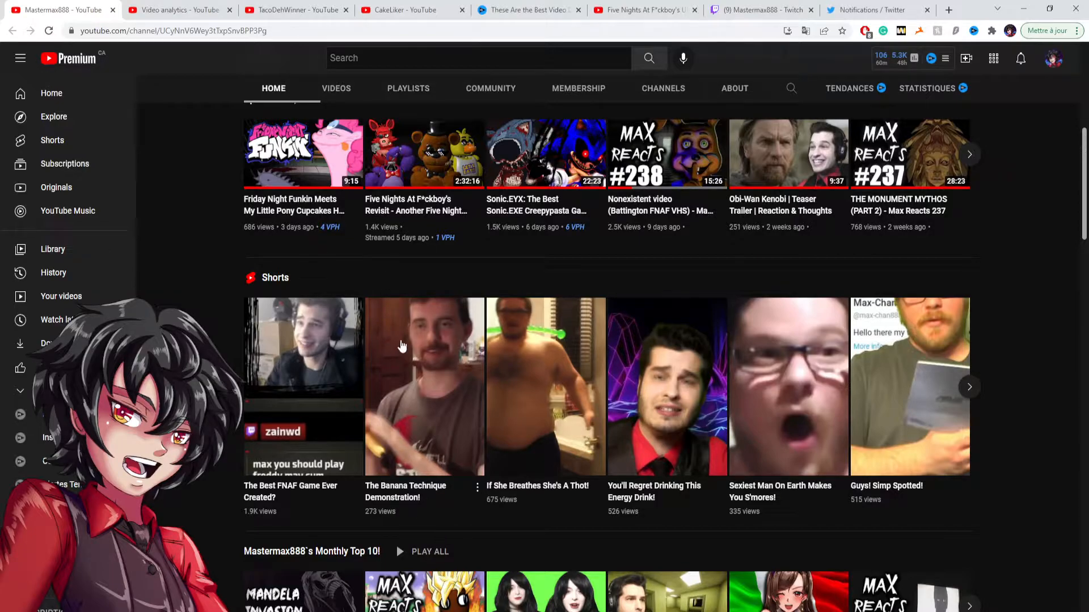
# Step: View The Banana Technique Demonstration short's description listing 274 views, published Mar 21, 2022
pyautogui.click(423, 387)
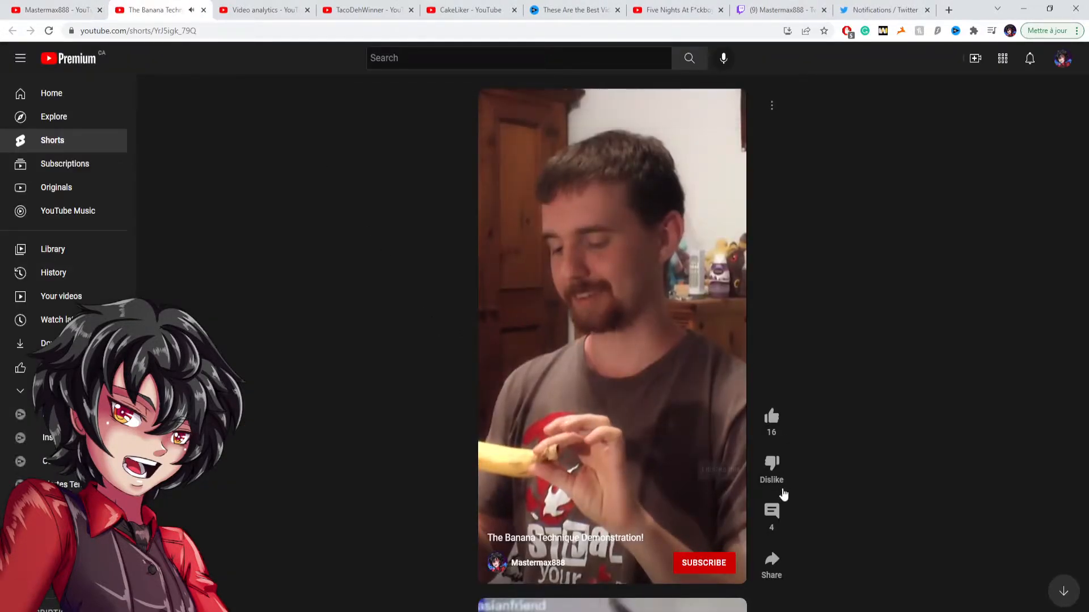
pyautogui.click(771, 104)
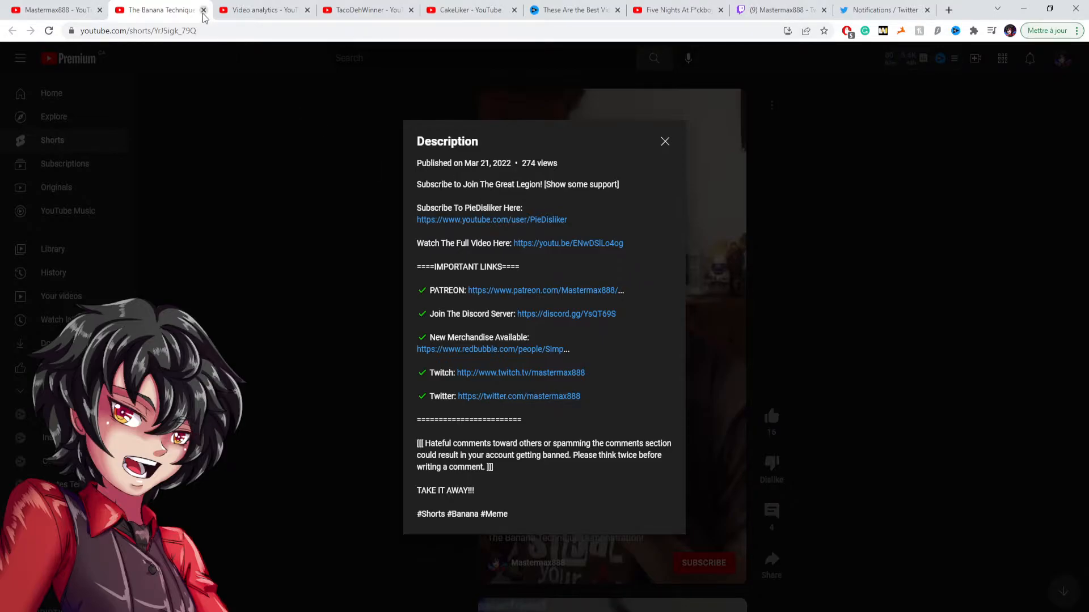
# Step: Leave the Banana Technique short for the Mastermax888 channel page, where it lists 273 views
pyautogui.click(203, 10)
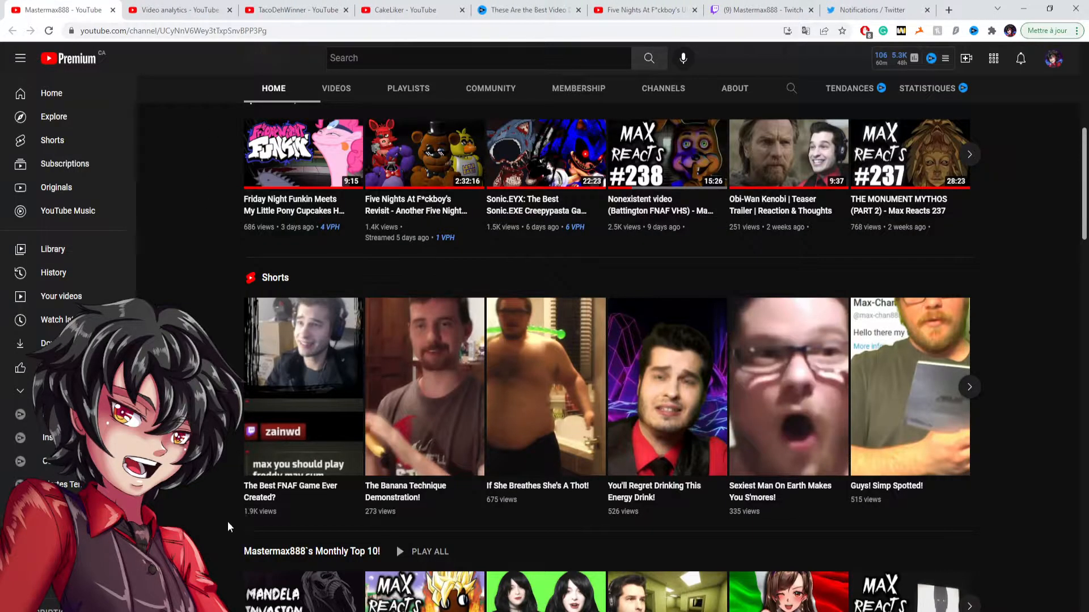
pyautogui.moveTo(393, 519)
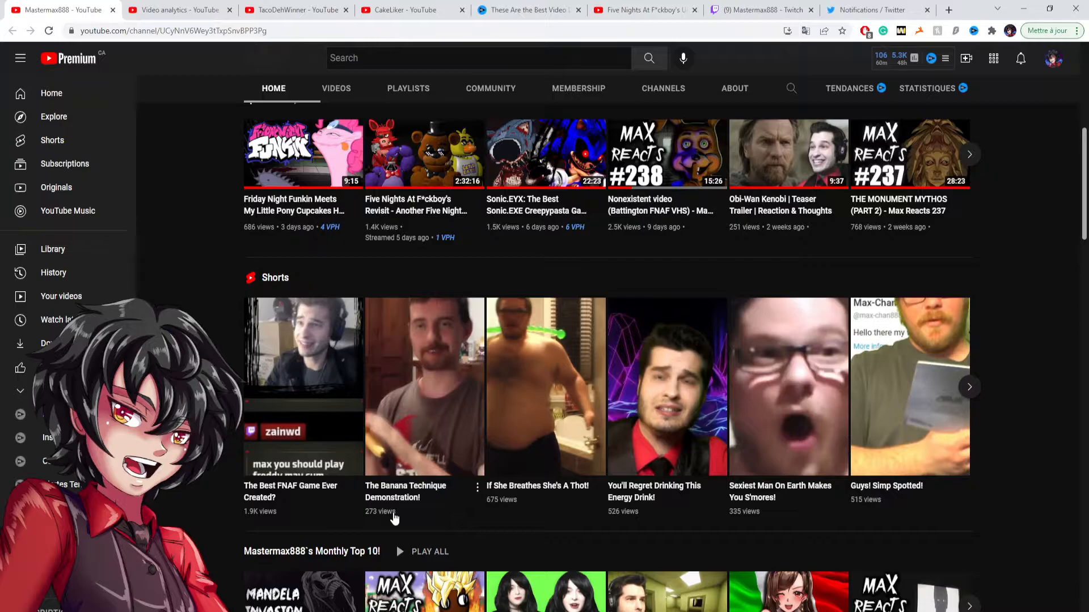
pyautogui.moveTo(382, 511)
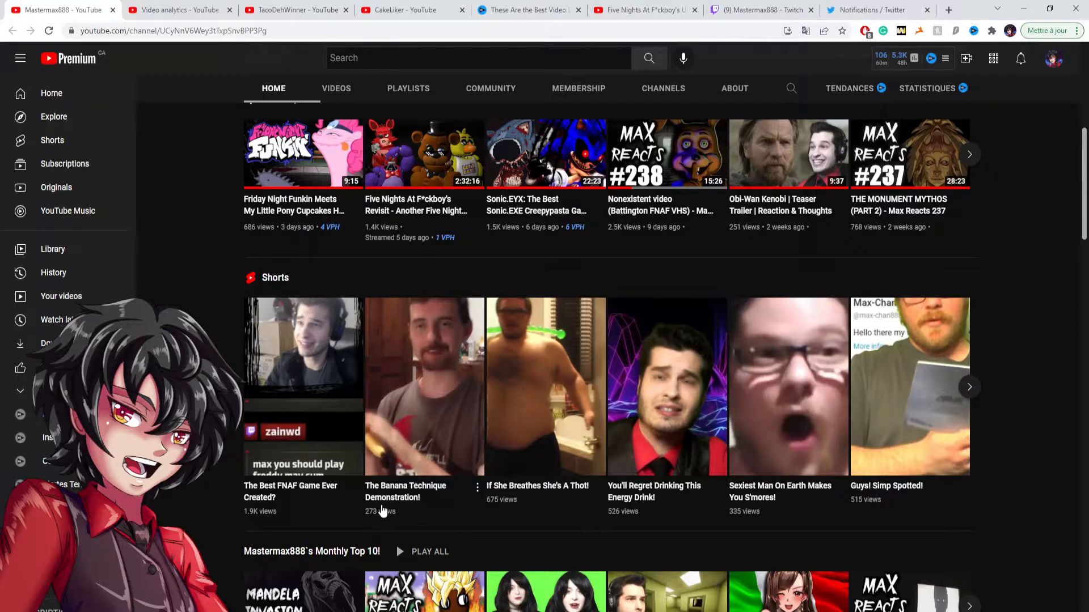
pyautogui.moveTo(278, 450)
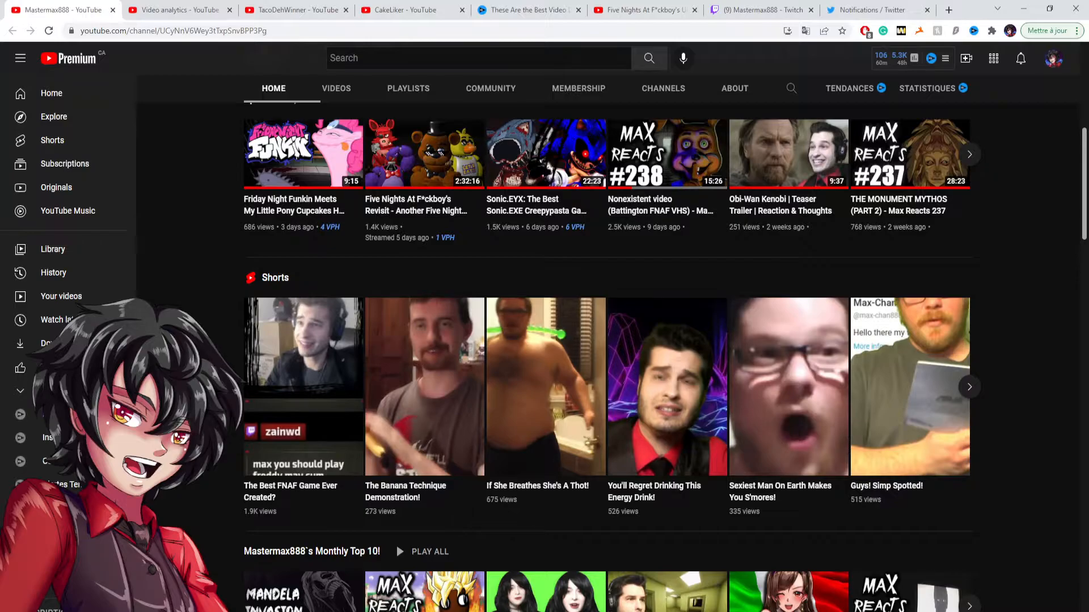
pyautogui.moveTo(191, 153)
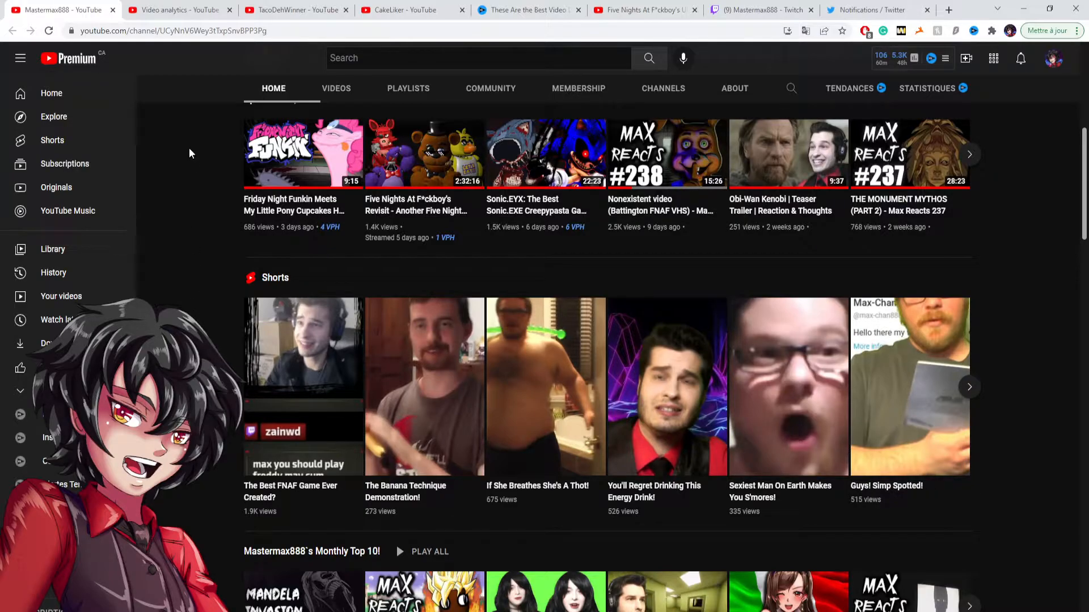
pyautogui.click(177, 10)
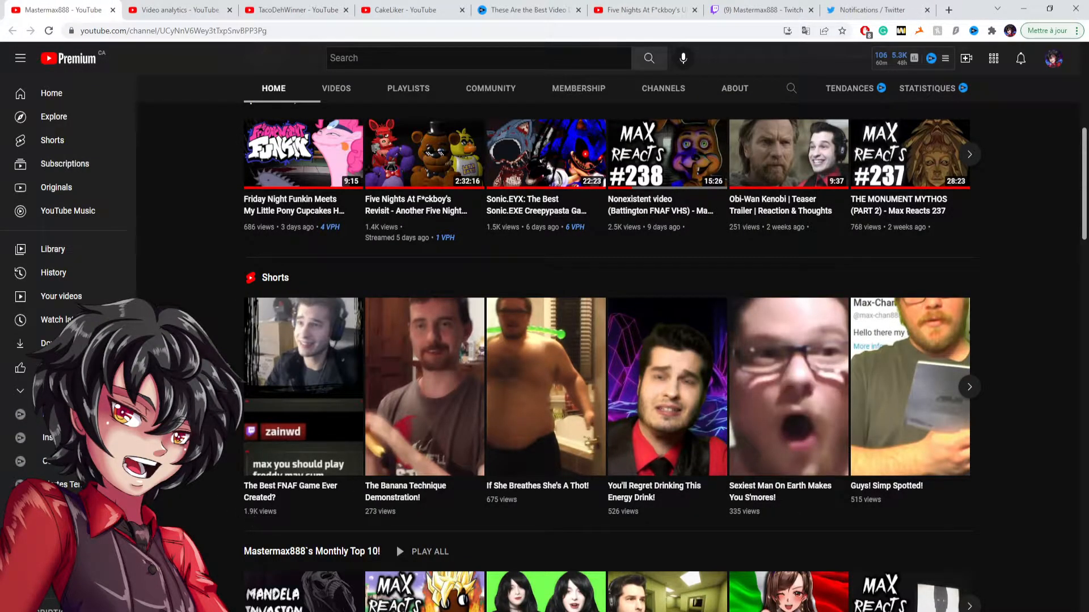
# Step: Show YouTube Studio analytics for The Best FNAF Game Ever Created?: 2,095 views, 12.4 watch hours
pyautogui.click(177, 10)
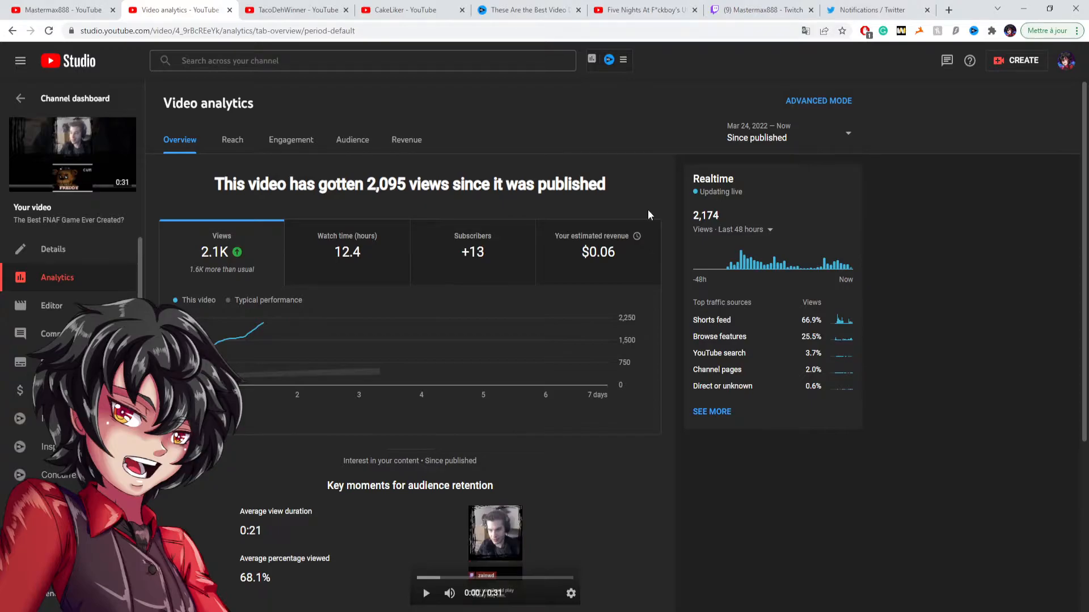
pyautogui.moveTo(700, 226)
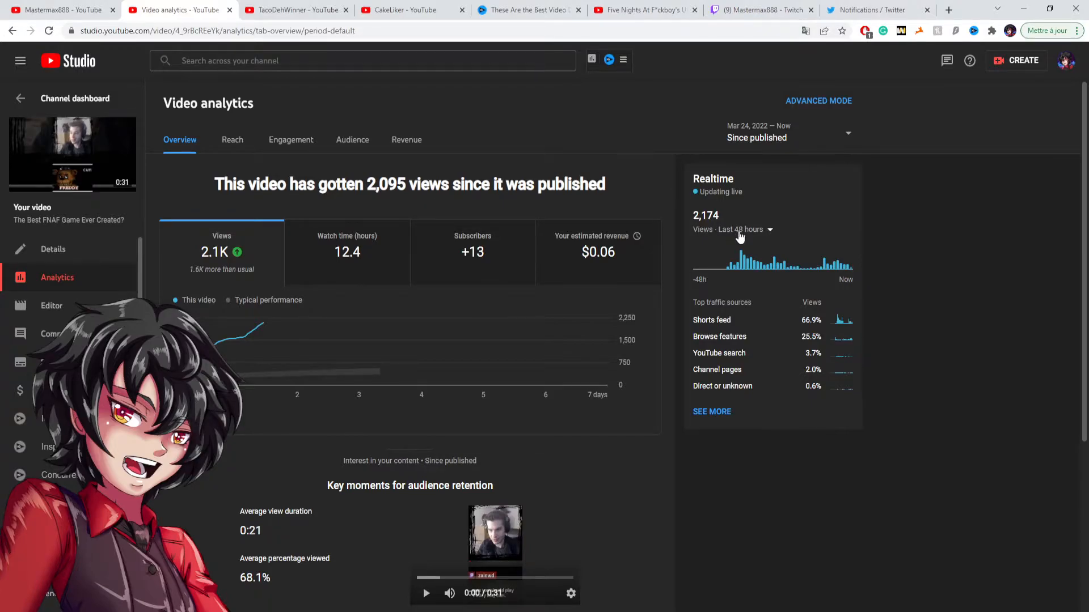
pyautogui.moveTo(957, 284)
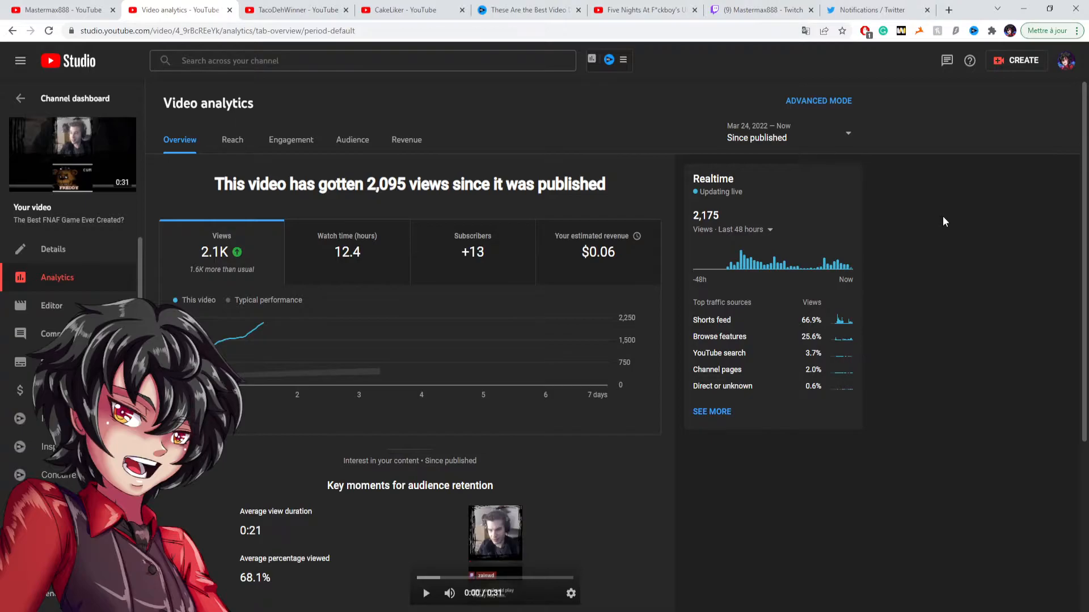
pyautogui.moveTo(473, 276)
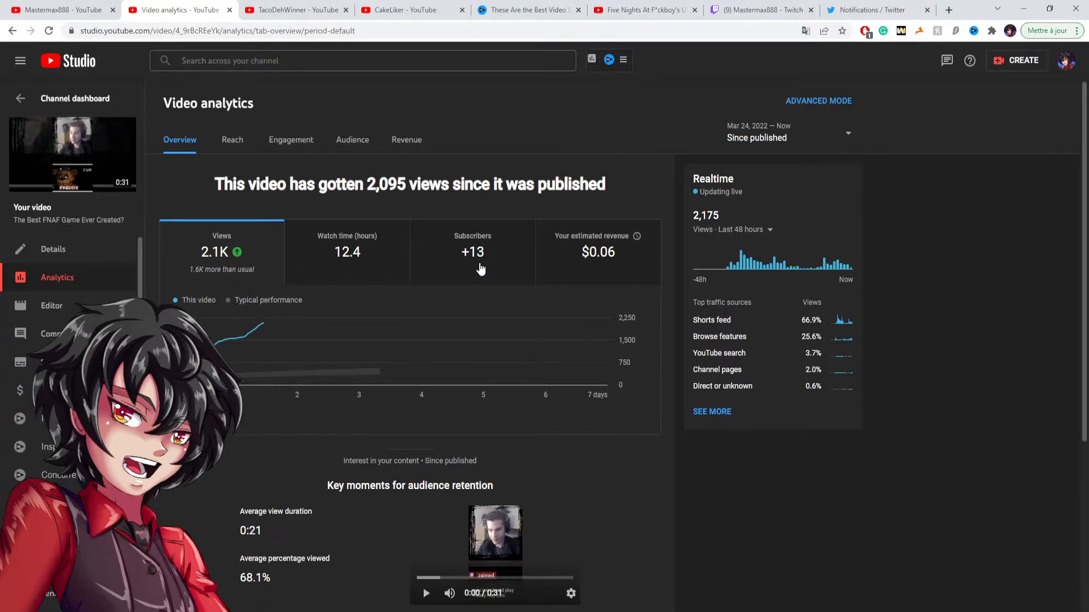
pyautogui.moveTo(248, 218)
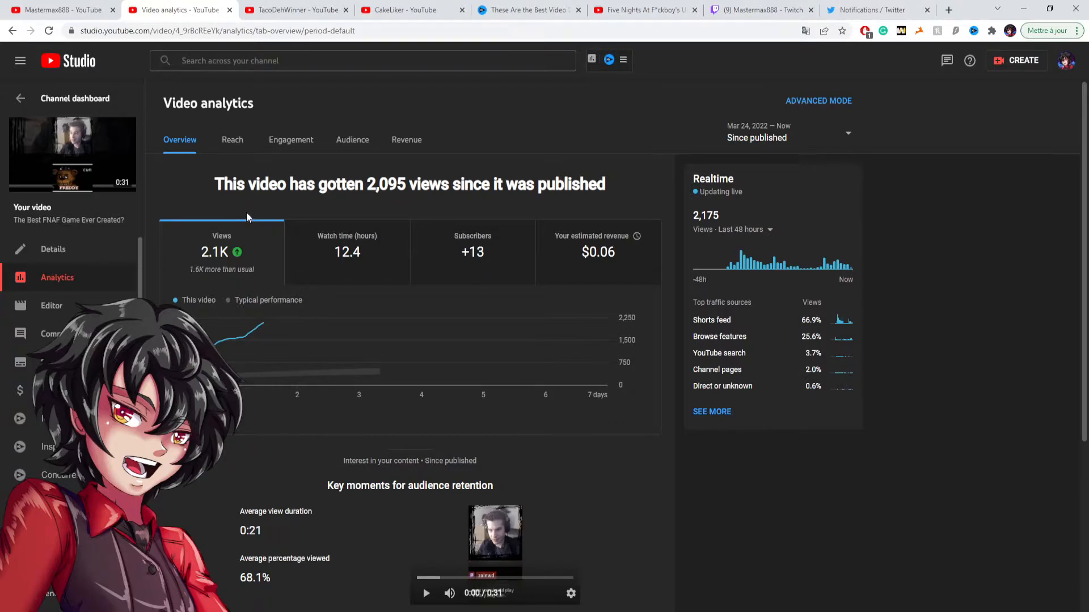
pyautogui.moveTo(203, 289)
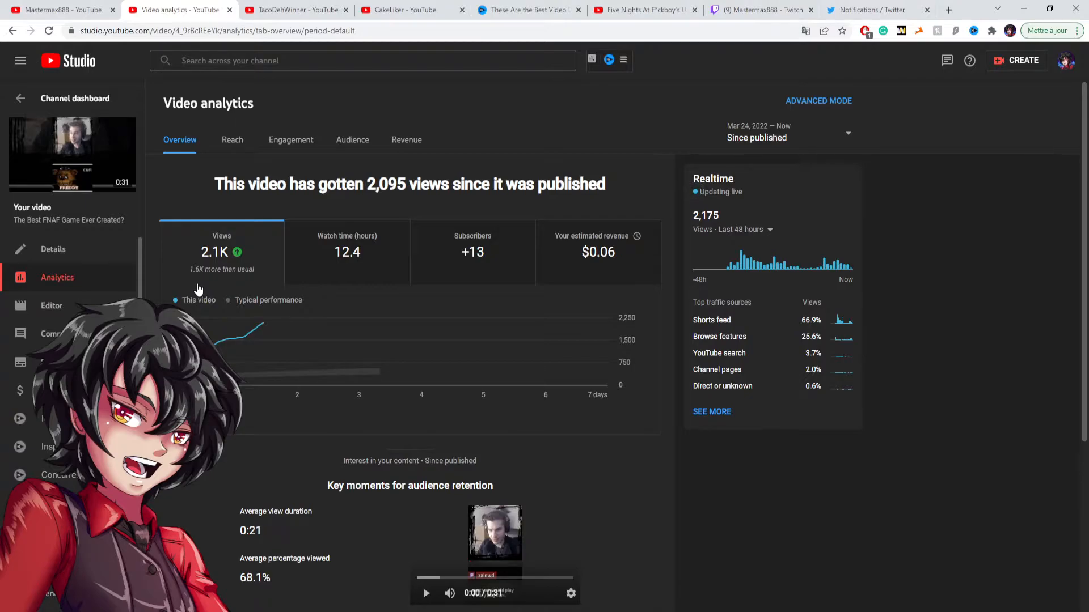
pyautogui.moveTo(302, 406)
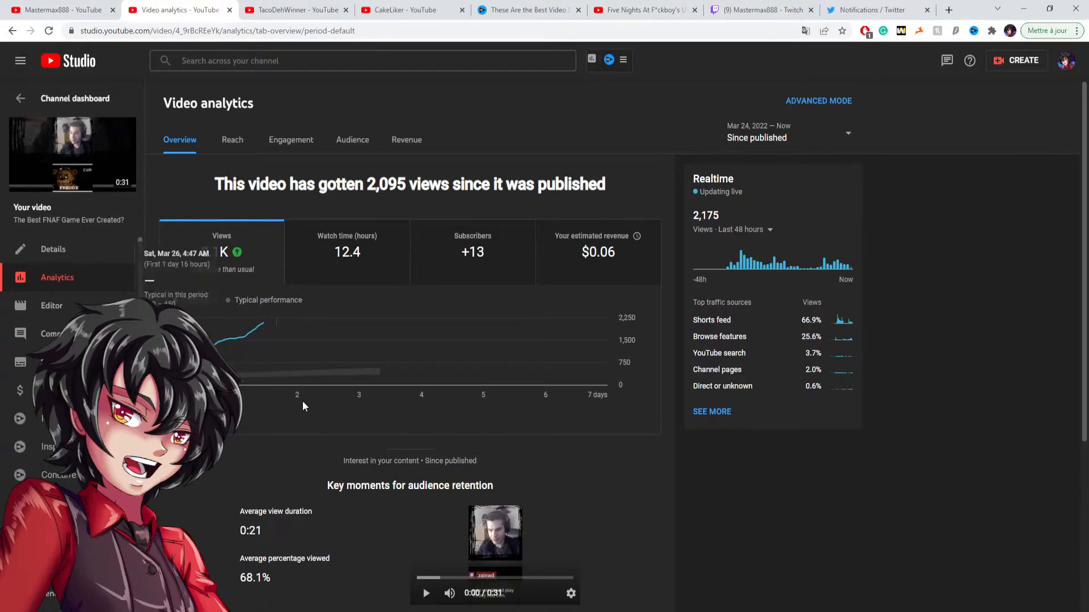
pyautogui.moveTo(330, 420)
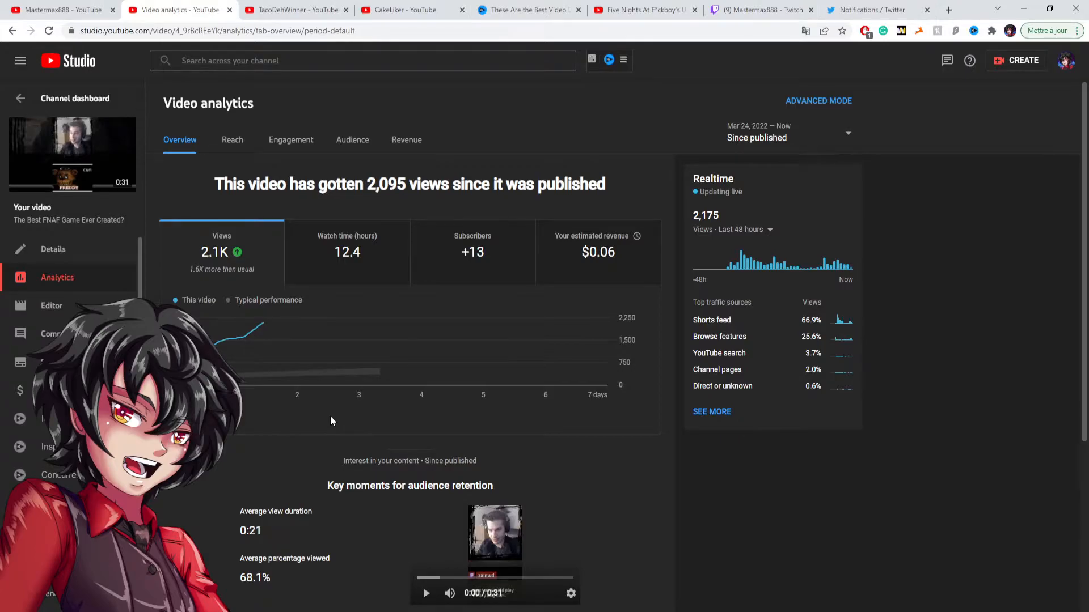
pyautogui.moveTo(356, 410)
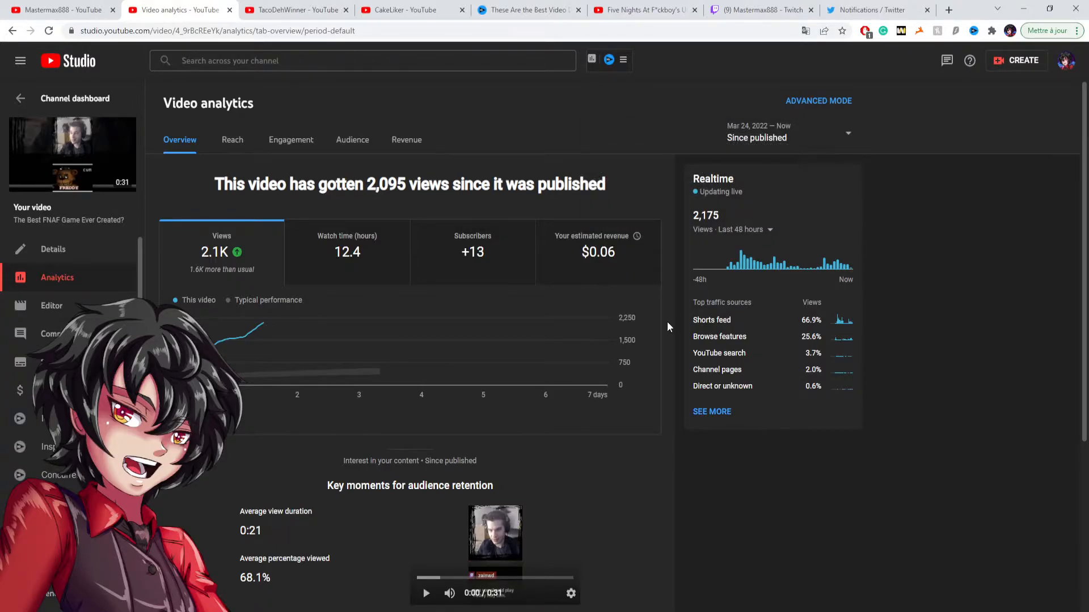
pyautogui.moveTo(637, 264)
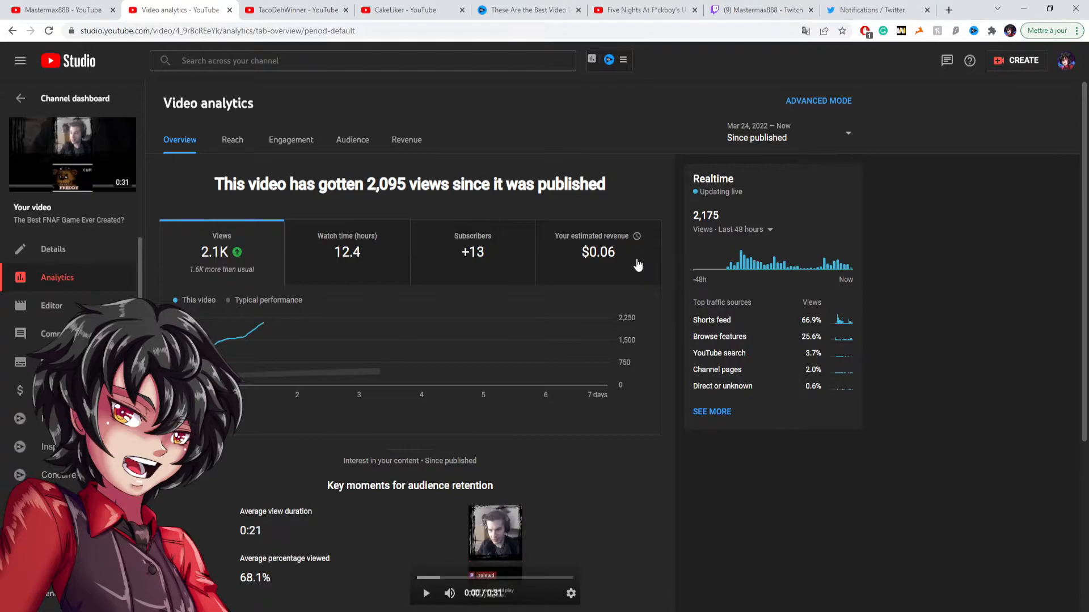
pyautogui.moveTo(674, 279)
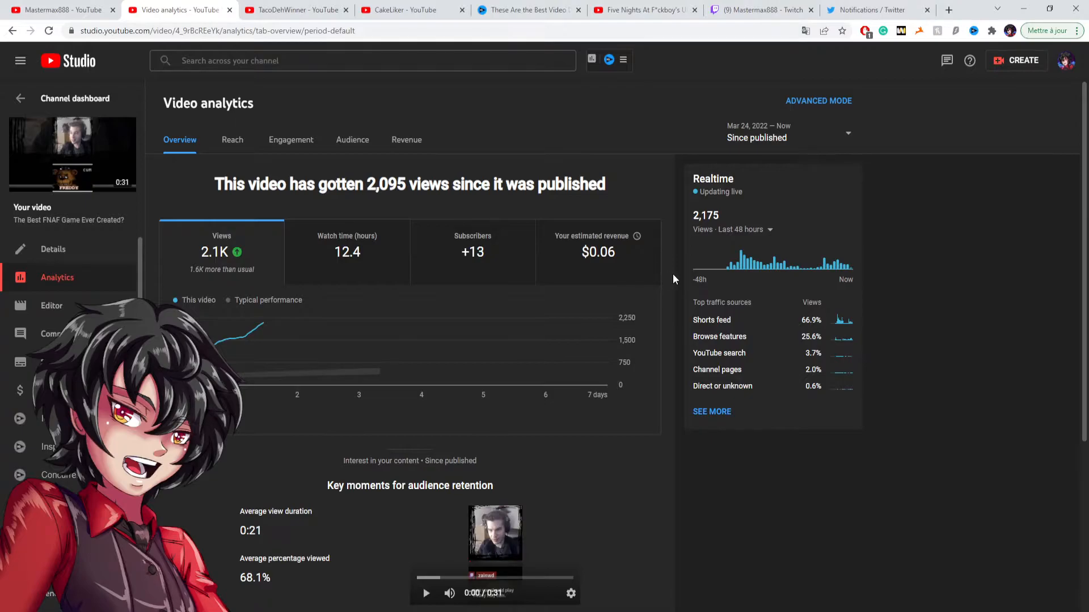
pyautogui.moveTo(644, 265)
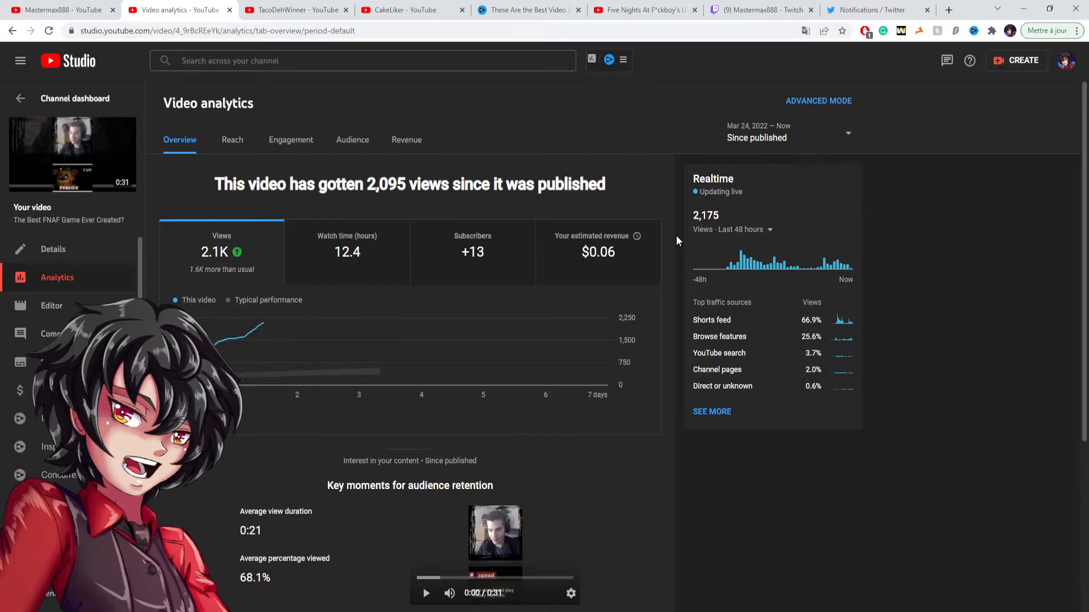
pyautogui.moveTo(231, 139)
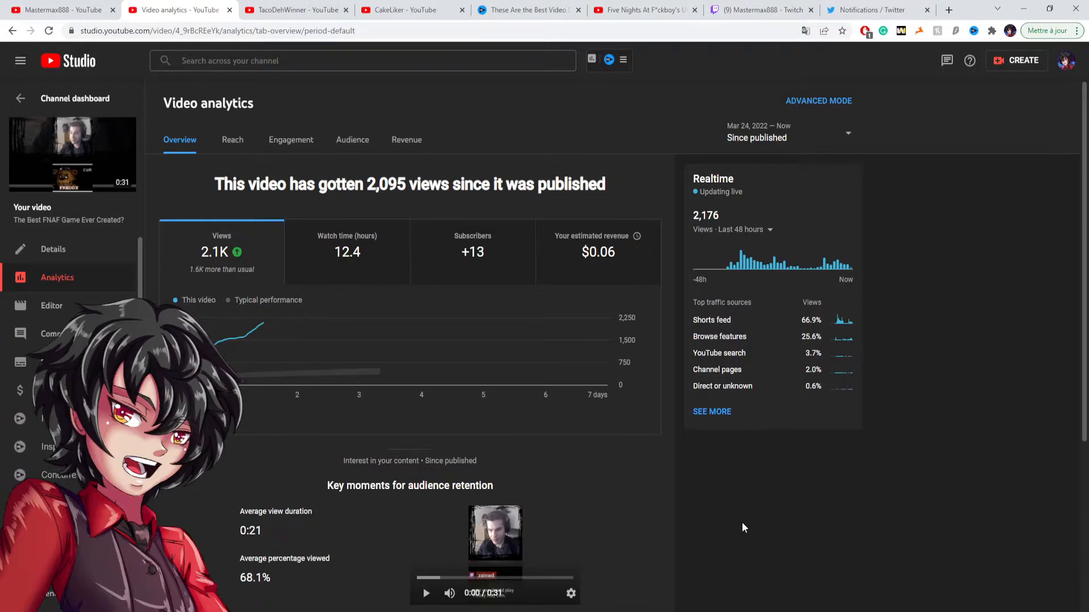
pyautogui.moveTo(637, 330)
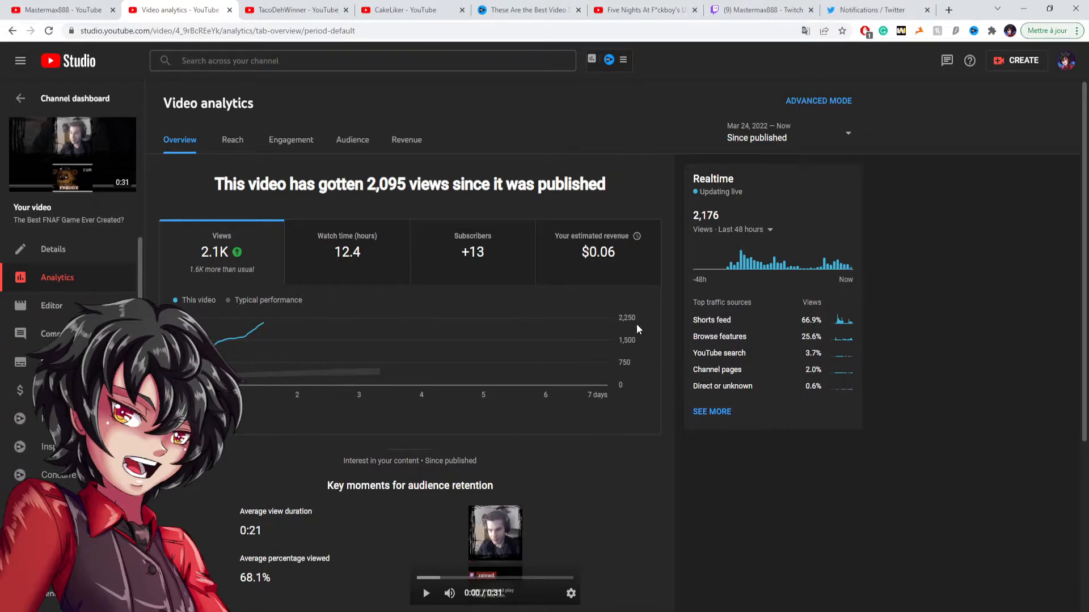
pyautogui.moveTo(479, 271)
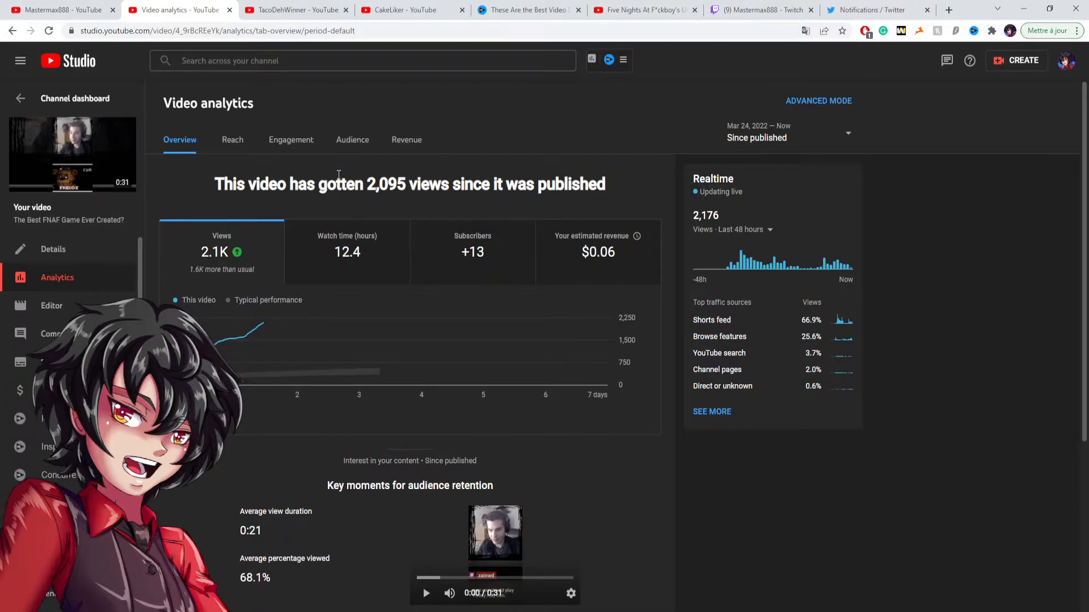
pyautogui.moveTo(297, 172)
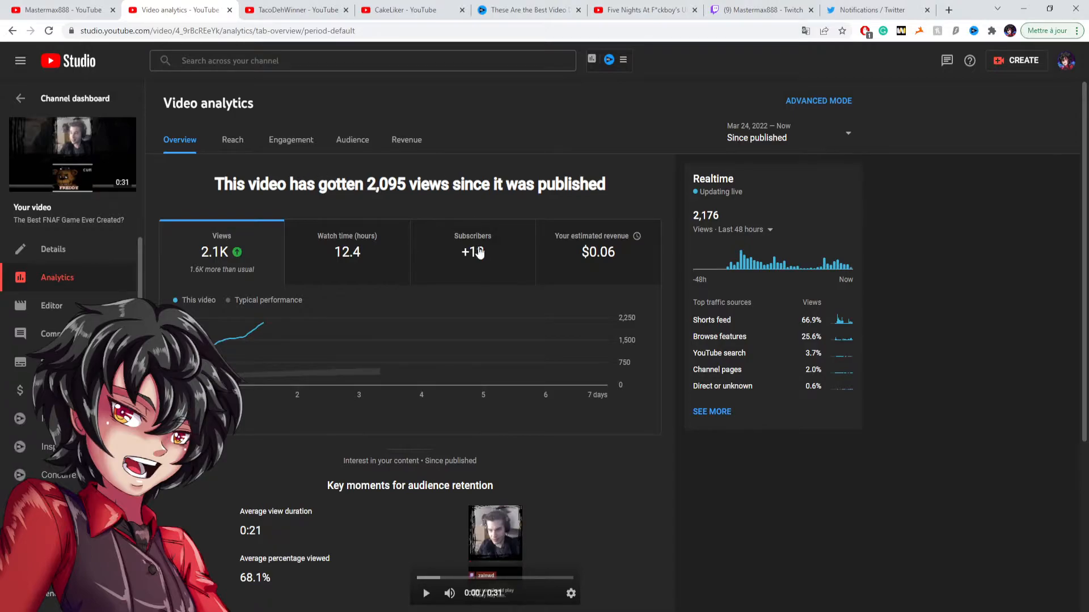
pyautogui.moveTo(236, 156)
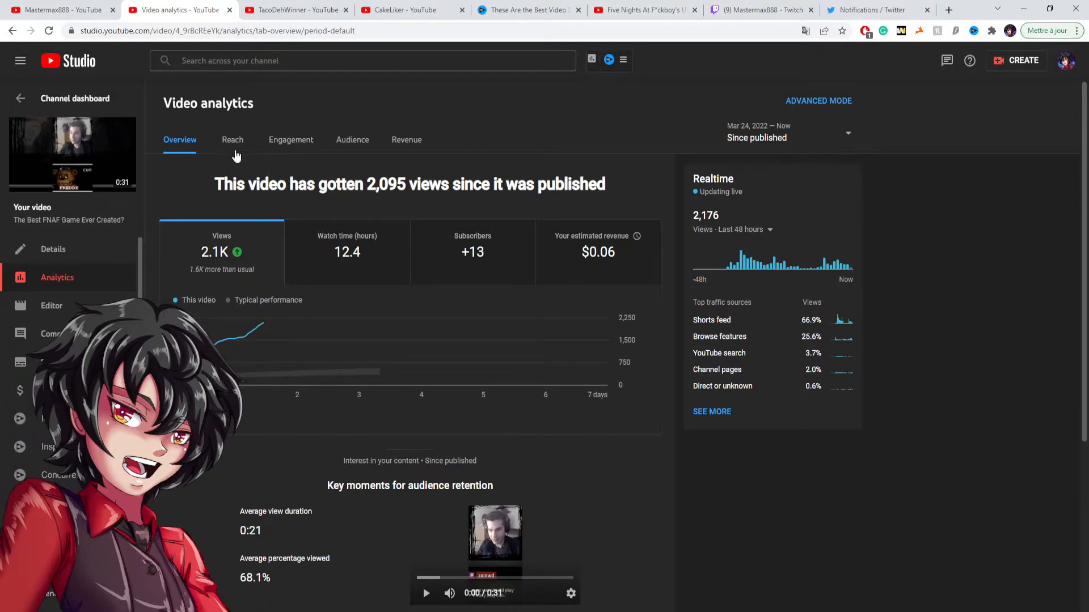
# Step: Review the FNAF Short's Reach analytics and its traffic sources list
pyautogui.click(232, 139)
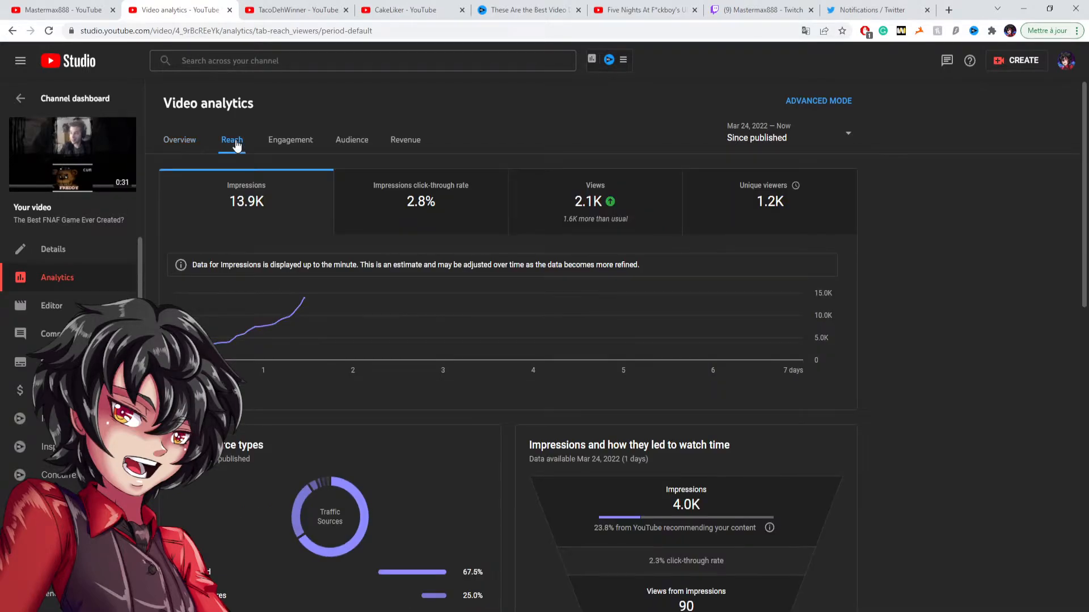
pyautogui.moveTo(264, 164)
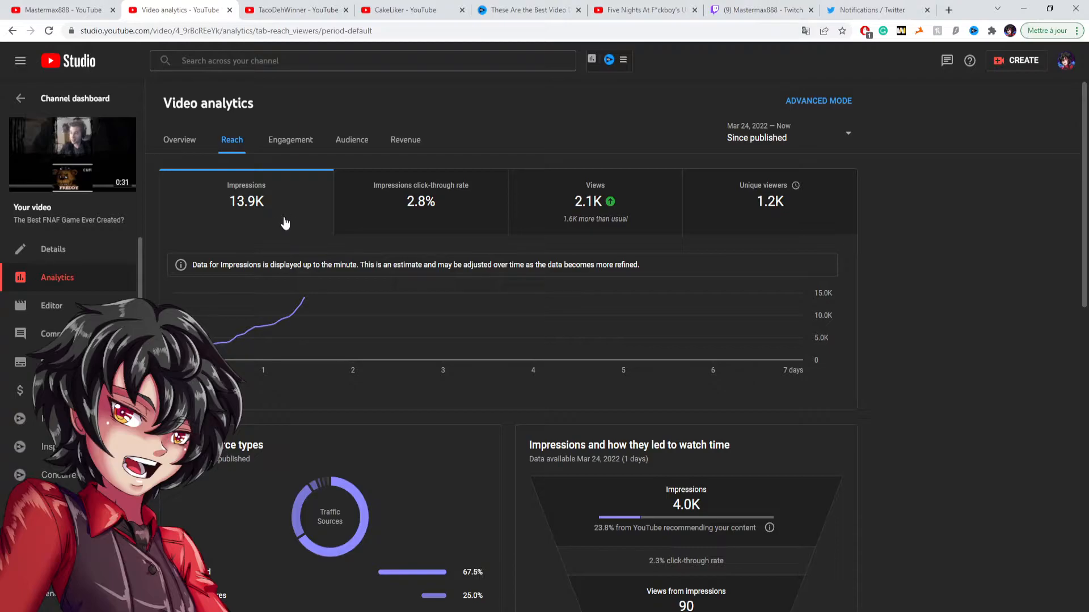
pyautogui.moveTo(284, 212)
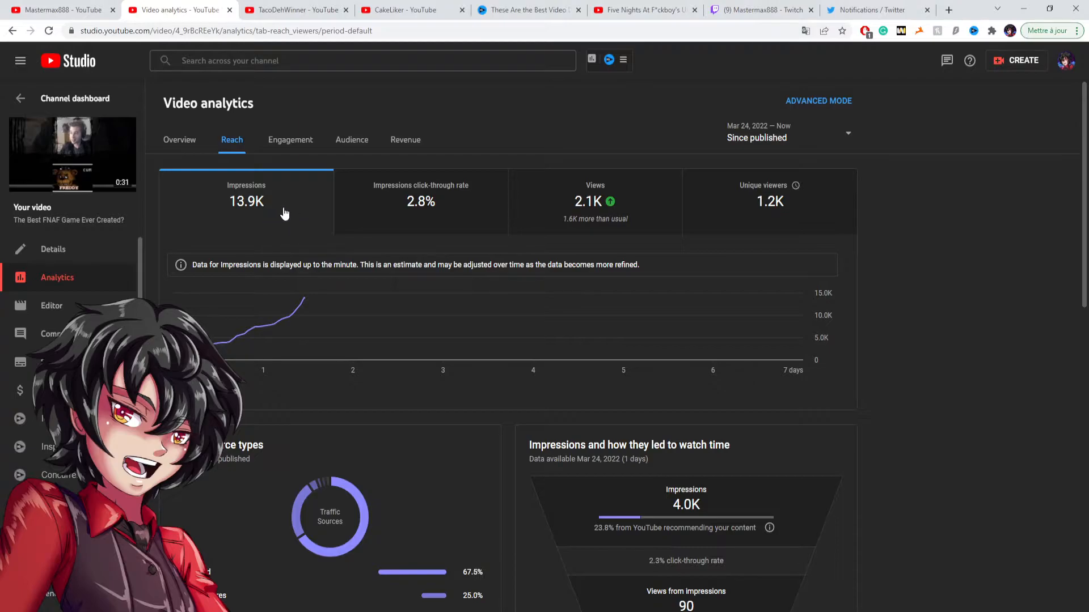
pyautogui.moveTo(389, 215)
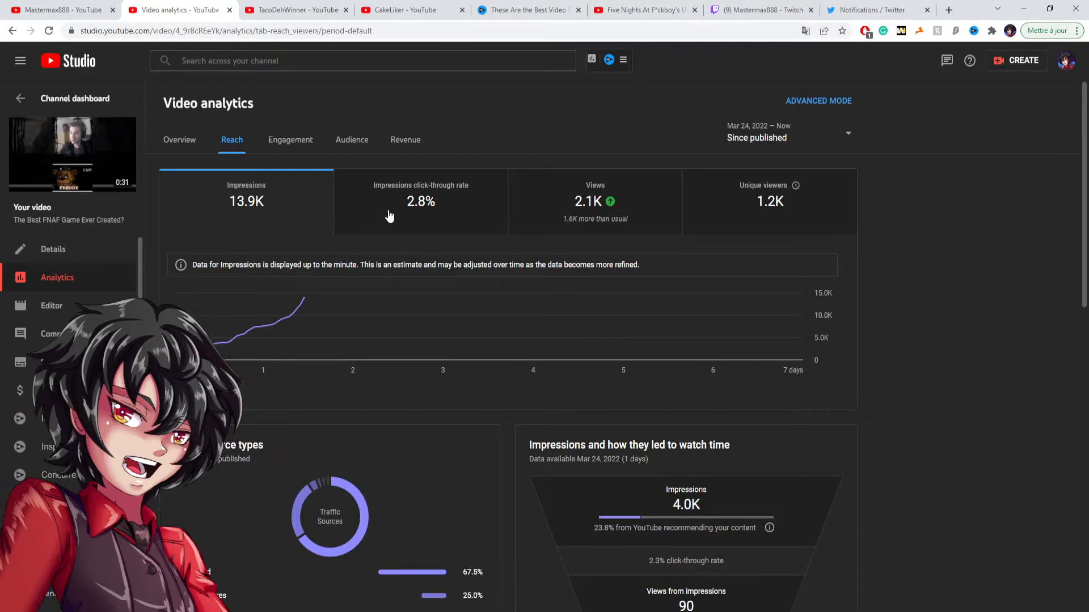
pyautogui.moveTo(426, 223)
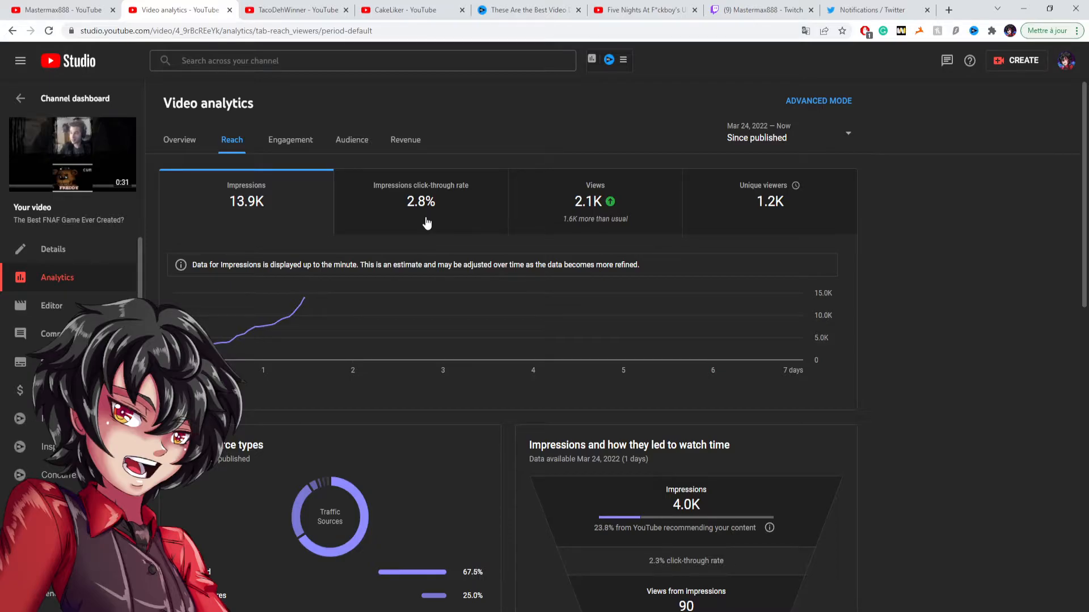
pyautogui.moveTo(452, 221)
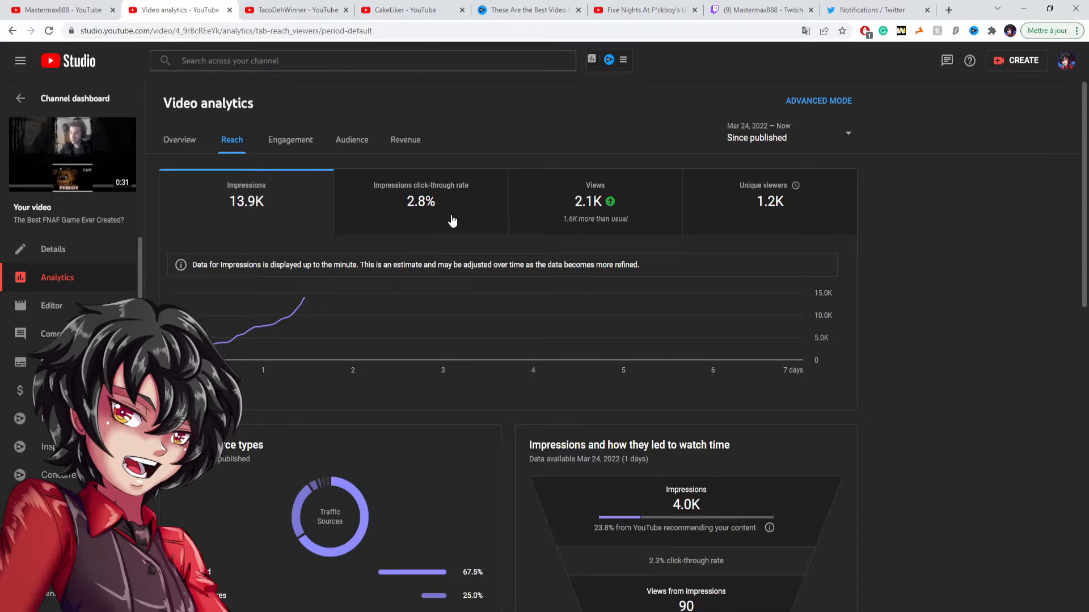
pyautogui.scroll(-3)
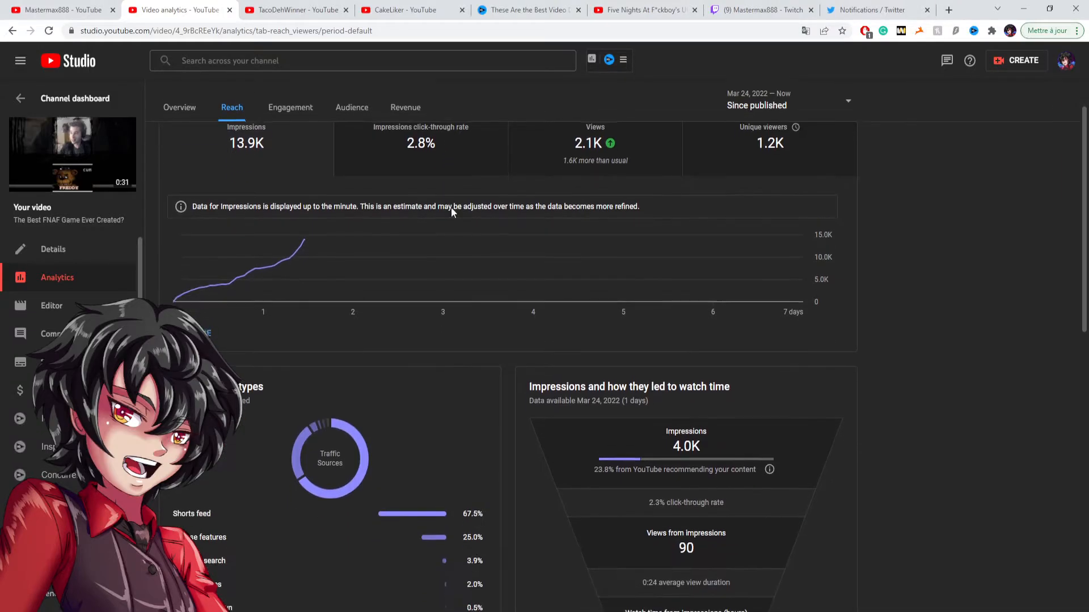
pyautogui.scroll(-3)
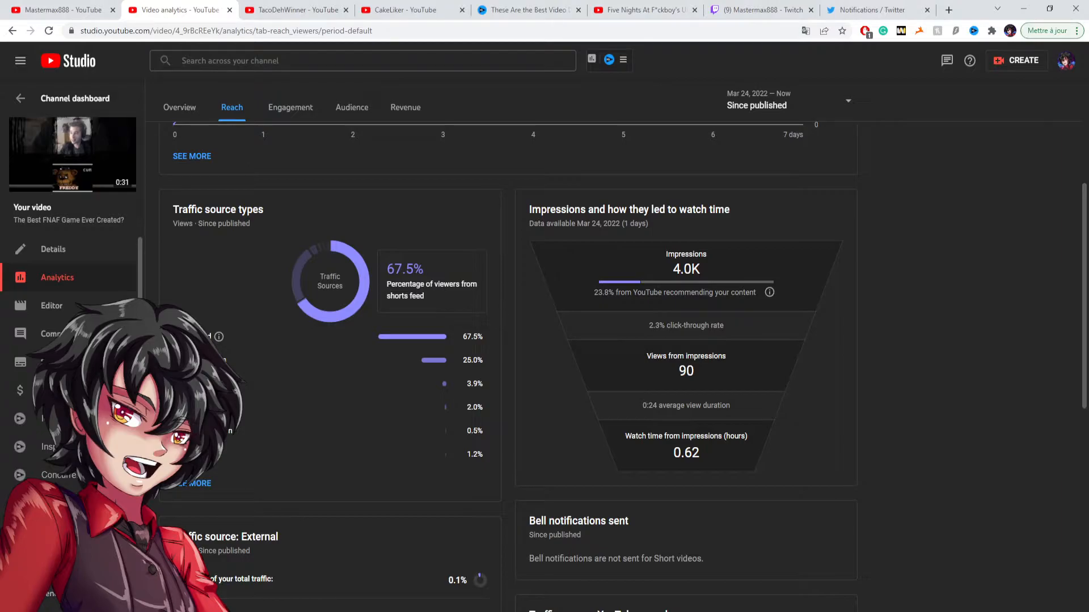
pyautogui.moveTo(408, 338)
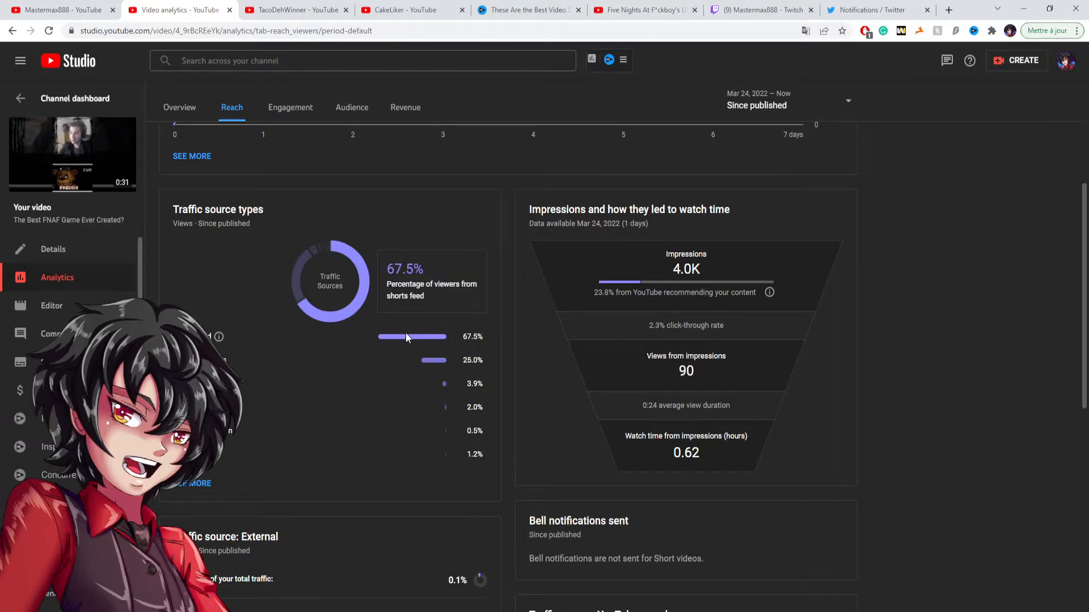
pyautogui.moveTo(419, 338)
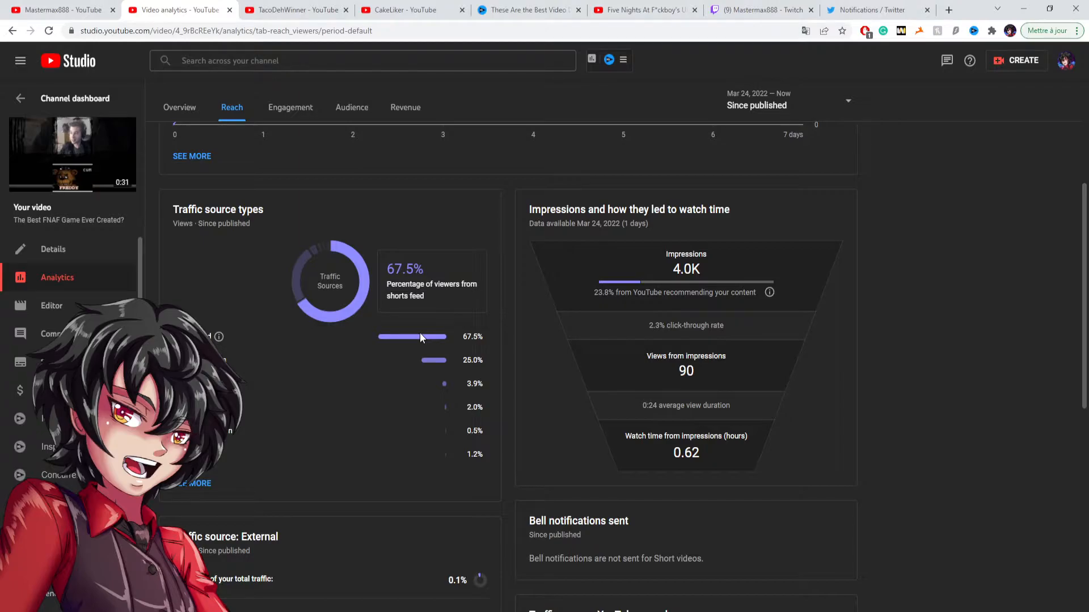
pyautogui.moveTo(291, 337)
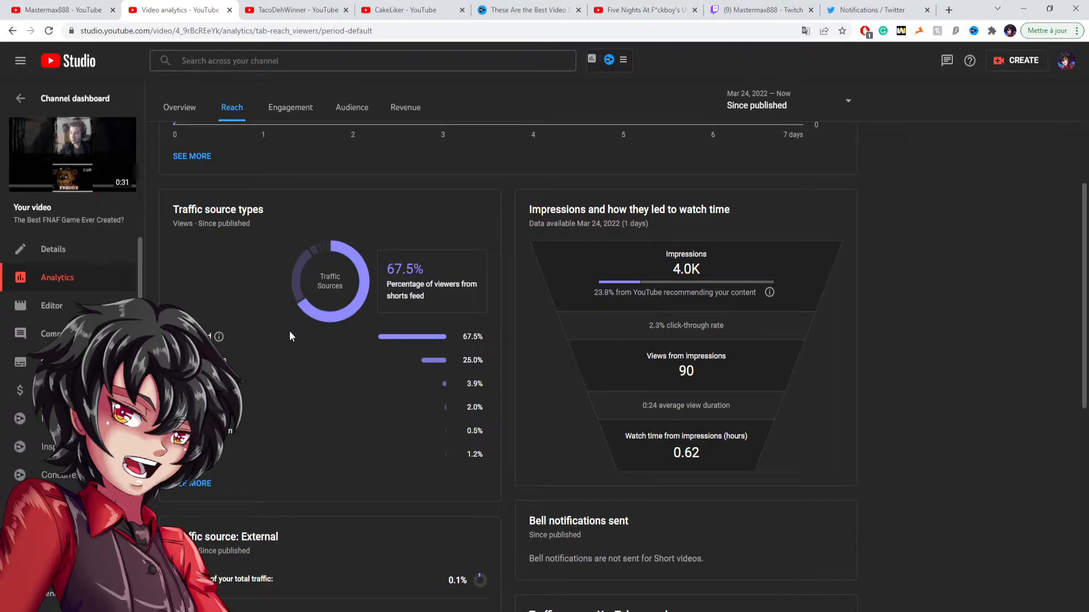
pyautogui.moveTo(219, 337)
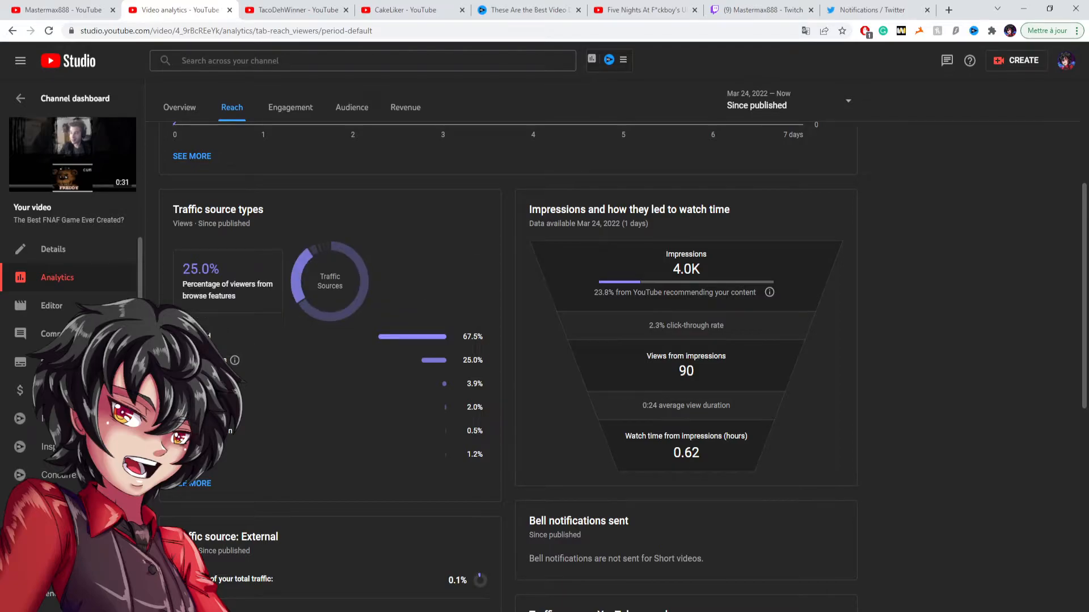
pyautogui.scroll(-3)
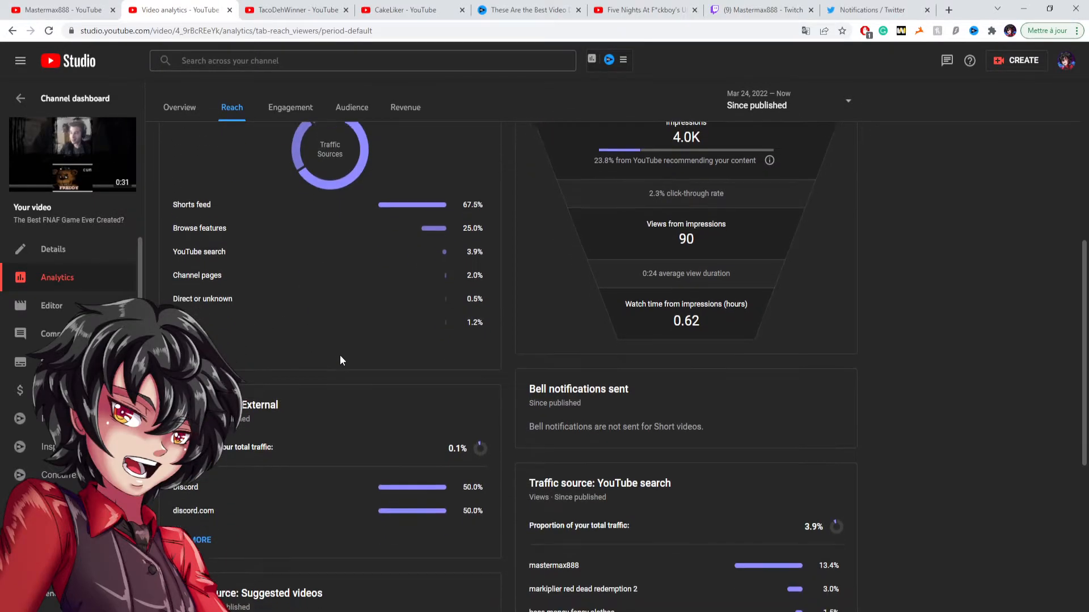
pyautogui.scroll(-3)
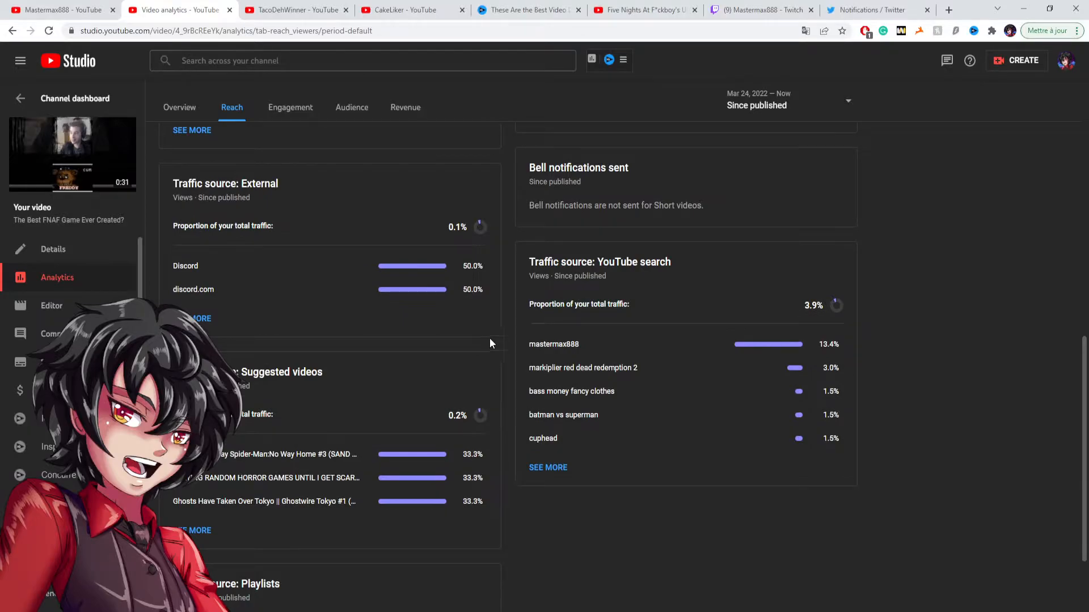
pyautogui.moveTo(561, 350)
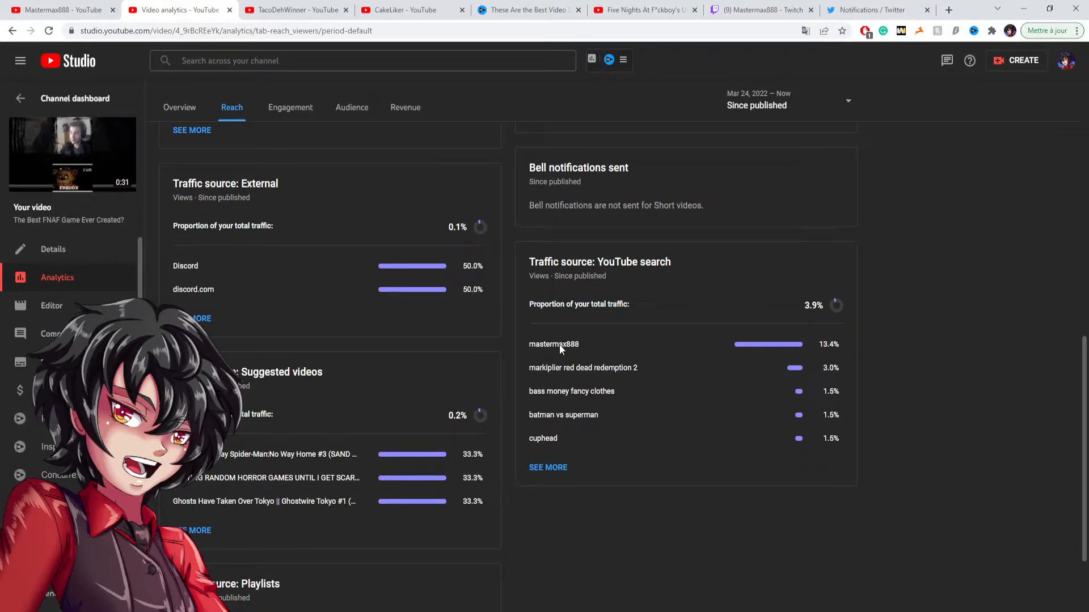
pyautogui.moveTo(546, 368)
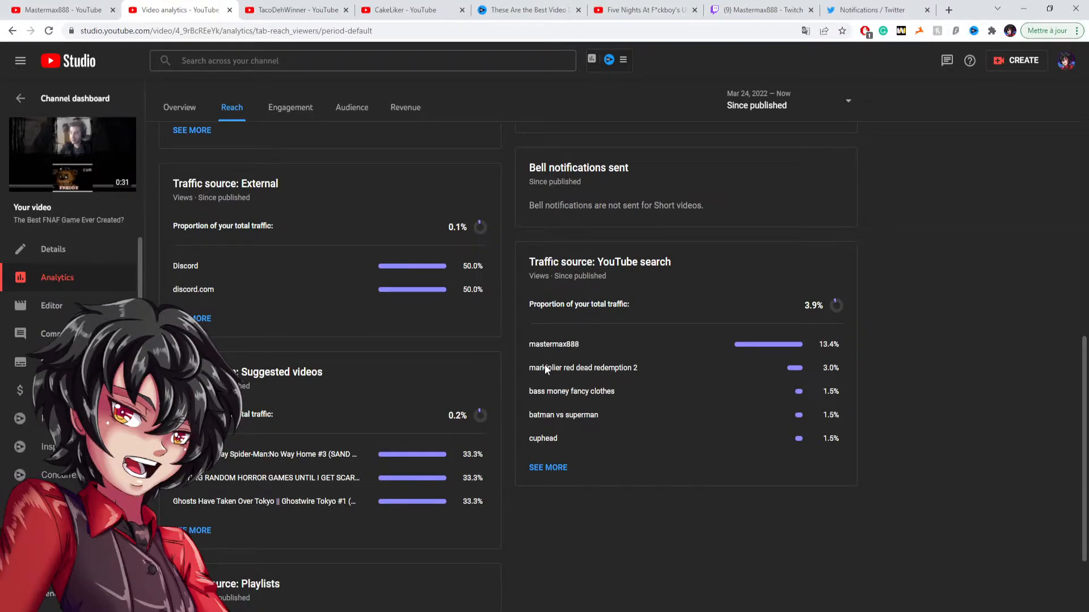
pyautogui.moveTo(551, 373)
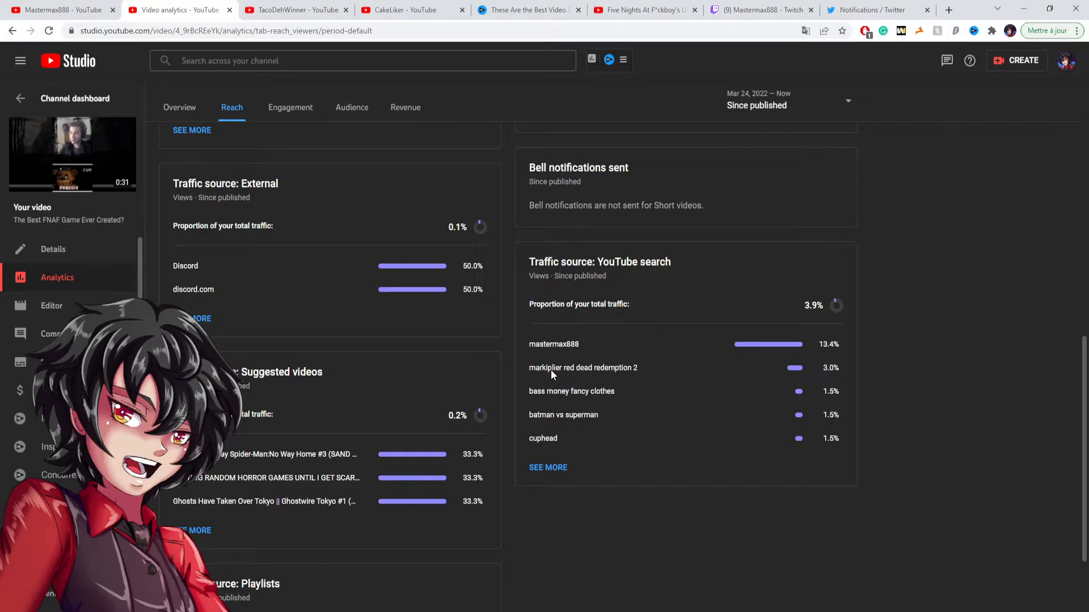
pyautogui.moveTo(554, 416)
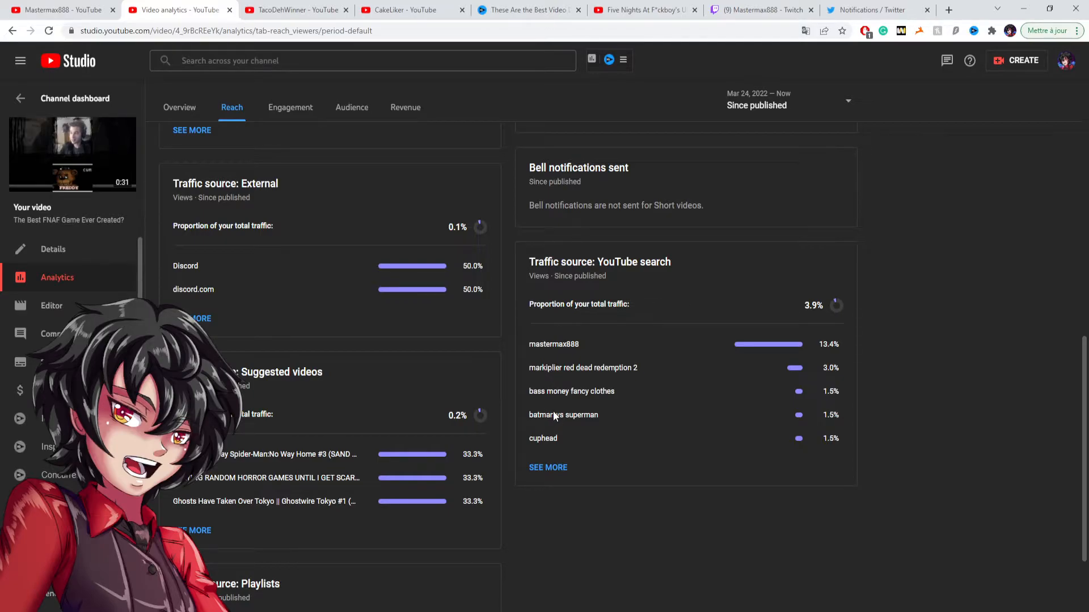
pyautogui.moveTo(543, 399)
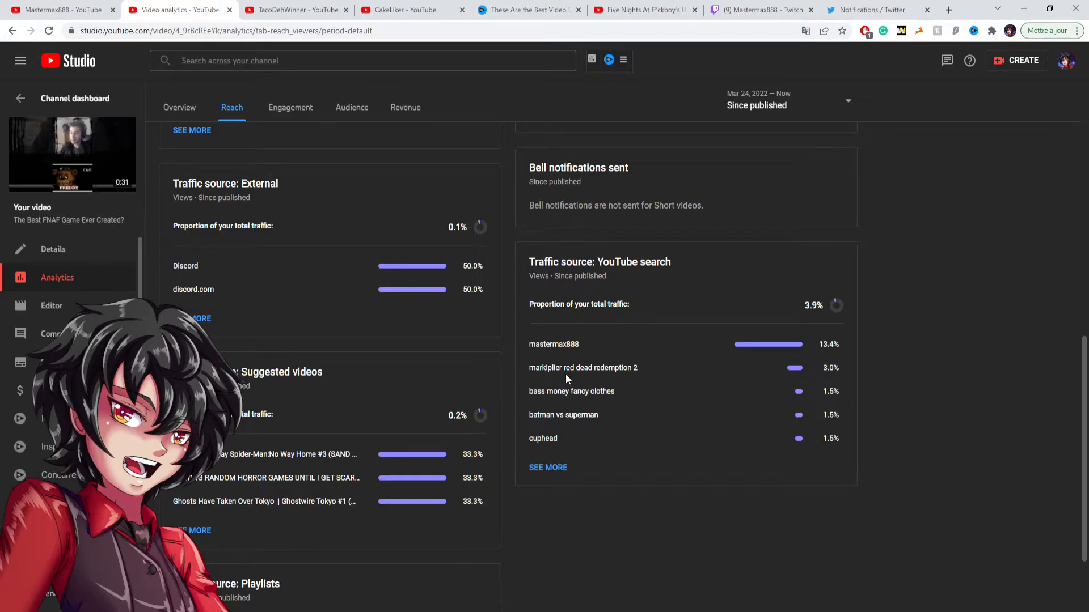
pyautogui.scroll(3)
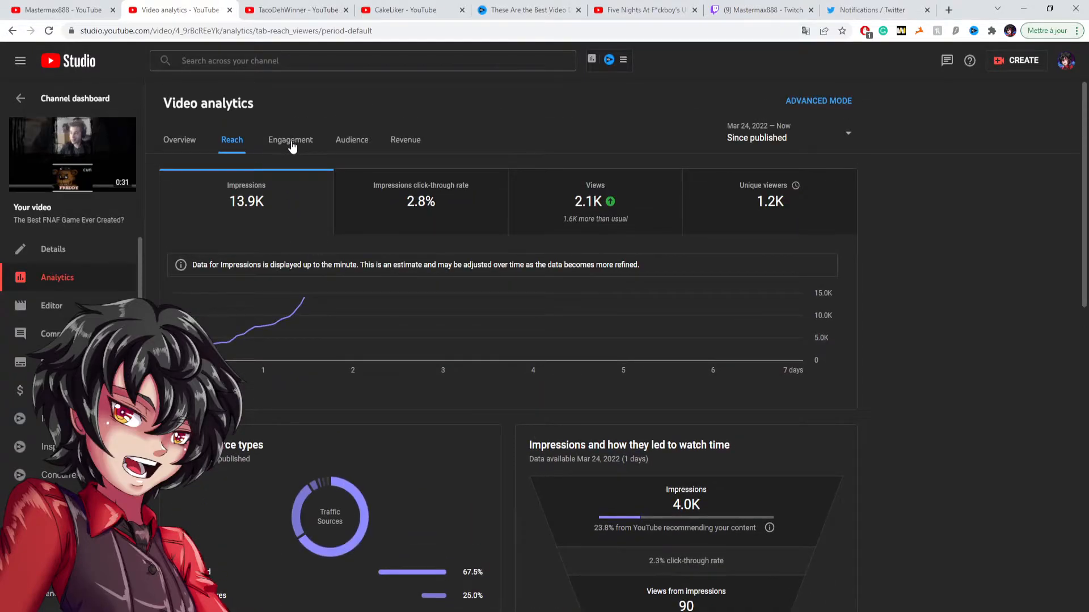
# Step: Show the Engagement analytics: 12.4 watch hours and 0:21 average view duration
pyautogui.click(291, 140)
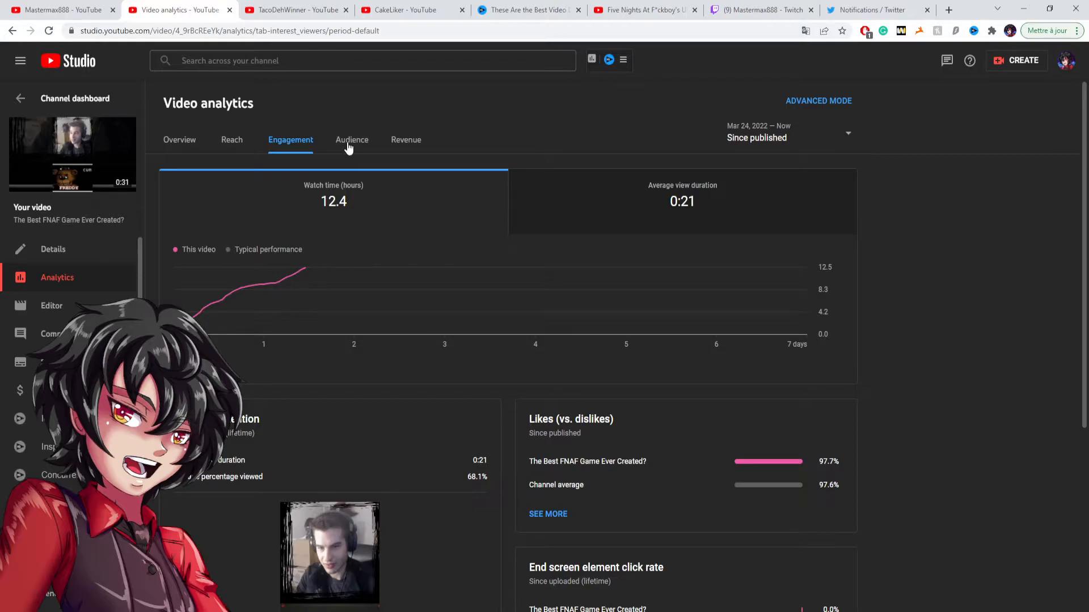
# Step: Review the Audience analytics: 1.2K unique viewers, +13 subscribers, 82.9% male, plus geography
pyautogui.click(352, 137)
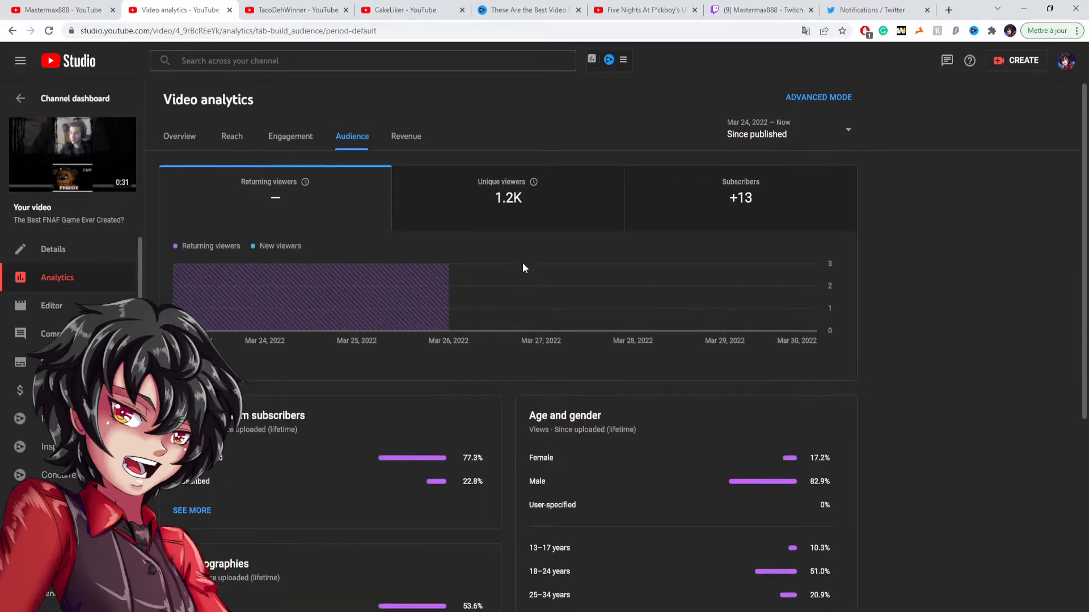
pyautogui.scroll(-3)
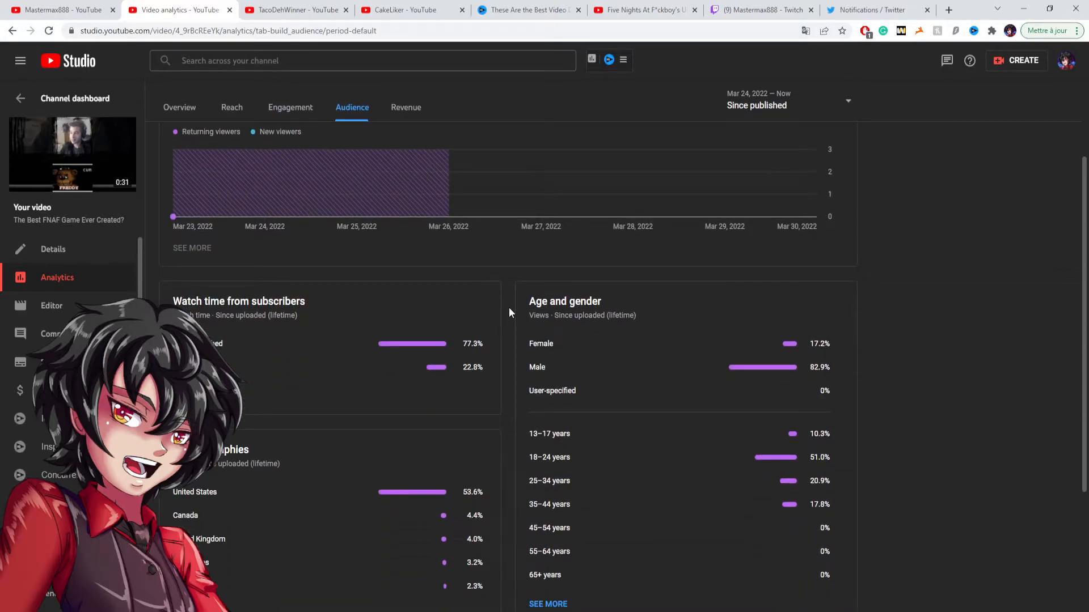
pyautogui.moveTo(379, 338)
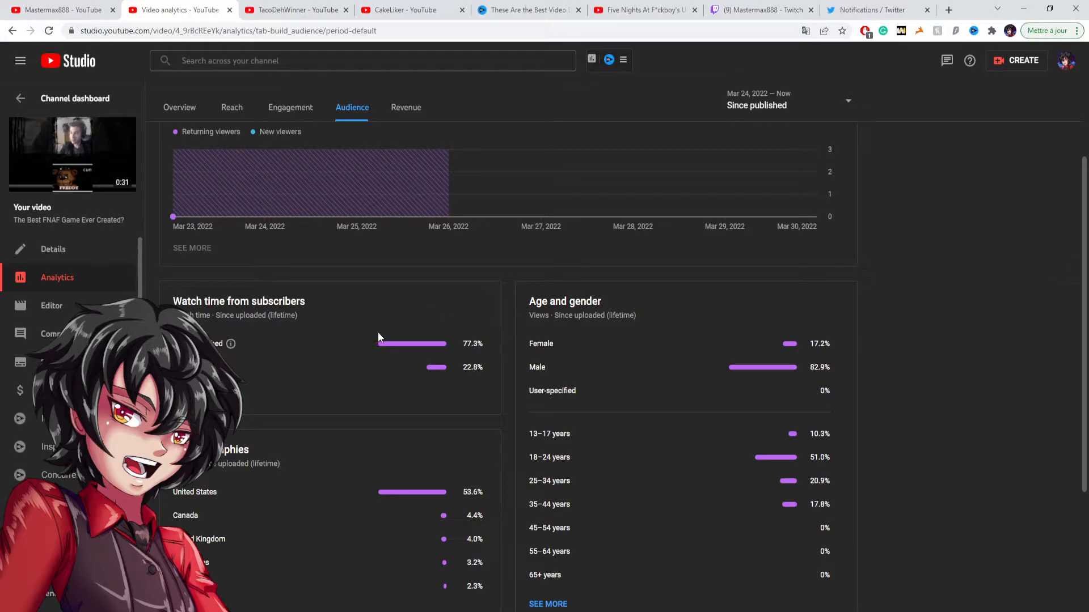
pyautogui.moveTo(372, 340)
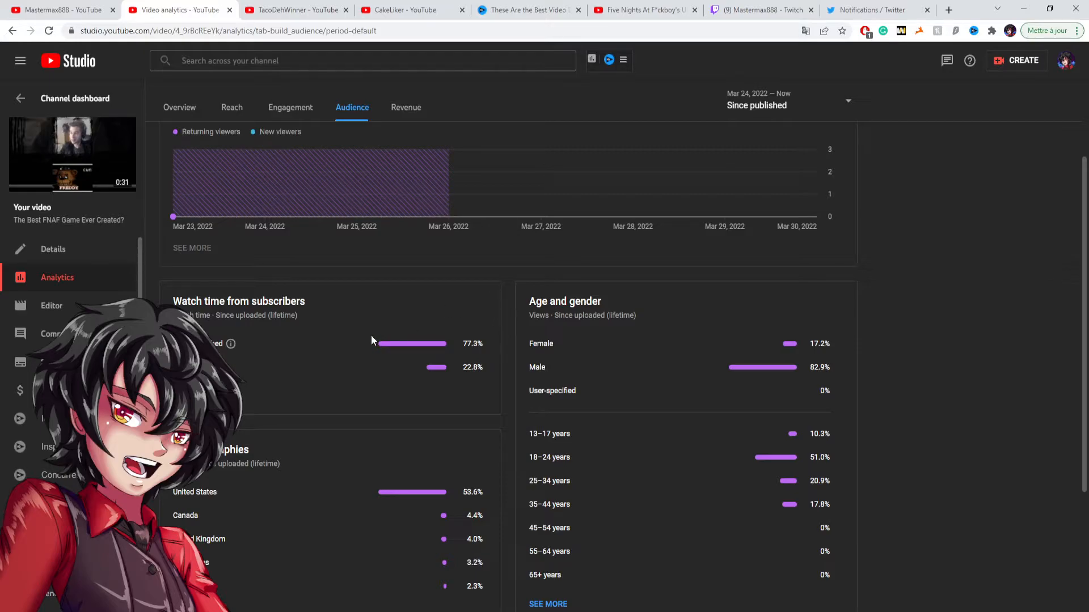
pyautogui.moveTo(379, 335)
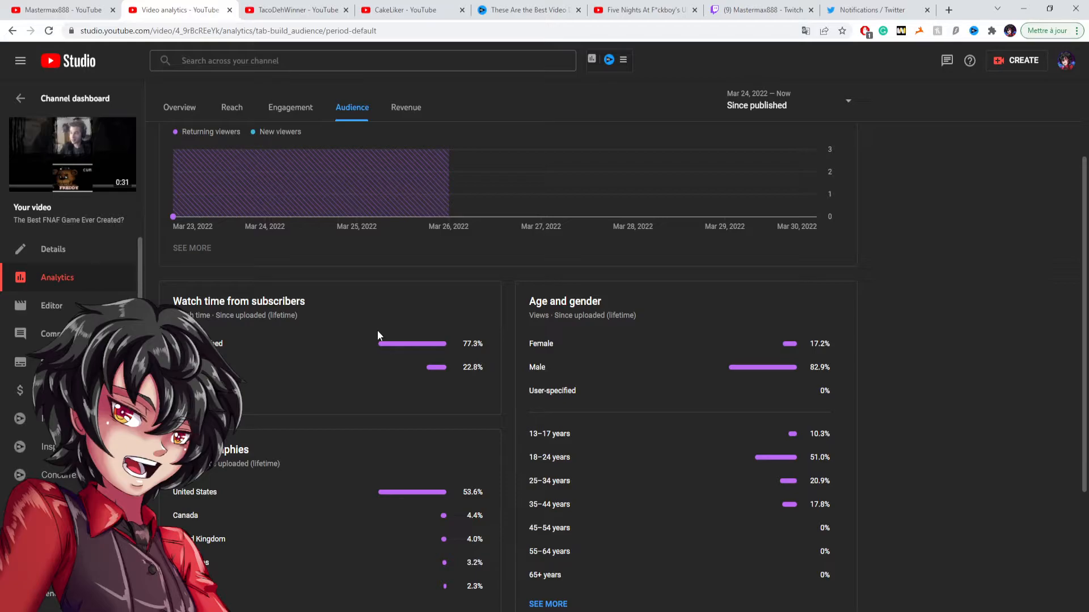
pyautogui.moveTo(379, 341)
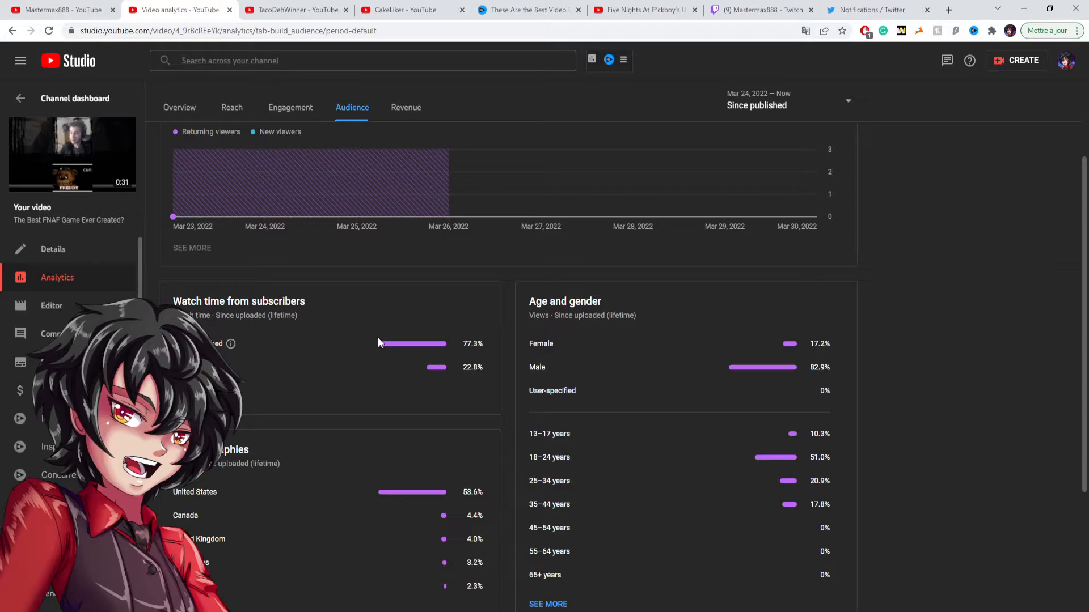
pyautogui.moveTo(381, 339)
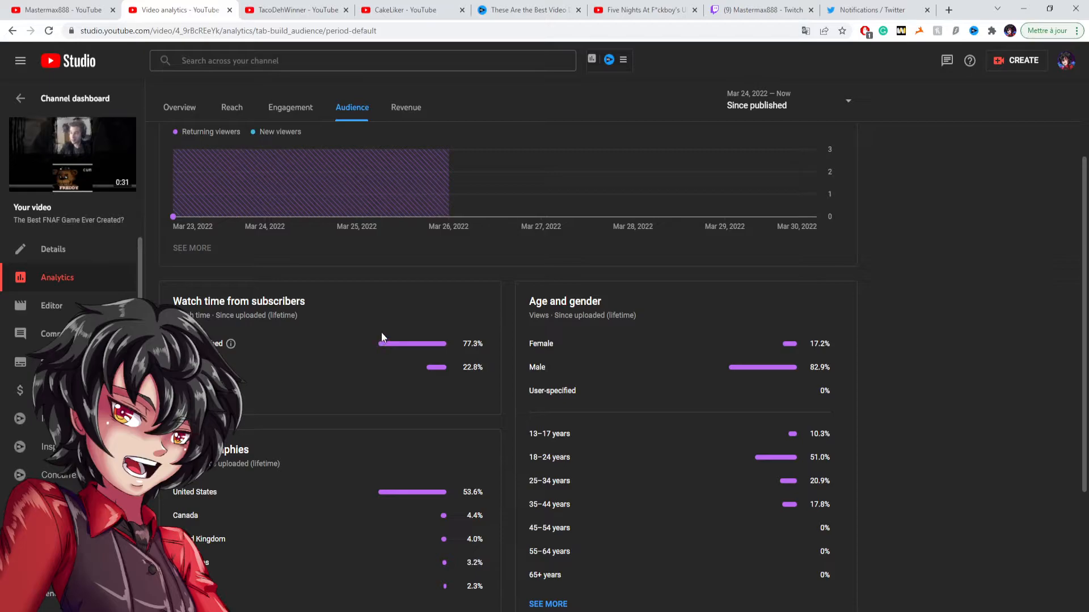
pyautogui.moveTo(400, 344)
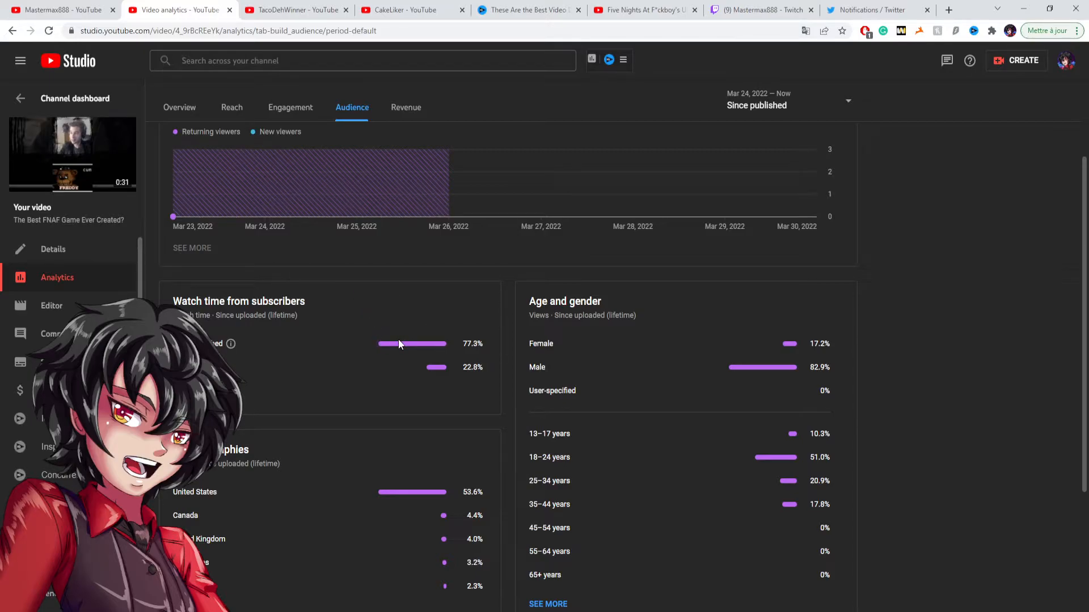
pyautogui.moveTo(413, 337)
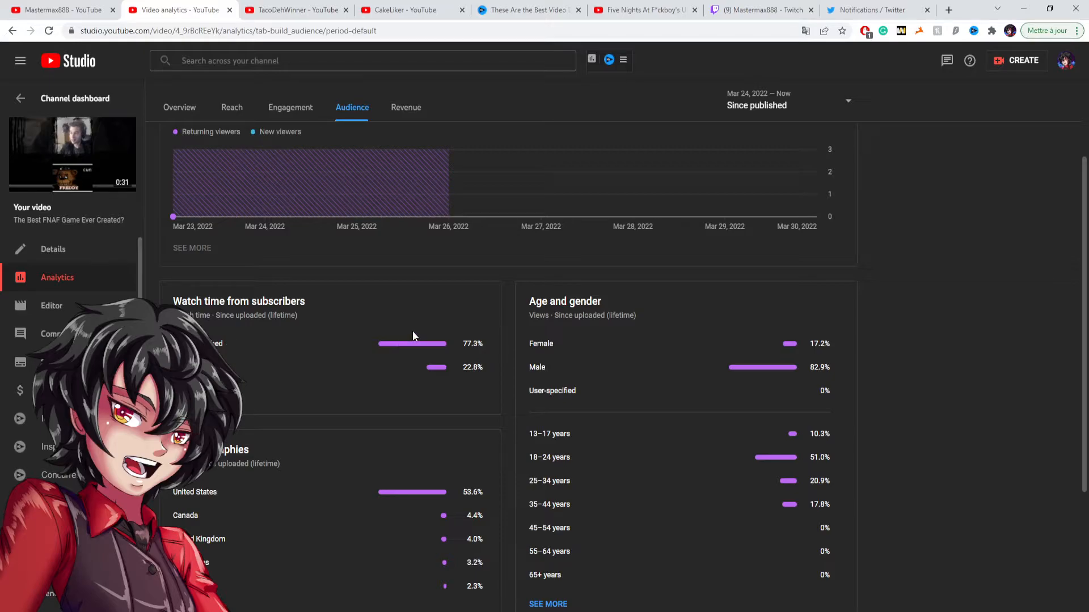
pyautogui.moveTo(368, 318)
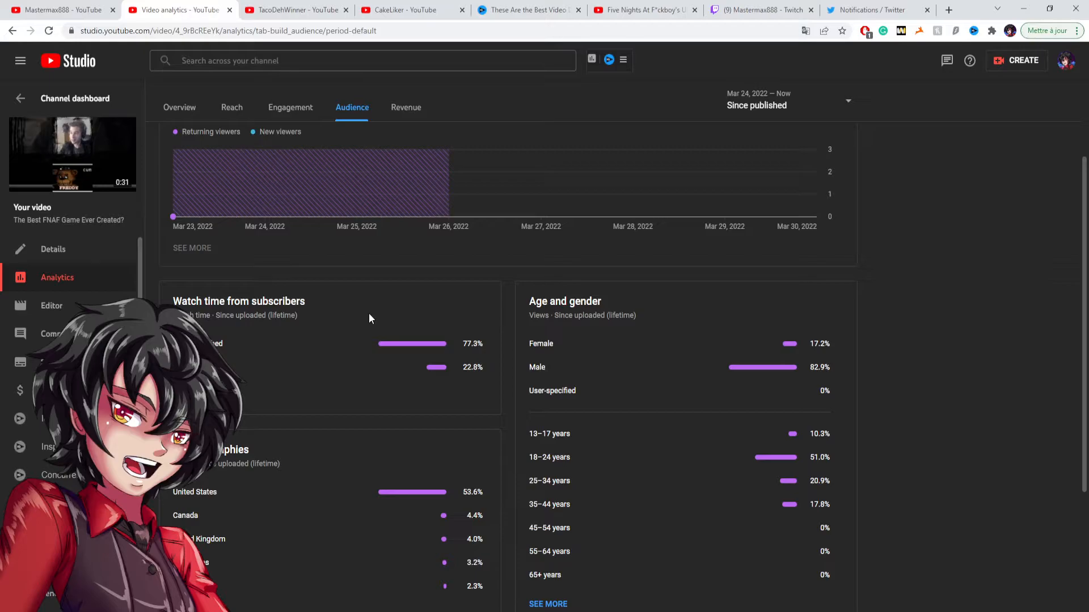
pyautogui.scroll(3)
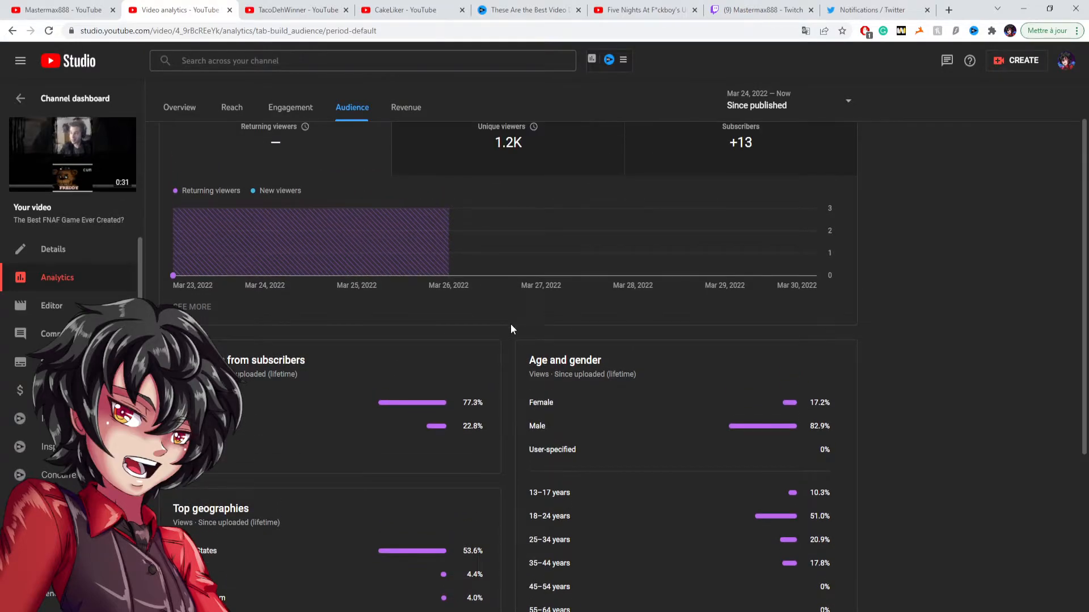
pyautogui.scroll(-3)
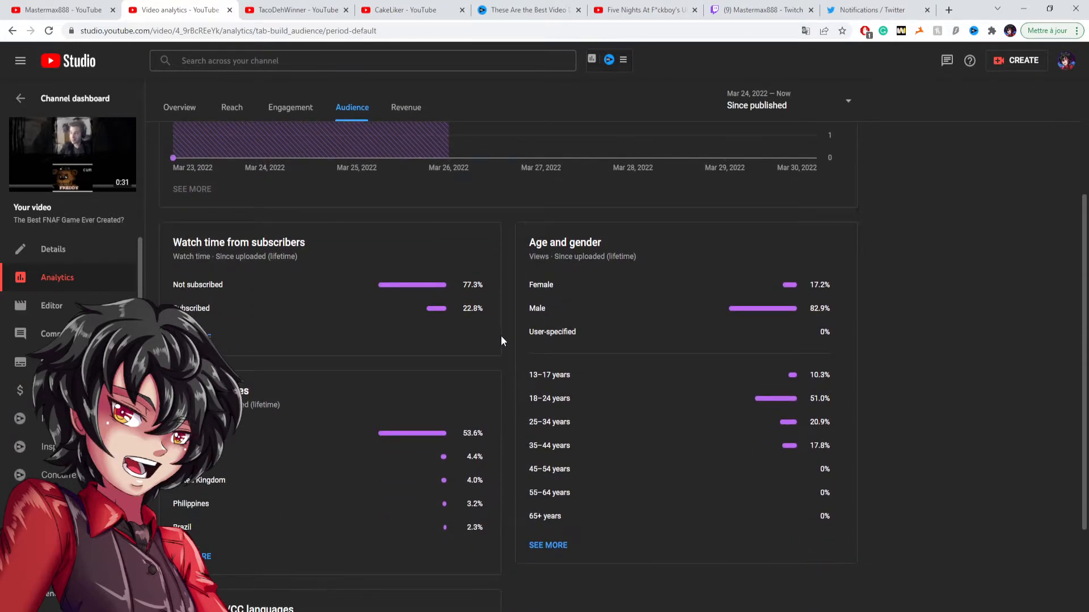
pyautogui.scroll(3)
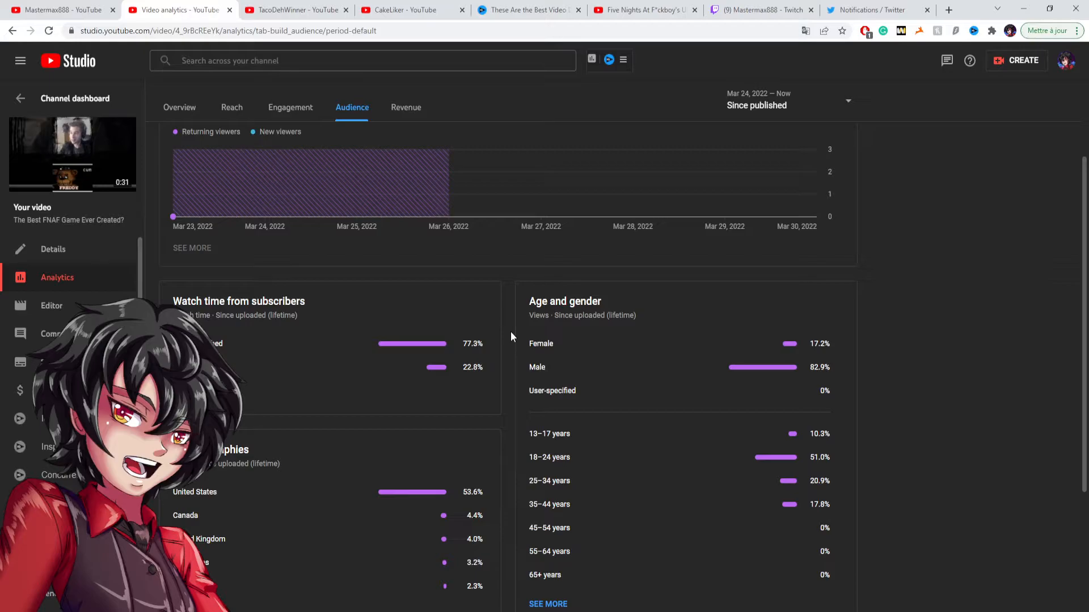
pyautogui.moveTo(304, 401)
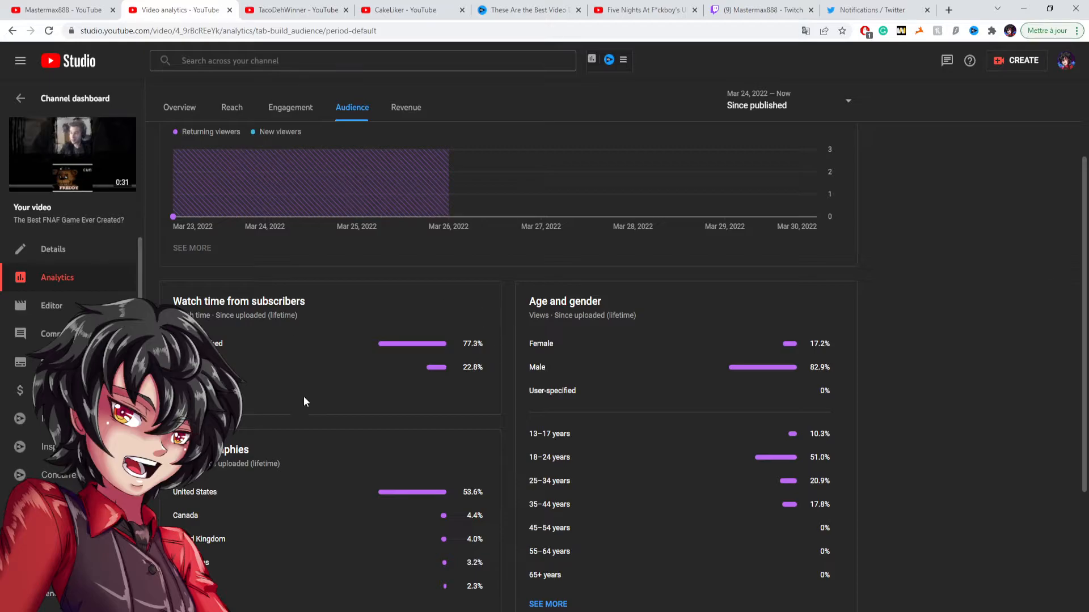
pyautogui.moveTo(481, 378)
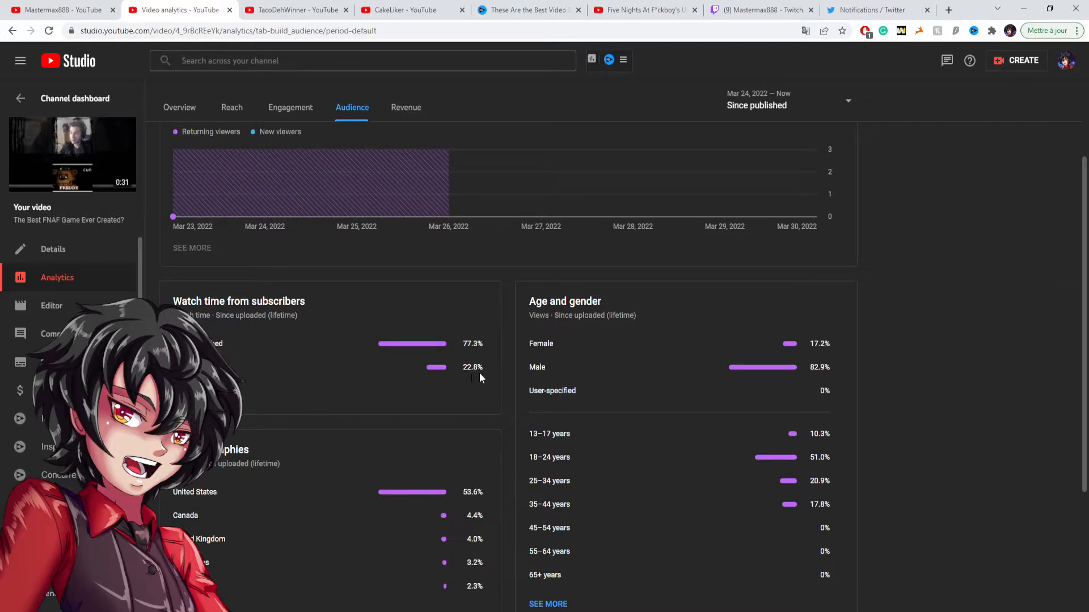
pyautogui.scroll(-3)
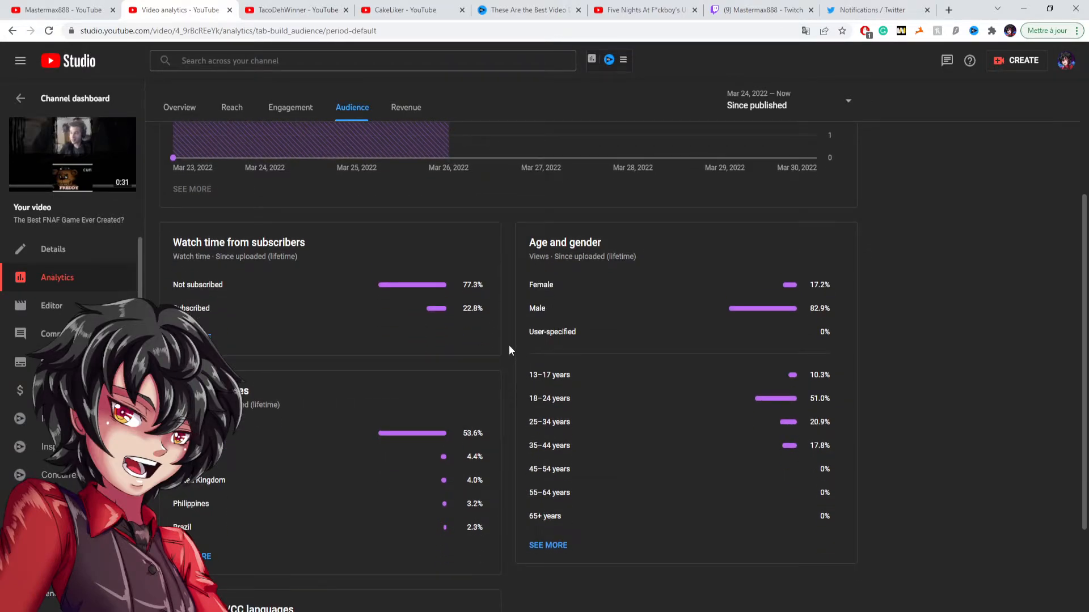
pyautogui.scroll(3)
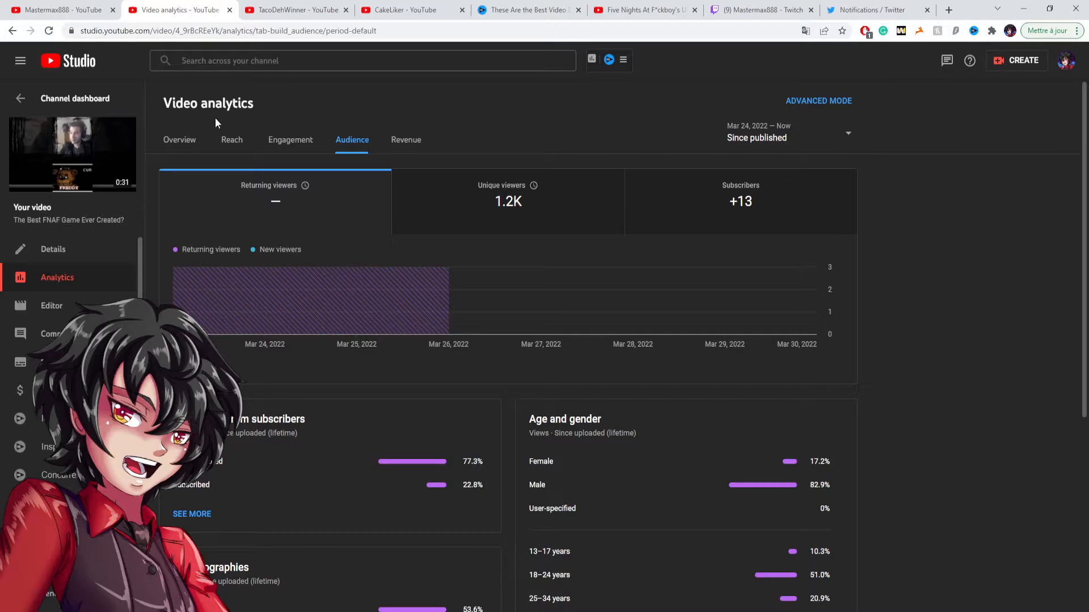
pyautogui.moveTo(185, 144)
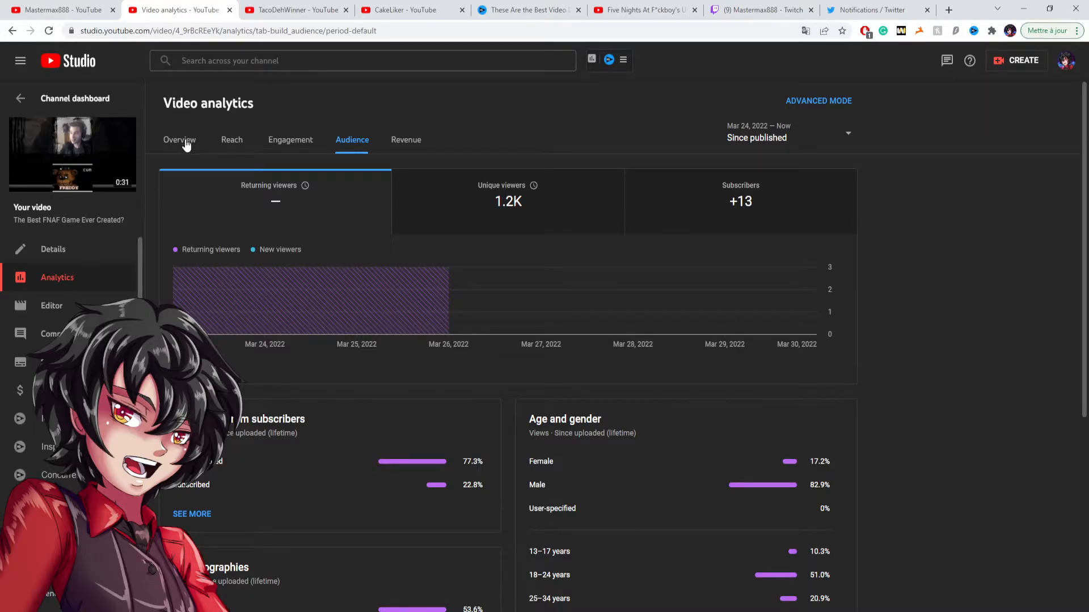
# Step: Return to the analytics Overview showing 2,095 views and 2,178 realtime views over 48 hours
pyautogui.click(179, 139)
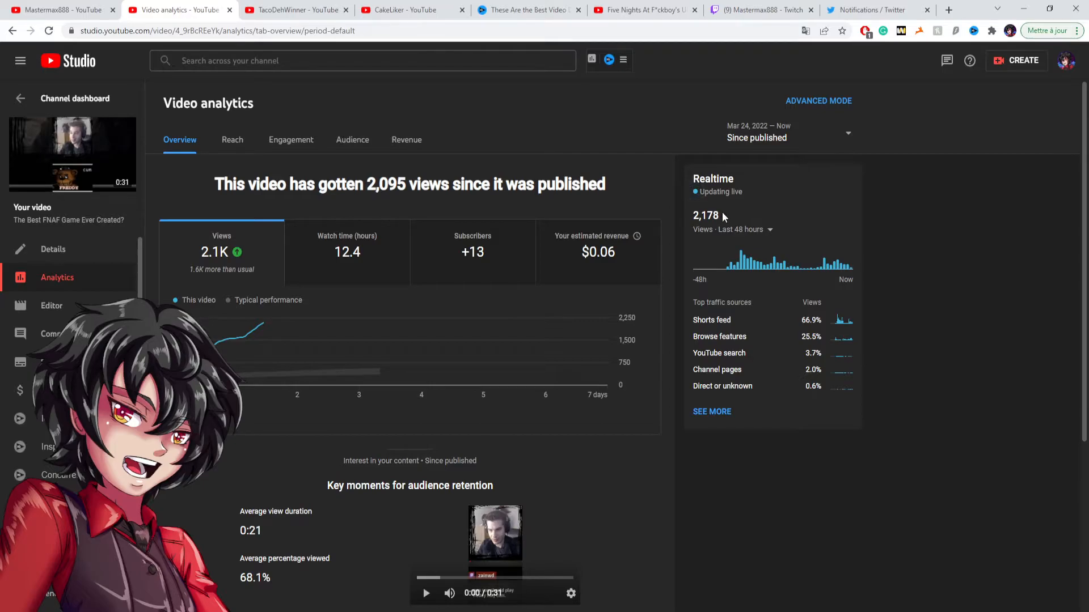
pyautogui.moveTo(389, 103)
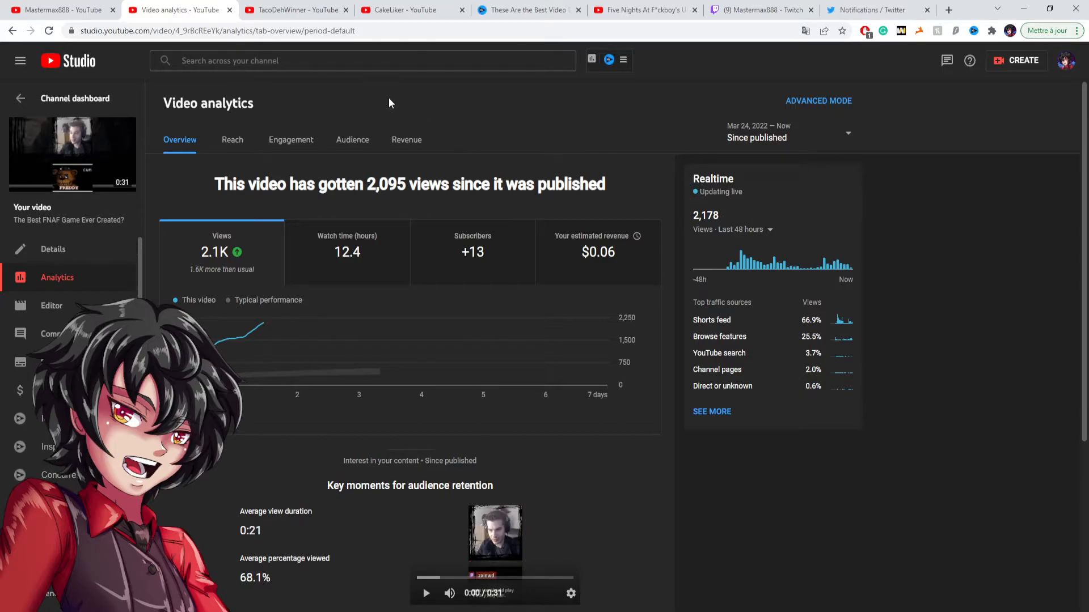
pyautogui.moveTo(385, 107)
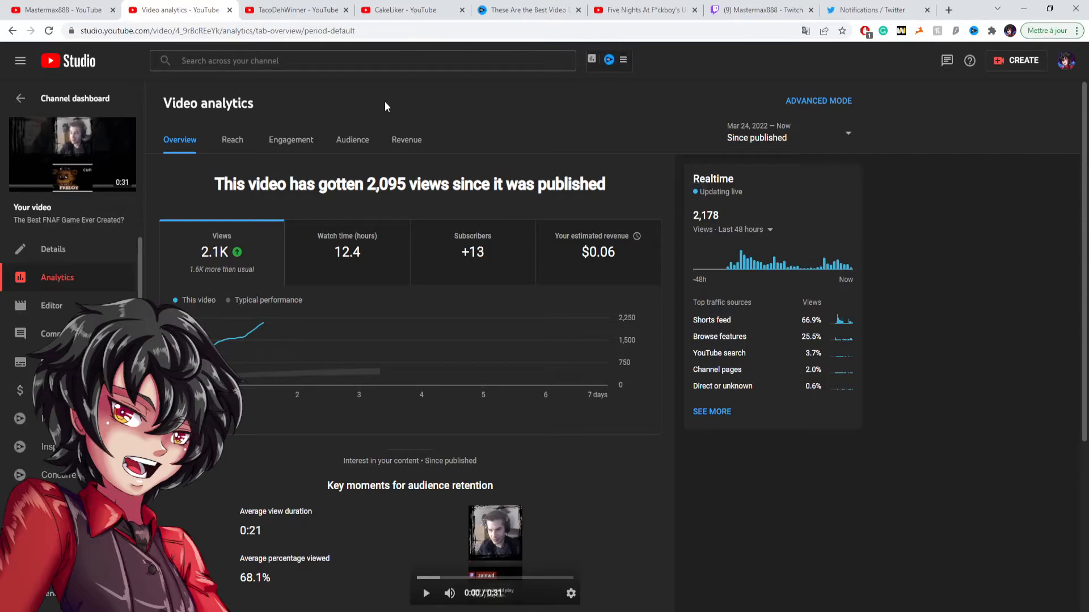
pyautogui.moveTo(388, 100)
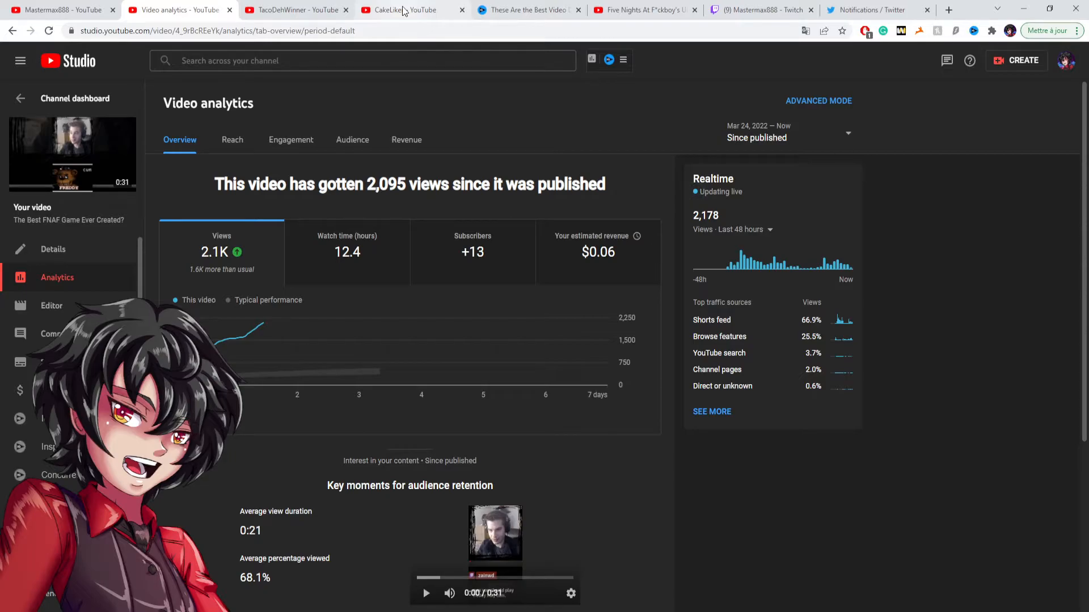
# Step: Show the CakeLiker channel home page with 63 subscribers and its Shorts view counts
pyautogui.click(413, 10)
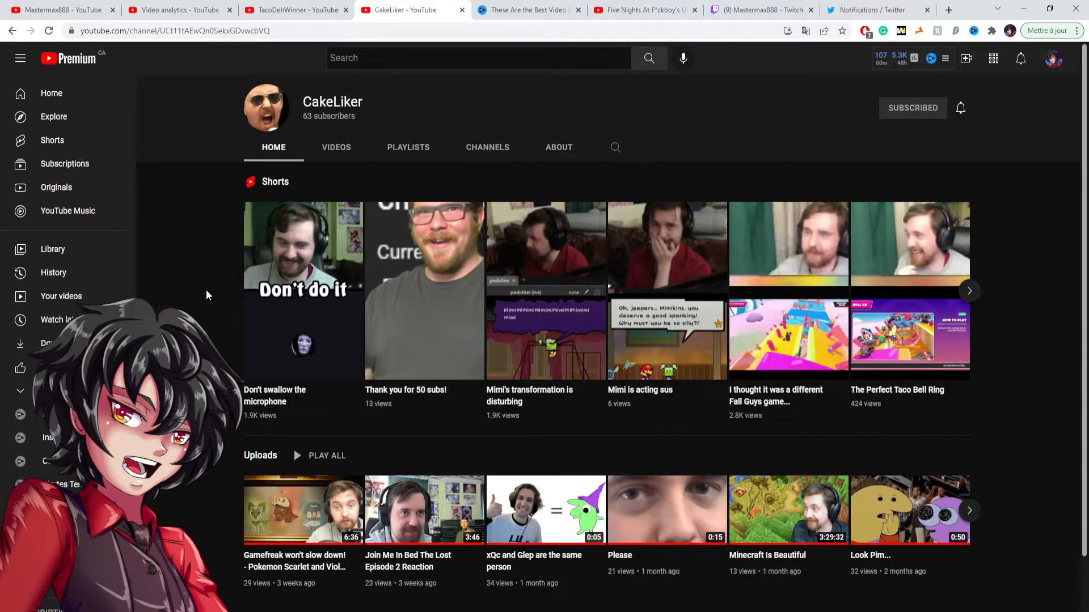
pyautogui.moveTo(211, 206)
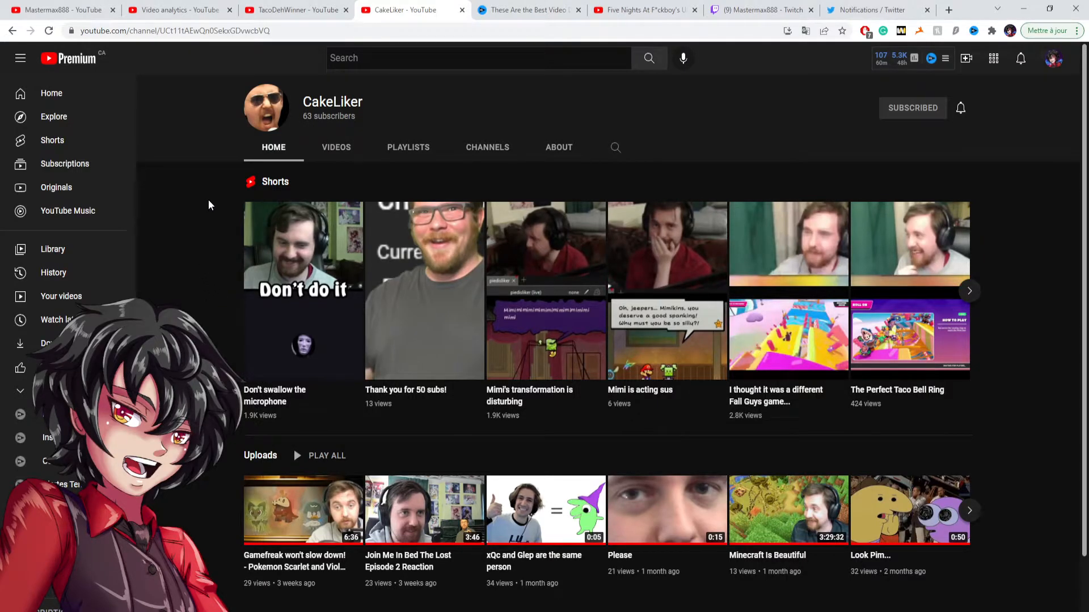
pyautogui.moveTo(229, 171)
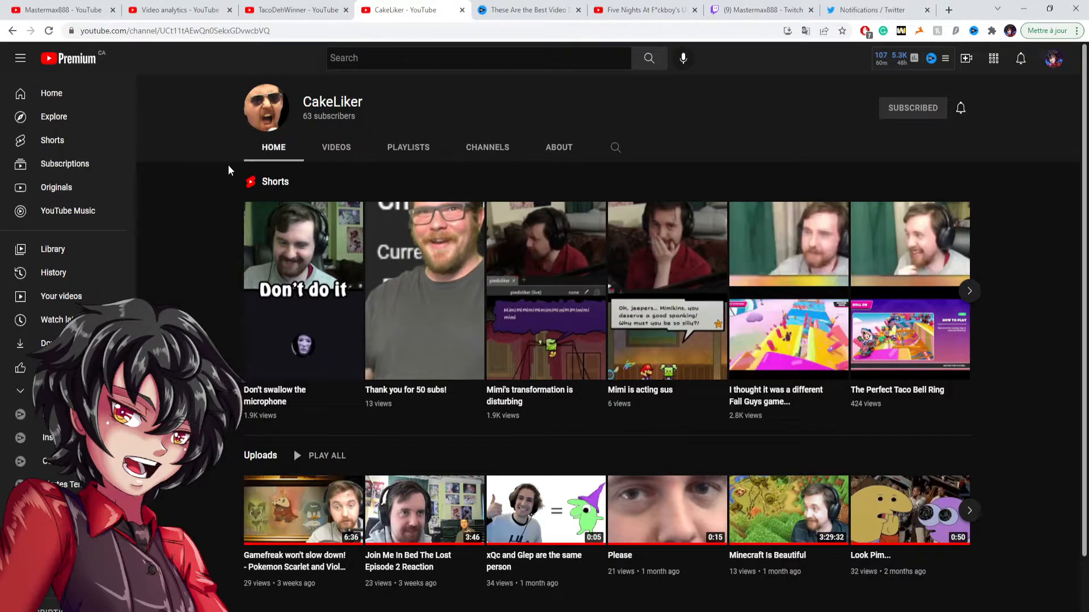
pyautogui.moveTo(204, 202)
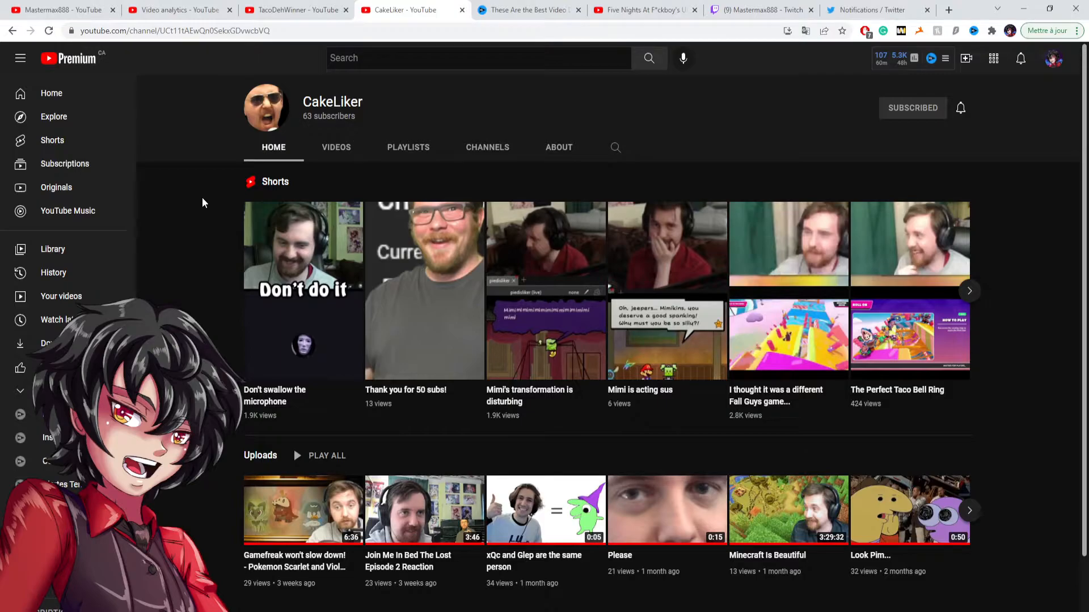
pyautogui.moveTo(419, 181)
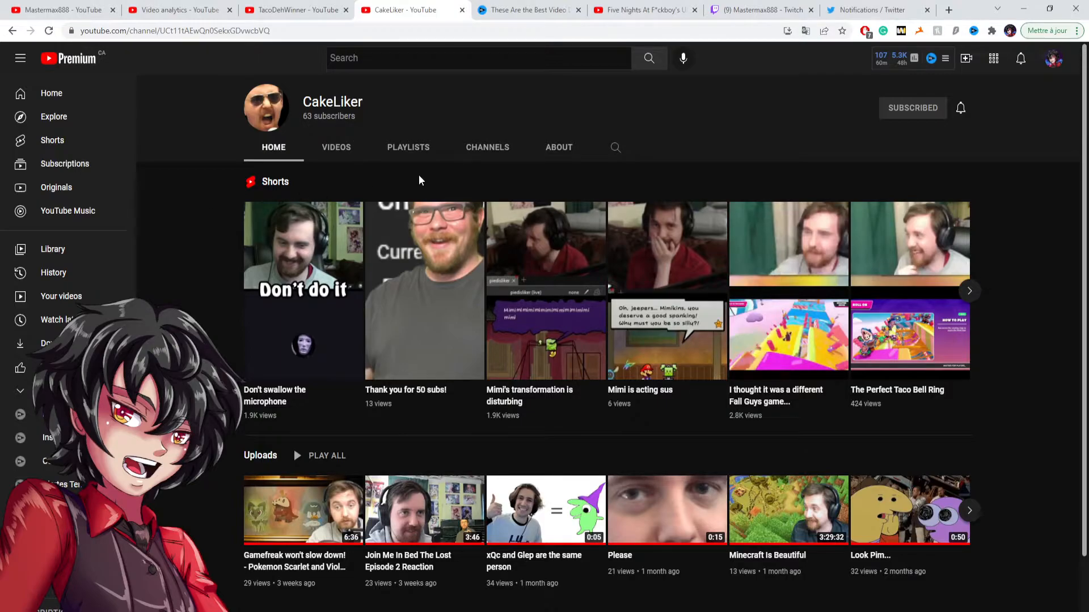
pyautogui.moveTo(487, 151)
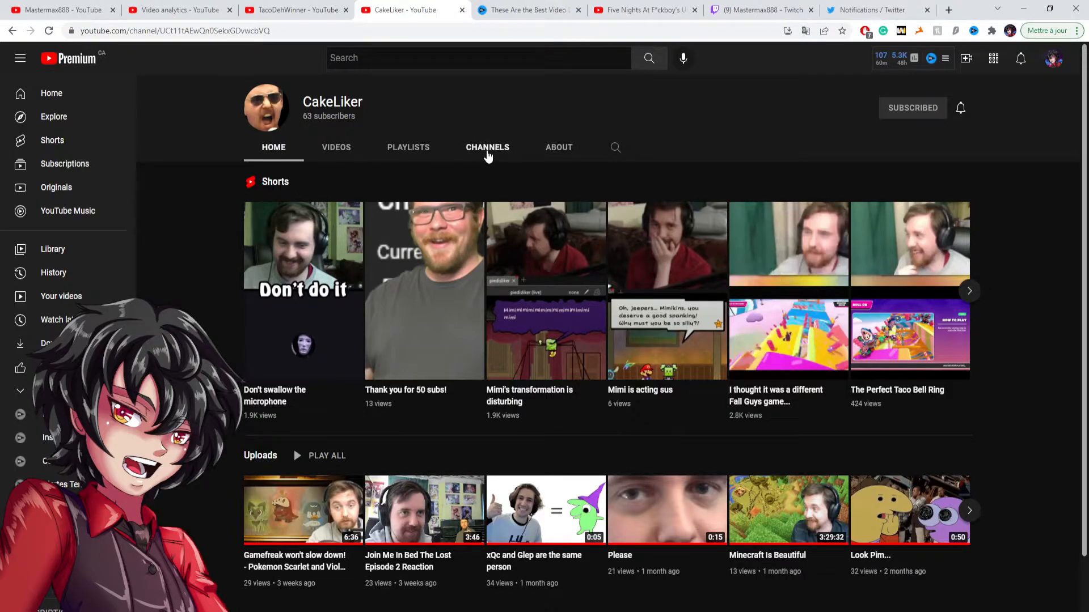
pyautogui.click(486, 147)
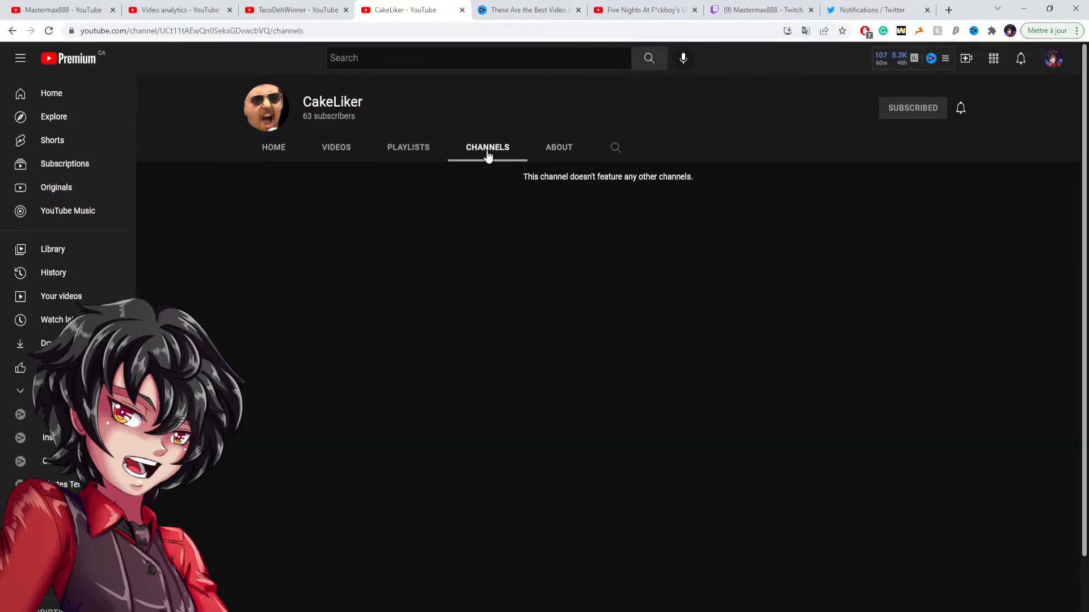
pyautogui.click(273, 148)
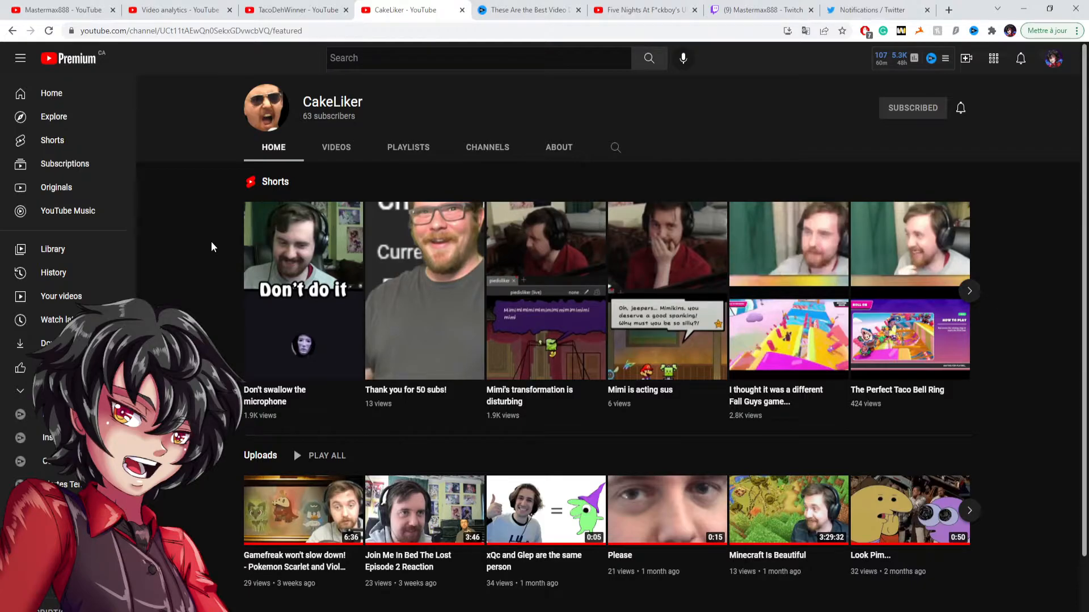
pyautogui.moveTo(438, 181)
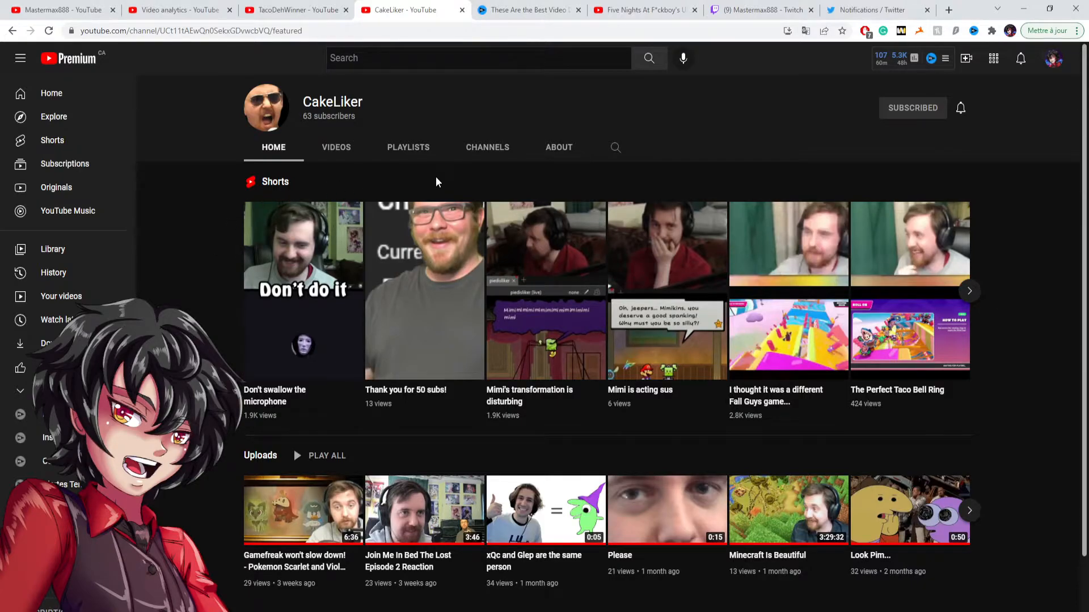
pyautogui.click(486, 147)
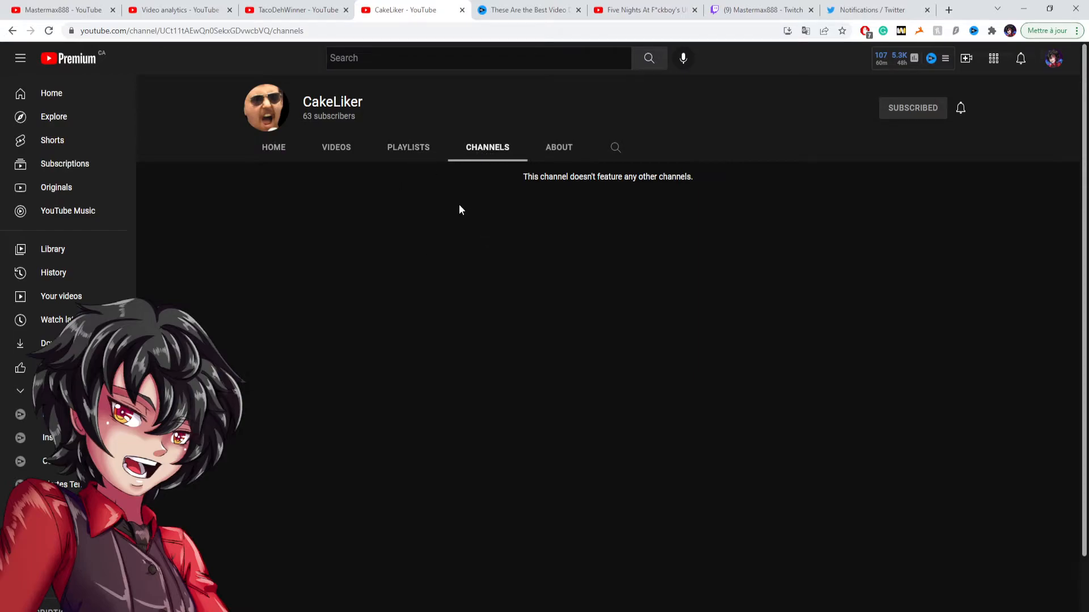
pyautogui.moveTo(382, 206)
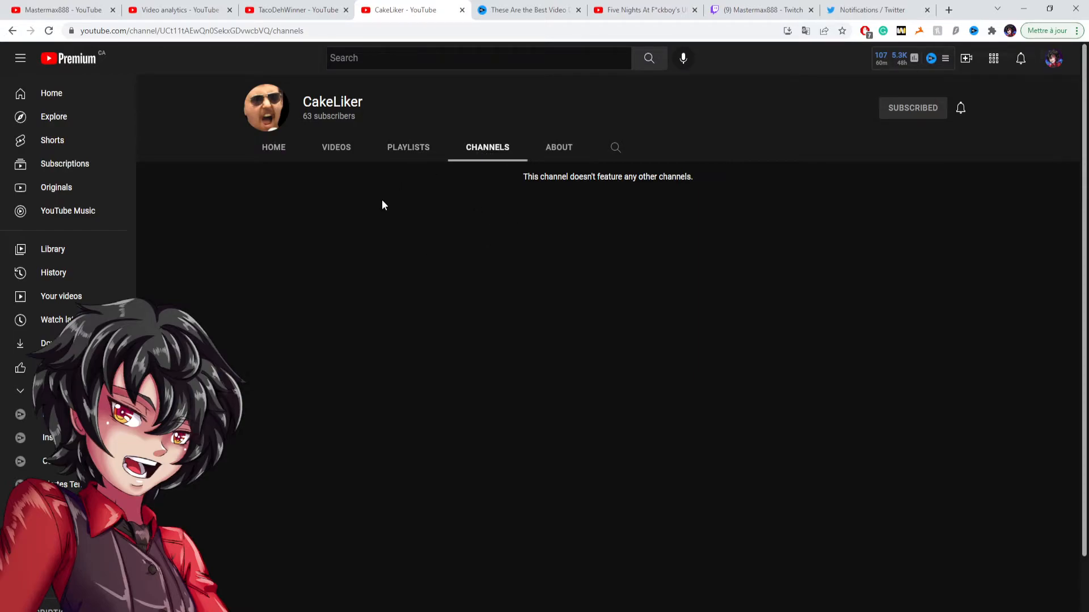
pyautogui.moveTo(410, 188)
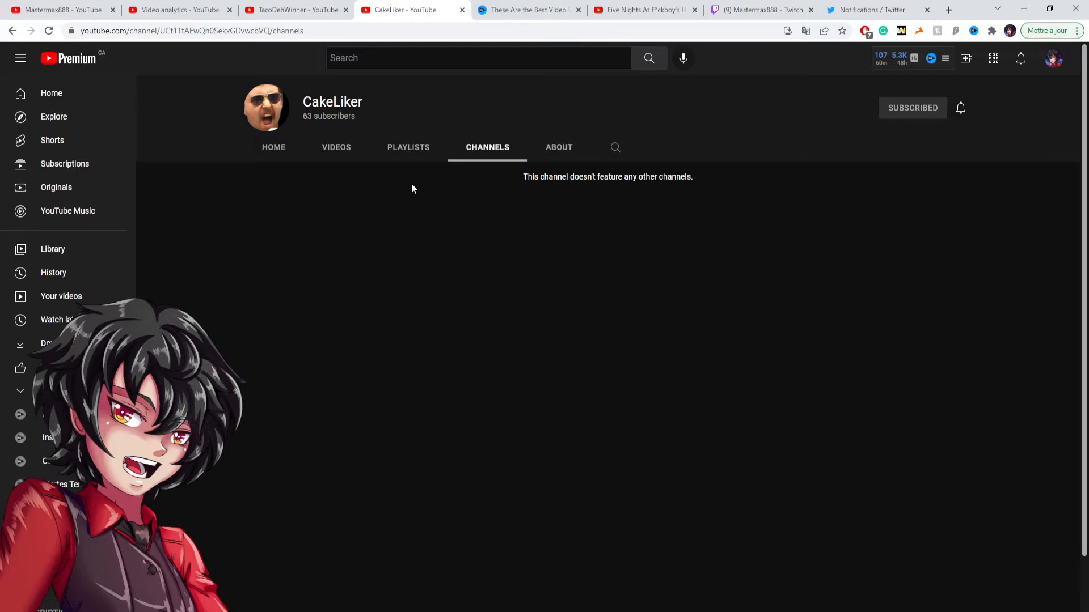
pyautogui.moveTo(458, 189)
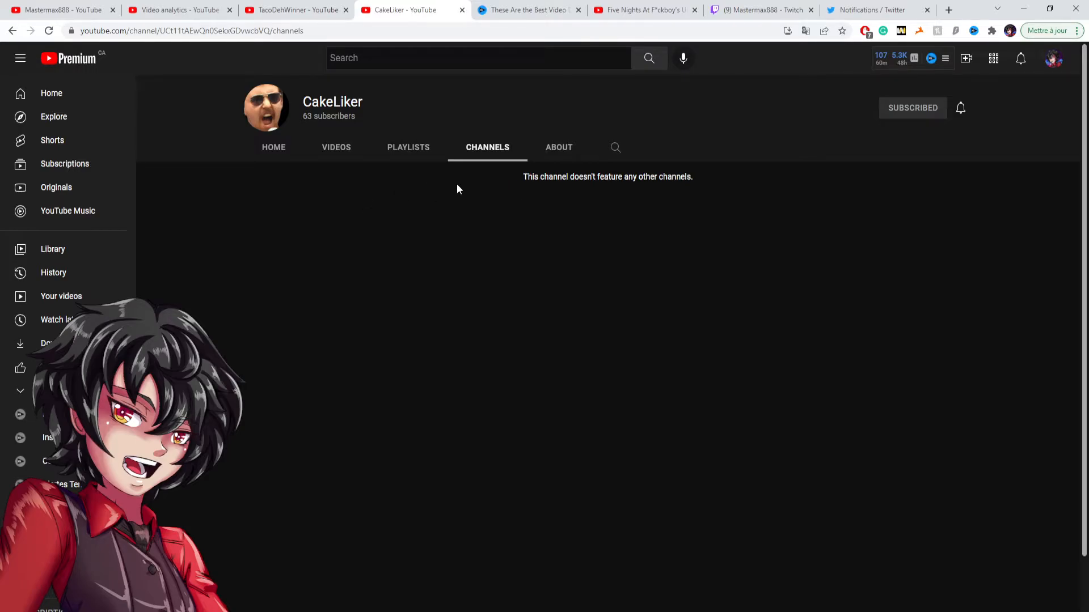
pyautogui.moveTo(445, 219)
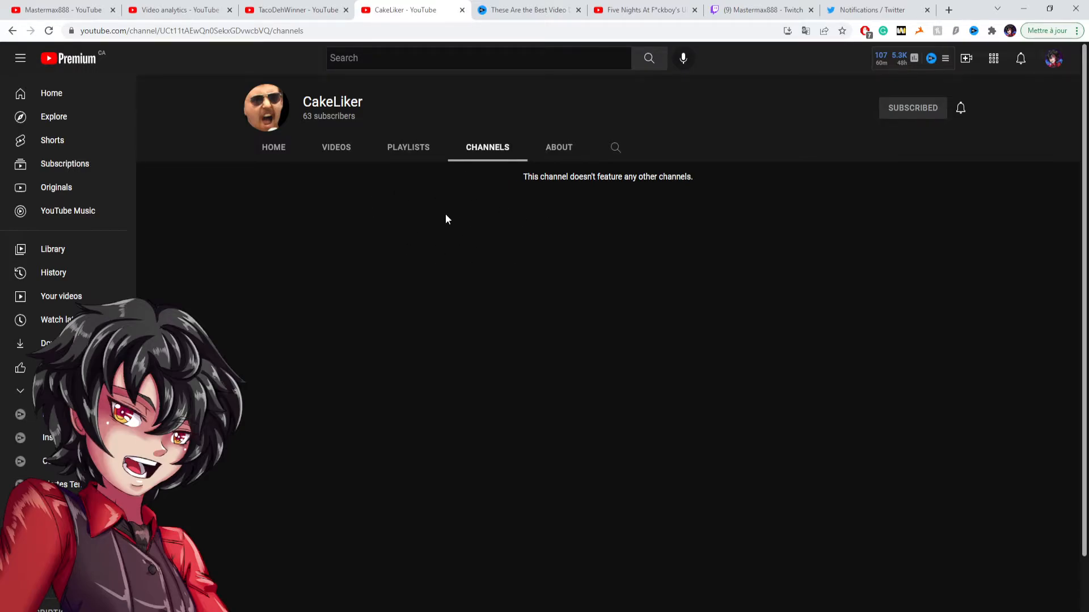
pyautogui.click(274, 147)
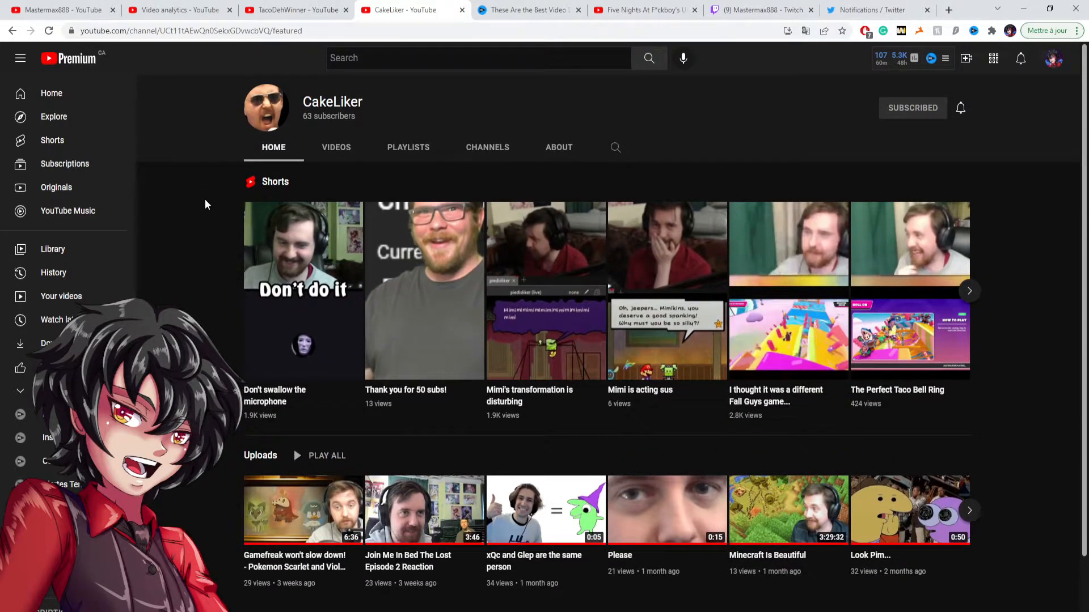
pyautogui.moveTo(276, 262)
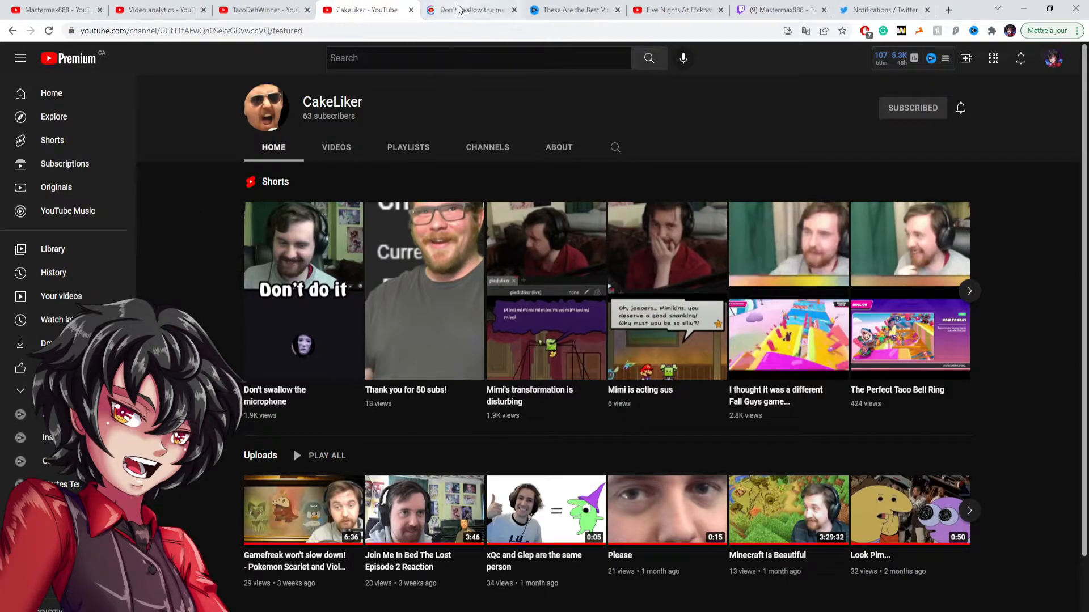
pyautogui.click(302, 290)
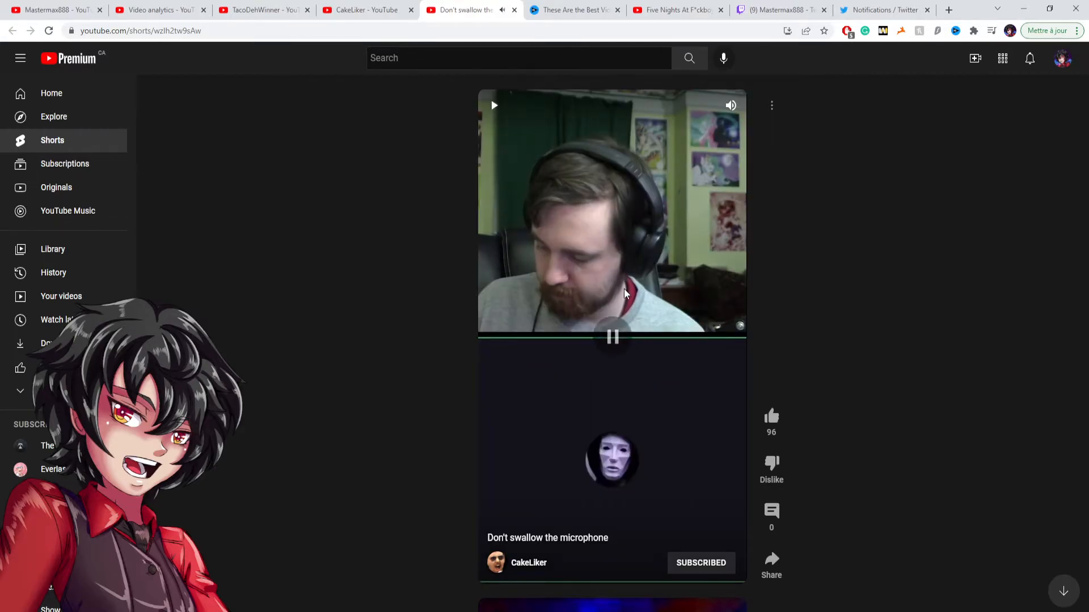
pyautogui.click(771, 104)
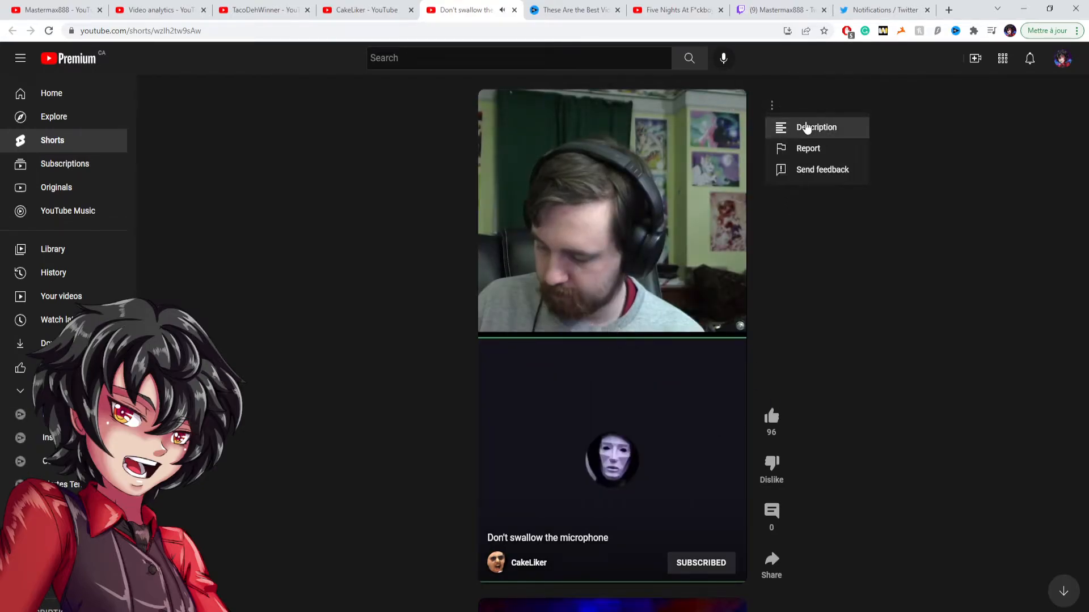
pyautogui.click(816, 127)
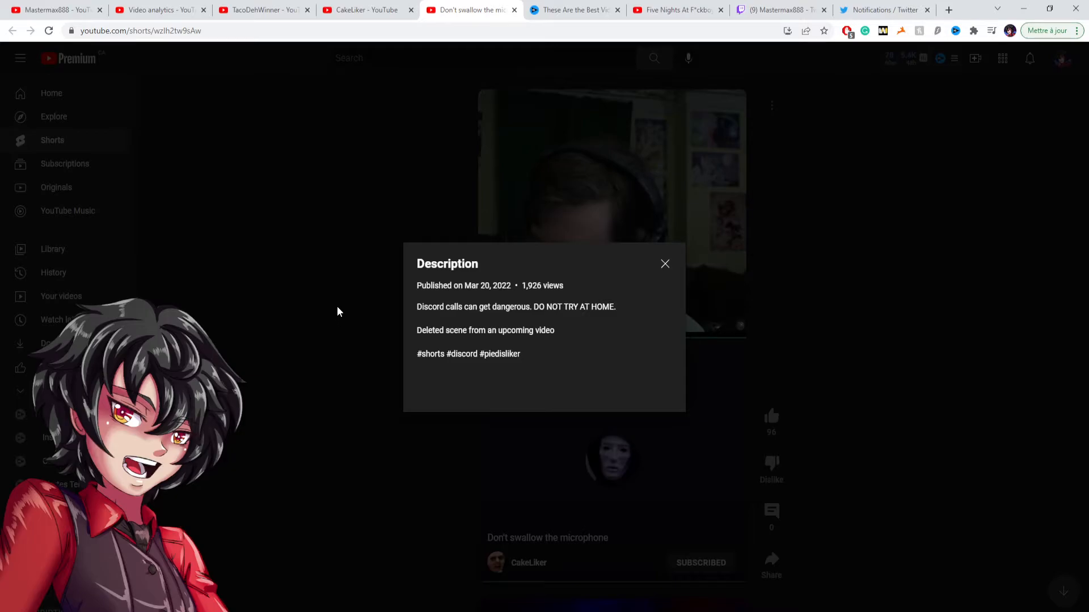
pyautogui.click(665, 265)
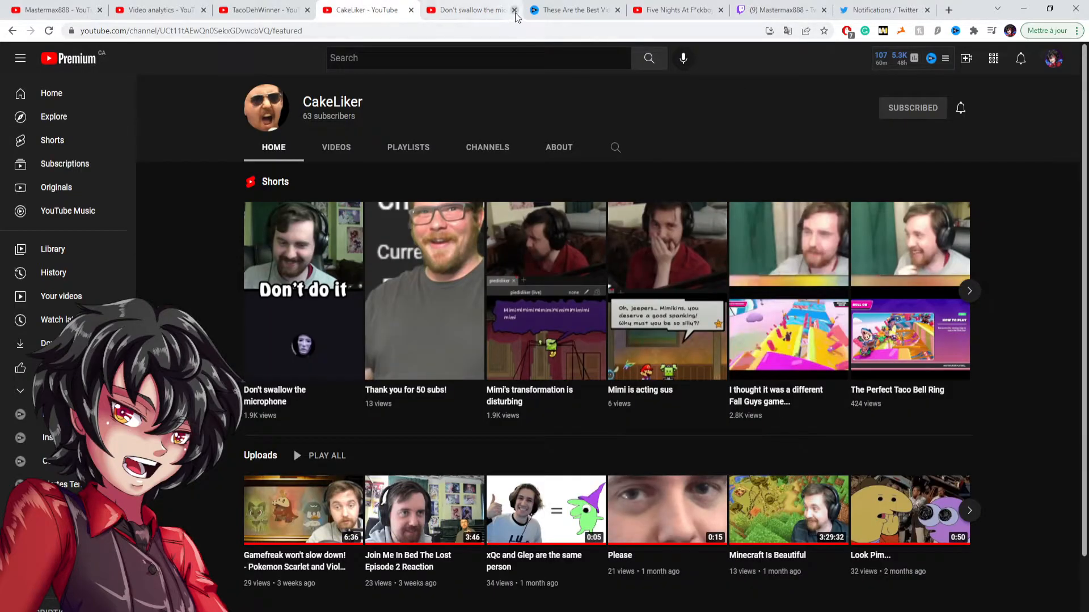
pyautogui.click(515, 10)
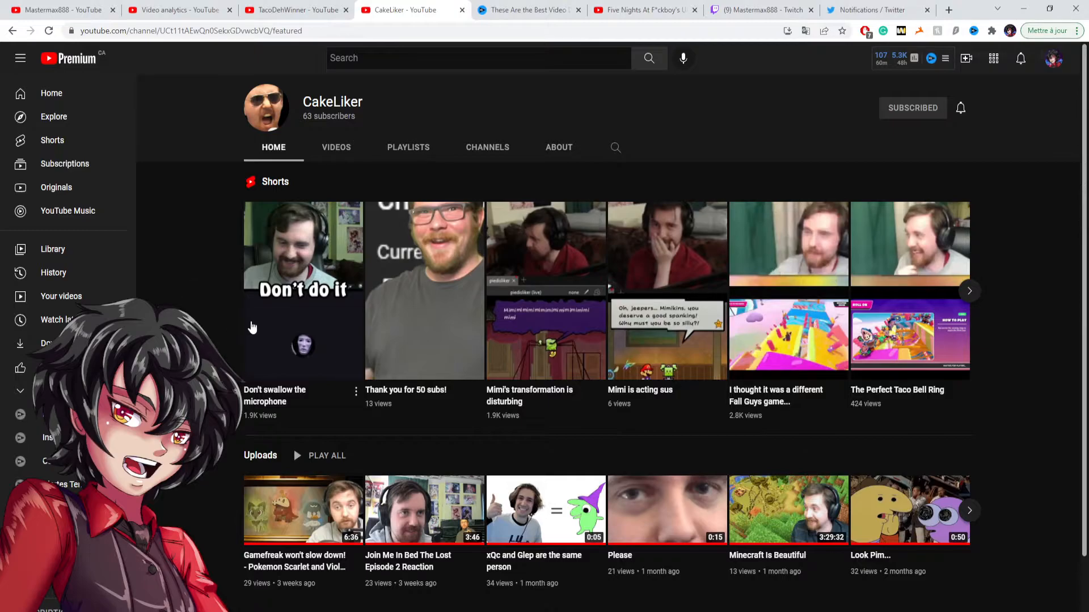
pyautogui.moveTo(211, 307)
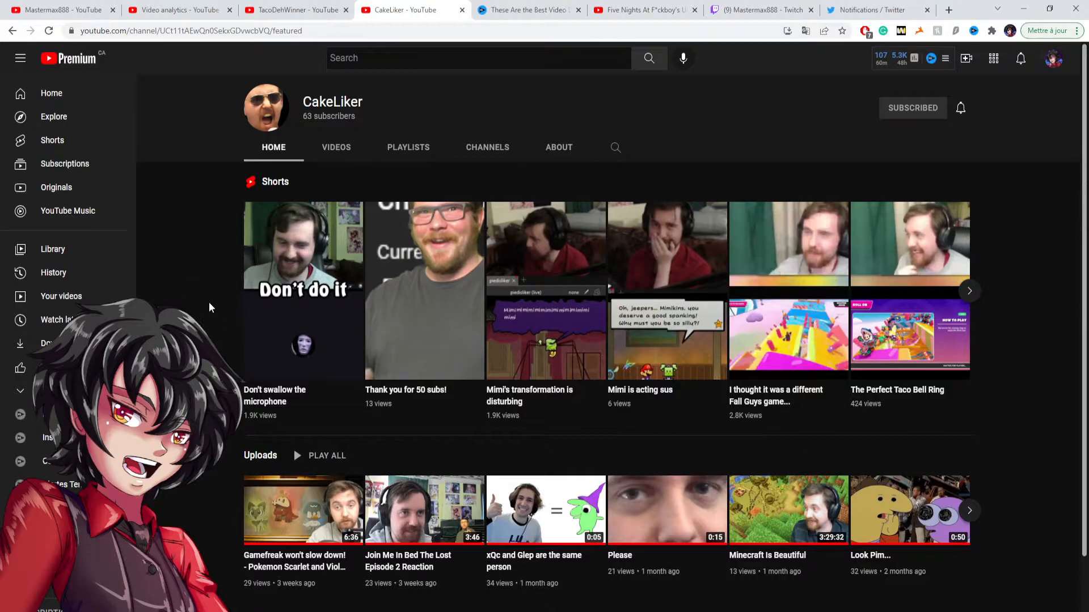
pyautogui.moveTo(206, 296)
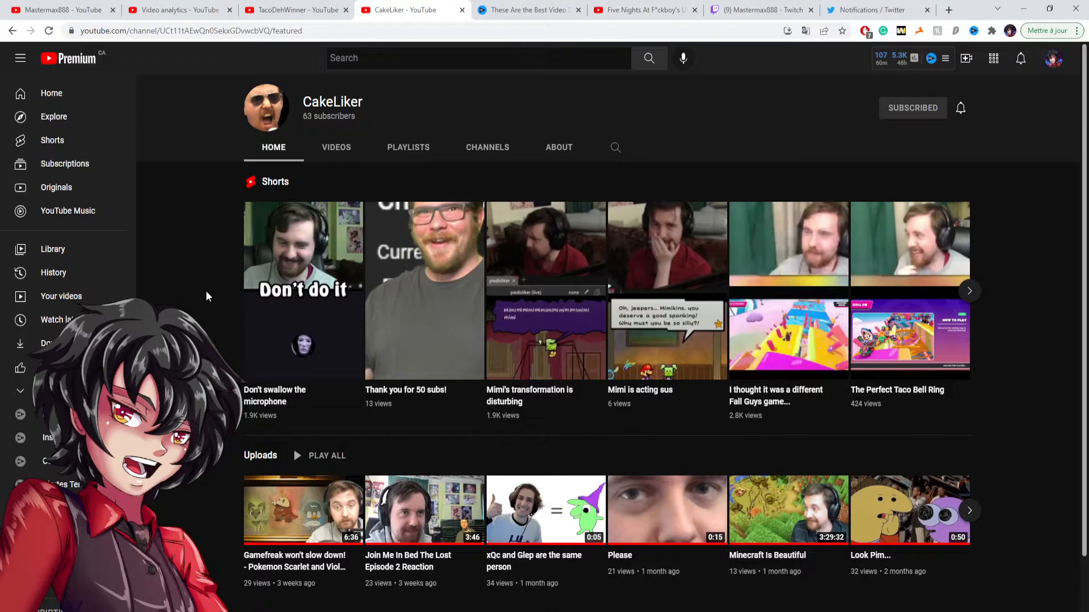
pyautogui.click(487, 148)
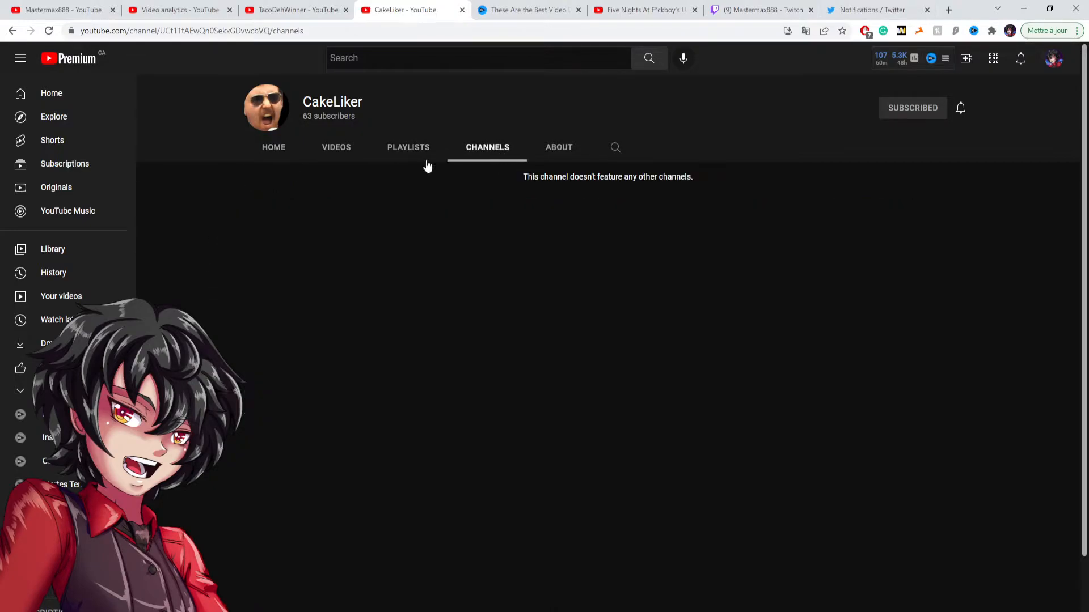
pyautogui.click(273, 148)
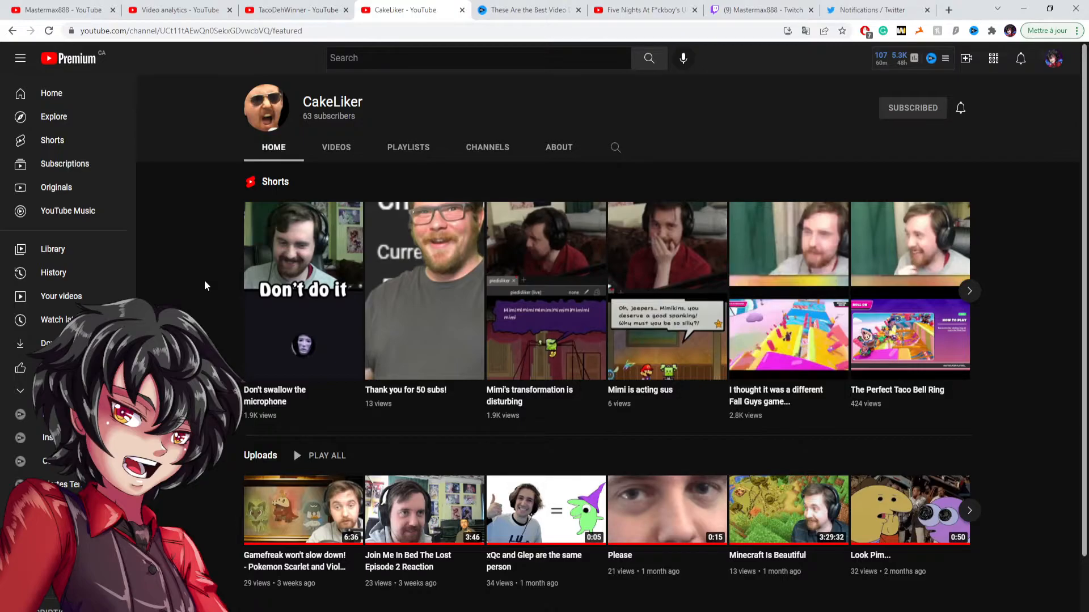
pyautogui.moveTo(215, 279)
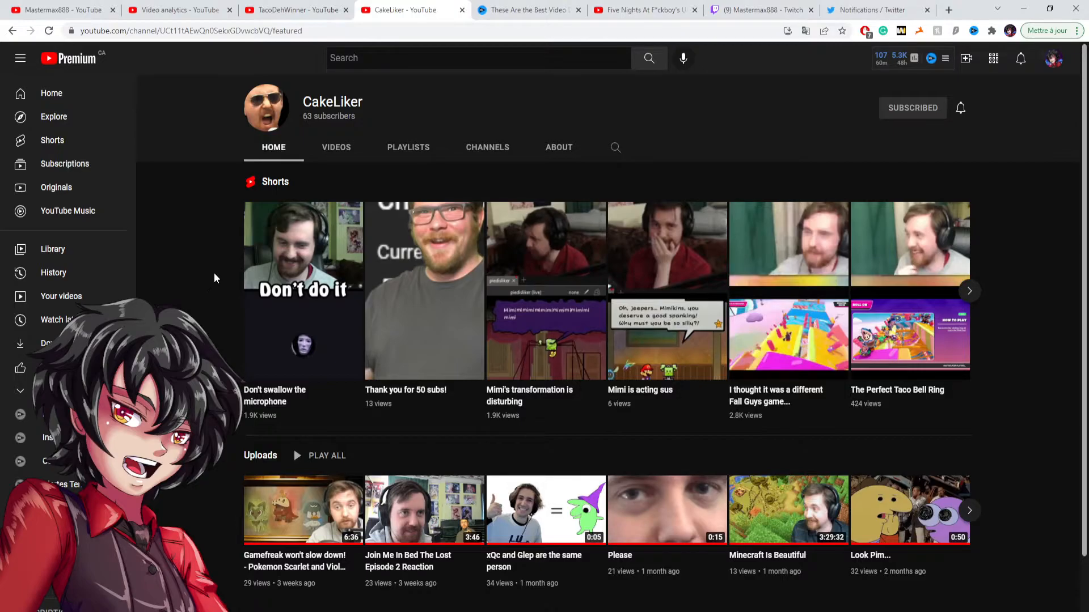
pyautogui.click(969, 291)
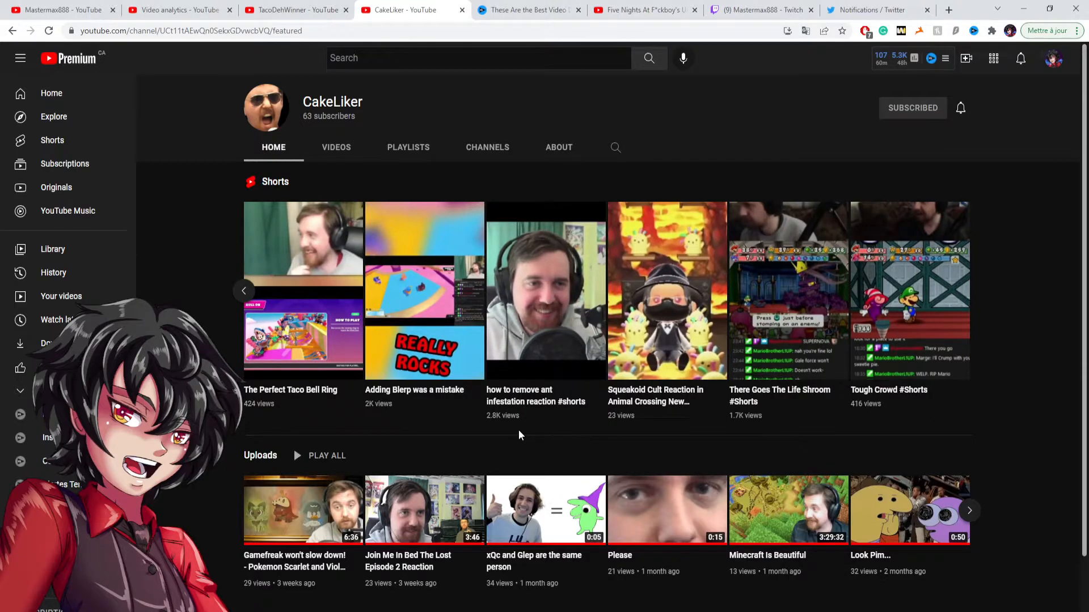
pyautogui.moveTo(484, 431)
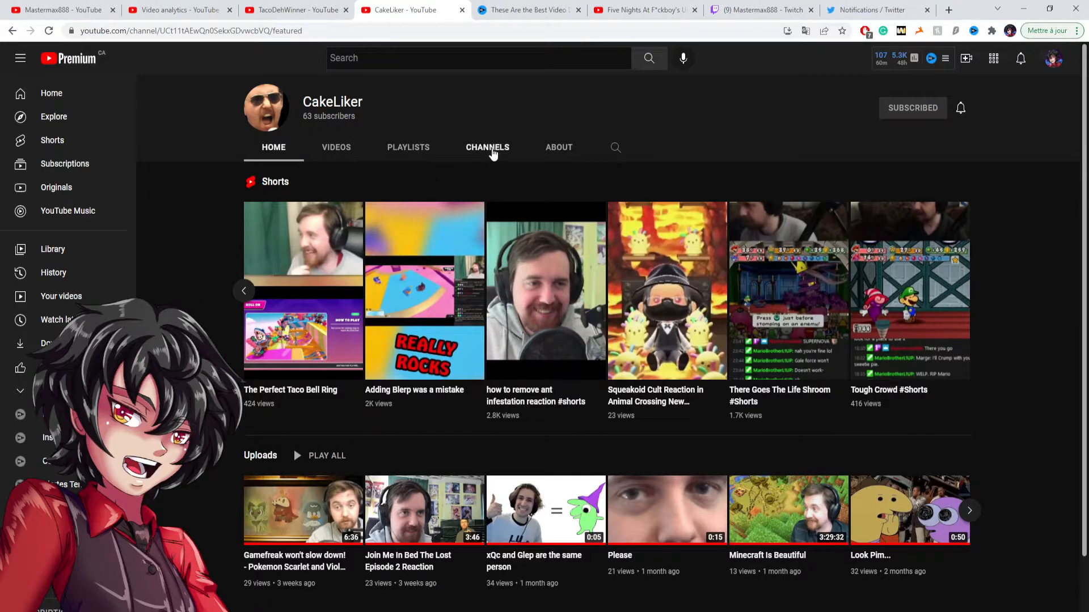
pyautogui.moveTo(206, 185)
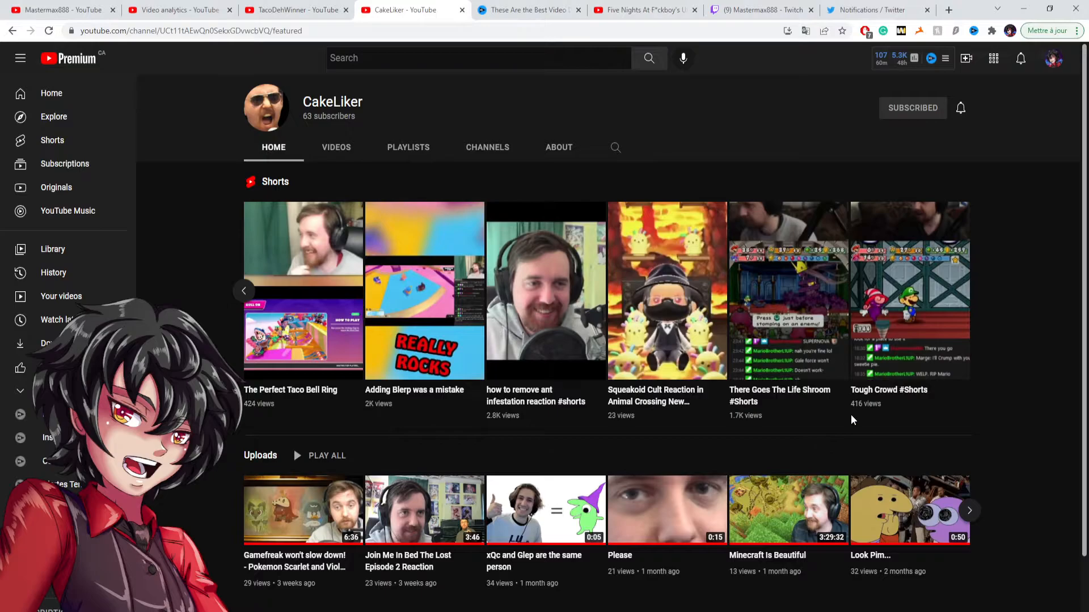
pyautogui.moveTo(216, 240)
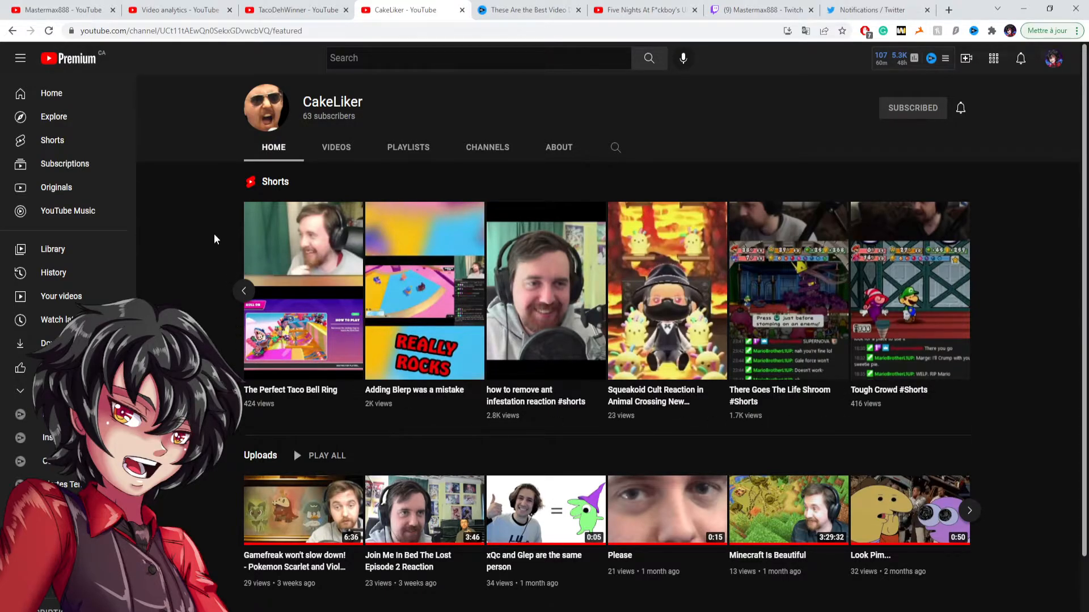
pyautogui.moveTo(211, 219)
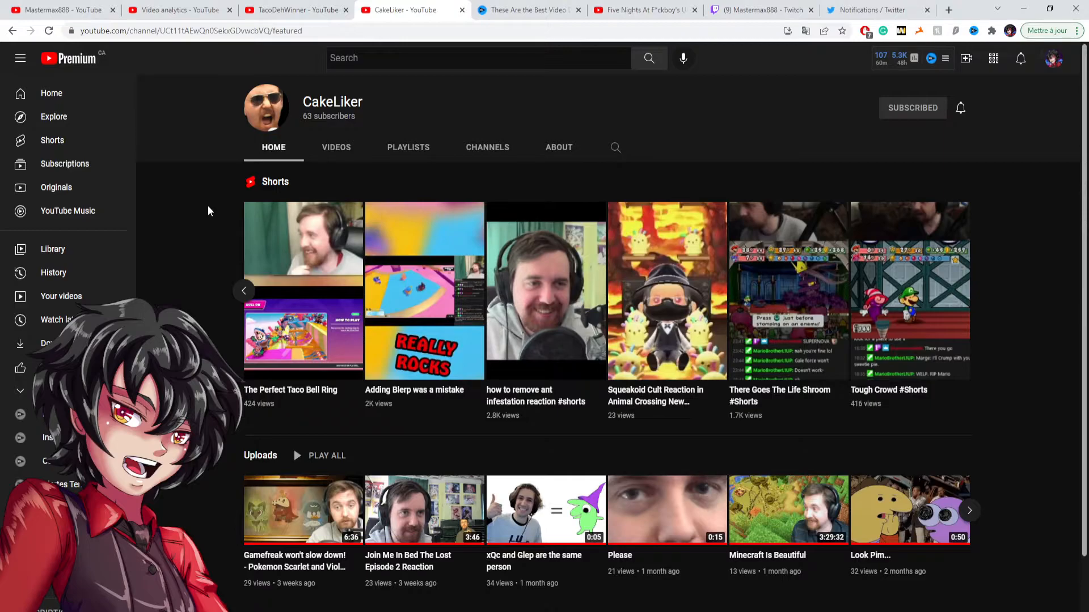
pyautogui.moveTo(907, 351)
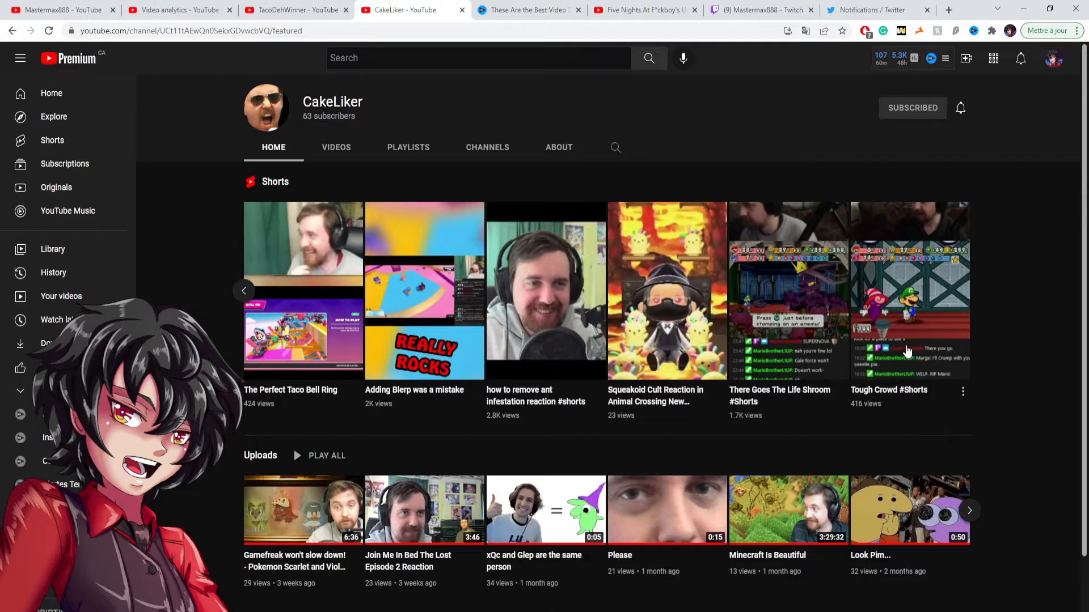
pyautogui.moveTo(300, 123)
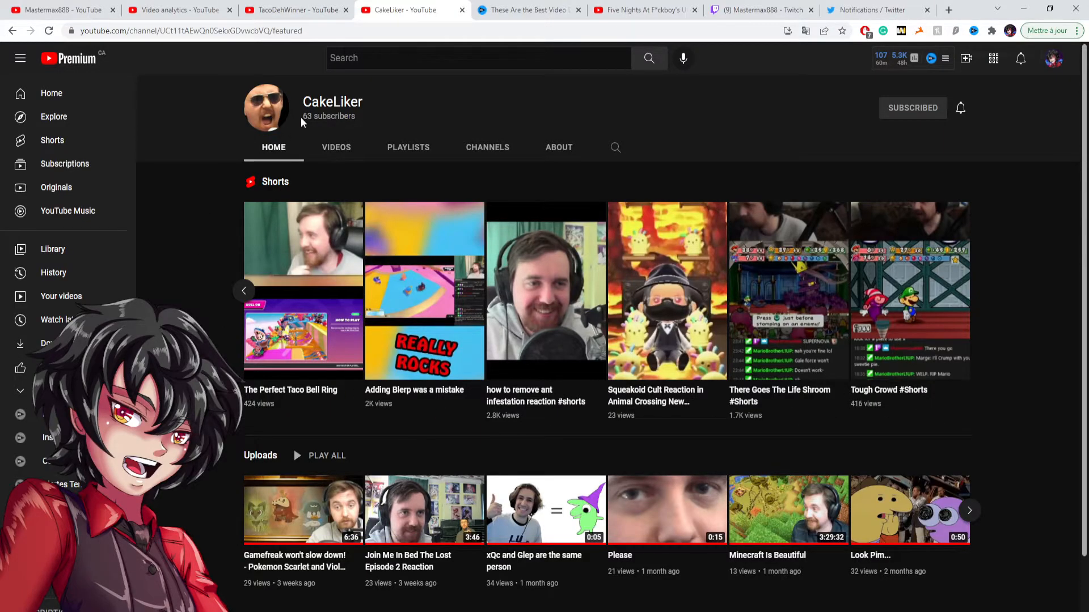
pyautogui.moveTo(192, 259)
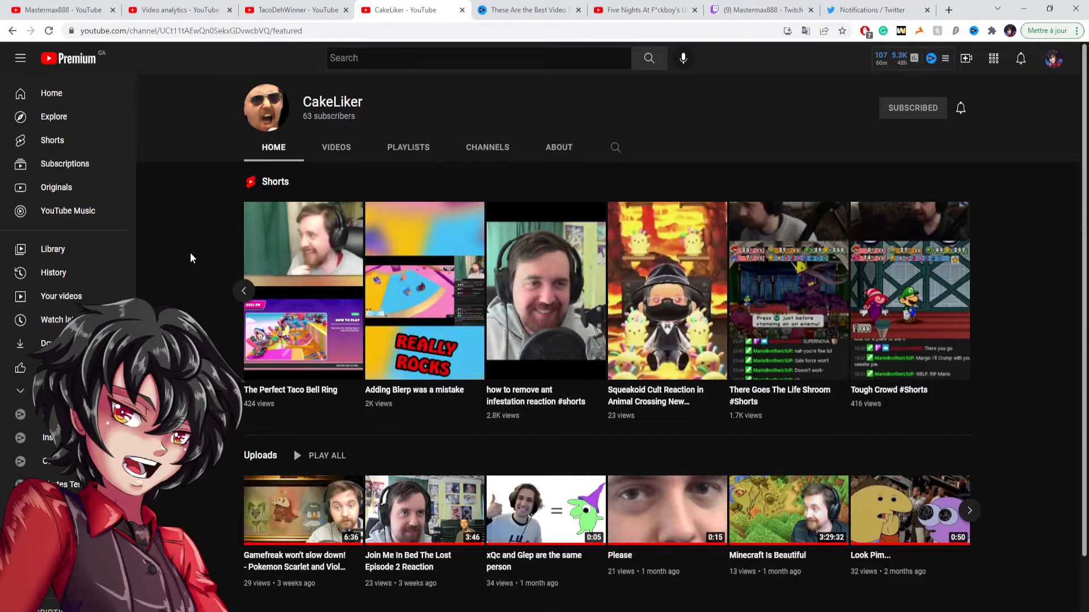
pyautogui.moveTo(808, 425)
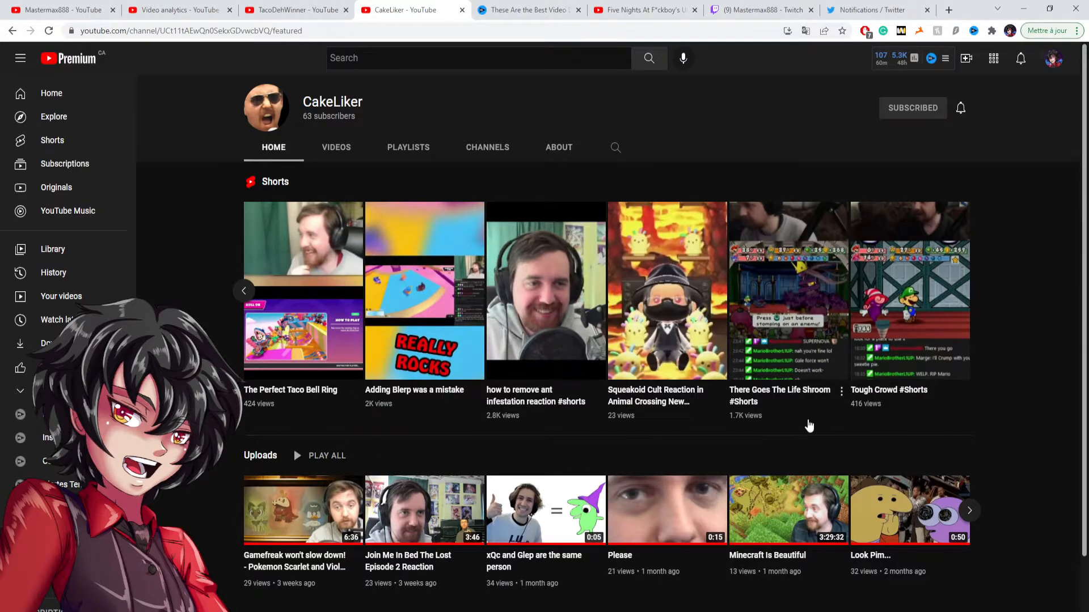
pyautogui.moveTo(678, 430)
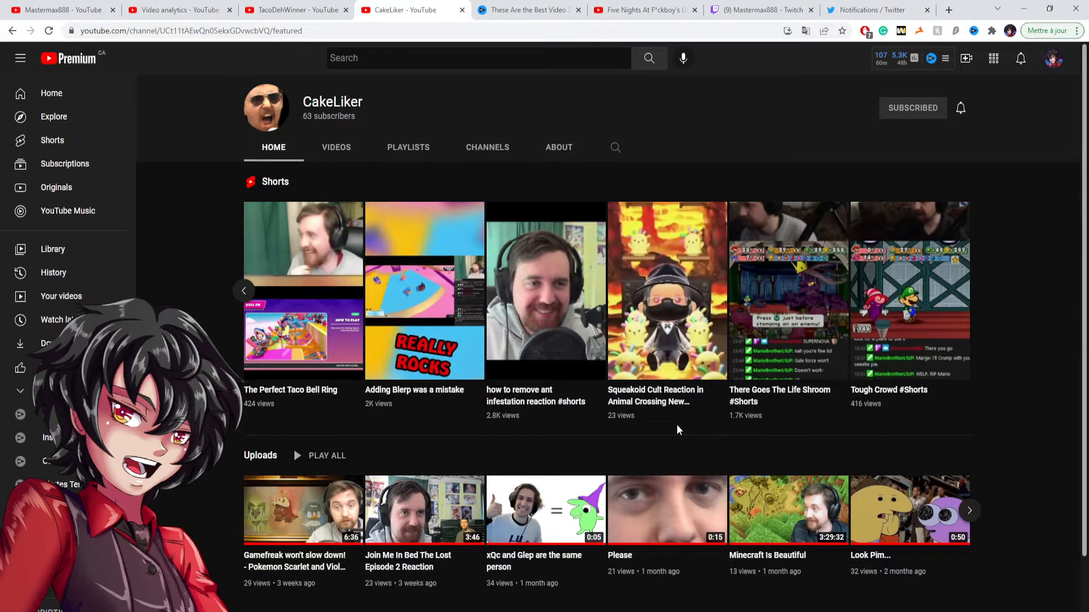
pyautogui.moveTo(493, 423)
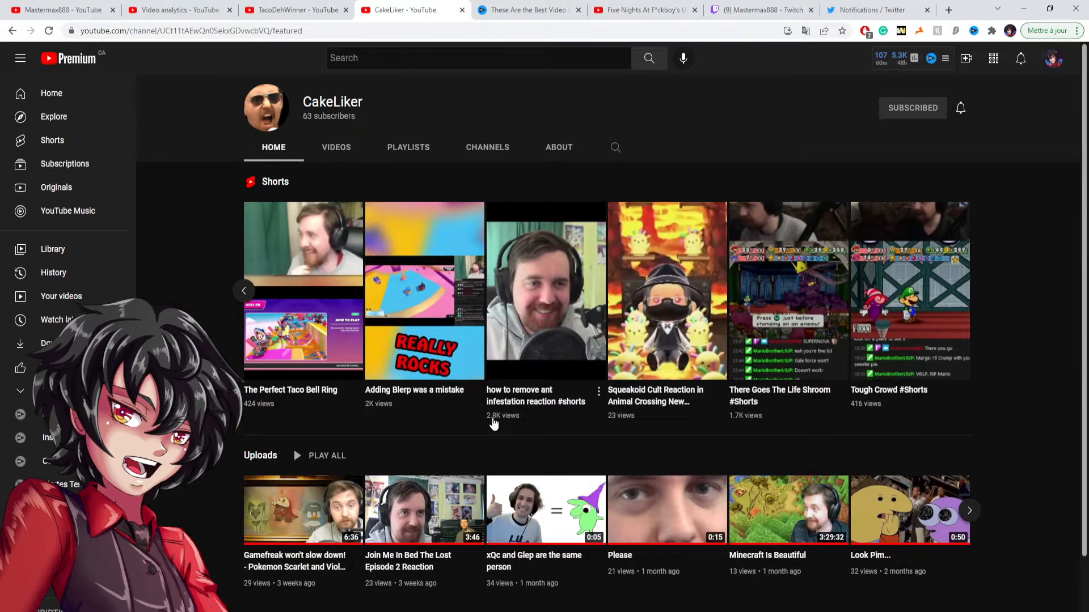
# Step: Return CakeLiker's Shorts shelf to its first Shorts, 'Don't swallow the microphone' (1.9K views)
pyautogui.click(244, 290)
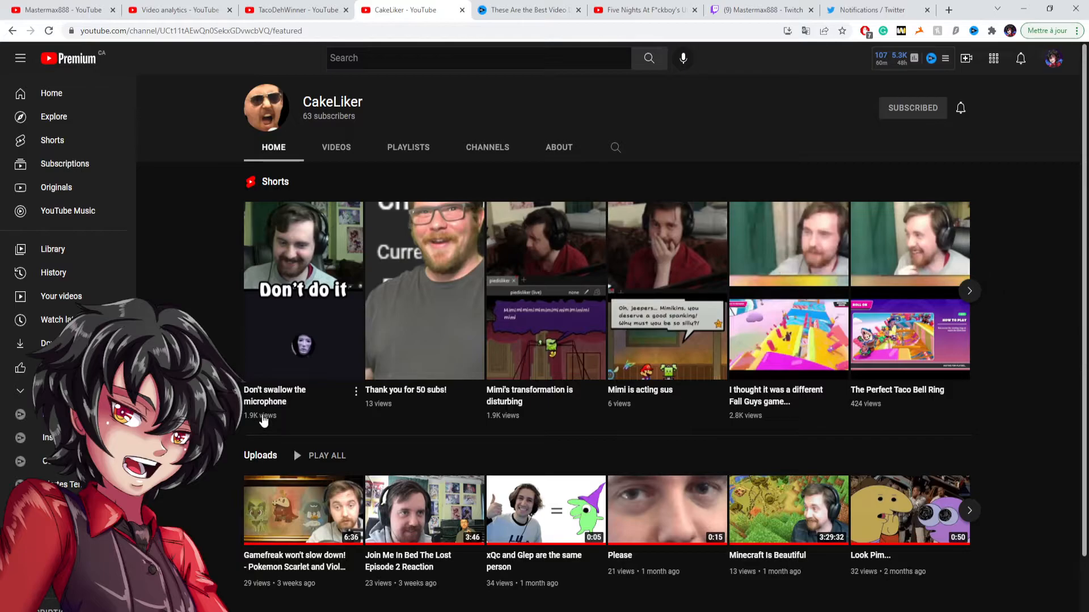
pyautogui.moveTo(510, 422)
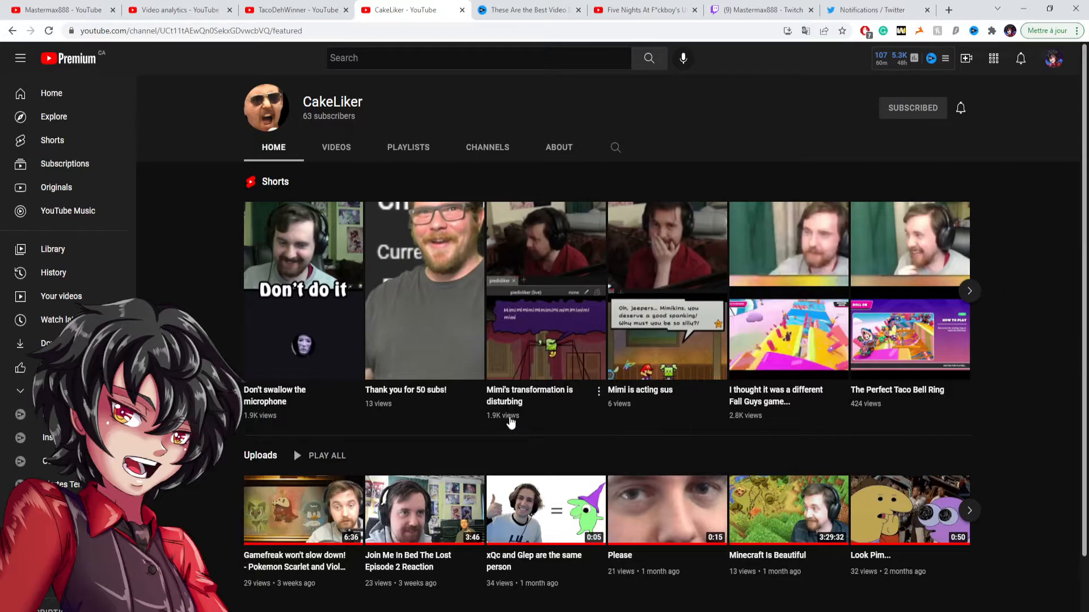
pyautogui.moveTo(215, 309)
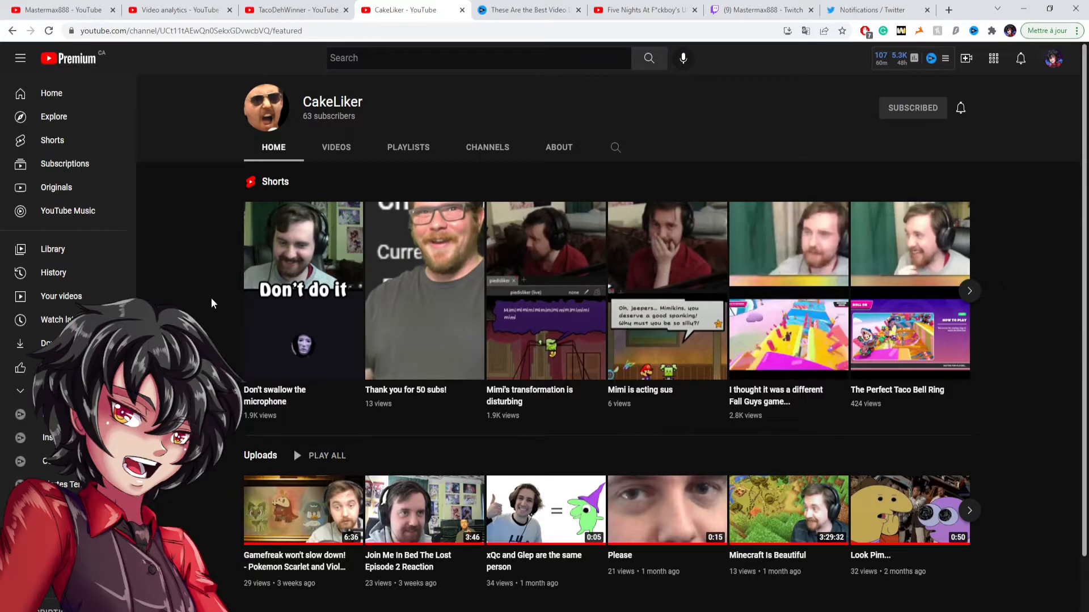
pyautogui.moveTo(317, 131)
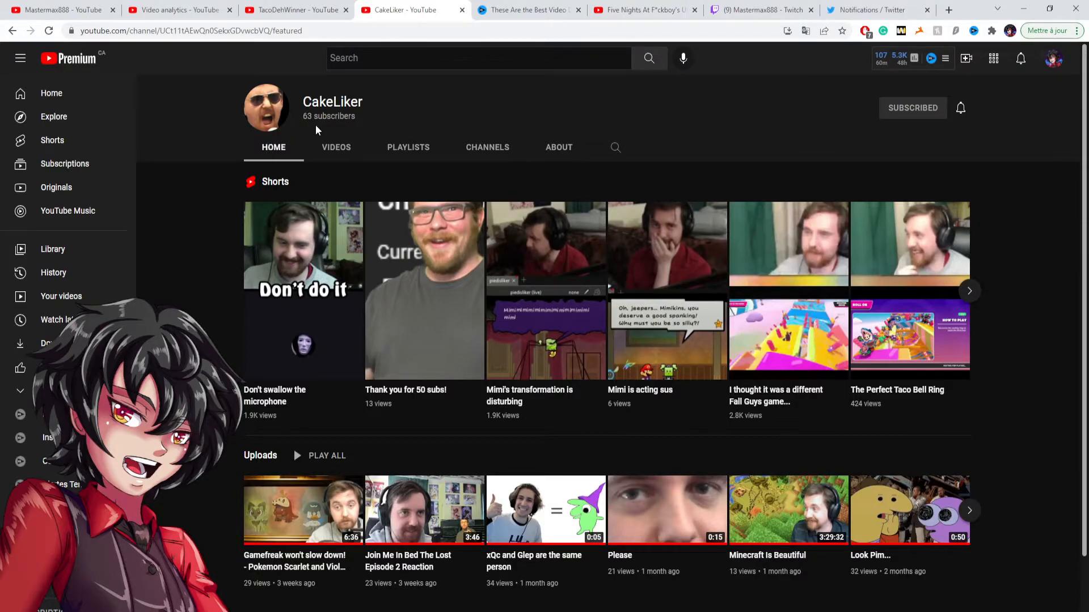
pyautogui.moveTo(187, 257)
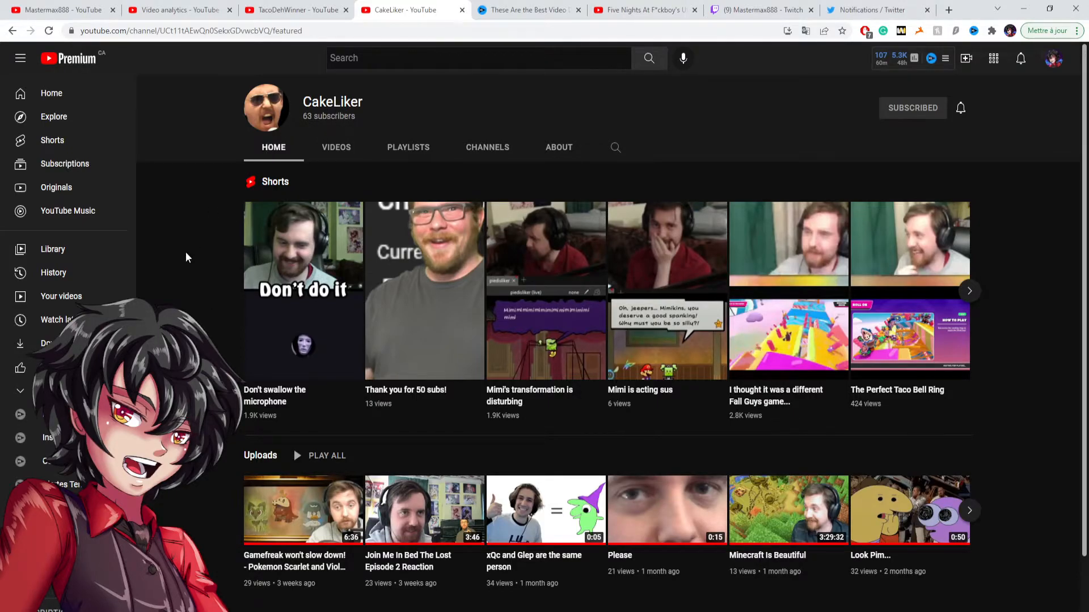
pyautogui.moveTo(197, 273)
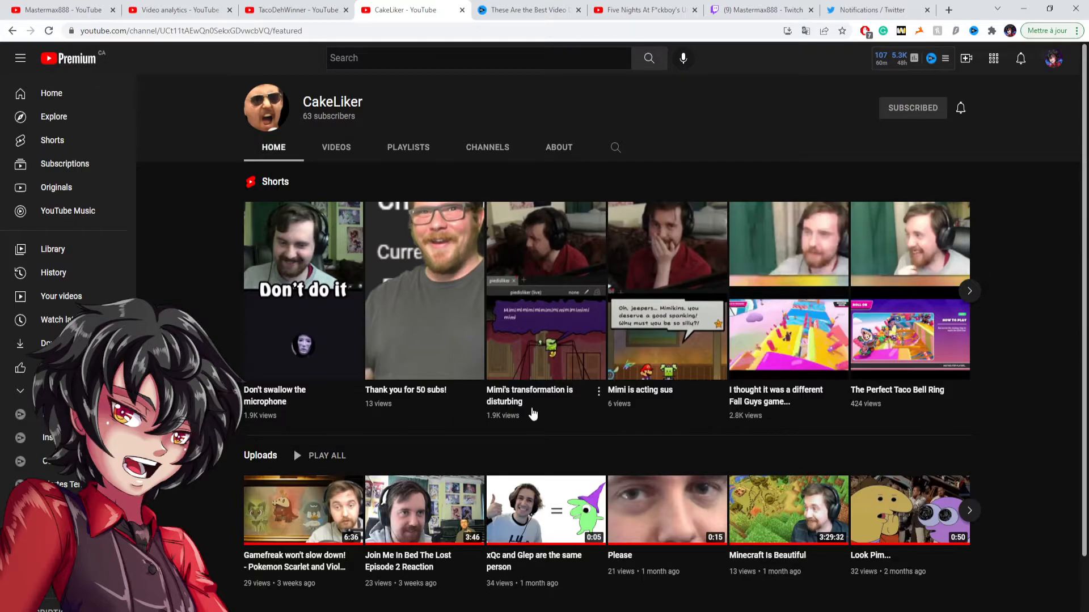
pyautogui.moveTo(540, 419)
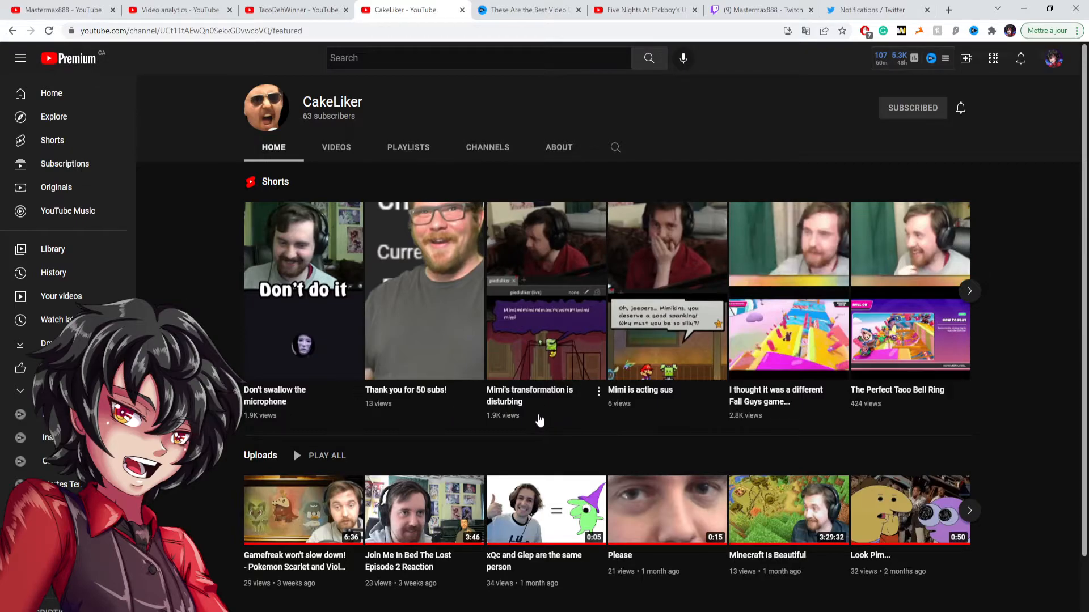
pyautogui.moveTo(535, 408)
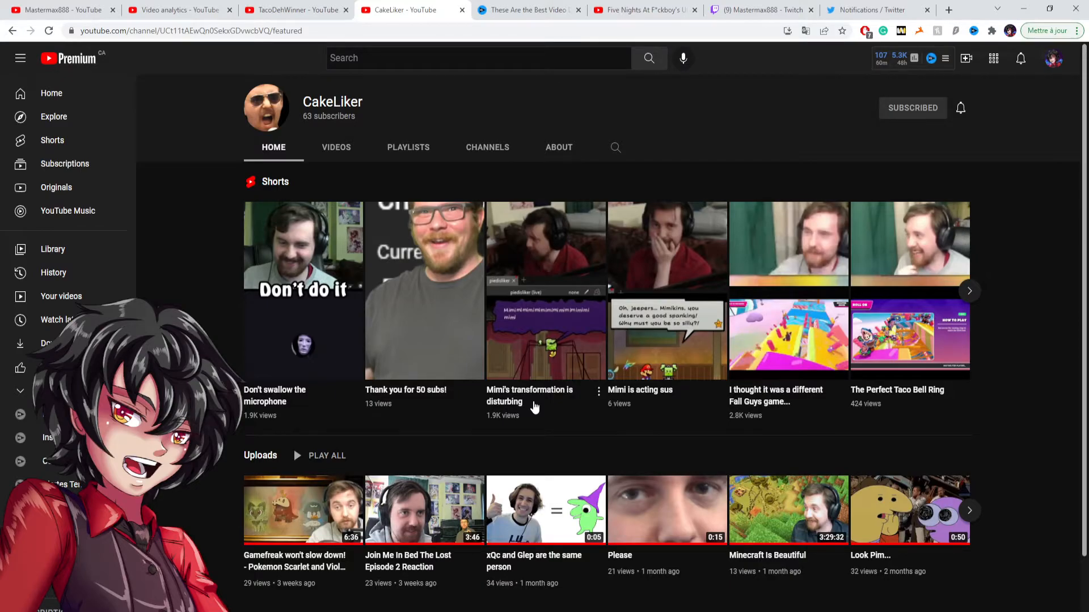
pyautogui.moveTo(524, 447)
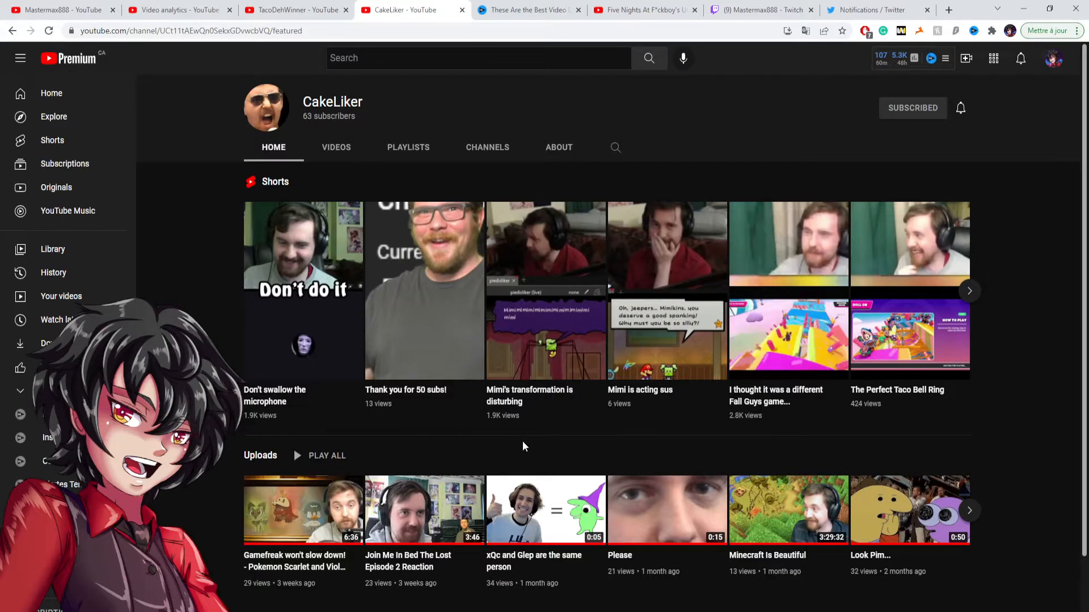
pyautogui.moveTo(523, 432)
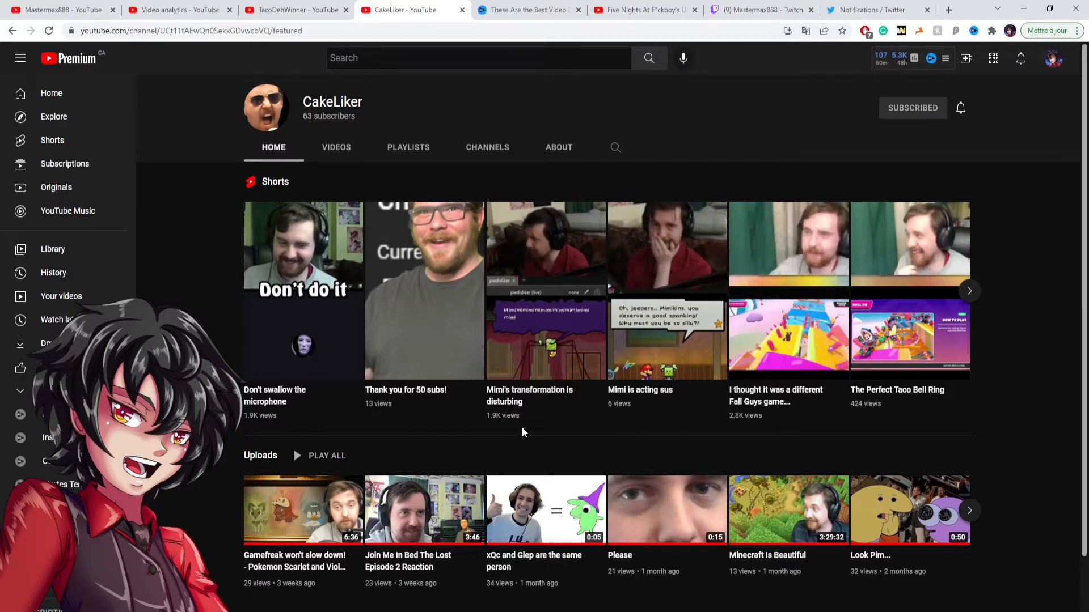
pyautogui.moveTo(443, 431)
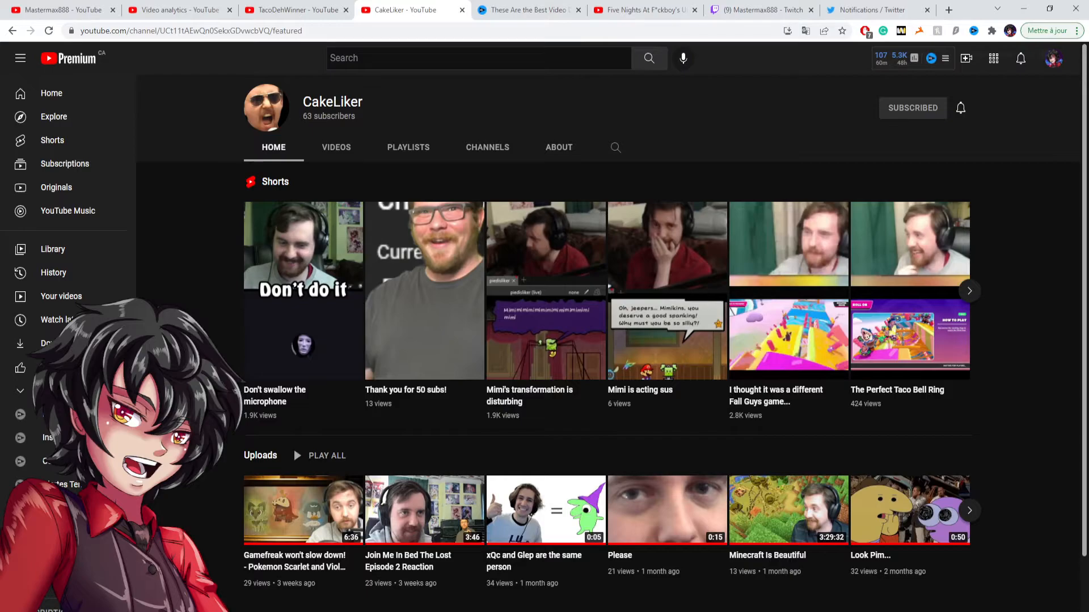
pyautogui.moveTo(563, 428)
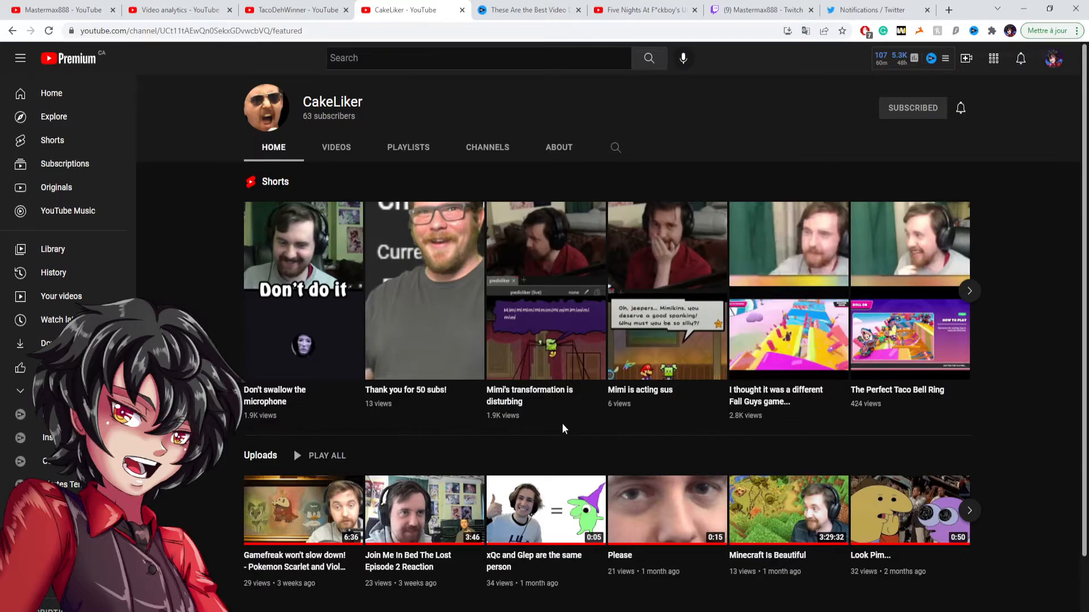
pyautogui.moveTo(761, 444)
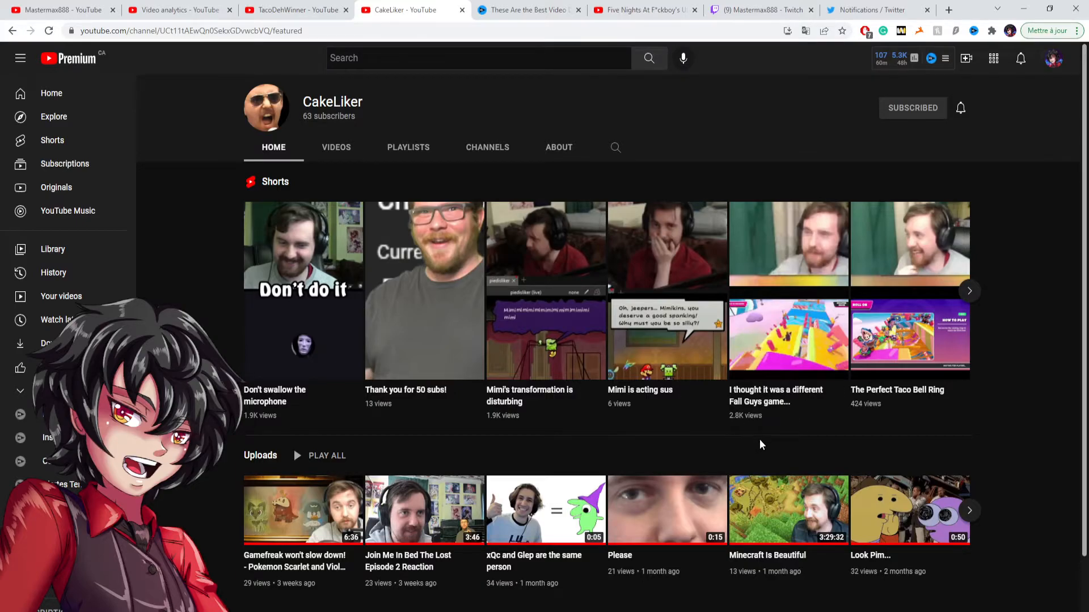
pyautogui.click(969, 290)
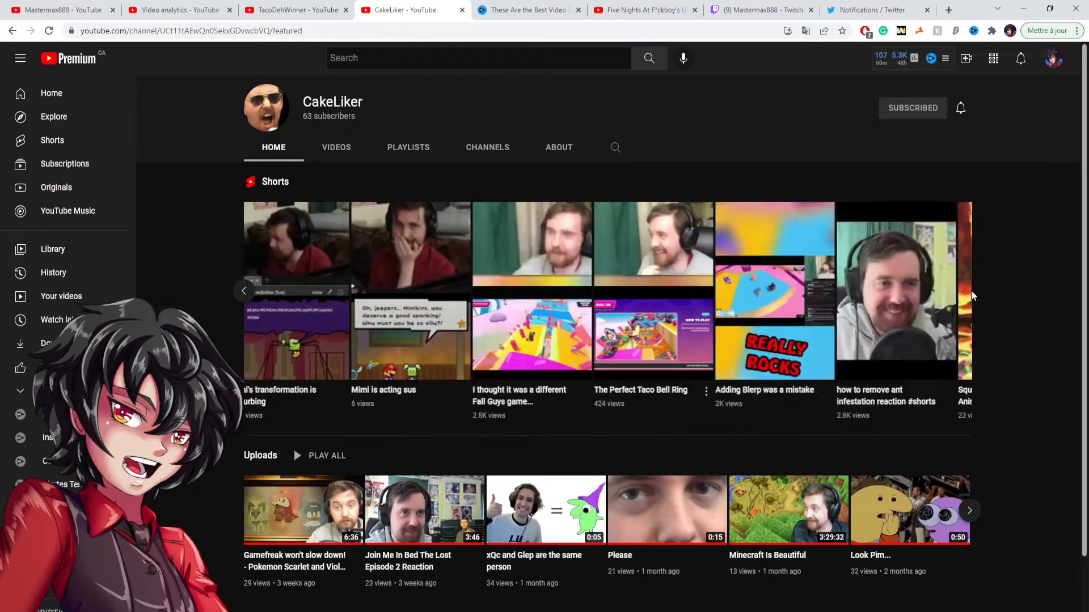
pyautogui.click(971, 290)
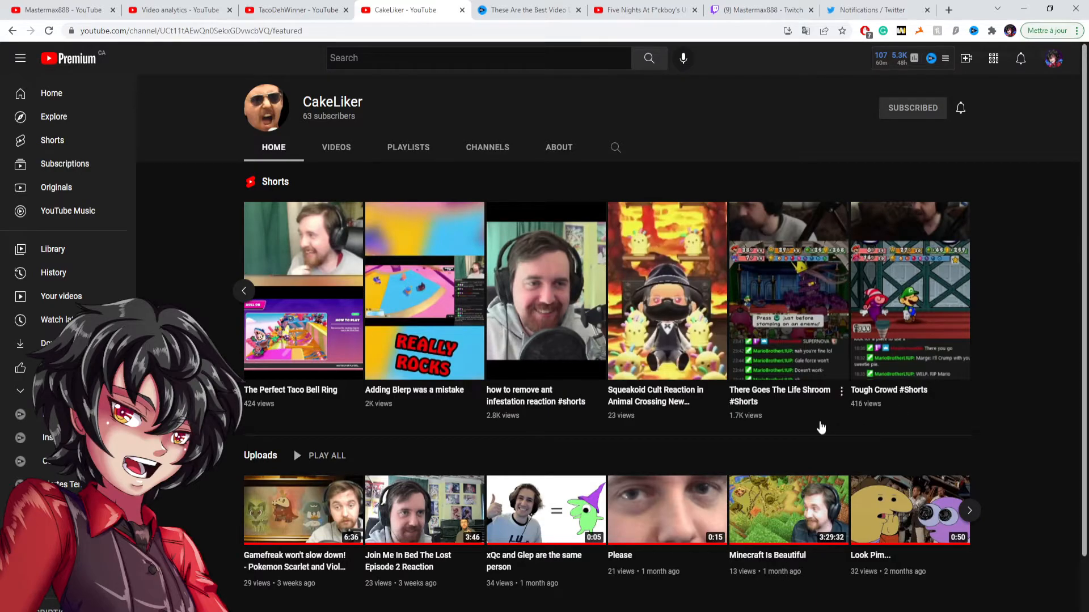
pyautogui.moveTo(795, 340)
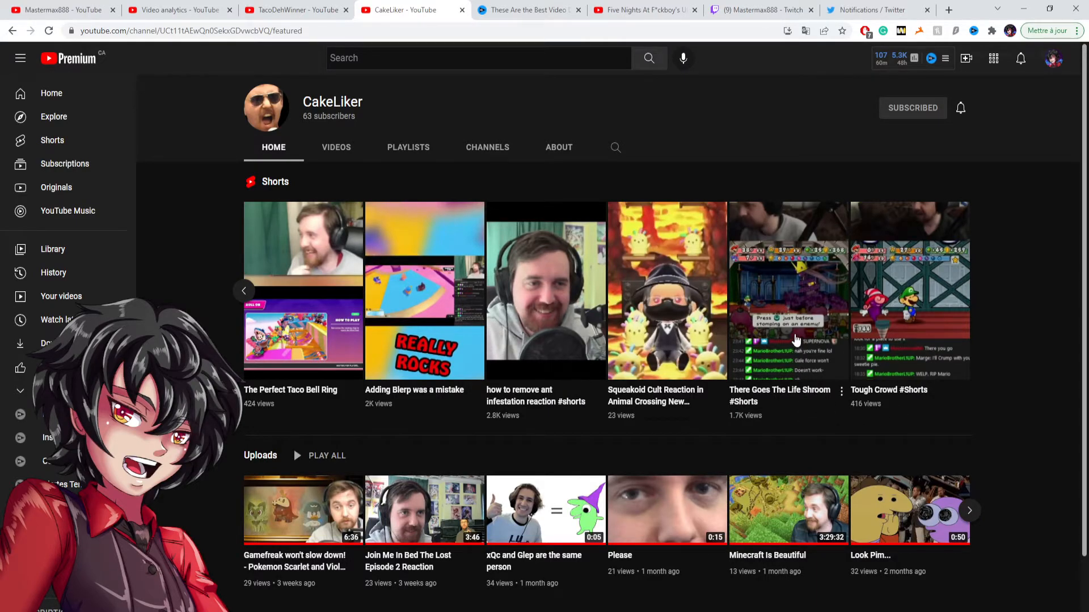
pyautogui.moveTo(847, 363)
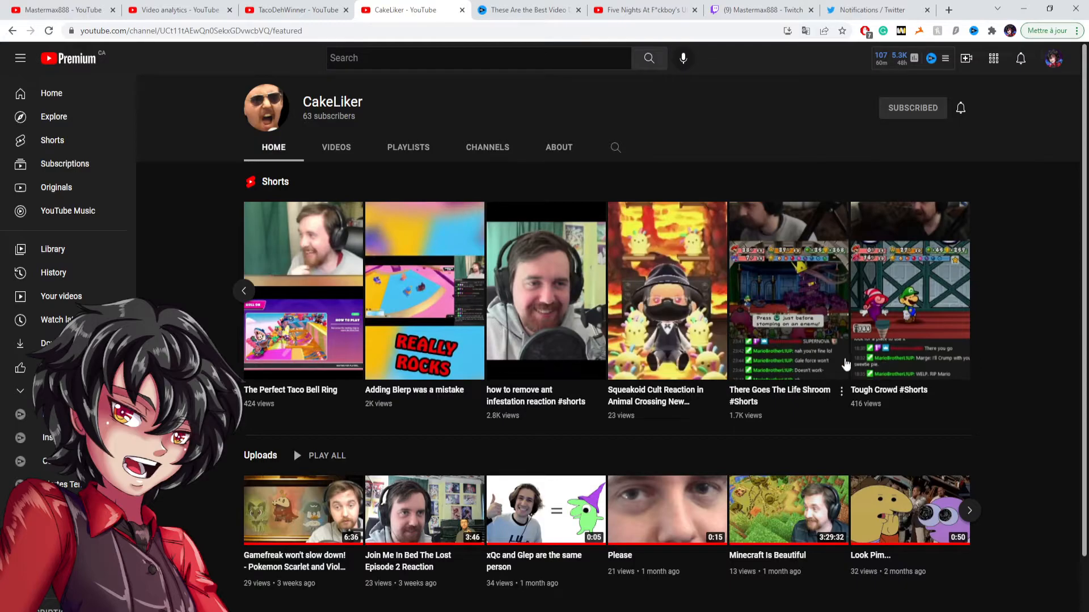
pyautogui.click(244, 291)
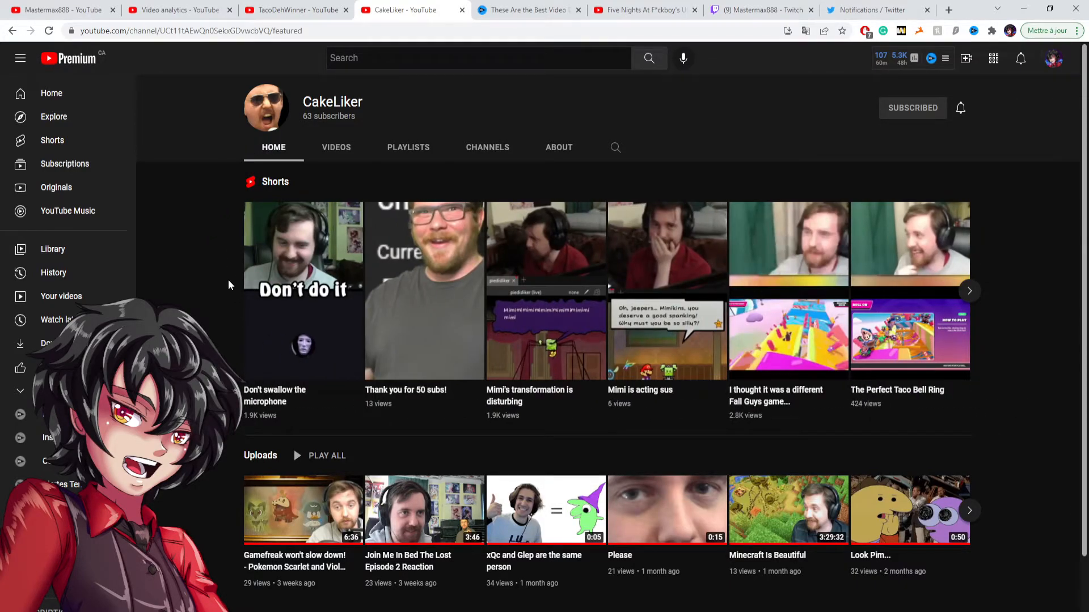
pyautogui.moveTo(221, 274)
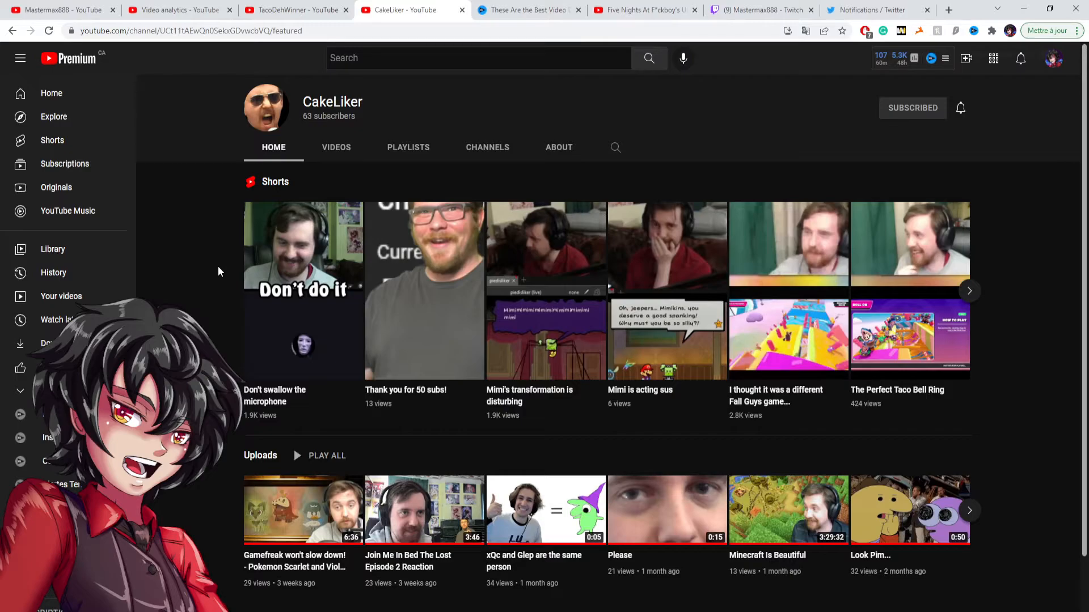
pyautogui.moveTo(234, 95)
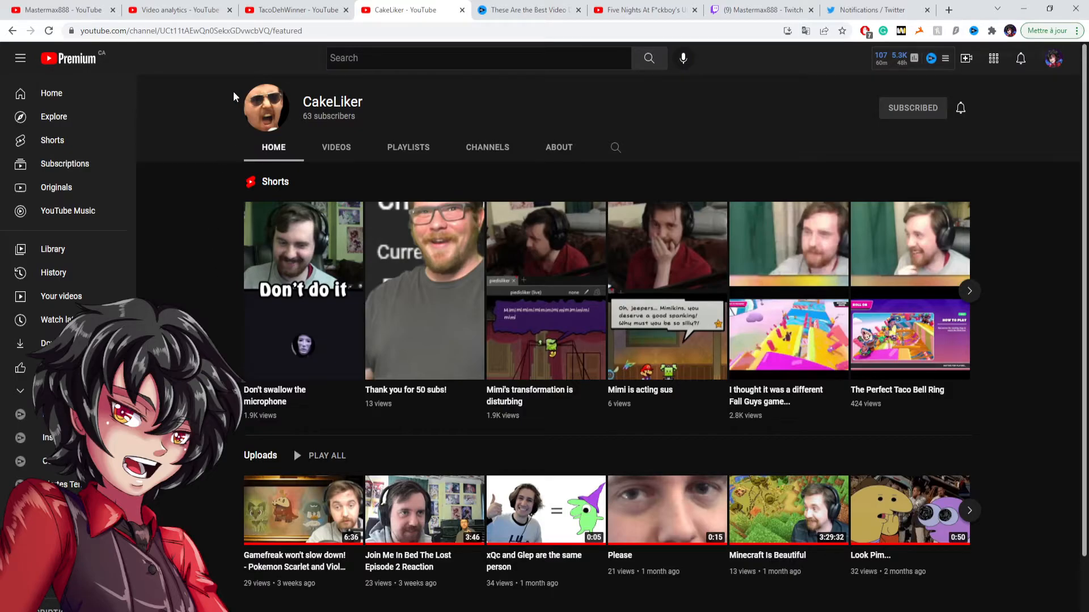
# Step: Switch to TacoDehWinner's channel and advance its Shorts shelf to reveal 'A Late Realization' (2.5K views)
pyautogui.click(288, 10)
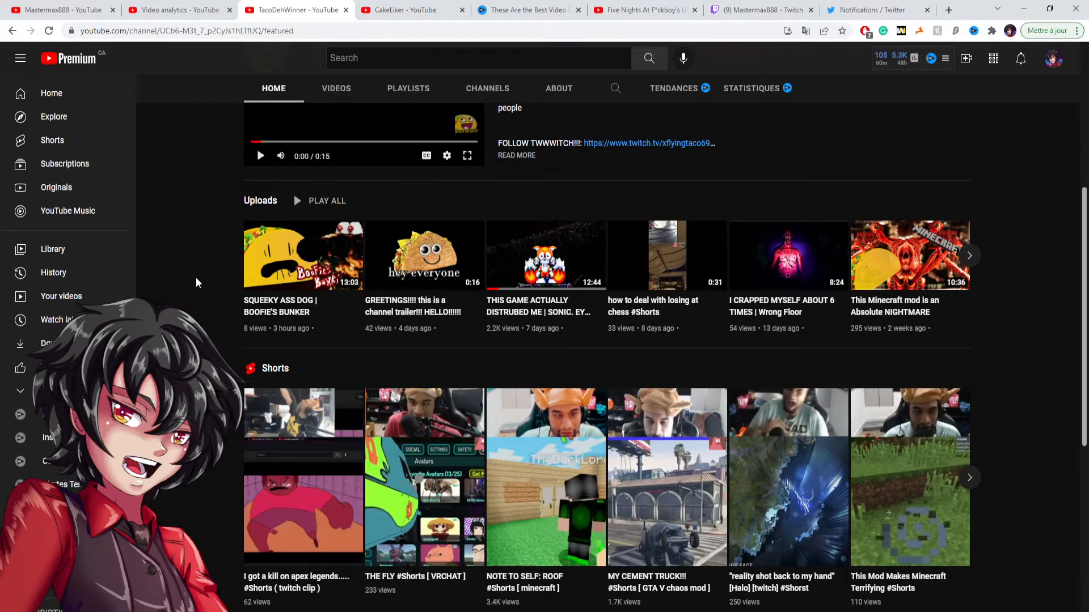
pyautogui.scroll(3)
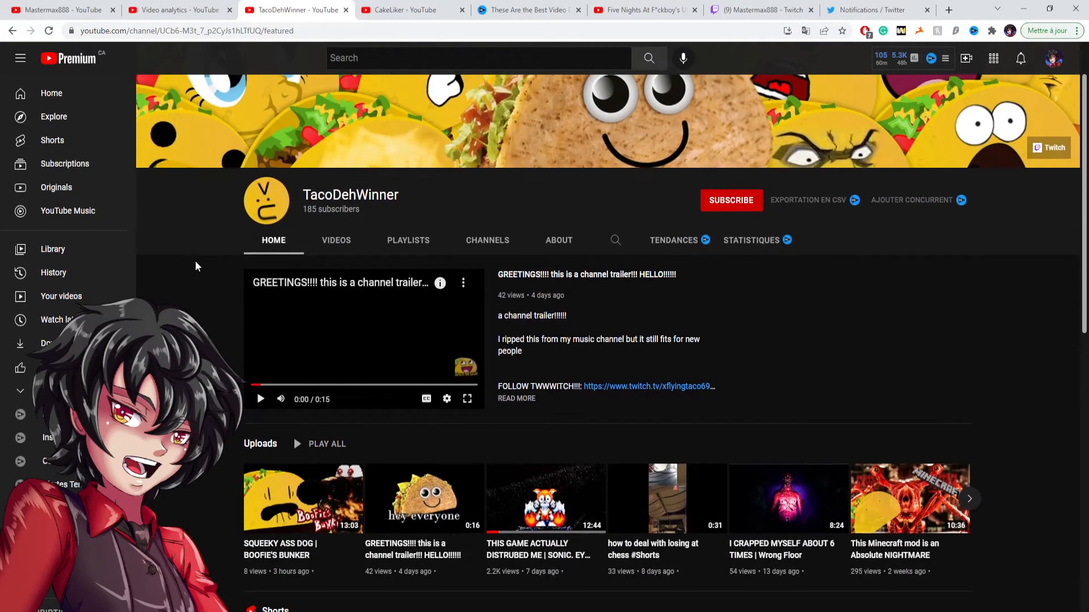
pyautogui.scroll(-3)
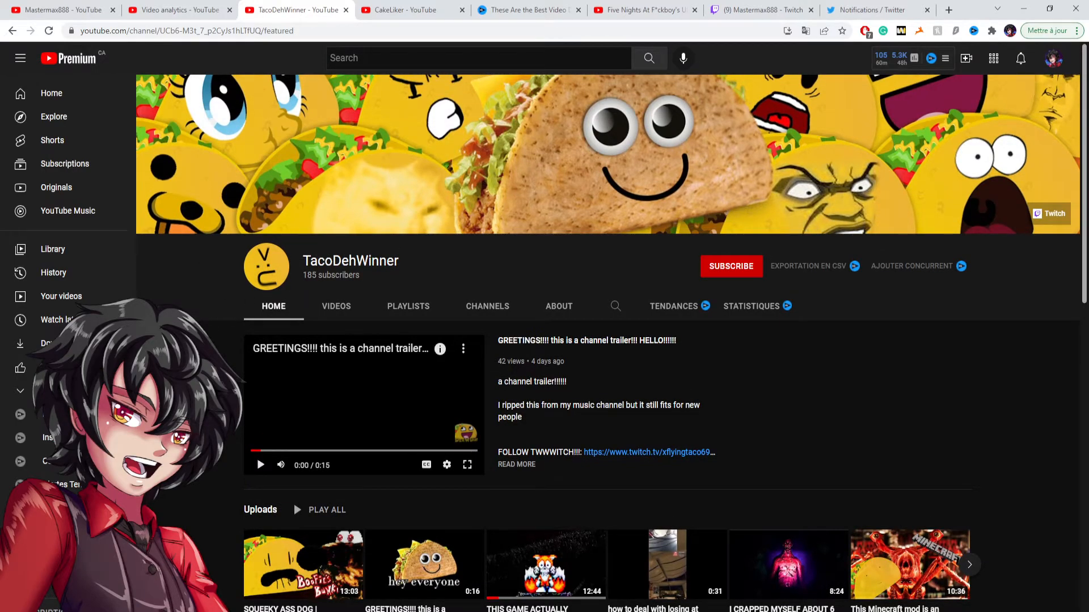
pyautogui.scroll(-3)
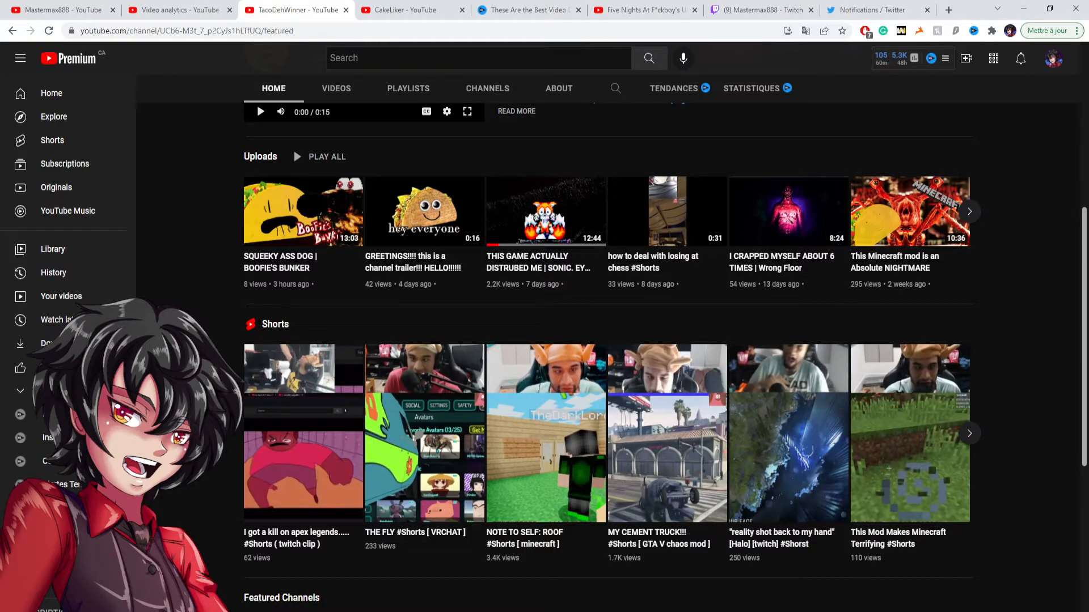
pyautogui.moveTo(233, 491)
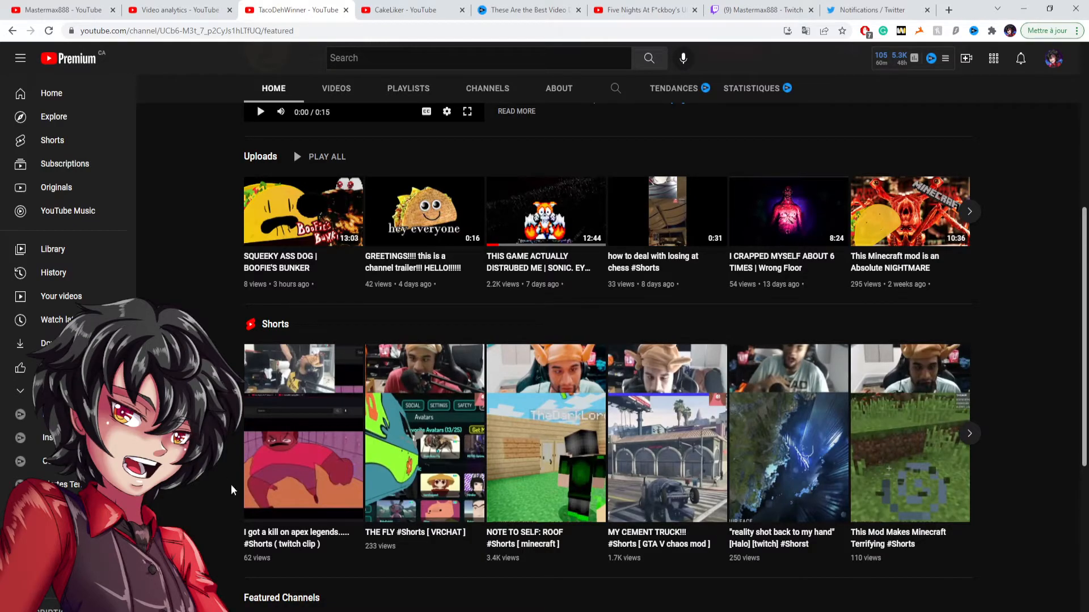
pyautogui.moveTo(491, 566)
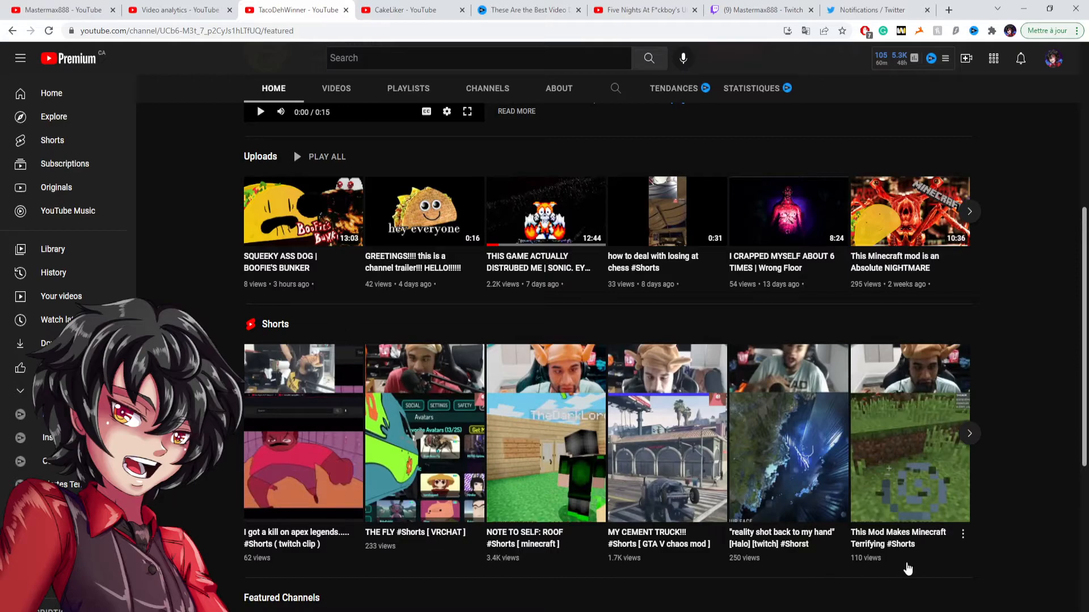
pyautogui.click(970, 432)
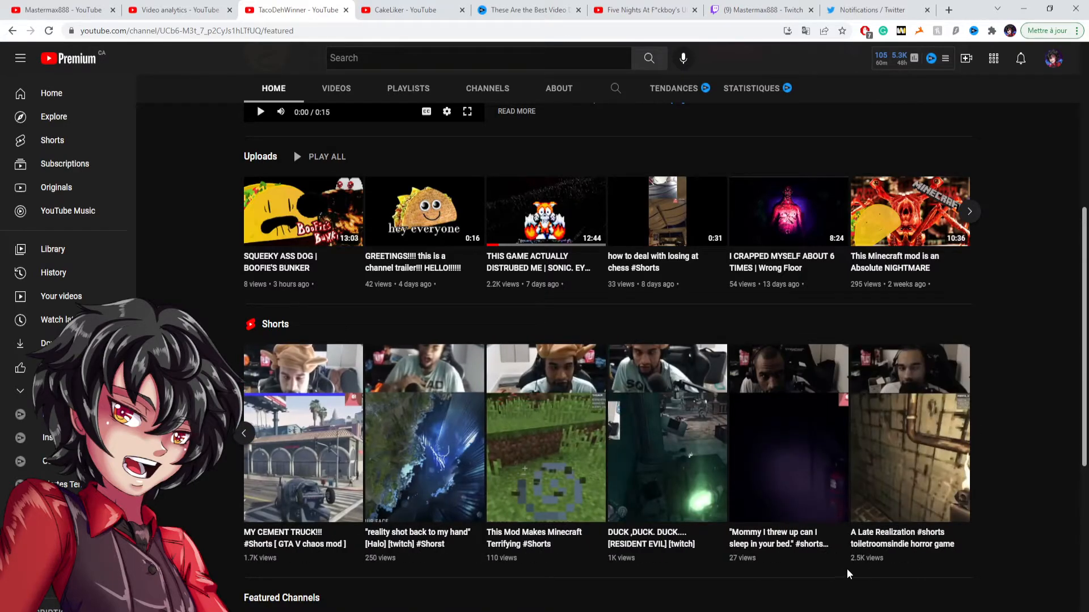
pyautogui.moveTo(568, 568)
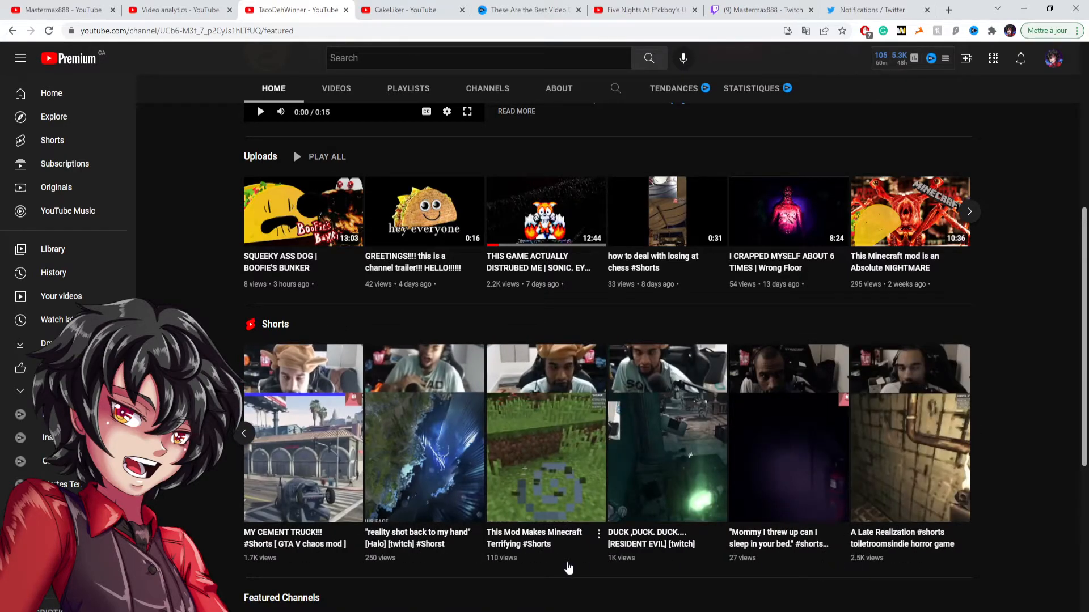
pyautogui.moveTo(614, 565)
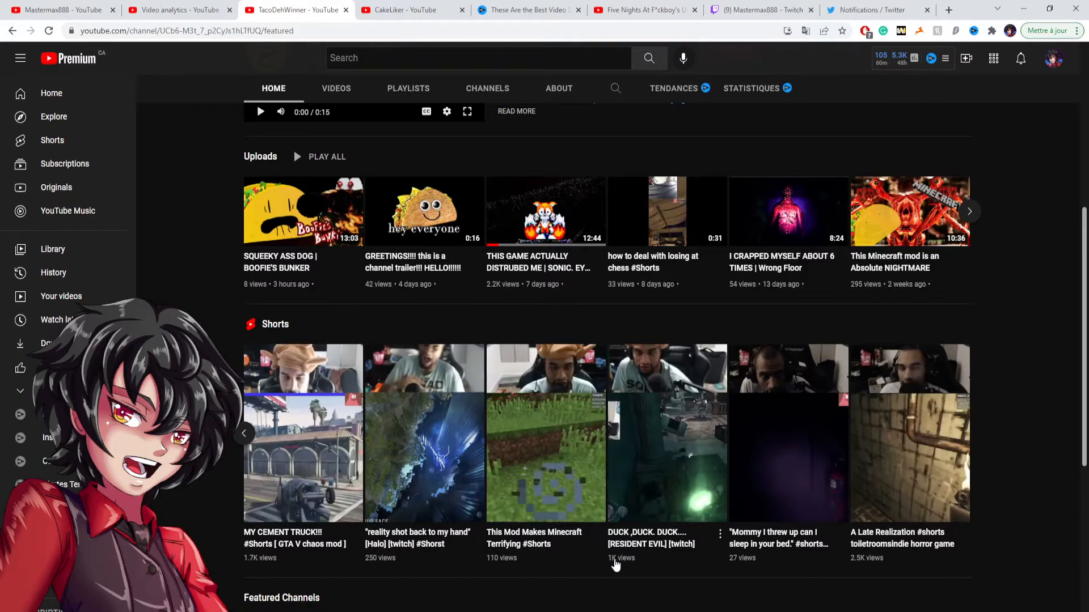
pyautogui.moveTo(663, 575)
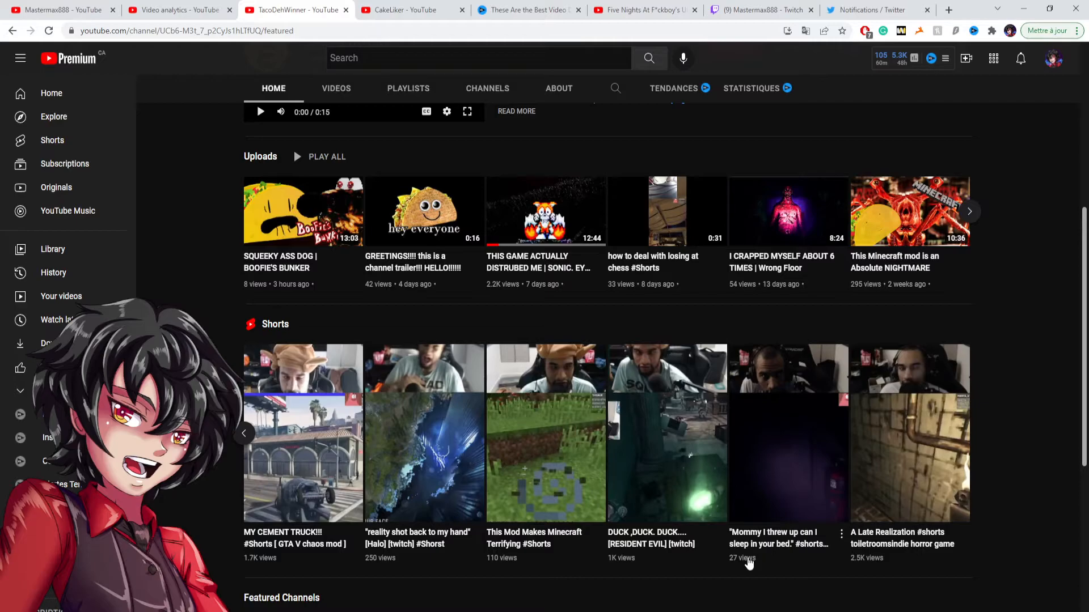
pyautogui.moveTo(744, 563)
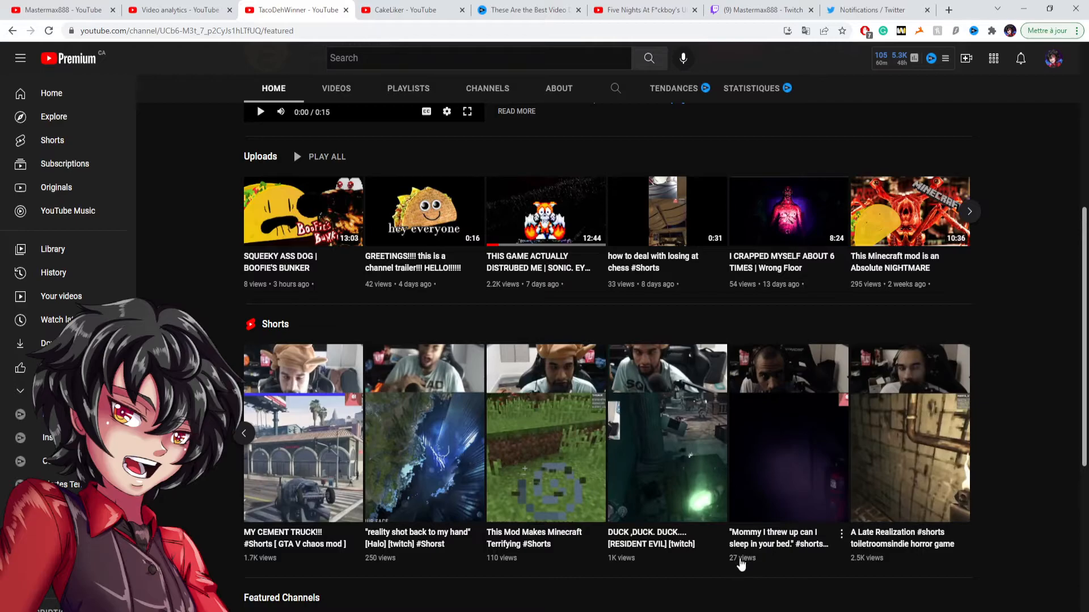
pyautogui.moveTo(240, 438)
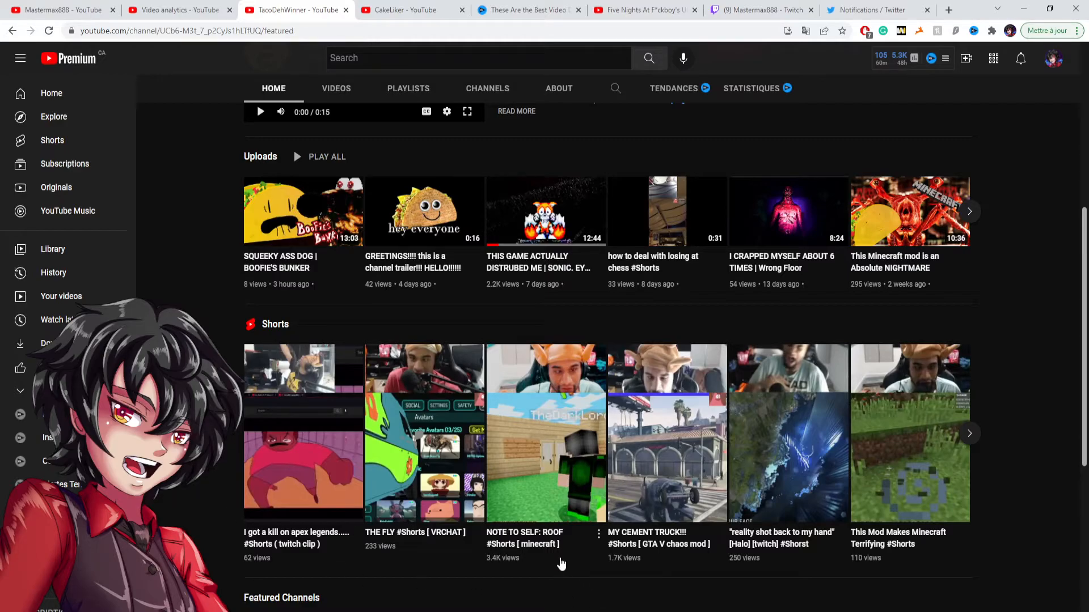
pyautogui.moveTo(558, 560)
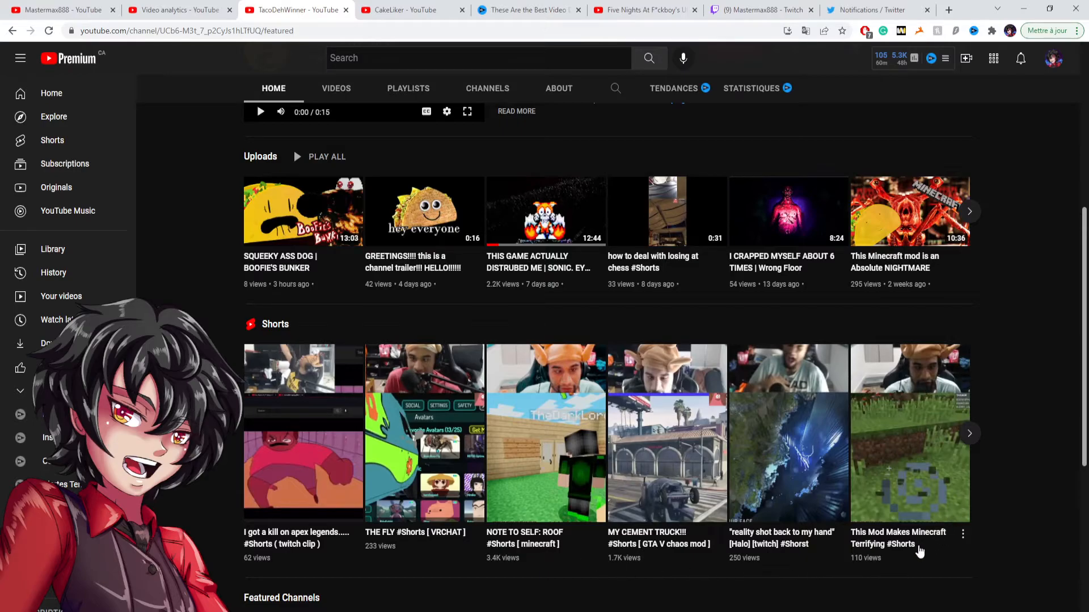
pyautogui.moveTo(1014, 553)
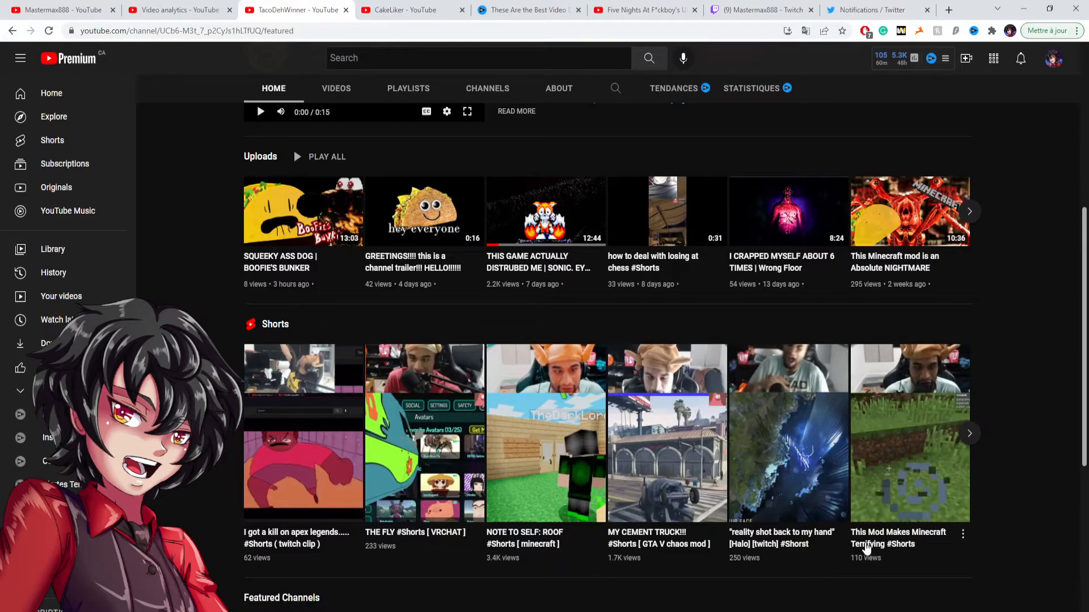
pyautogui.moveTo(901, 546)
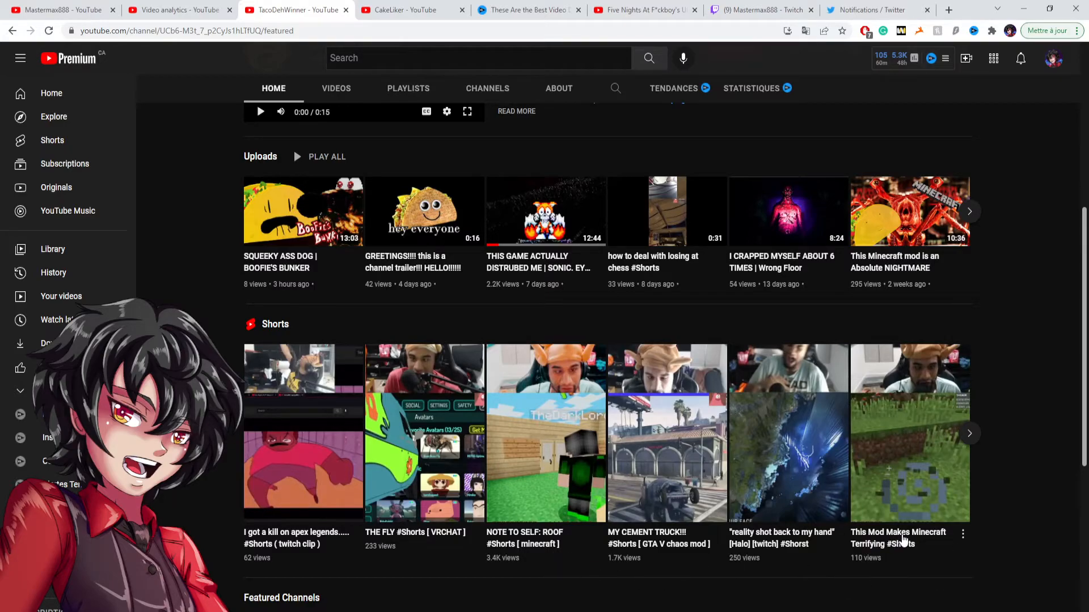
pyautogui.moveTo(915, 540)
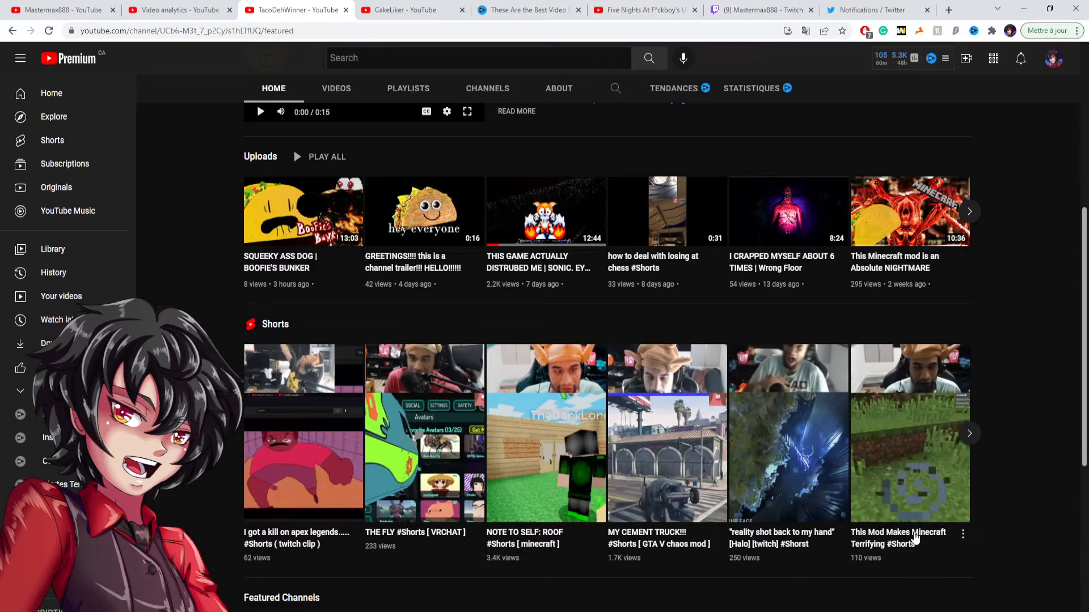
pyautogui.moveTo(645, 569)
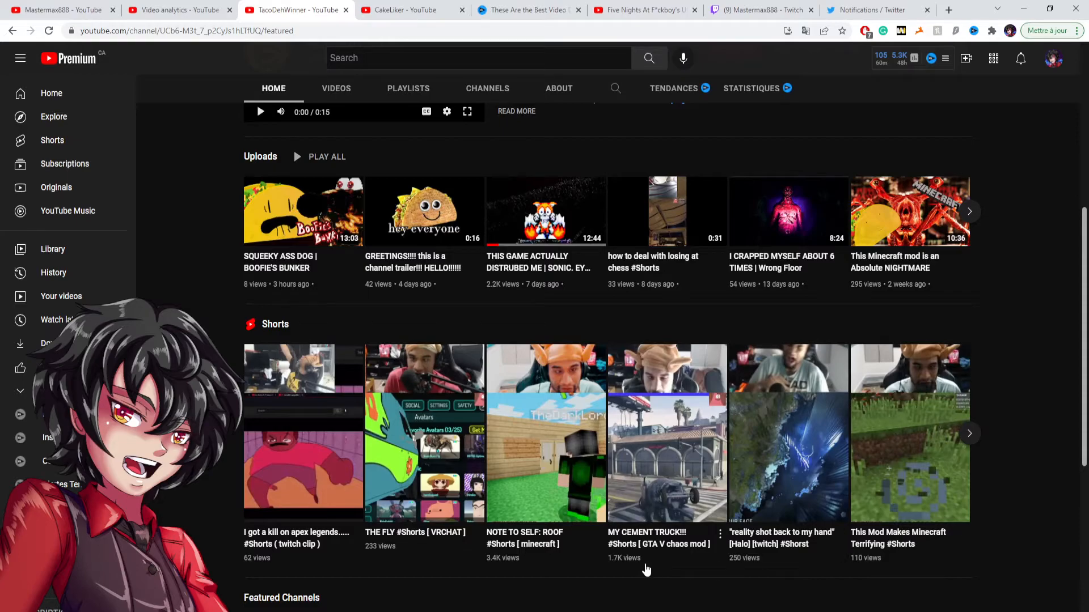
pyautogui.moveTo(572, 560)
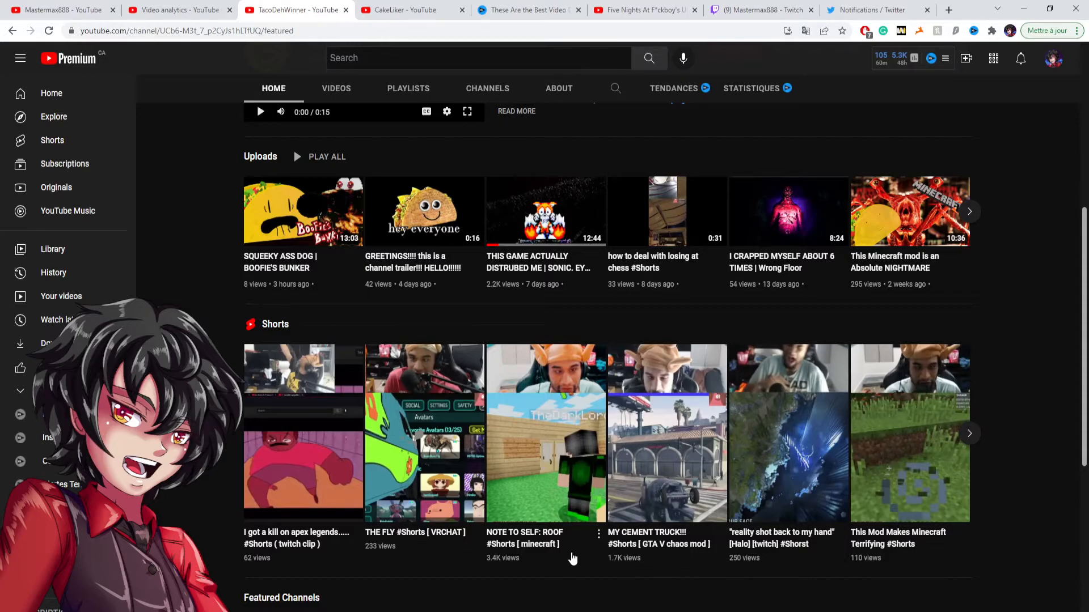
pyautogui.moveTo(555, 563)
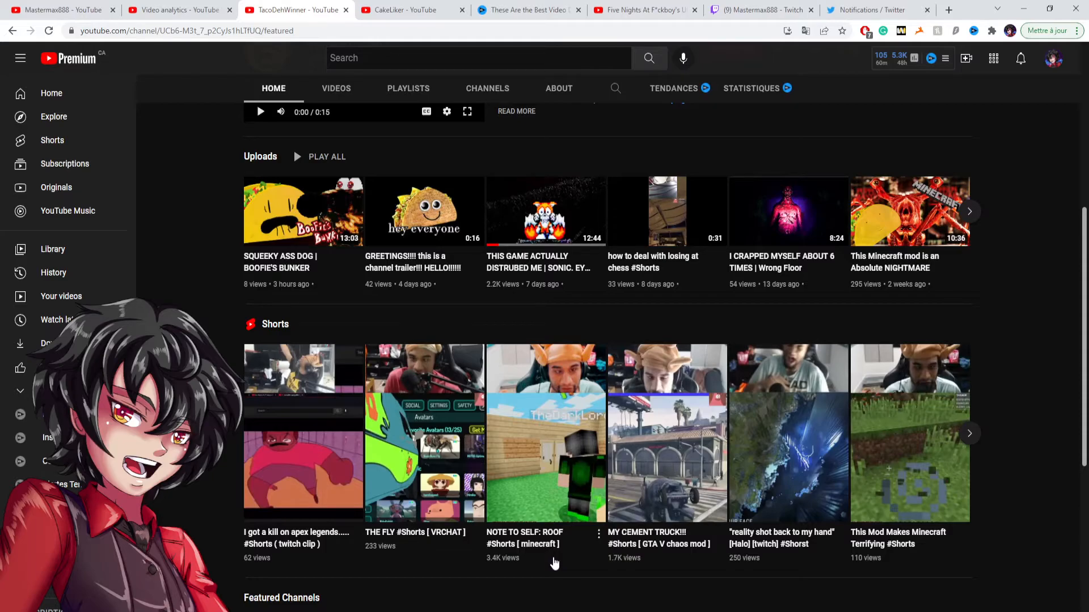
pyautogui.moveTo(701, 565)
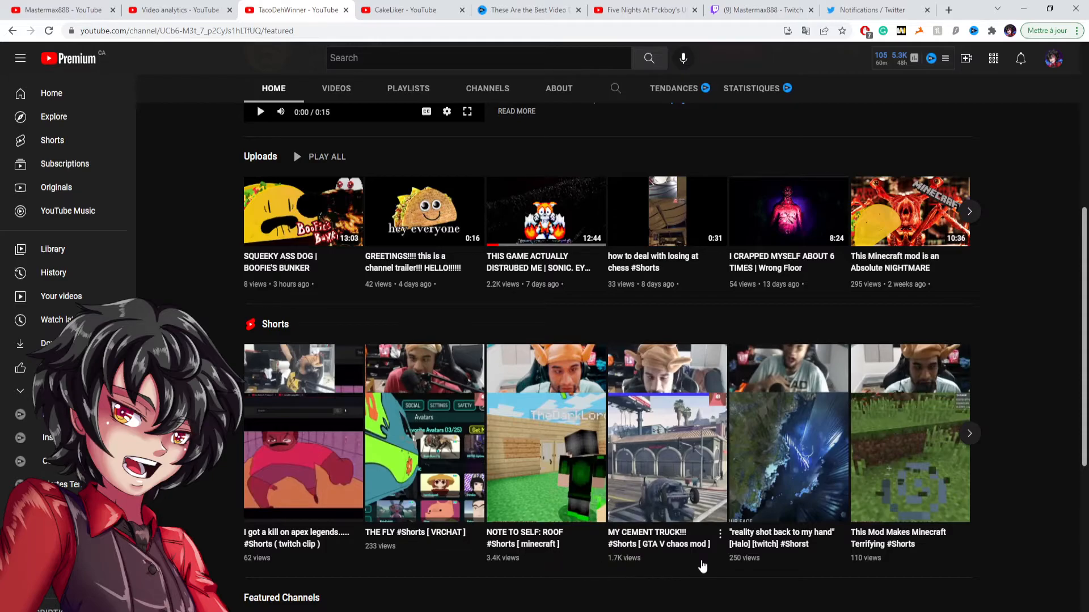
pyautogui.moveTo(611, 490)
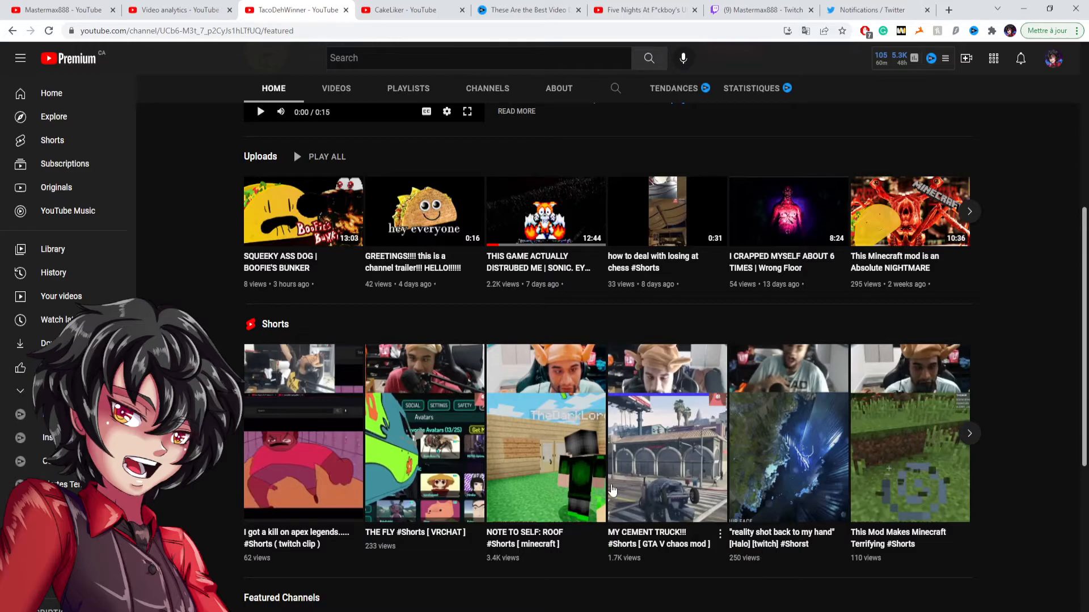
# Step: Compare CakeLiker's page with TacoDehWinner's, paging the taco channel's Shorts shelf out and back
pyautogui.click(409, 10)
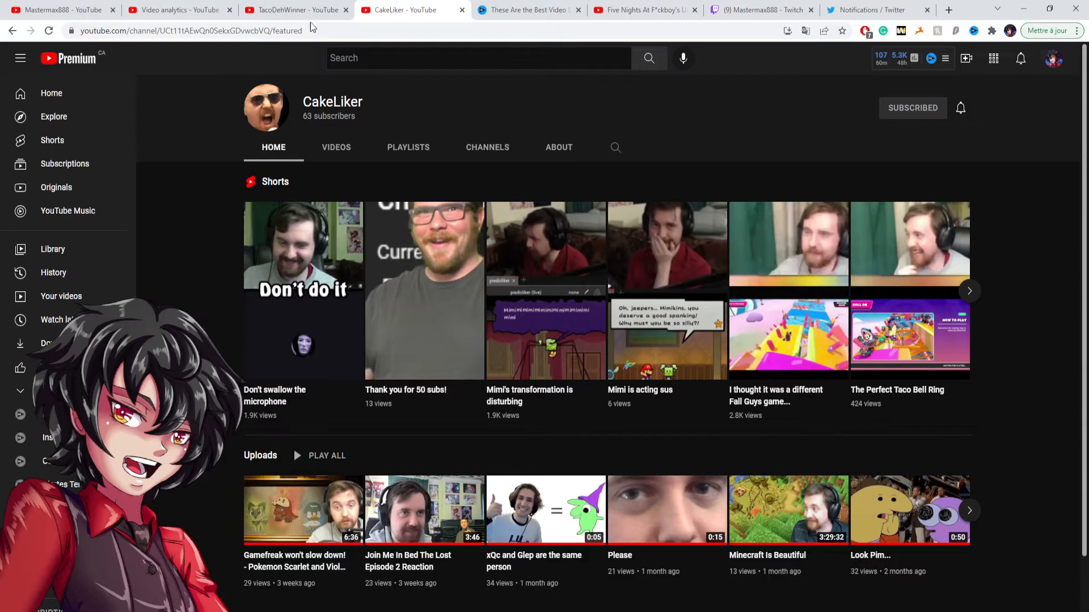
pyautogui.click(295, 10)
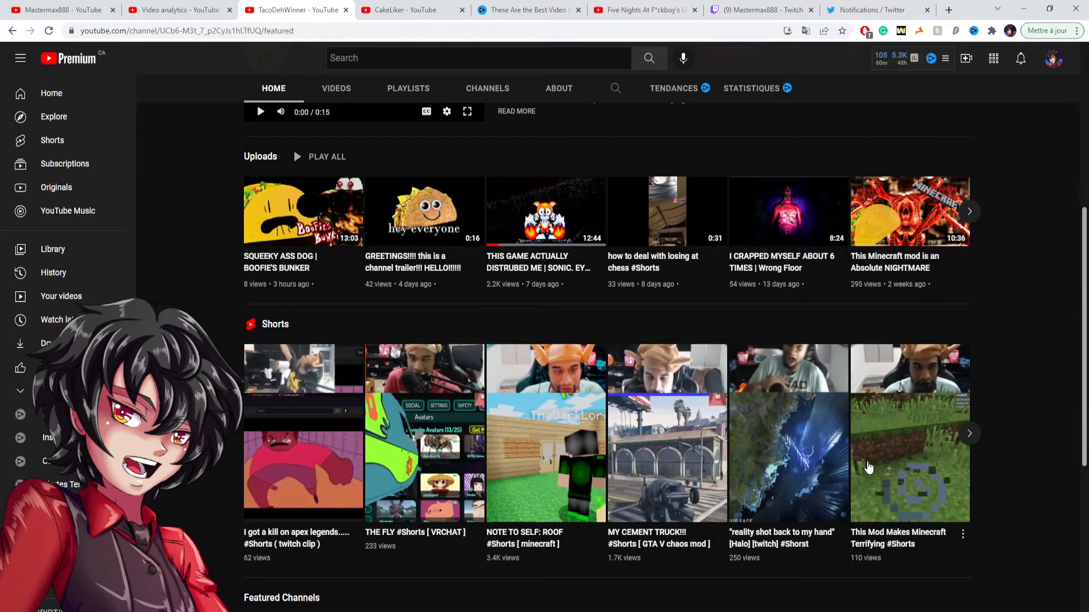
pyautogui.click(969, 432)
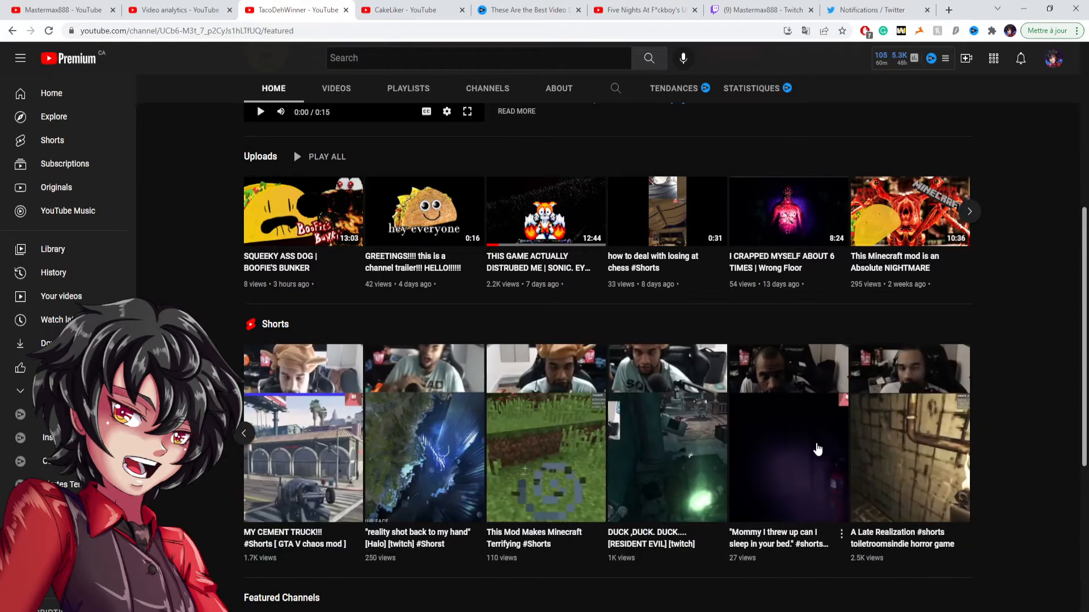
pyautogui.click(244, 432)
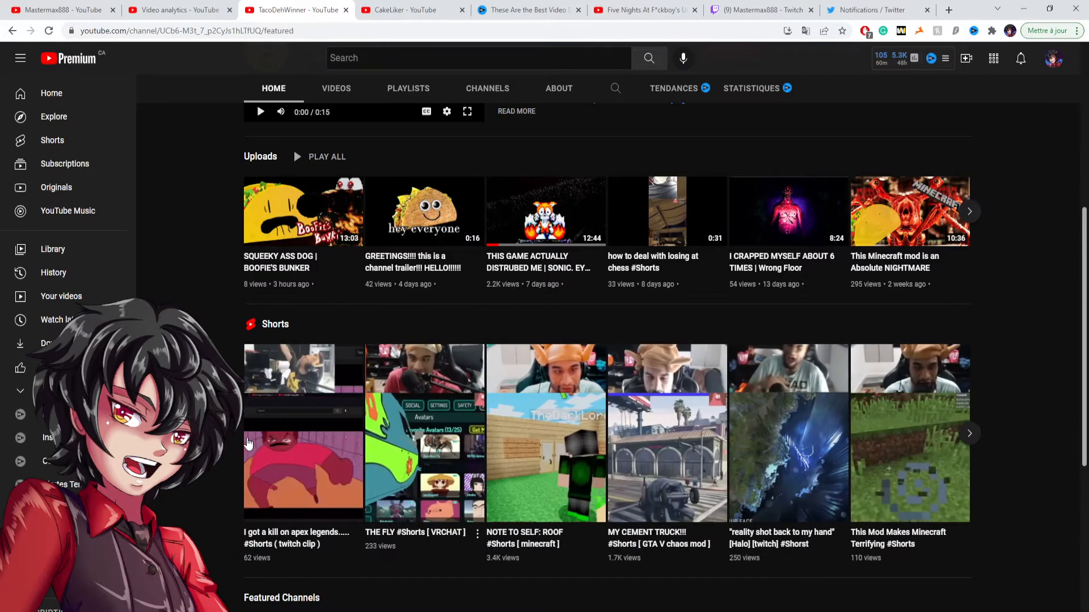
pyautogui.moveTo(504, 527)
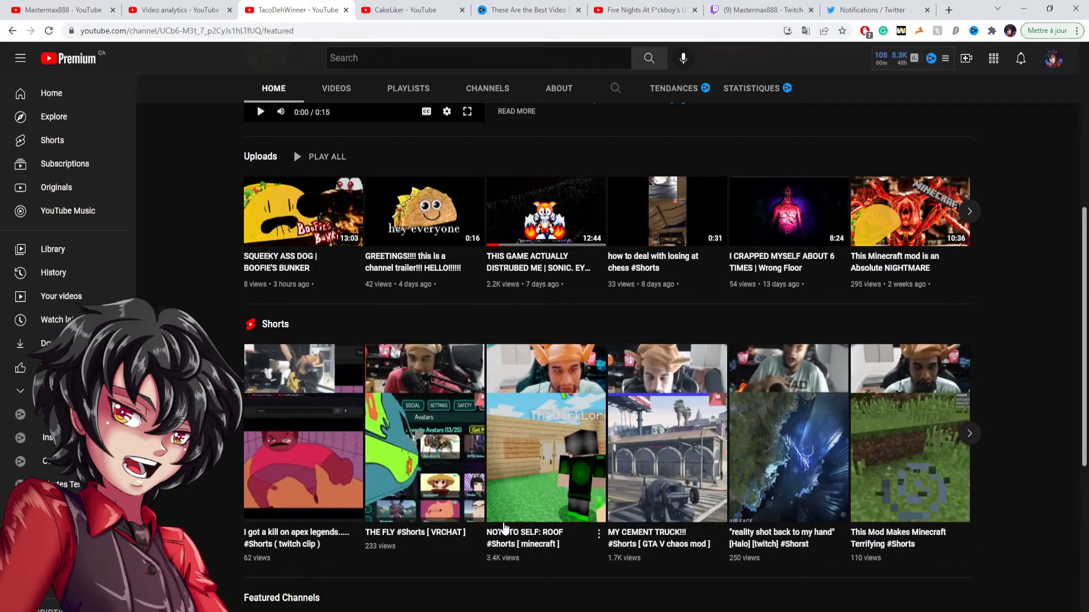
pyautogui.moveTo(223, 311)
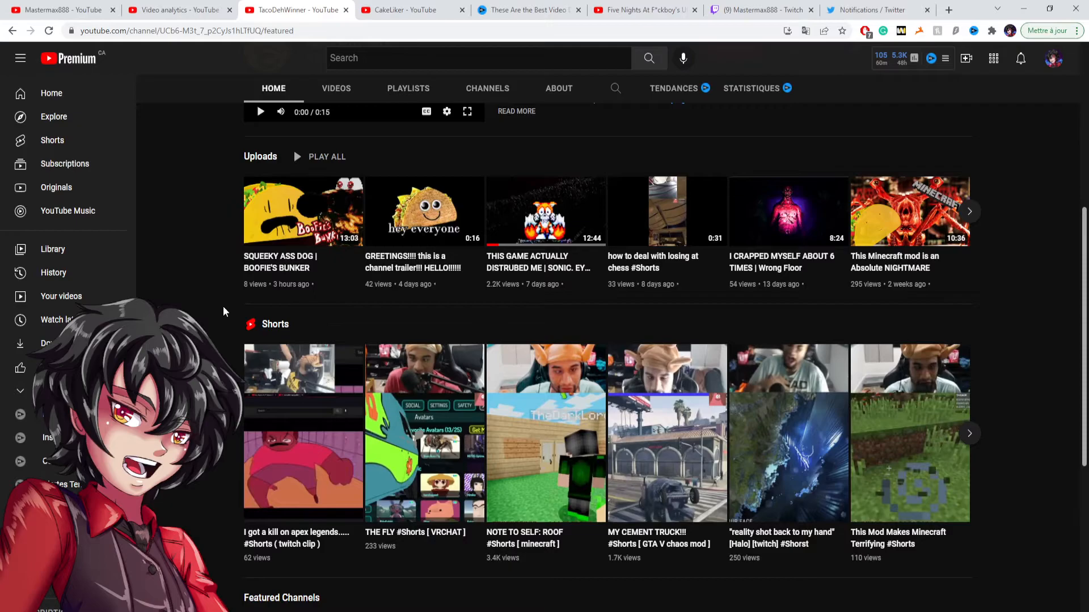
pyautogui.scroll(3)
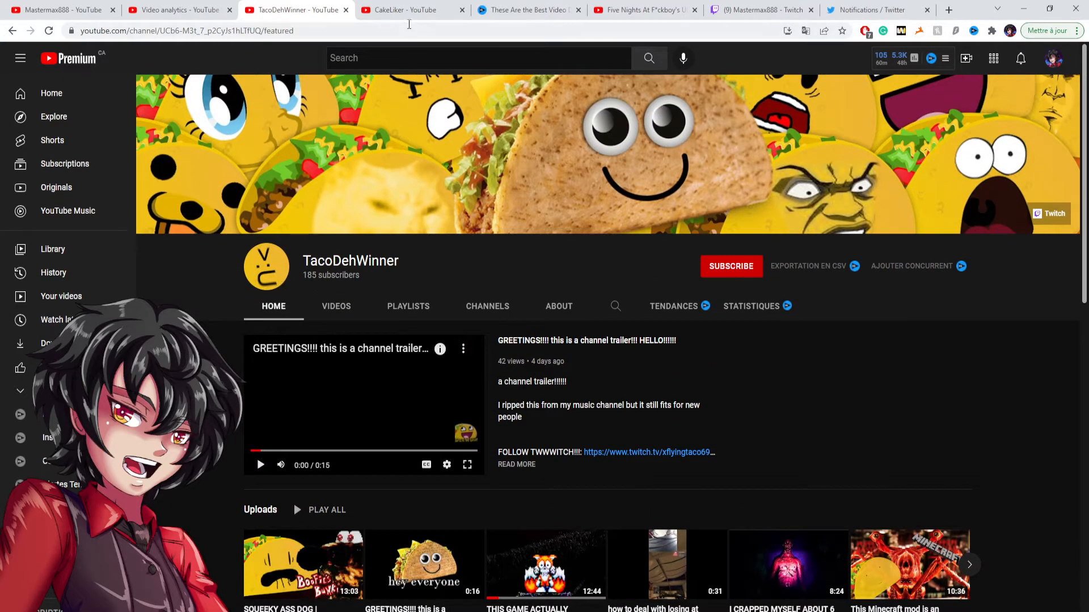
# Step: Flip between the two channels again and finish on CakeLiker's page with its Shorts view counts
pyautogui.click(410, 10)
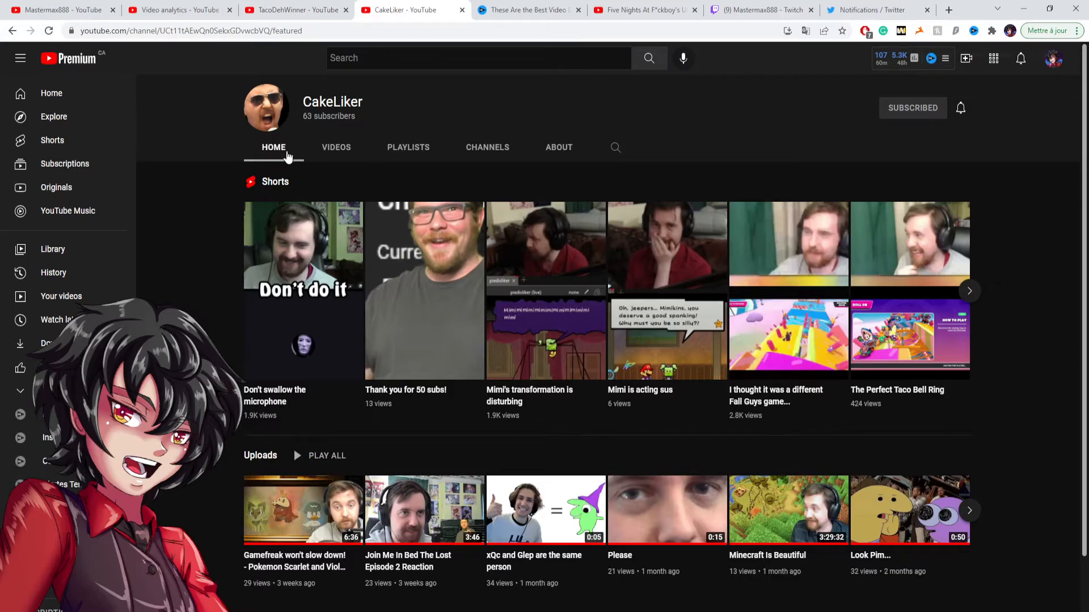
pyautogui.moveTo(308, 129)
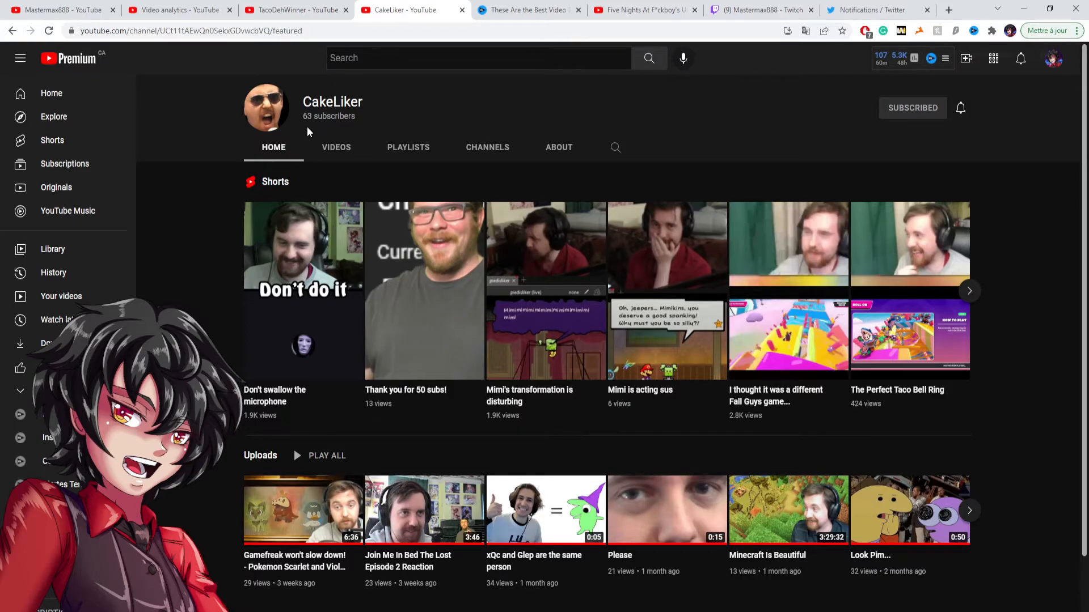
pyautogui.click(291, 10)
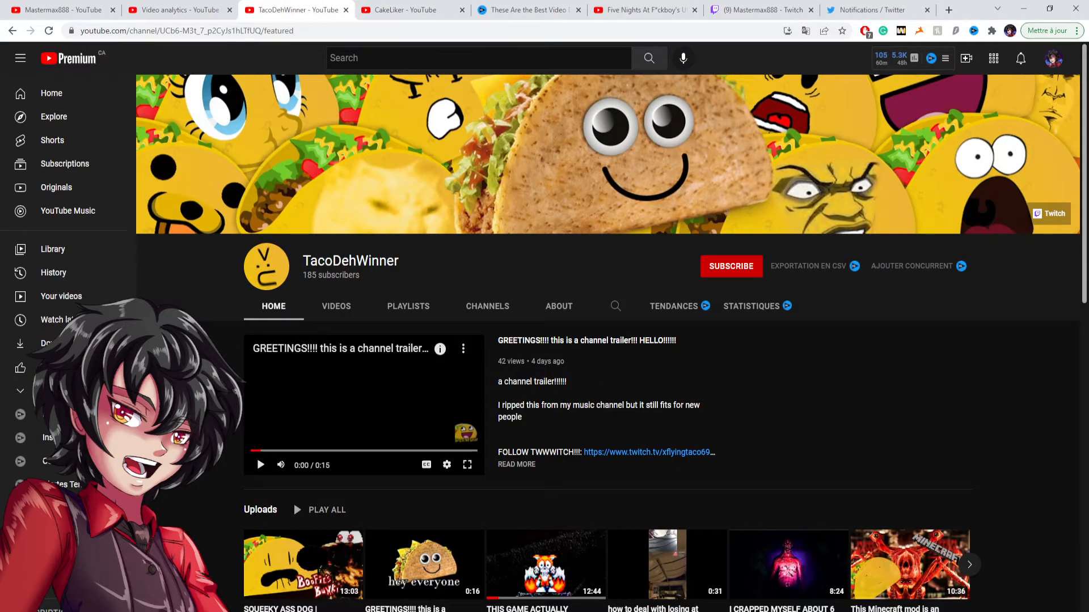
pyautogui.scroll(-3)
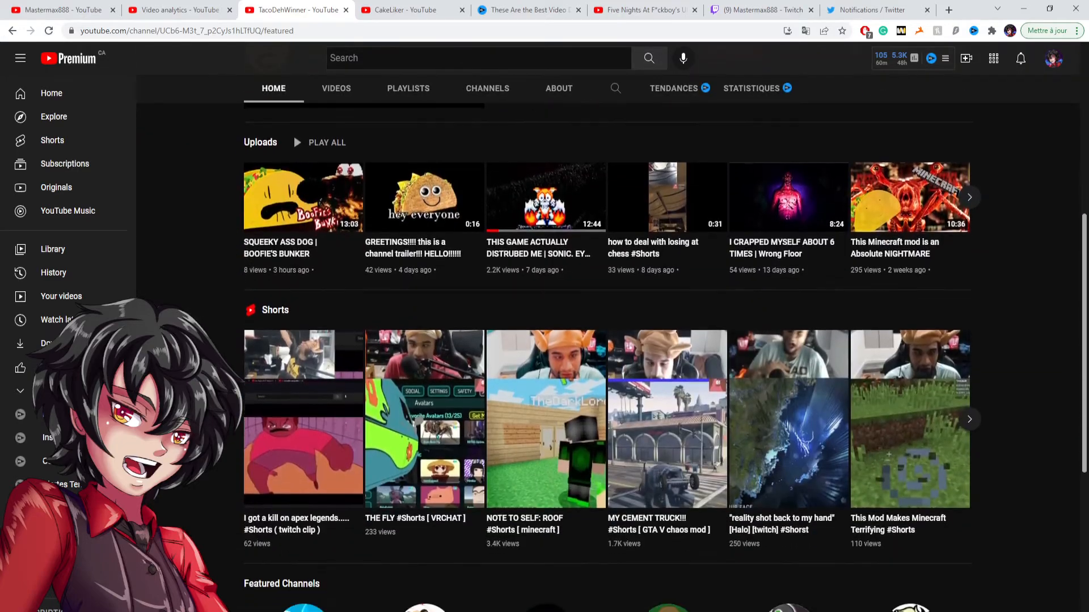
pyautogui.scroll(3)
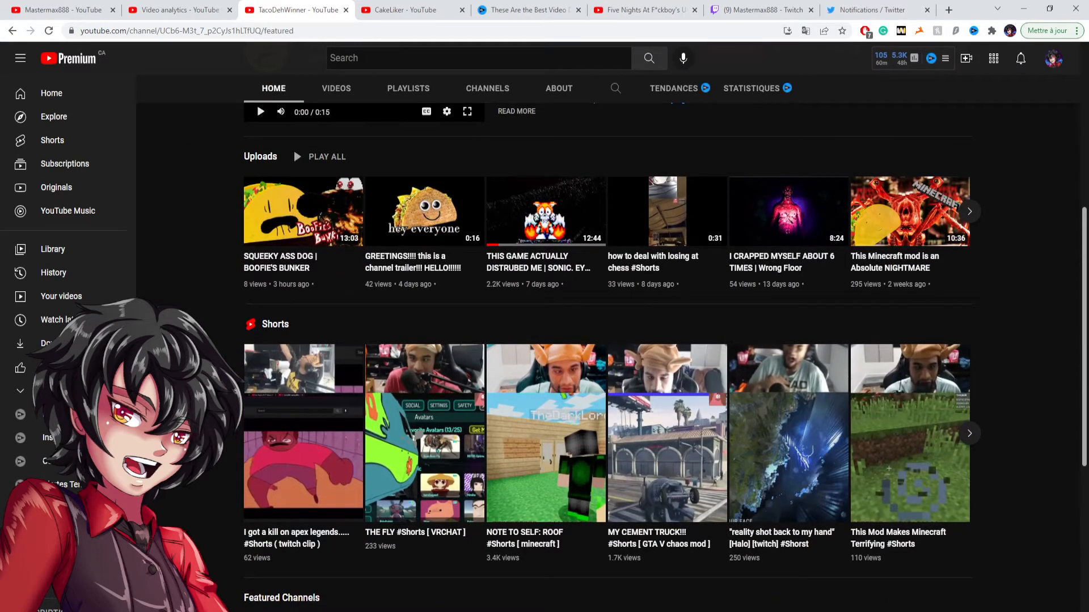
pyautogui.moveTo(230, 301)
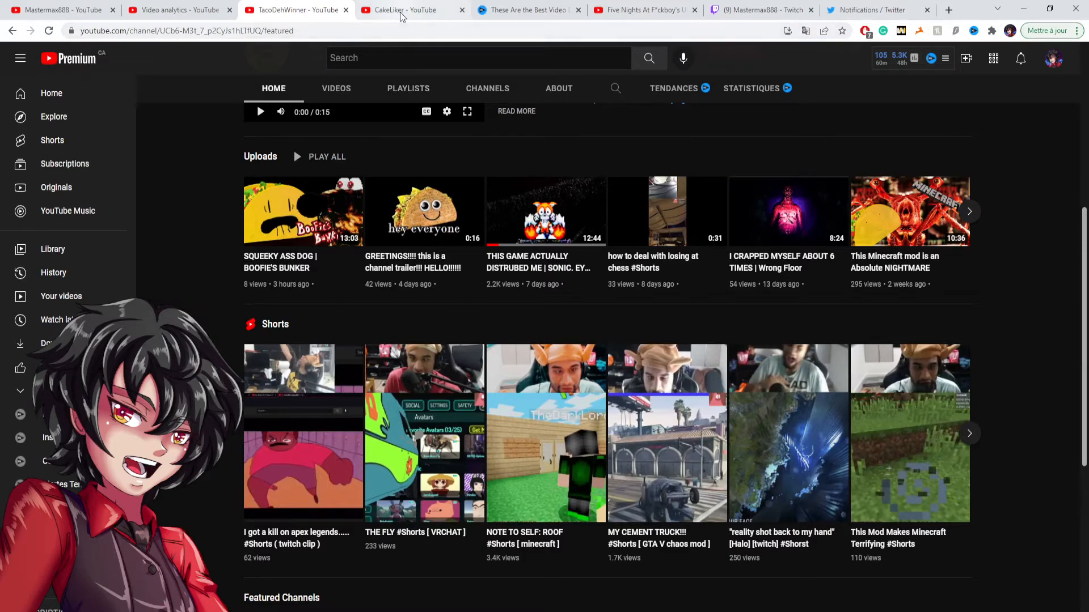
pyautogui.click(413, 11)
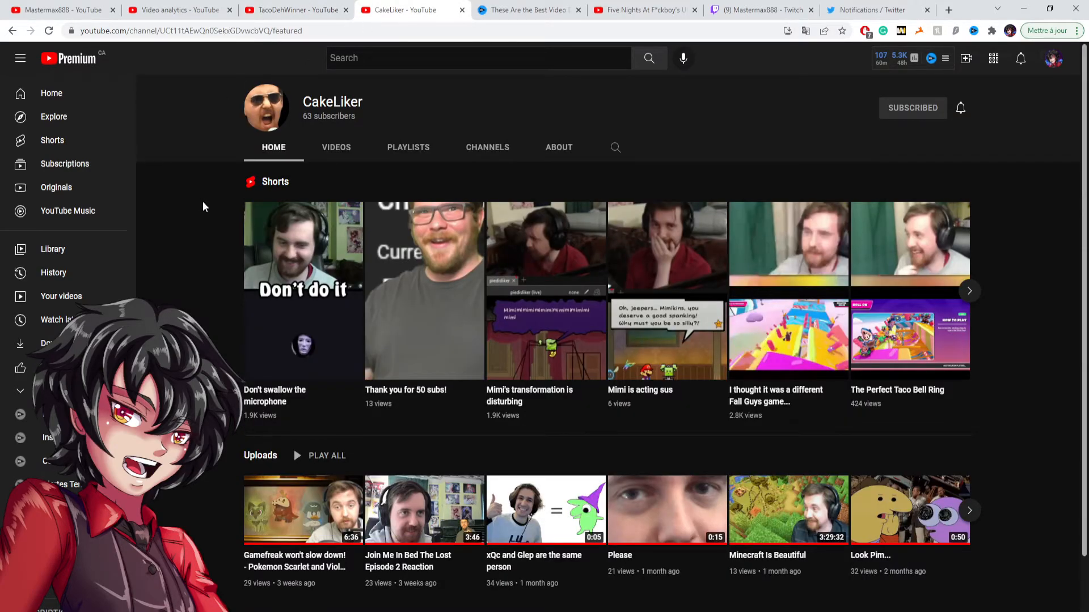
pyautogui.moveTo(193, 91)
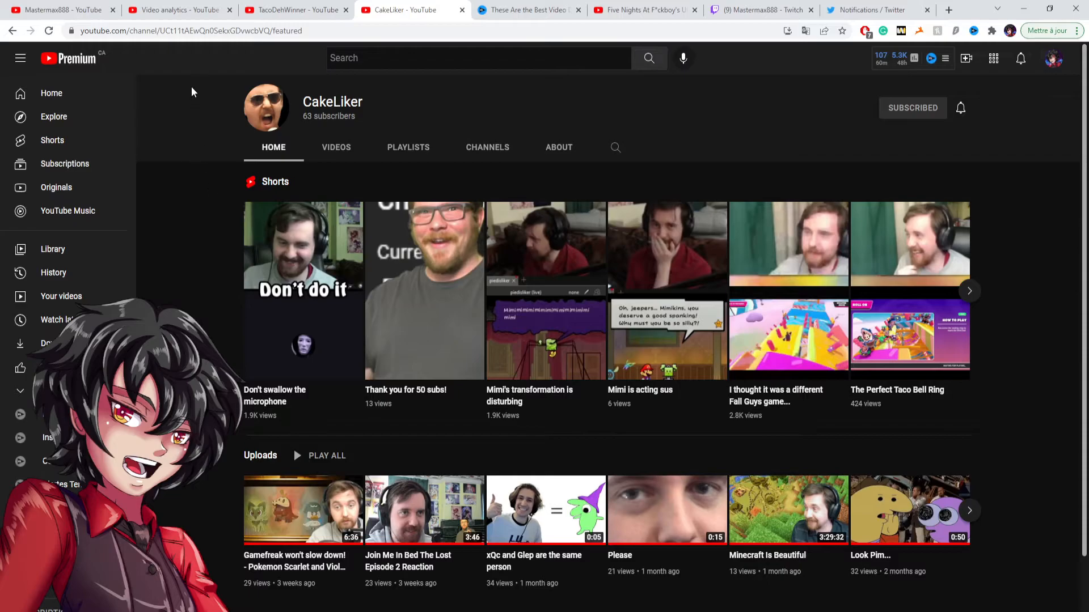
pyautogui.click(59, 11)
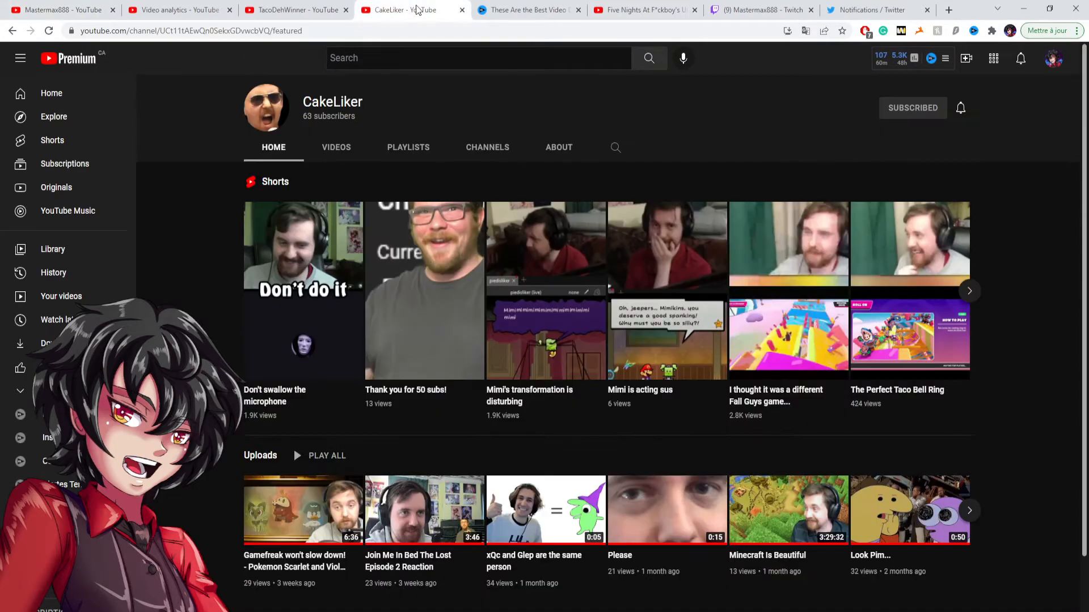
# Step: Switch to Mastermax888's channel and browse down to its Five Nights at Fuckboy's playlists and featured channels
pyautogui.click(59, 10)
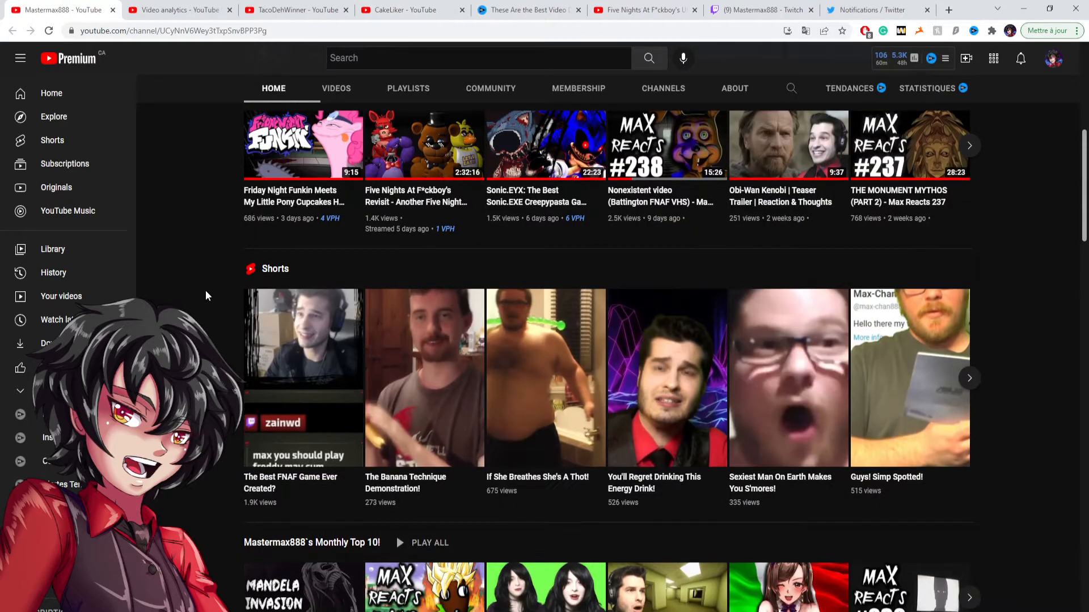
pyautogui.scroll(-3)
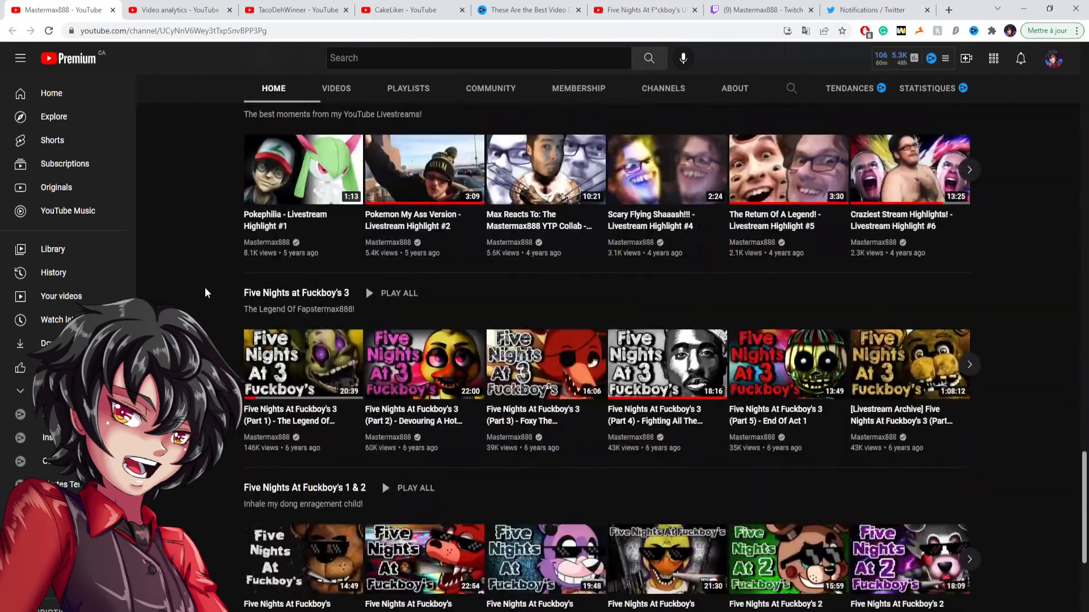
pyautogui.scroll(-3)
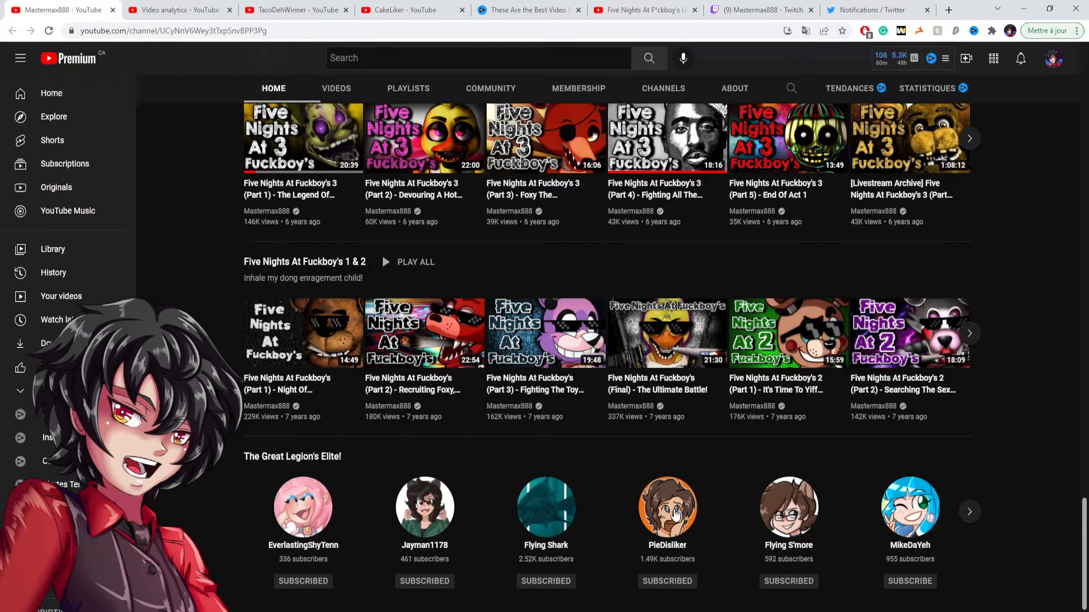
# Step: Open PieDisliker's channel (1.49K subscribers) and browse down to its Tier Lists row and Shorts
pyautogui.click(667, 506)
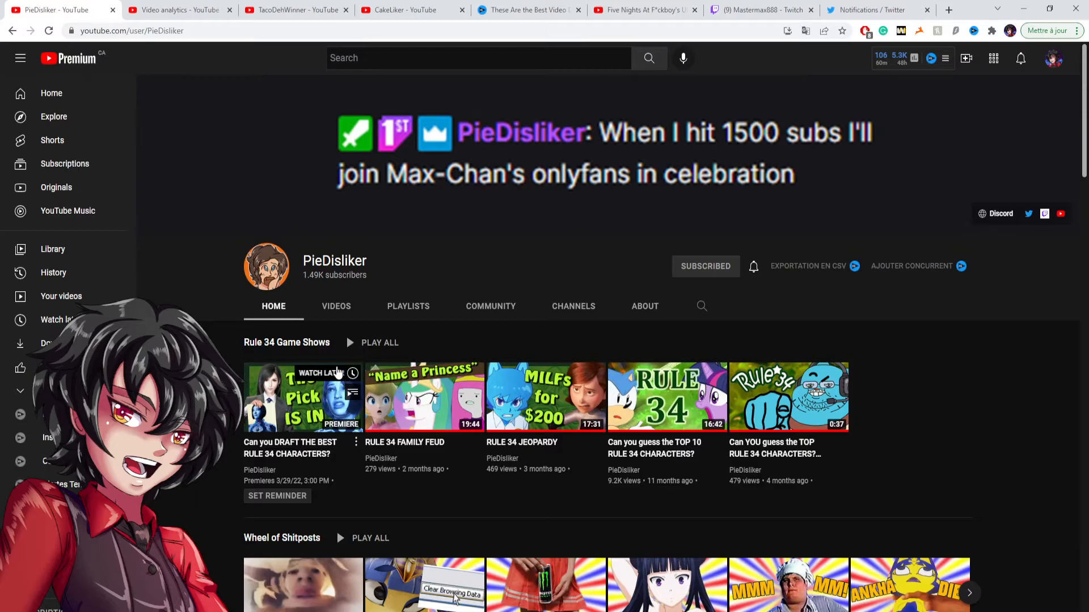
pyautogui.scroll(-3)
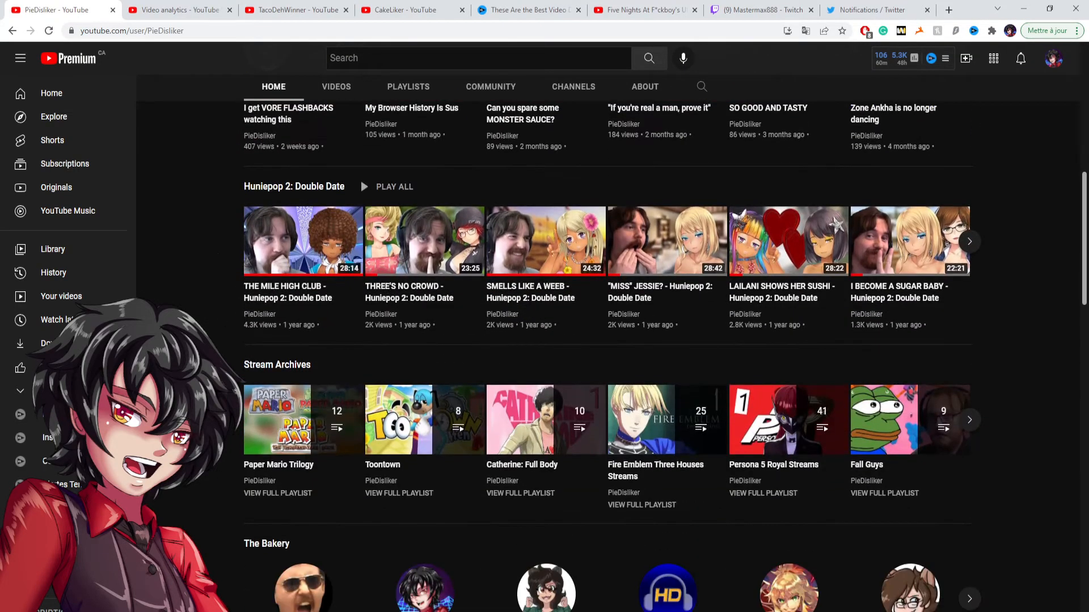
pyautogui.scroll(-3)
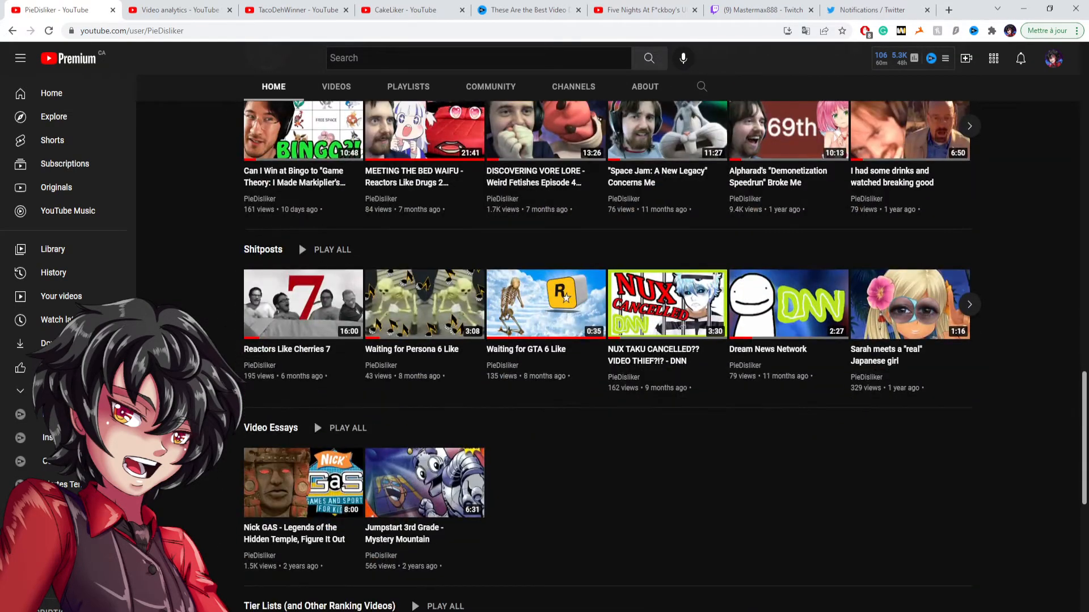
pyautogui.scroll(-3)
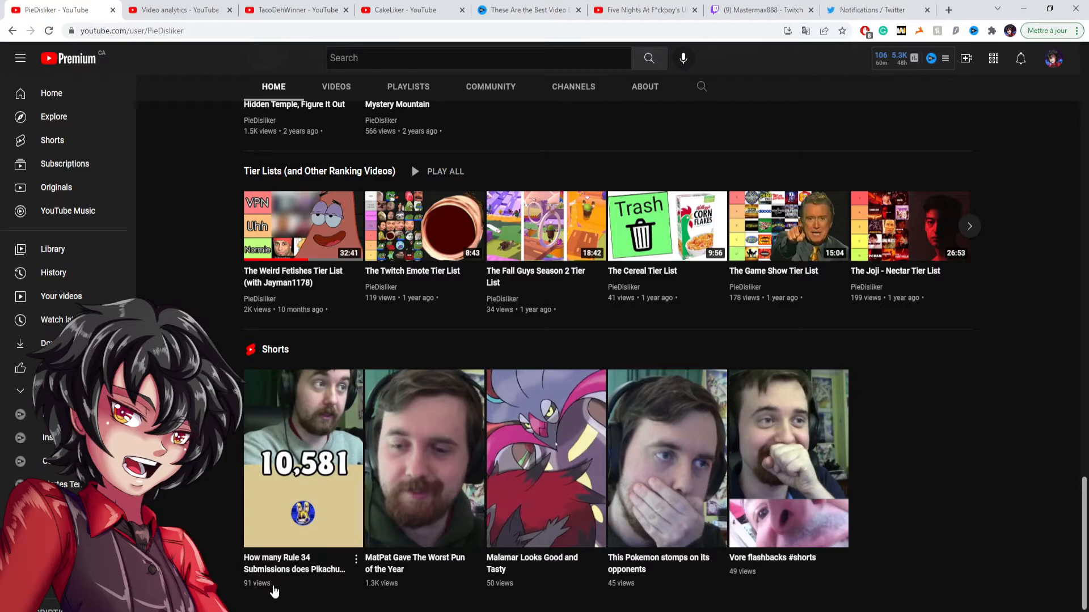
pyautogui.moveTo(211, 185)
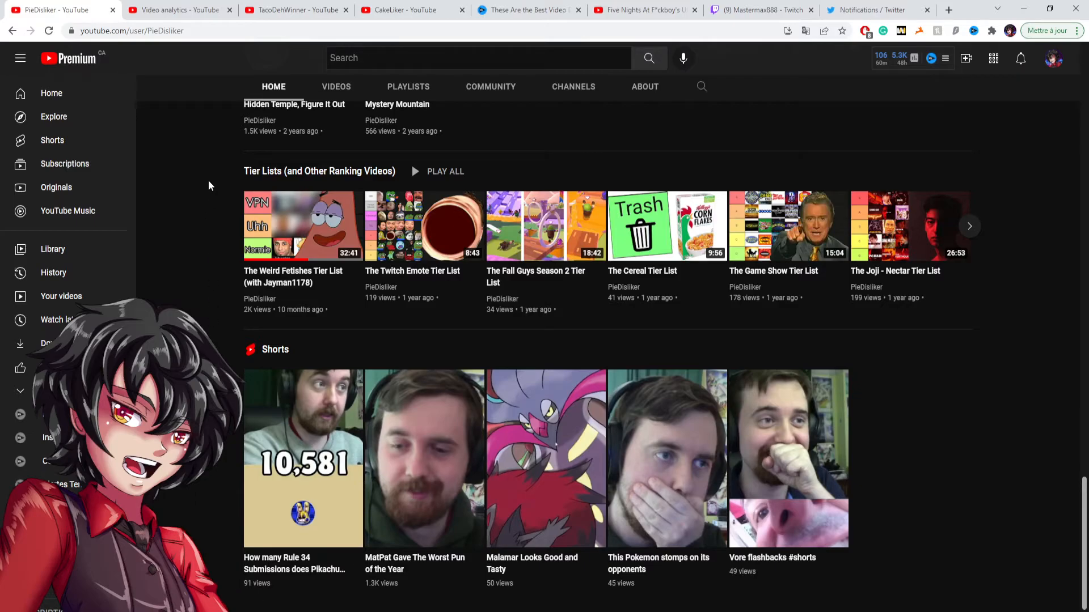
# Step: Glance at CakeLiker's page, then look up and down PieDisliker's channel home
pyautogui.click(412, 10)
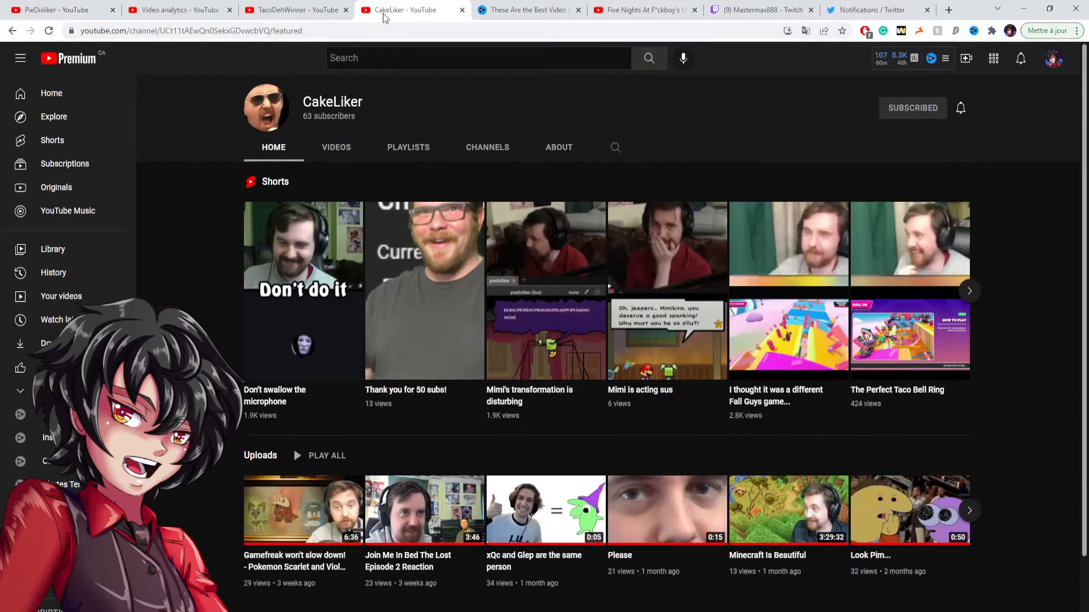
pyautogui.click(56, 11)
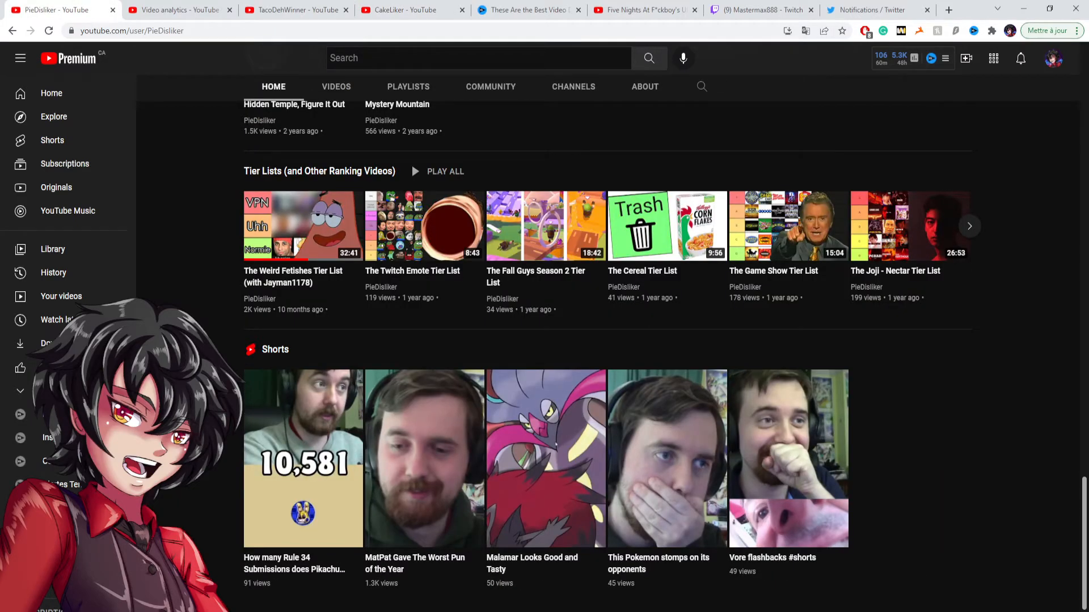
pyautogui.scroll(3)
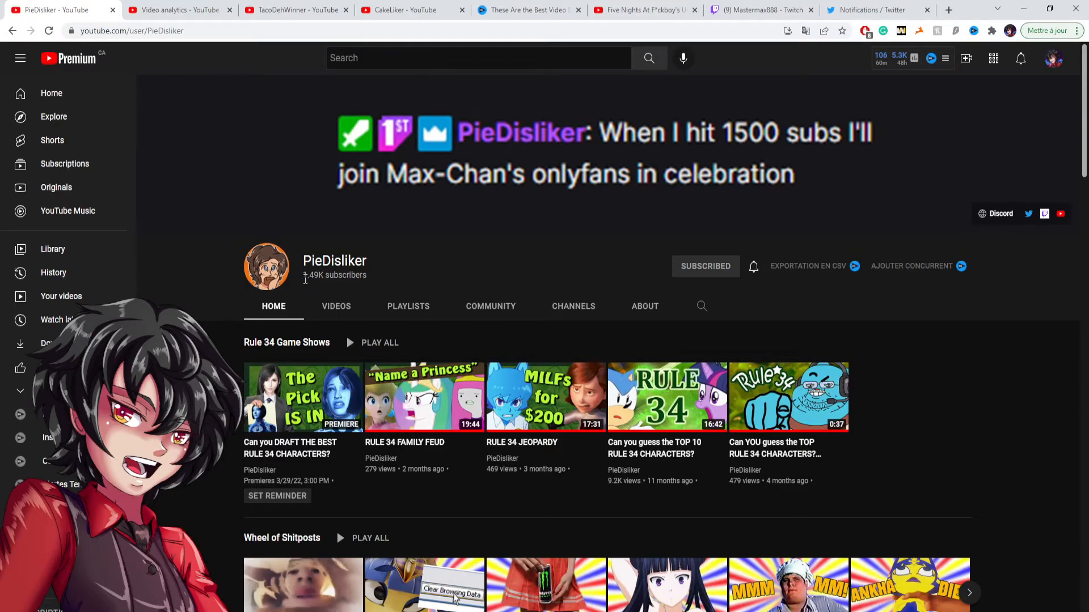
pyautogui.scroll(-3)
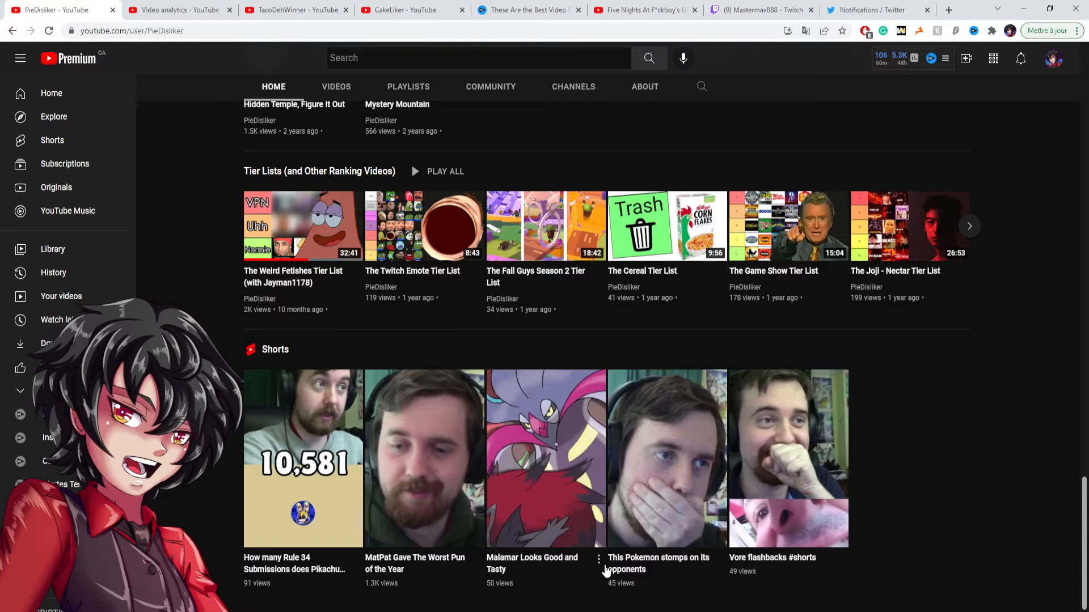
pyautogui.moveTo(551, 567)
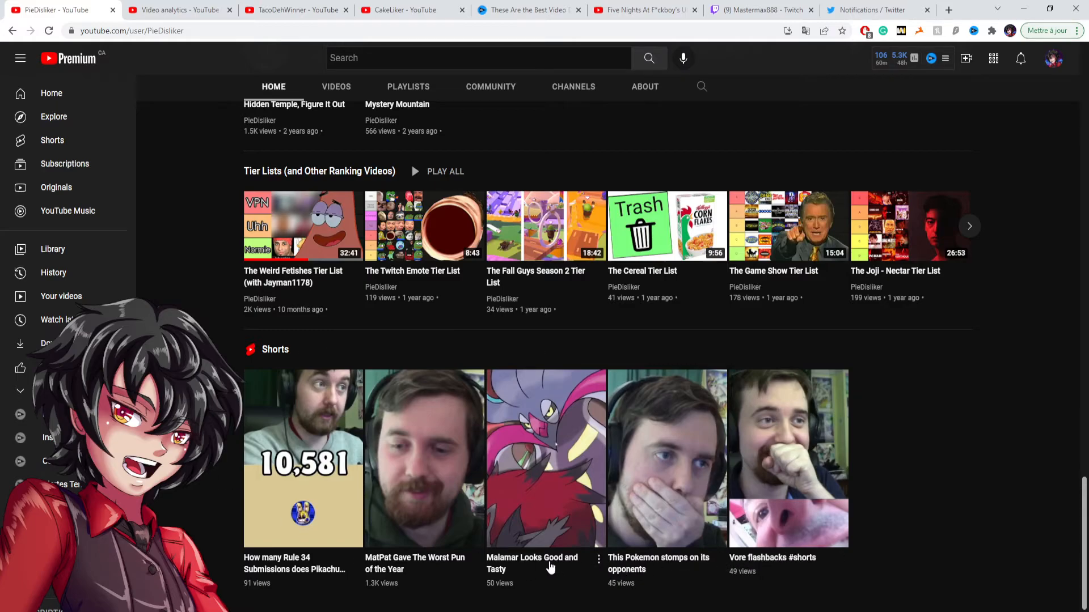
# Step: Check CakeLiker's Shorts shelf again and return to PieDisliker's Stream Archives and The Bakery channels
pyautogui.click(412, 10)
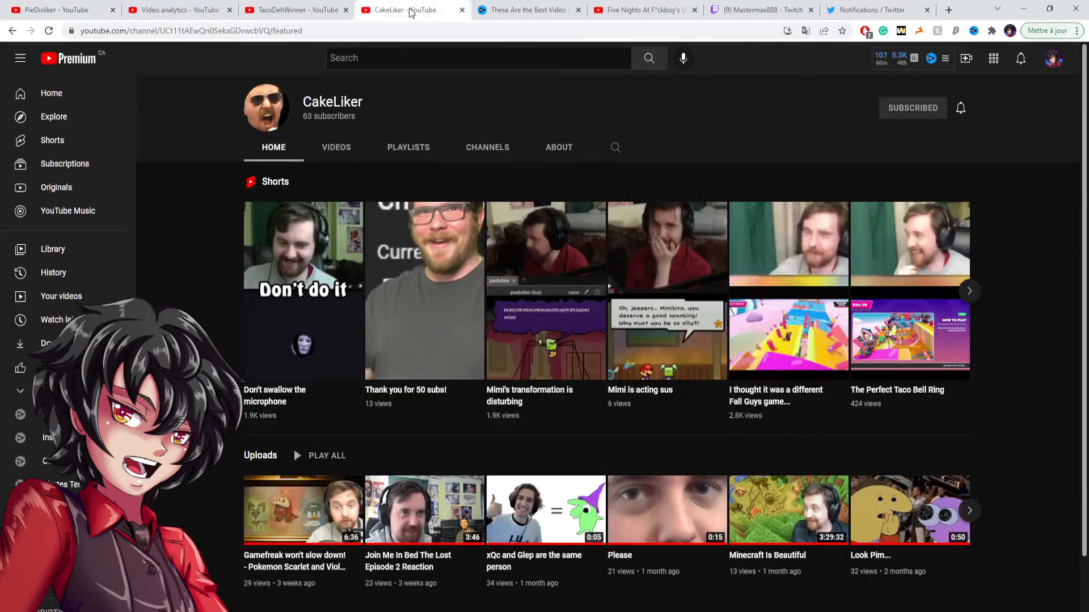
pyautogui.moveTo(728, 330)
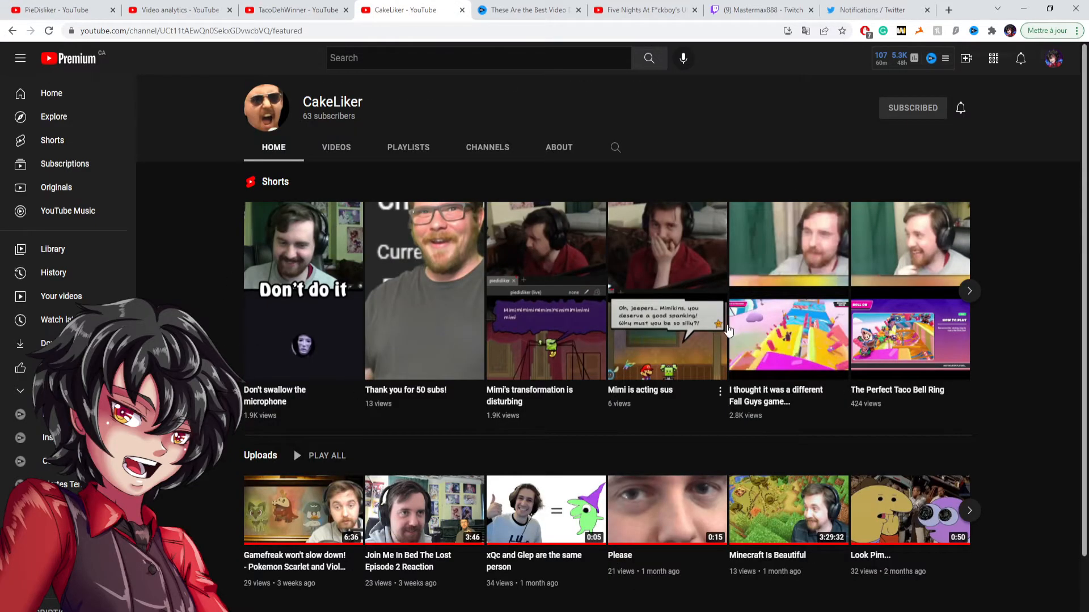
pyautogui.click(969, 291)
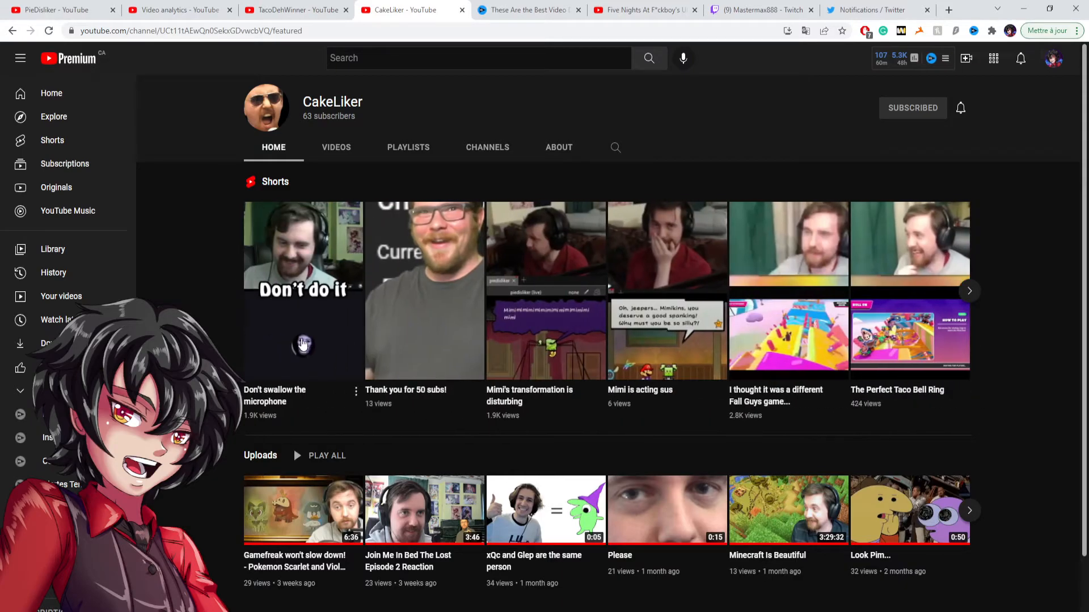
pyautogui.moveTo(230, 49)
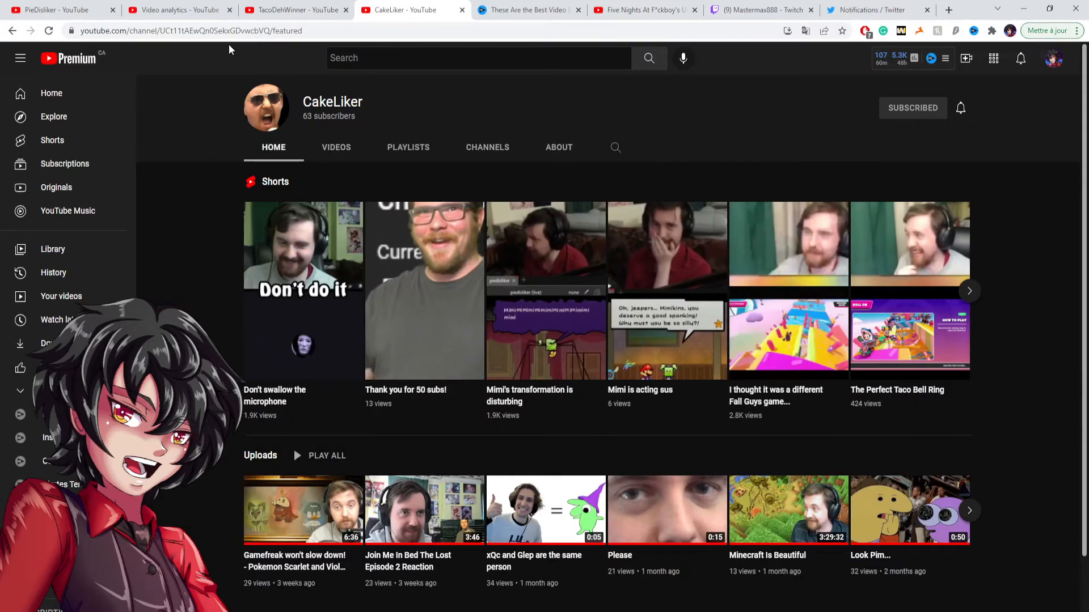
pyautogui.click(59, 10)
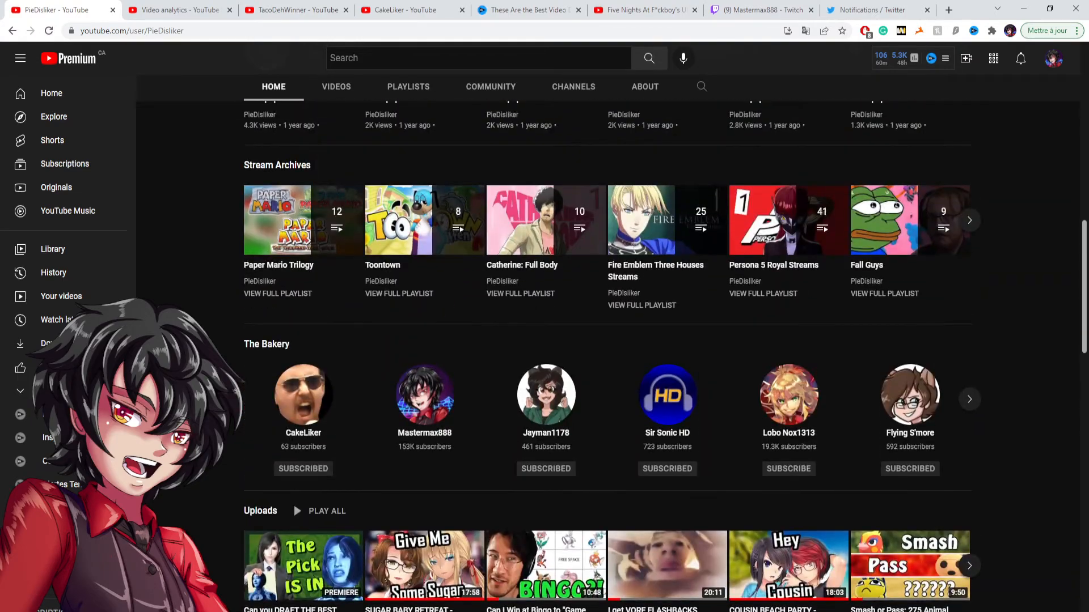
# Step: Open PieDisliker's Channels tab listing Subscriptions and The Bakery channels like CakeLiker and Mastermax888
pyautogui.scroll(3)
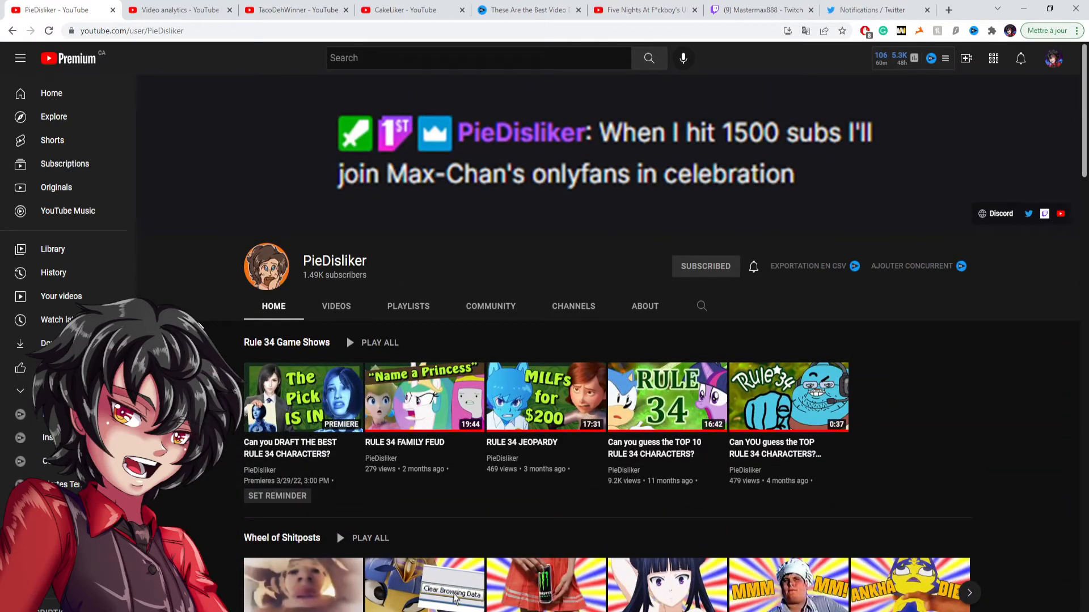
pyautogui.scroll(-3)
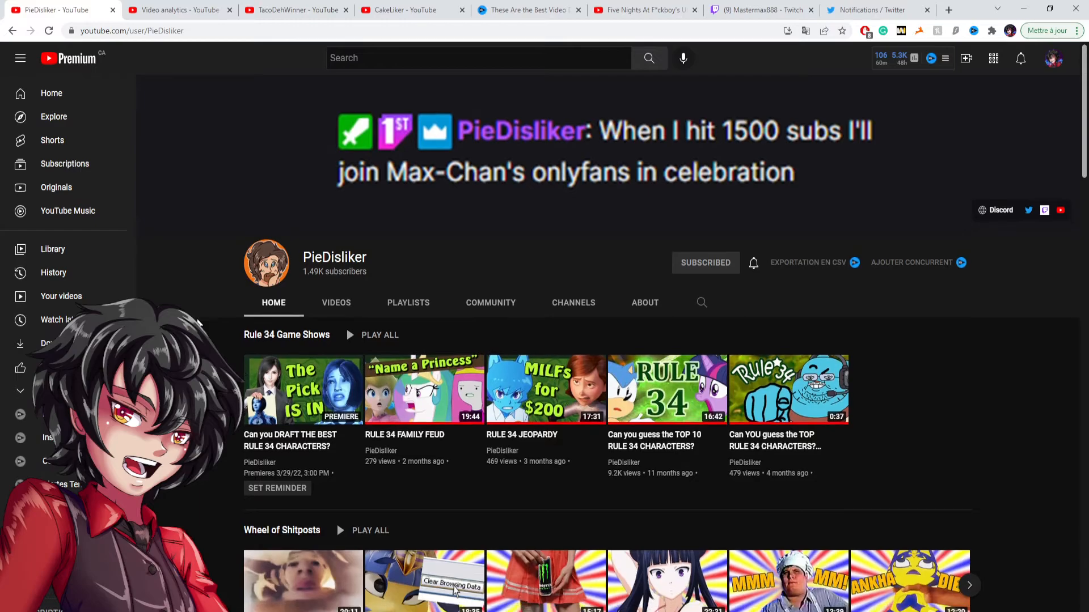
pyautogui.scroll(-3)
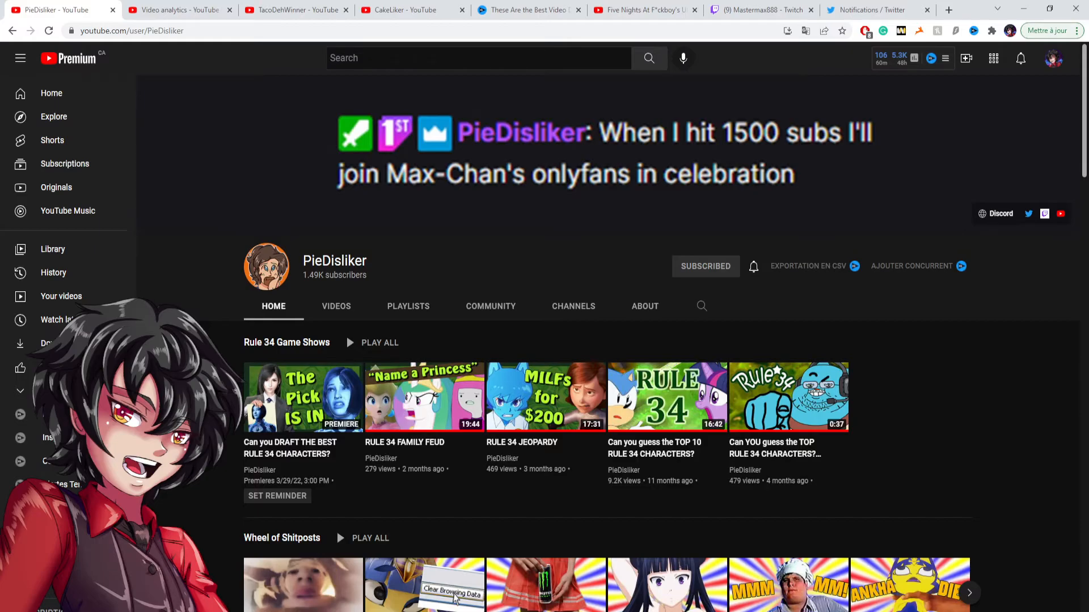
pyautogui.moveTo(228, 321)
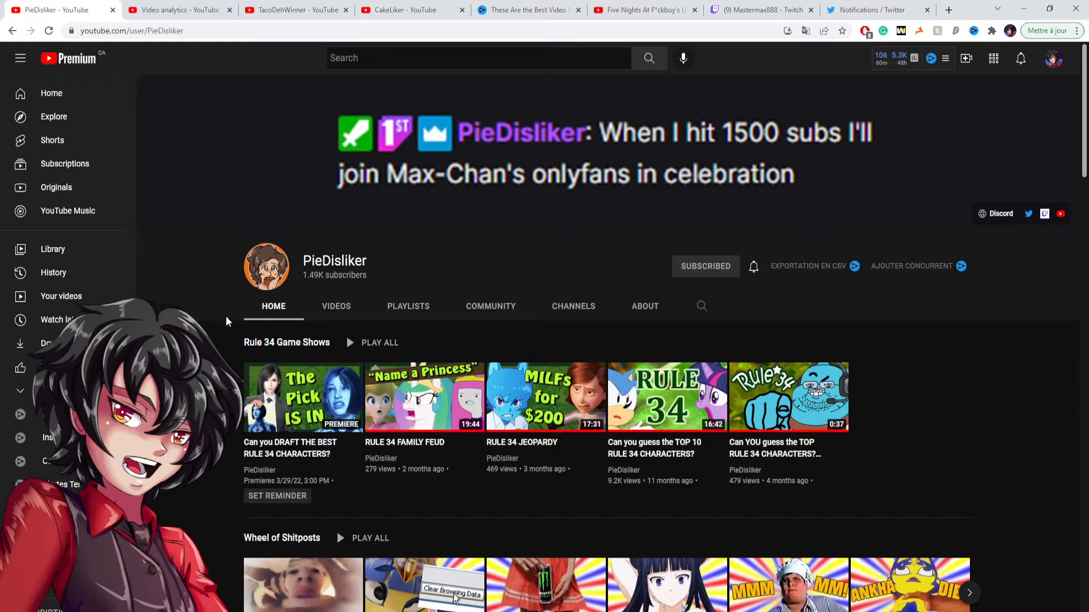
pyautogui.moveTo(572, 306)
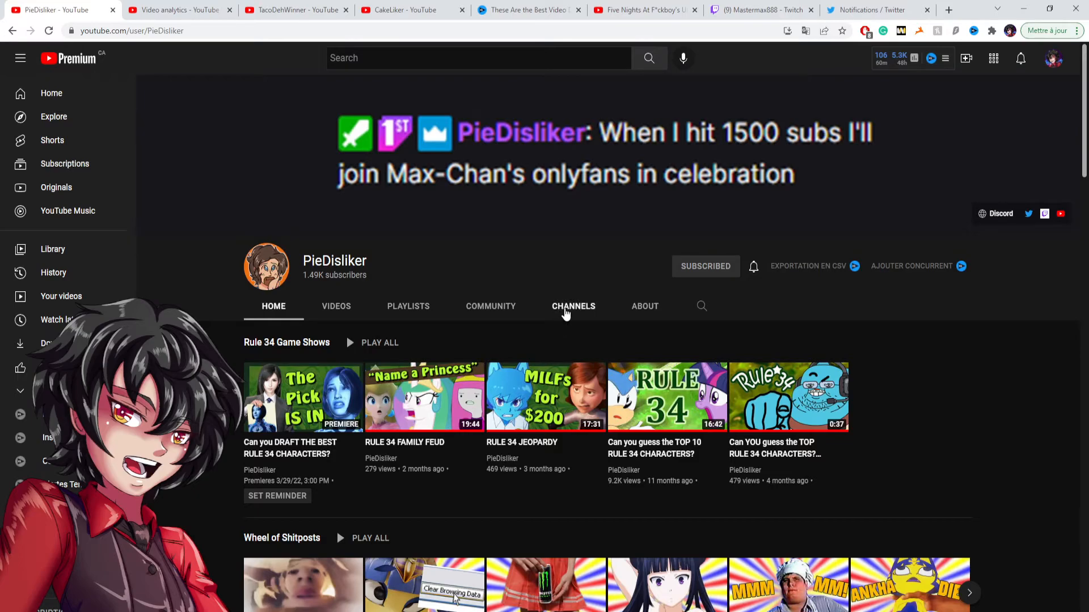
pyautogui.click(572, 306)
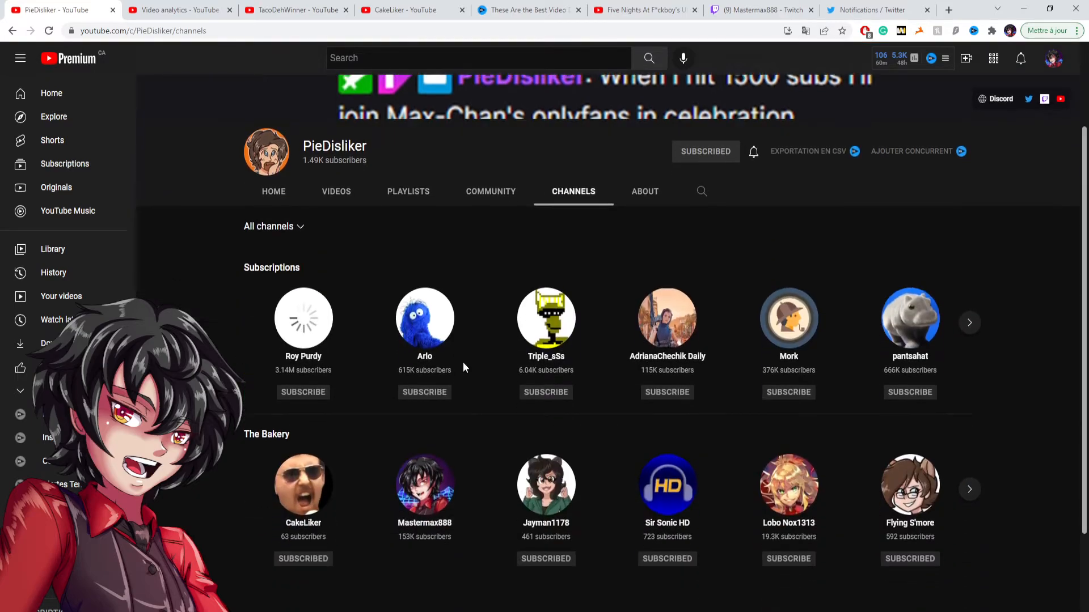
pyautogui.scroll(-3)
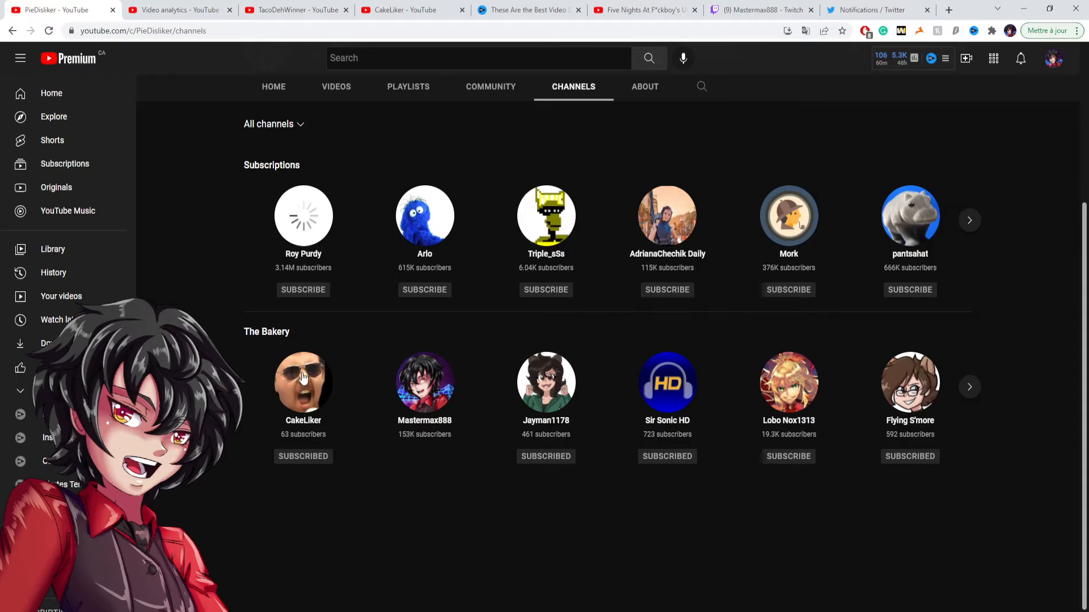
pyautogui.scroll(3)
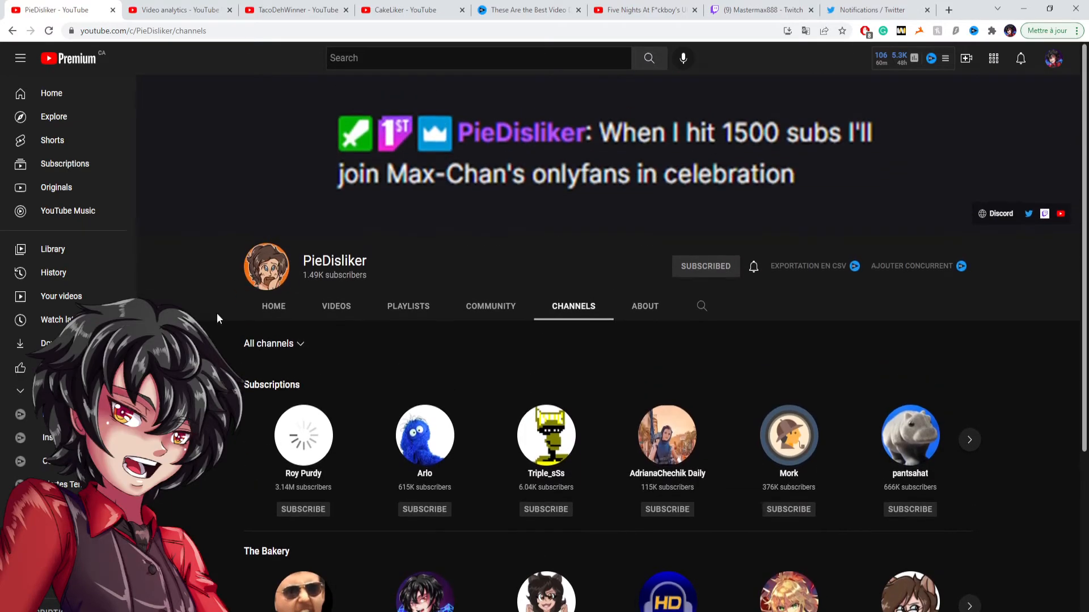
pyautogui.scroll(-3)
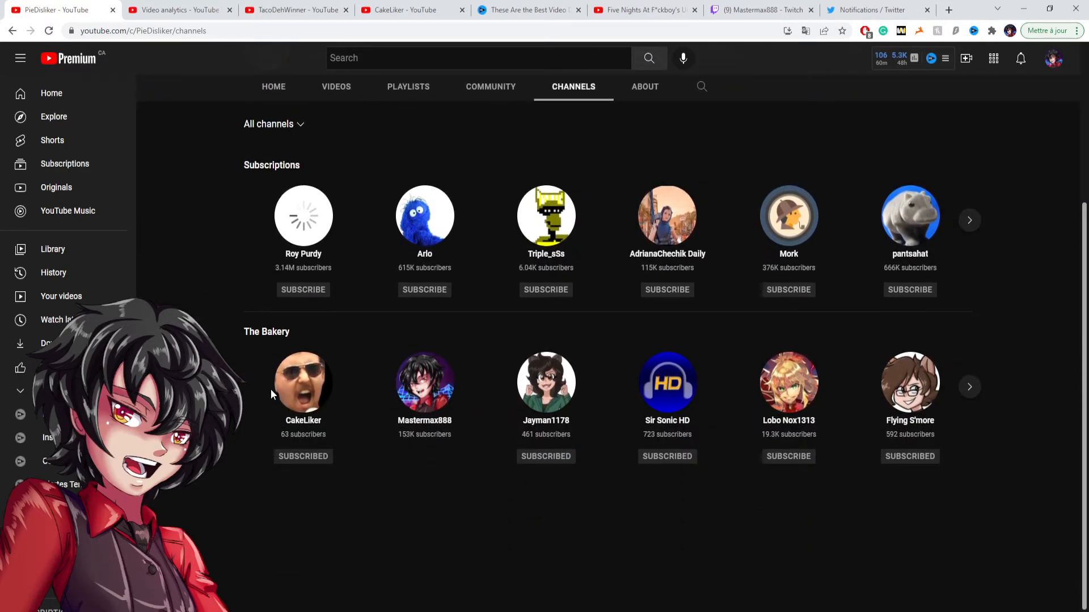
pyautogui.moveTo(347, 389)
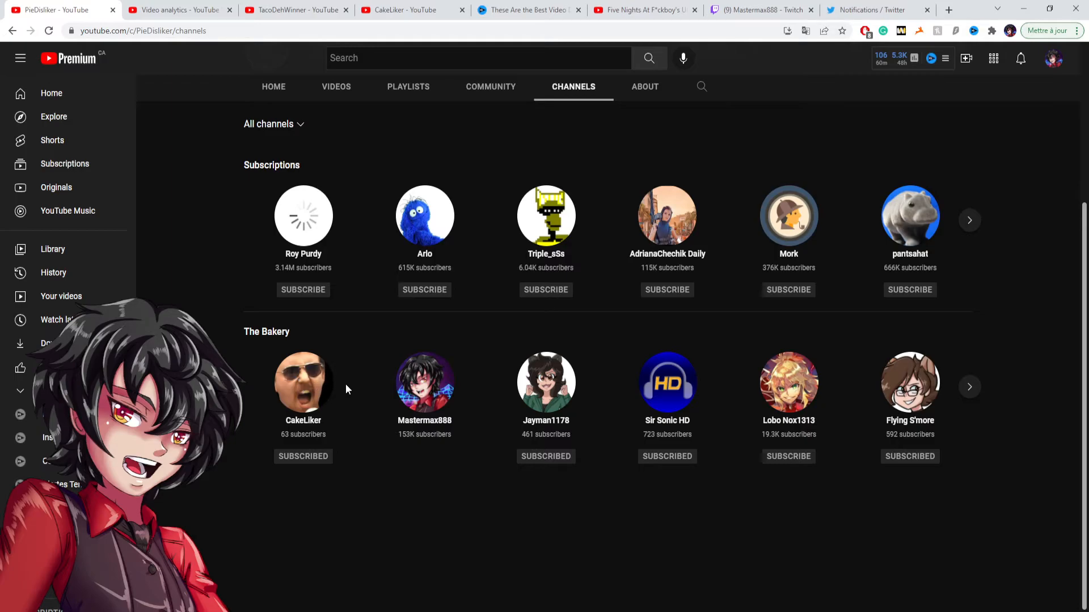
# Step: Open Mastermax888's channel from The Bakery and bring its uploads row and Shorts view counts into view
pyautogui.click(424, 381)
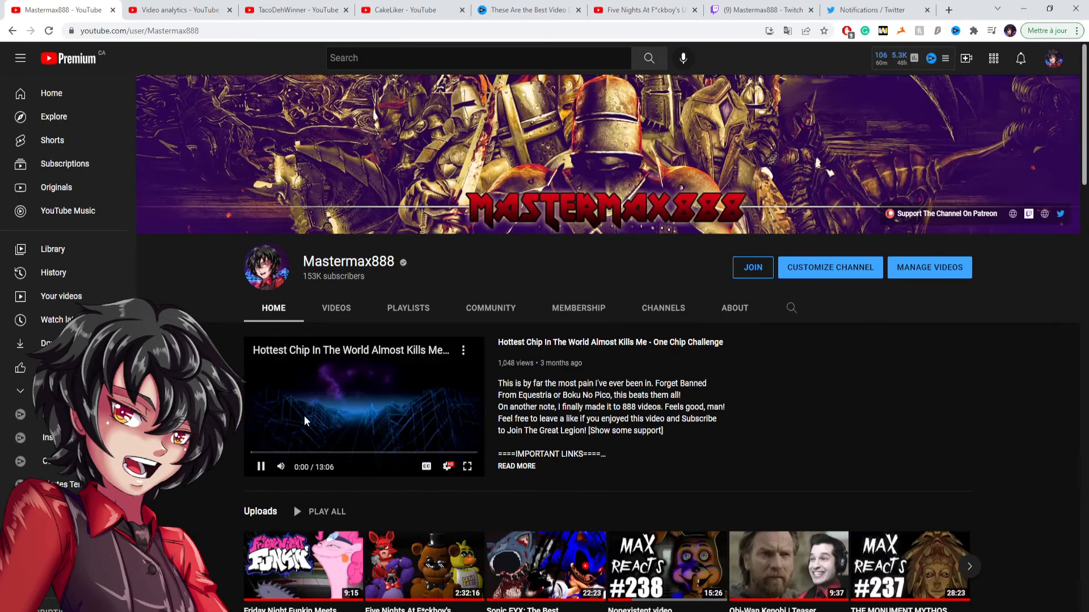
pyautogui.scroll(-3)
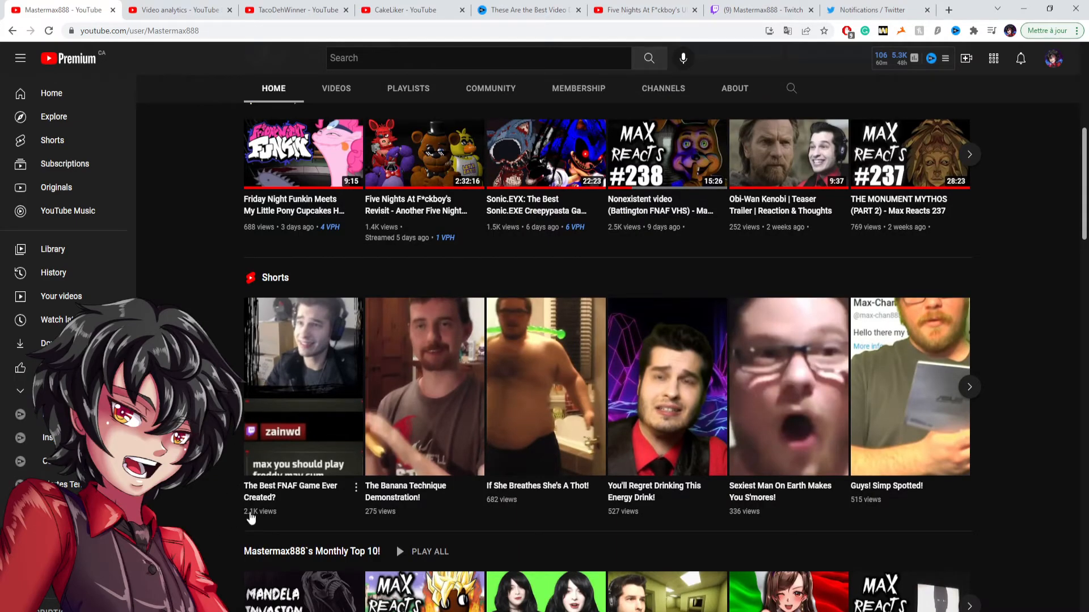
pyautogui.moveTo(229, 503)
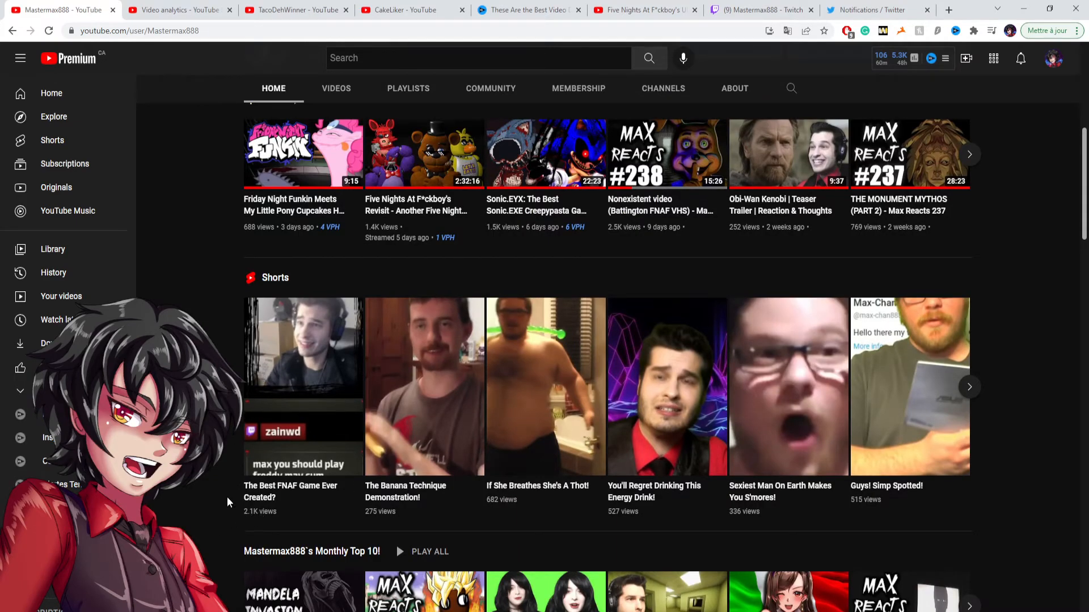
pyautogui.moveTo(223, 454)
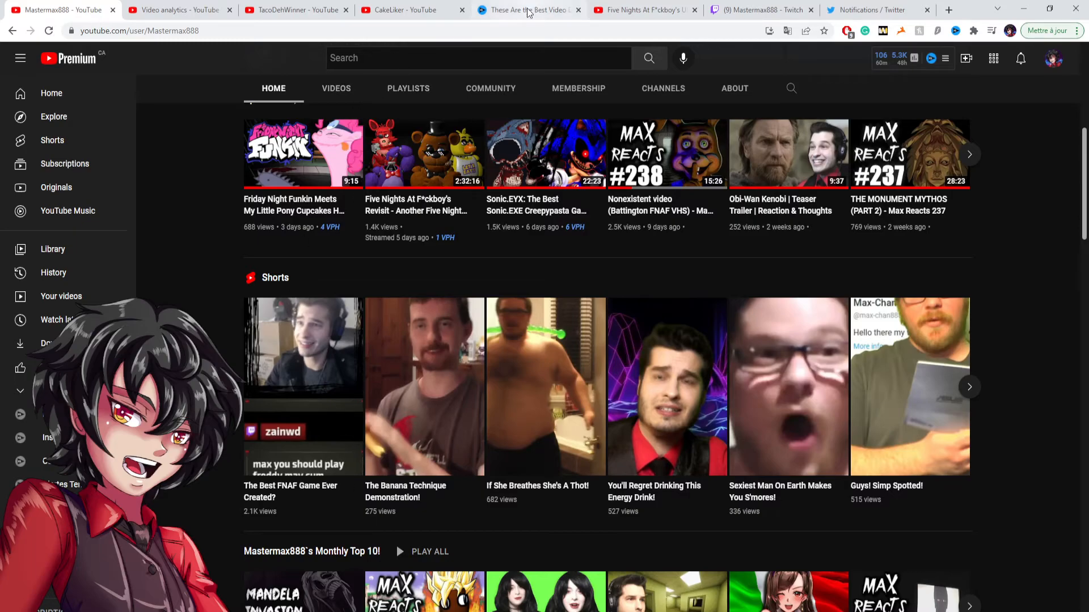
pyautogui.click(527, 10)
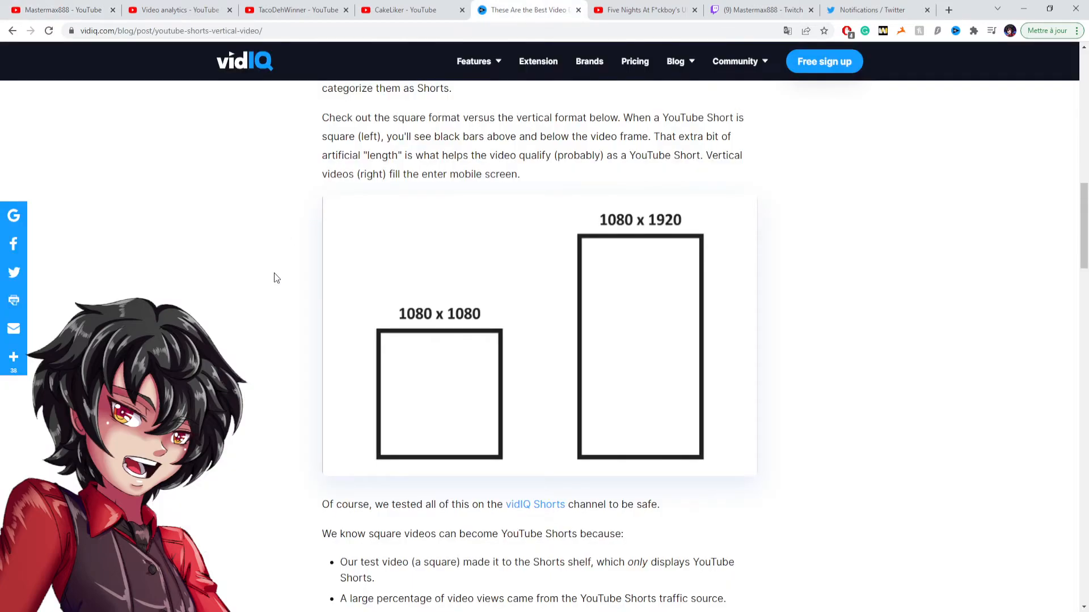
pyautogui.moveTo(330, 257)
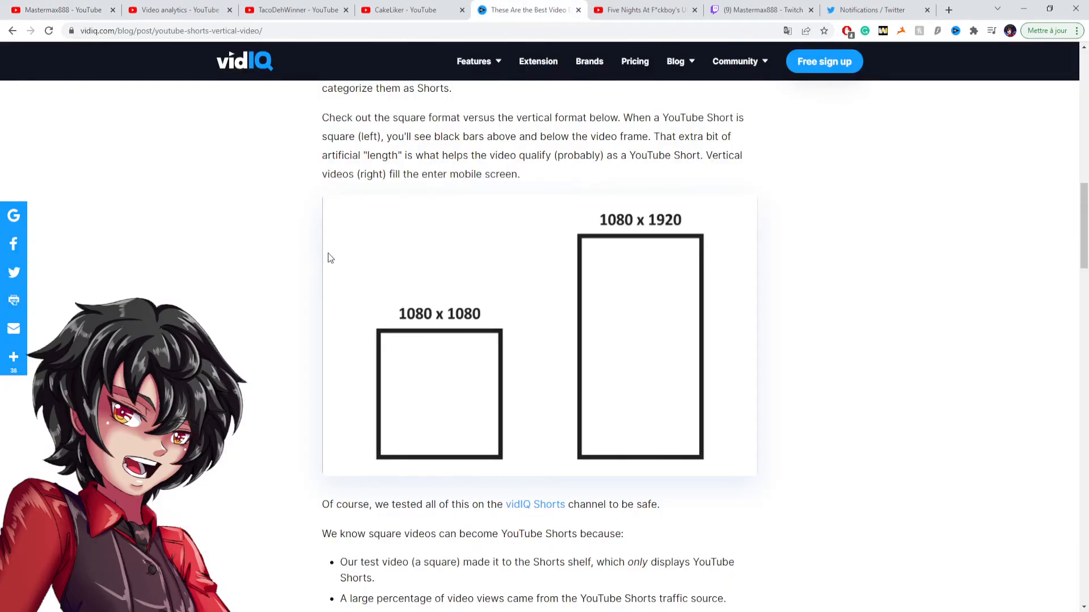
pyautogui.moveTo(527, 232)
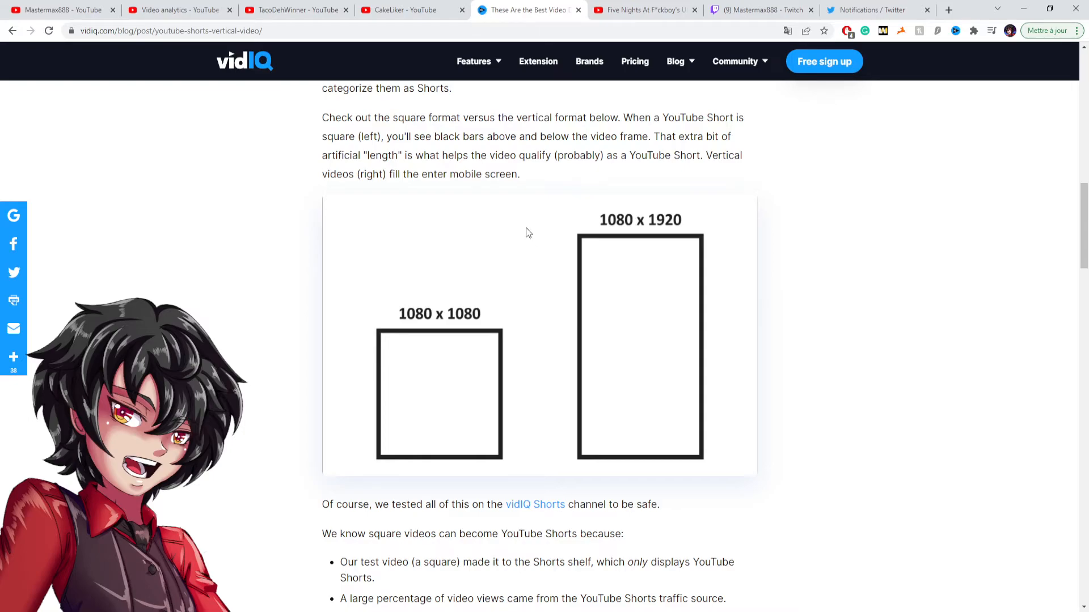
pyautogui.moveTo(521, 252)
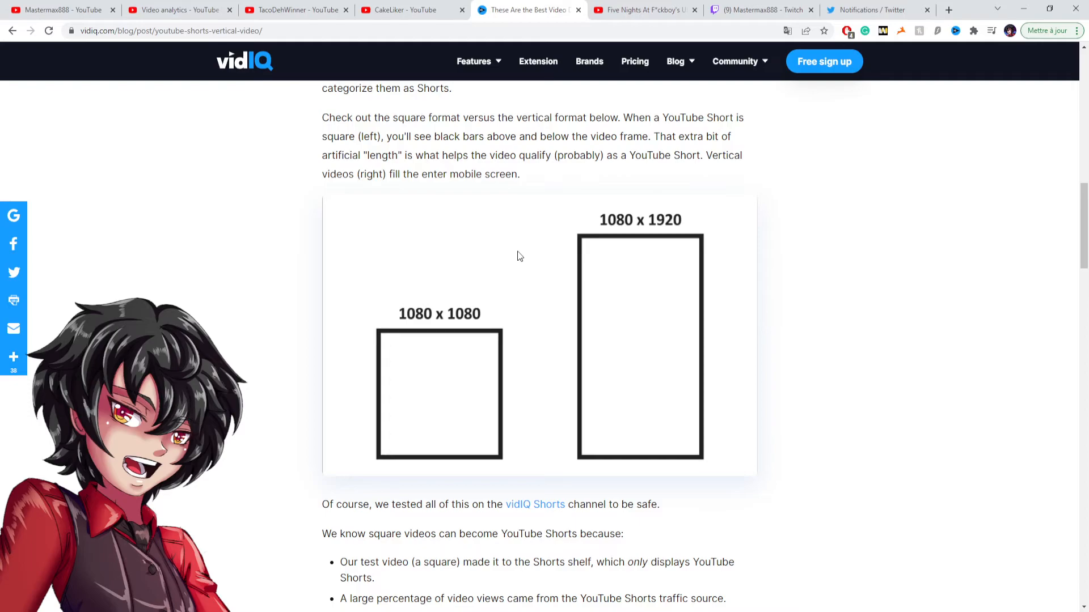
pyautogui.moveTo(590, 229)
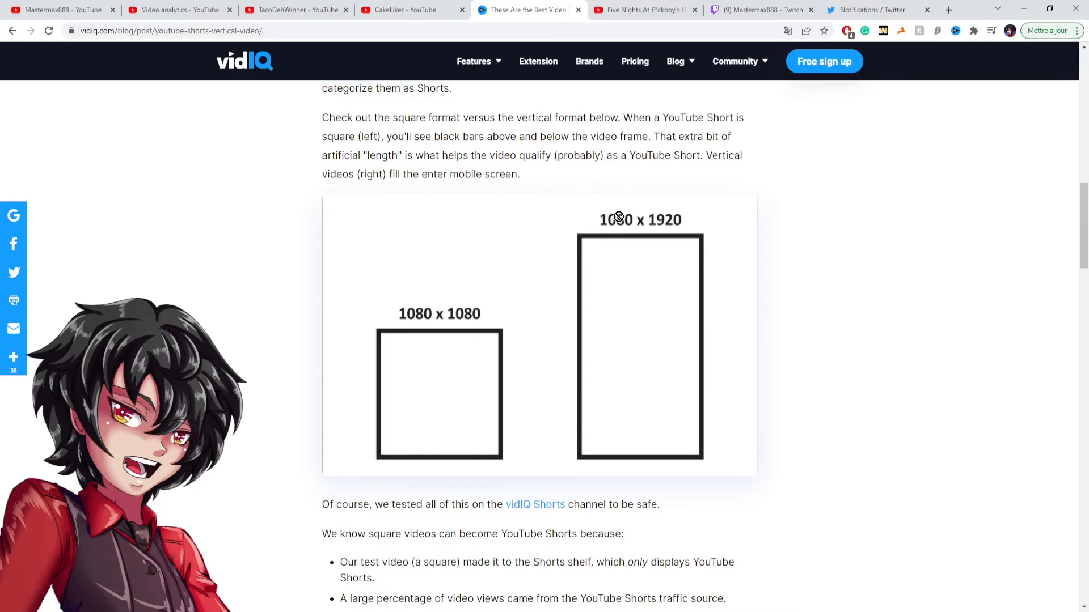
pyautogui.moveTo(639, 274)
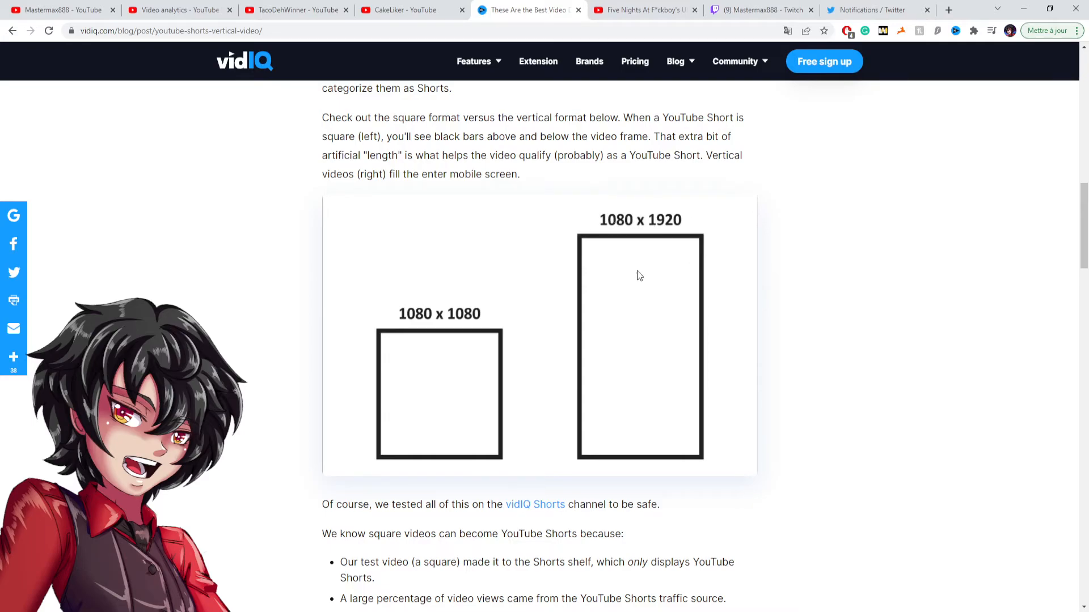
pyautogui.moveTo(605, 239)
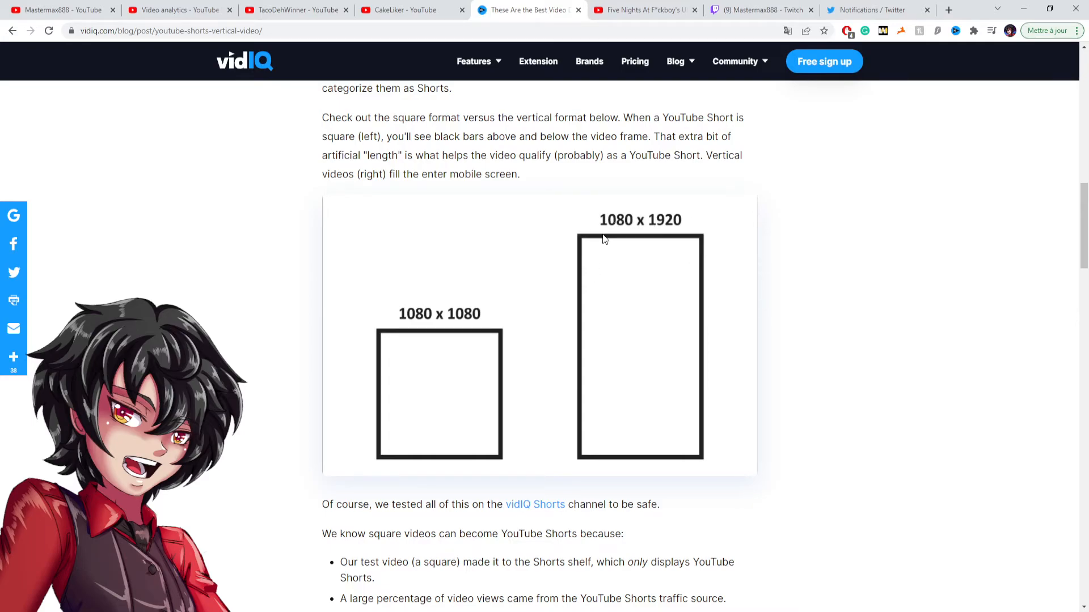
pyautogui.moveTo(589, 214)
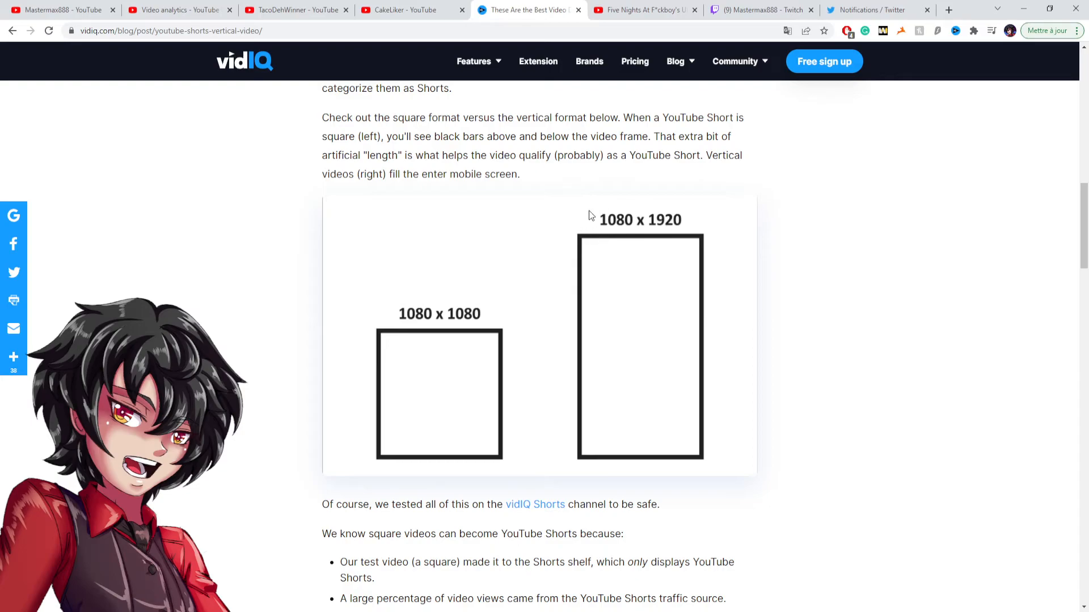
pyautogui.moveTo(627, 280)
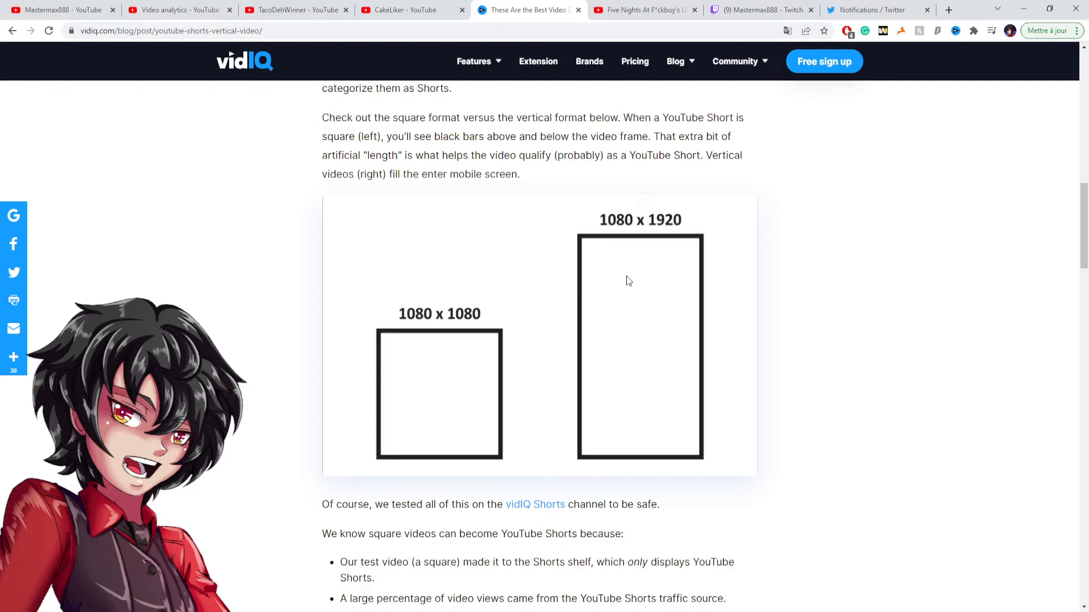
pyautogui.moveTo(613, 236)
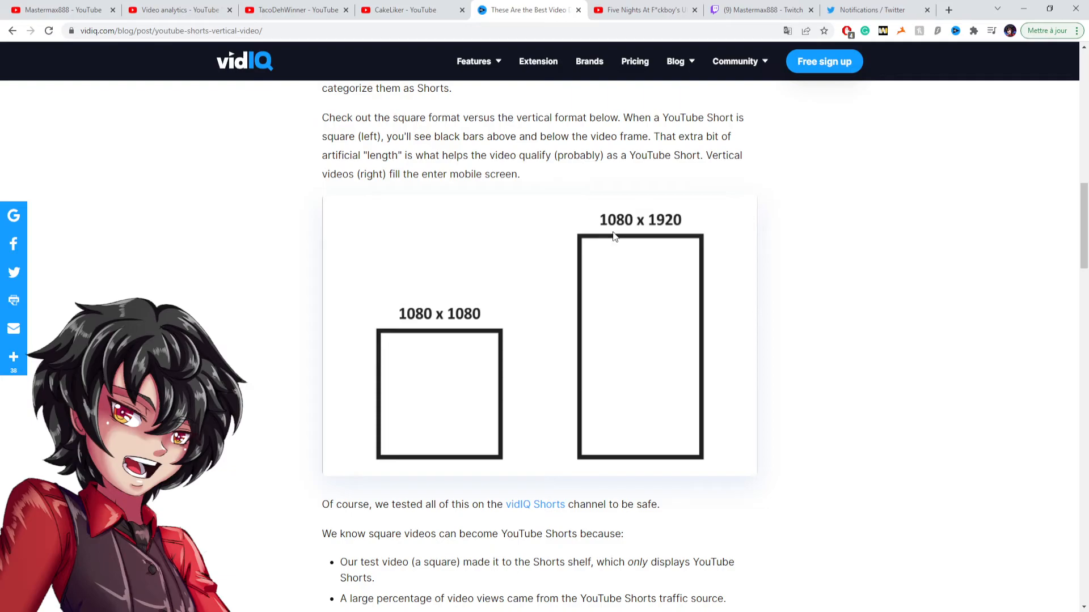
pyautogui.moveTo(665, 227)
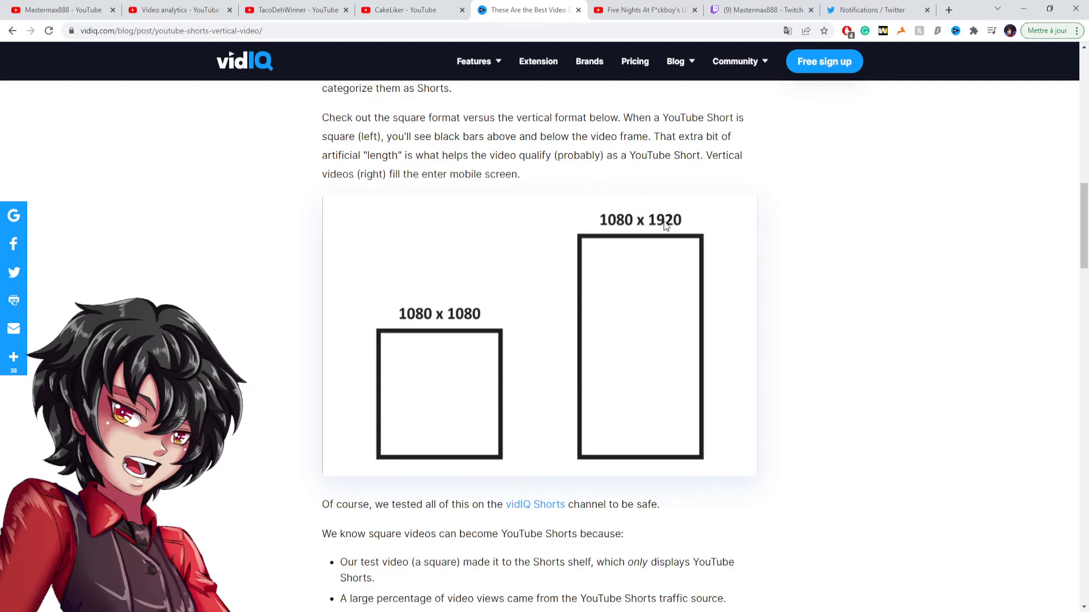
pyautogui.moveTo(472, 318)
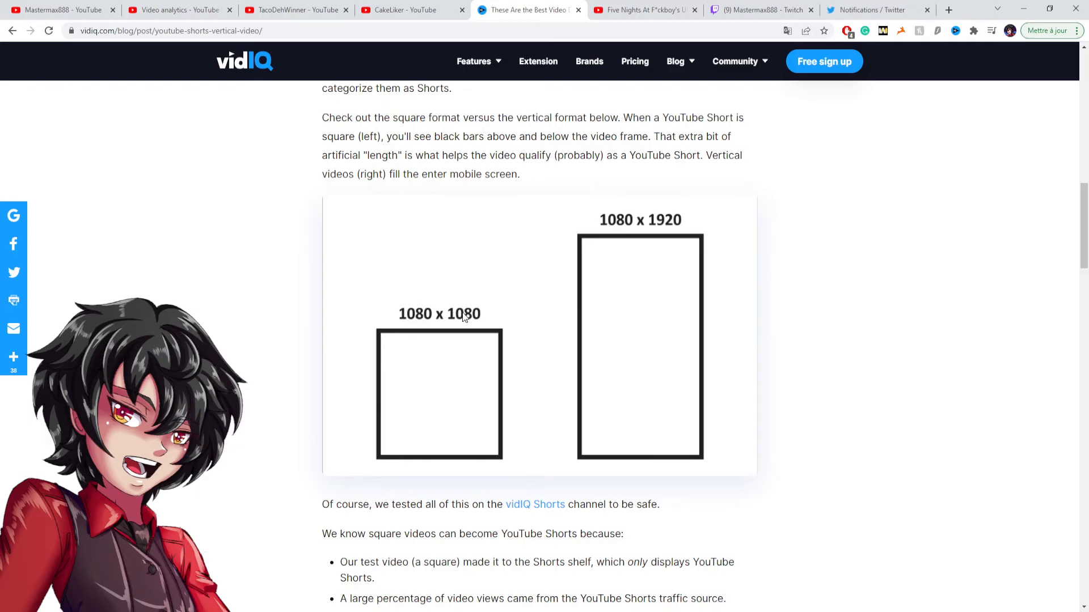
pyautogui.moveTo(438, 351)
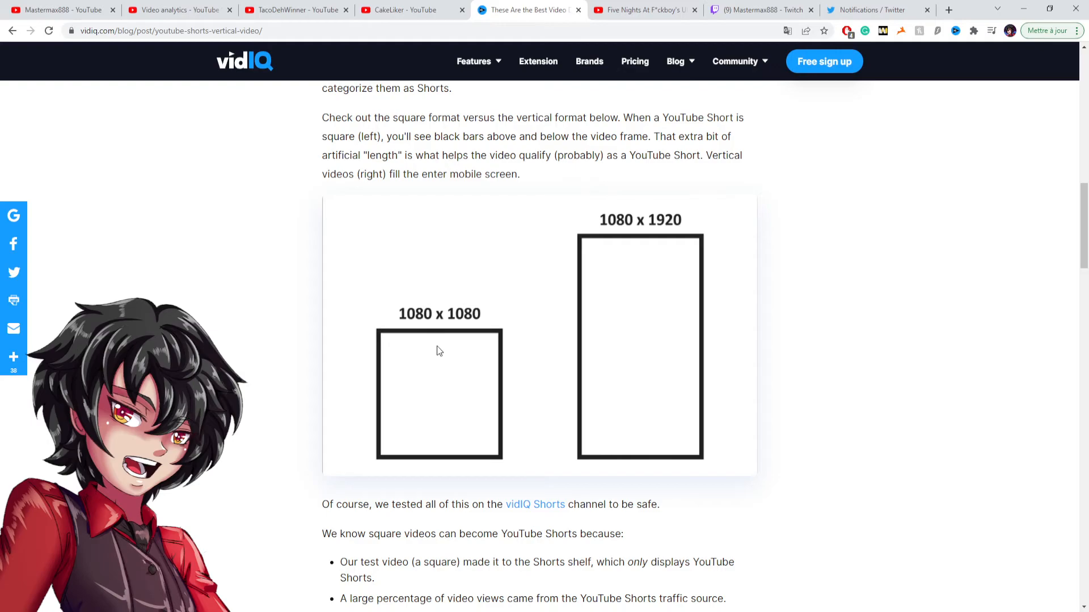
pyautogui.moveTo(252, 386)
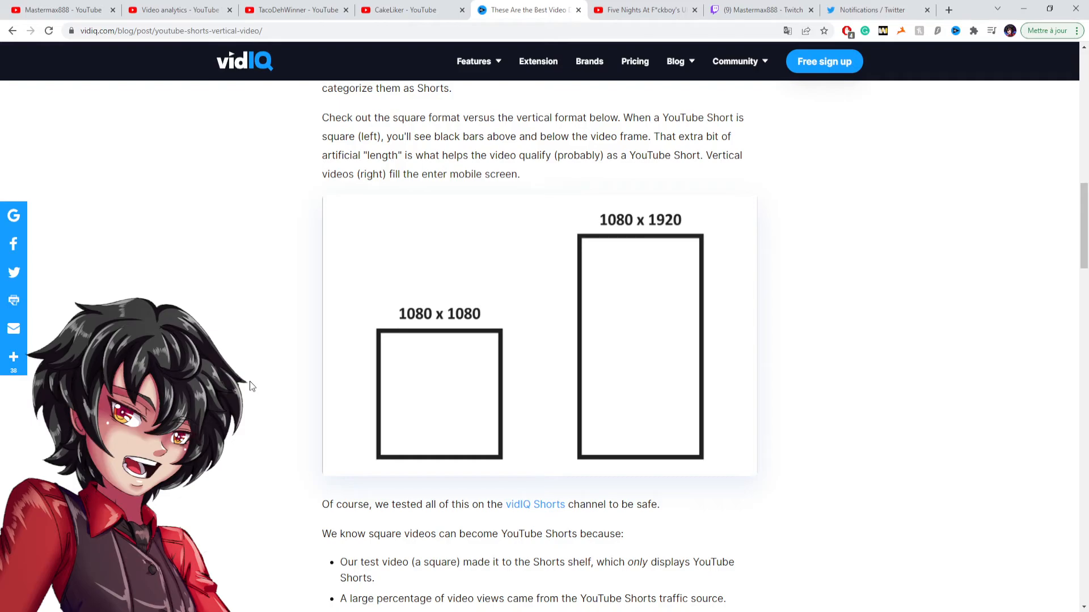
pyautogui.moveTo(627, 250)
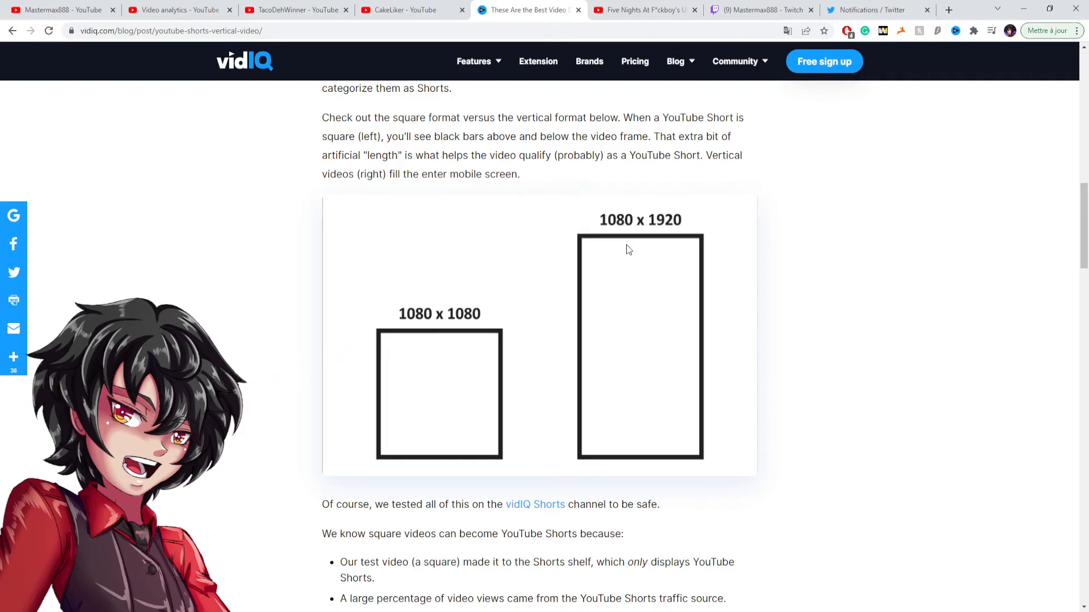
pyautogui.moveTo(700, 332)
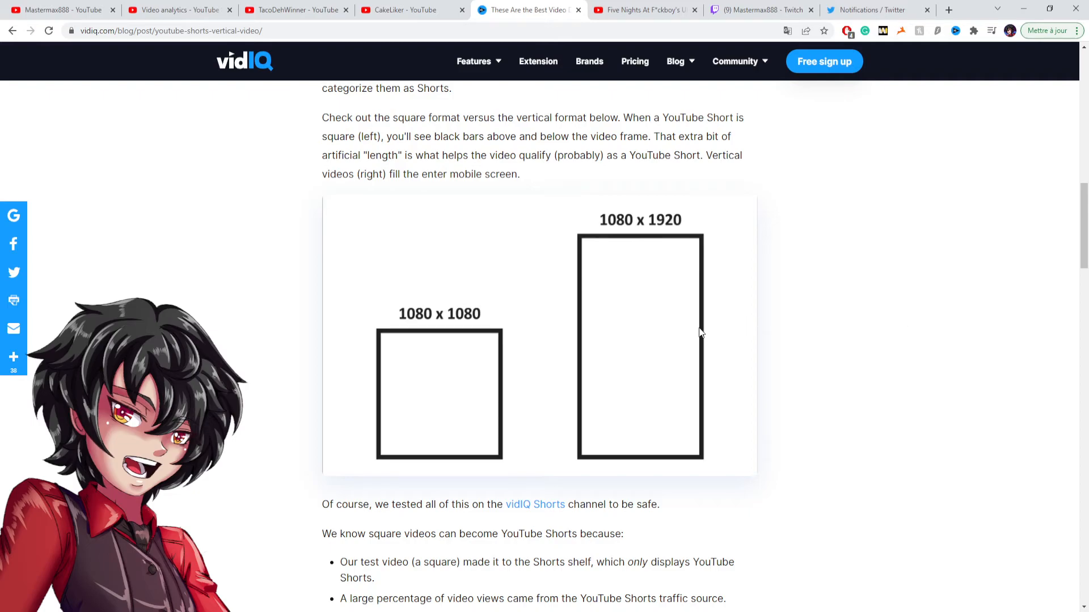
pyautogui.scroll(3)
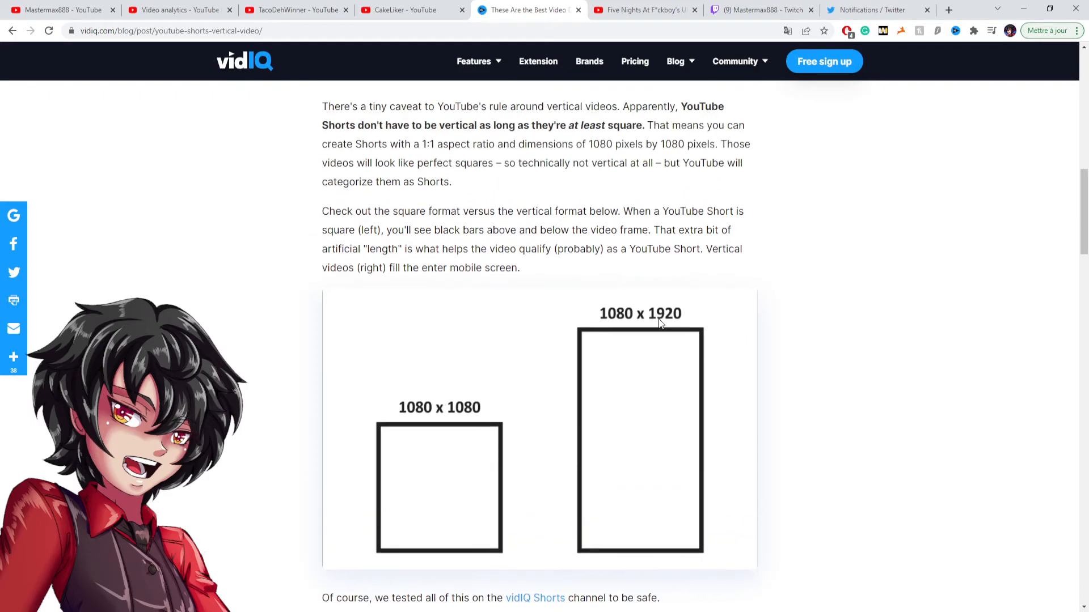
pyautogui.scroll(3)
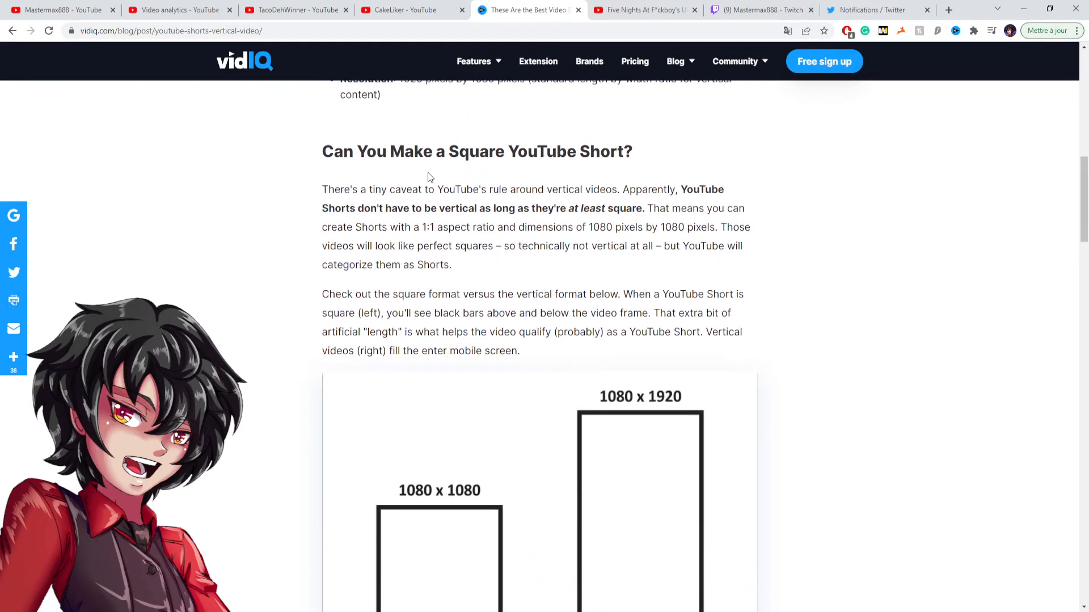
pyautogui.moveTo(271, 117)
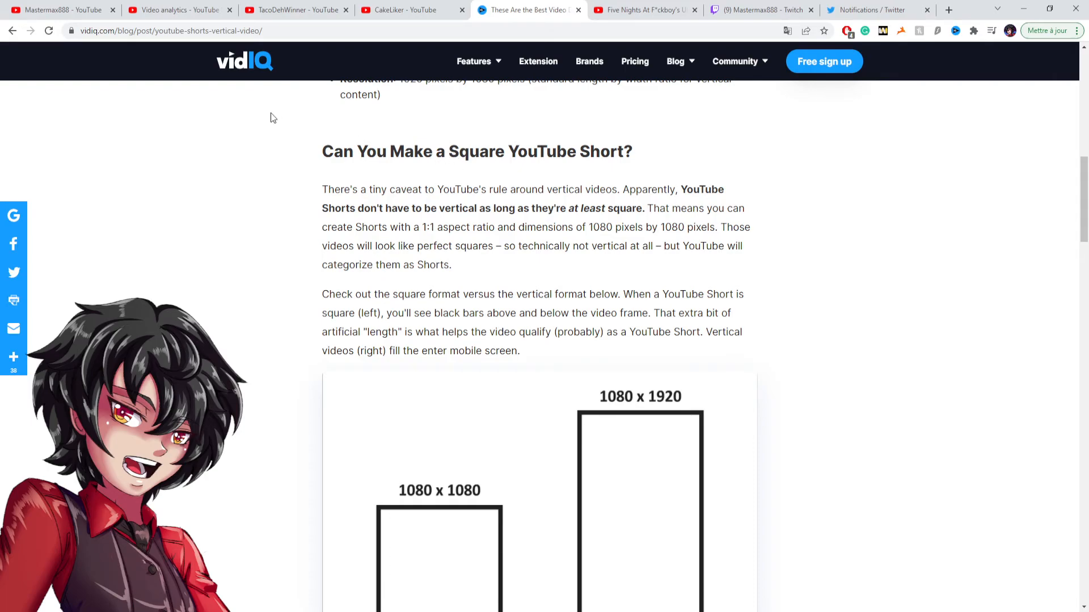
pyautogui.scroll(-3)
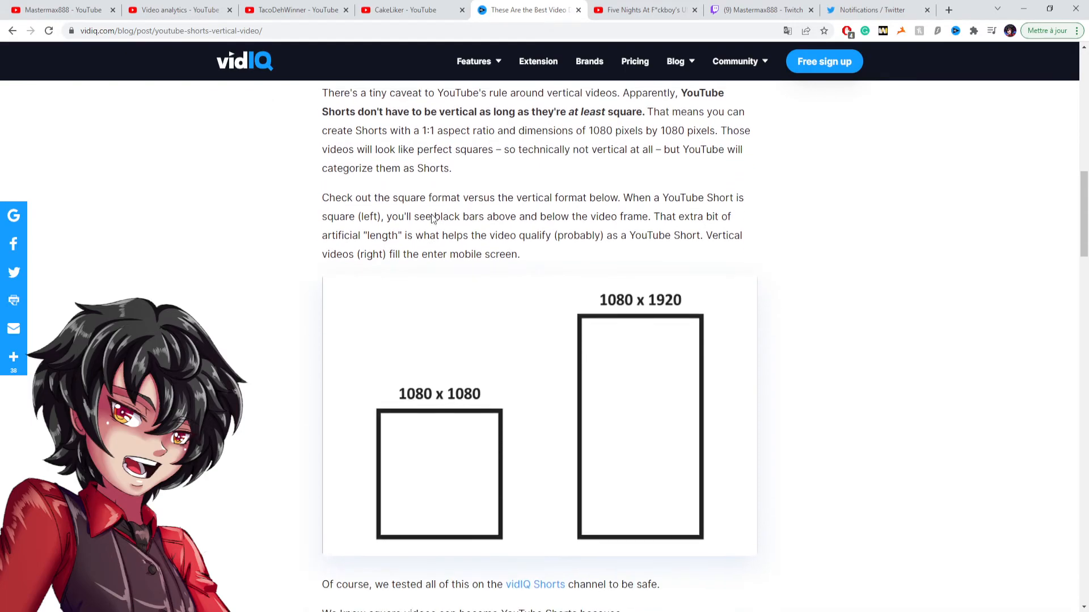
pyautogui.scroll(-3)
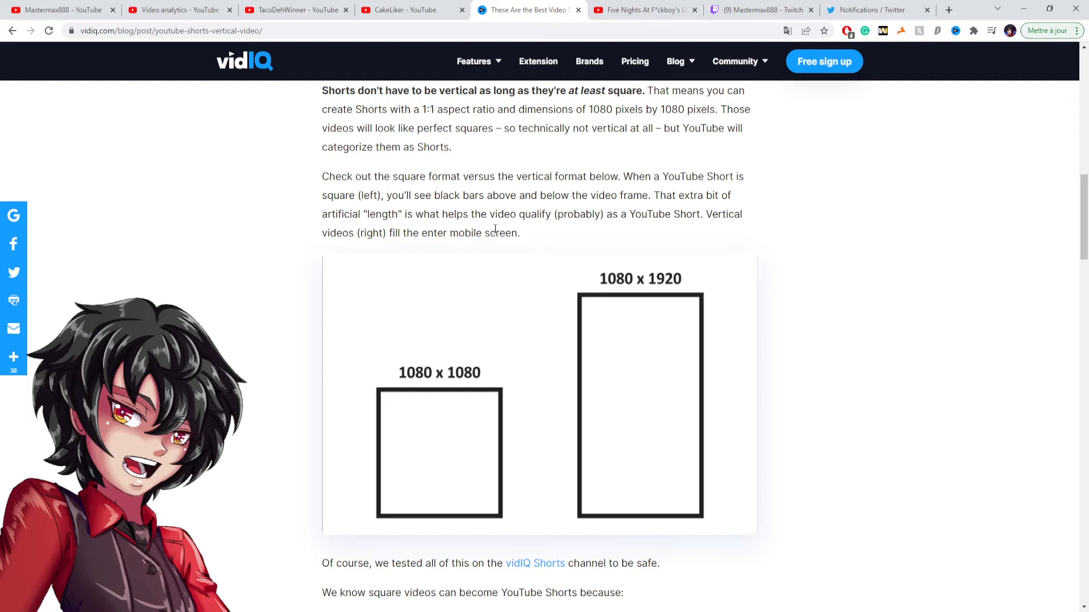
pyautogui.scroll(-3)
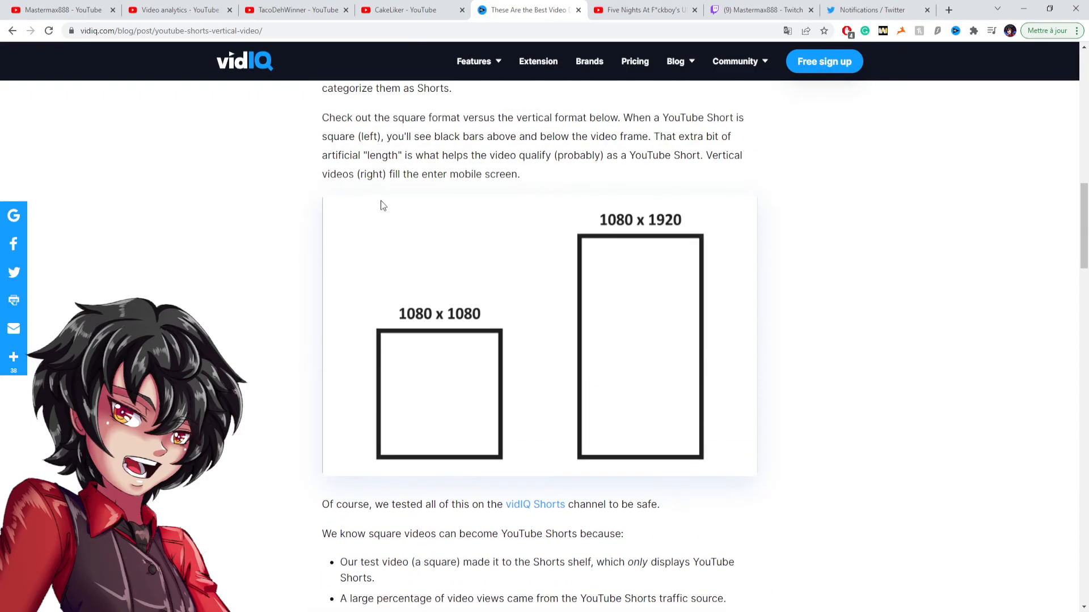
pyautogui.scroll(3)
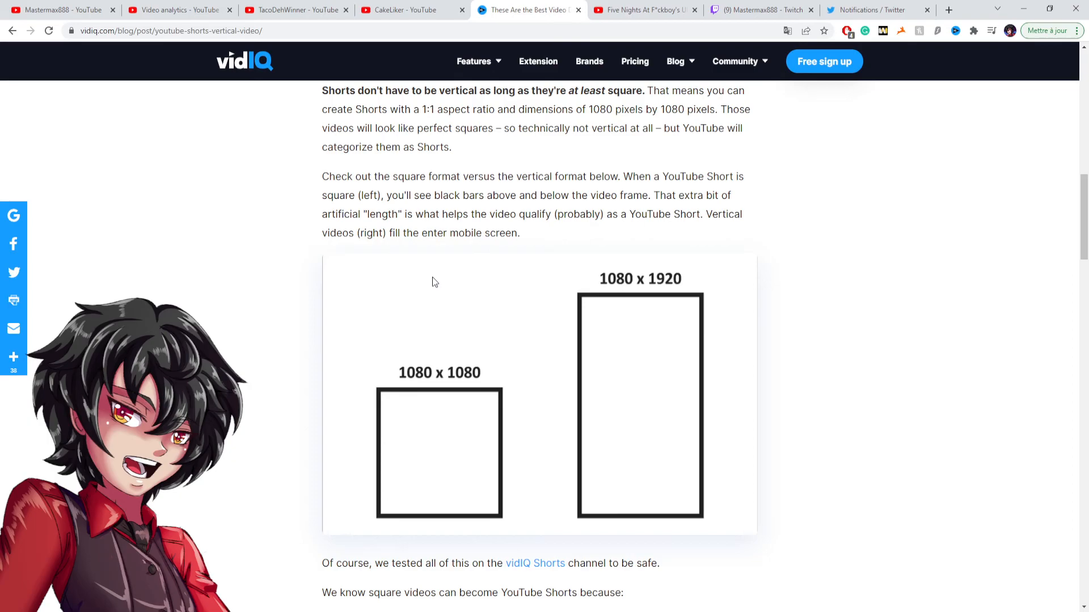
pyautogui.moveTo(232, 252)
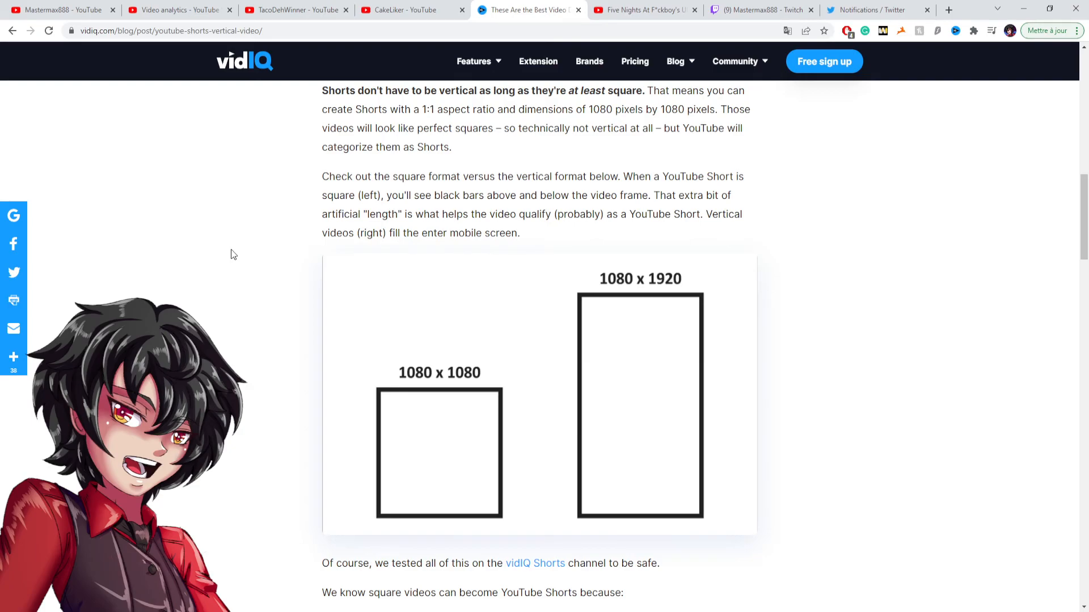
pyautogui.moveTo(212, 241)
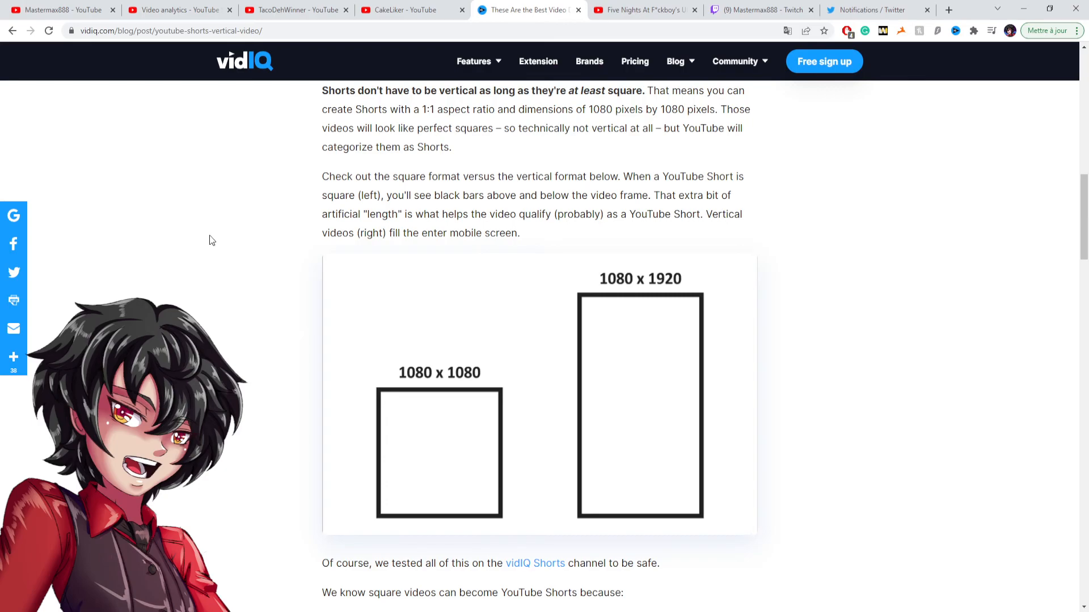
# Step: Switch back to Mastermax888's channel page with its latest uploads and Shorts view counts
pyautogui.click(59, 10)
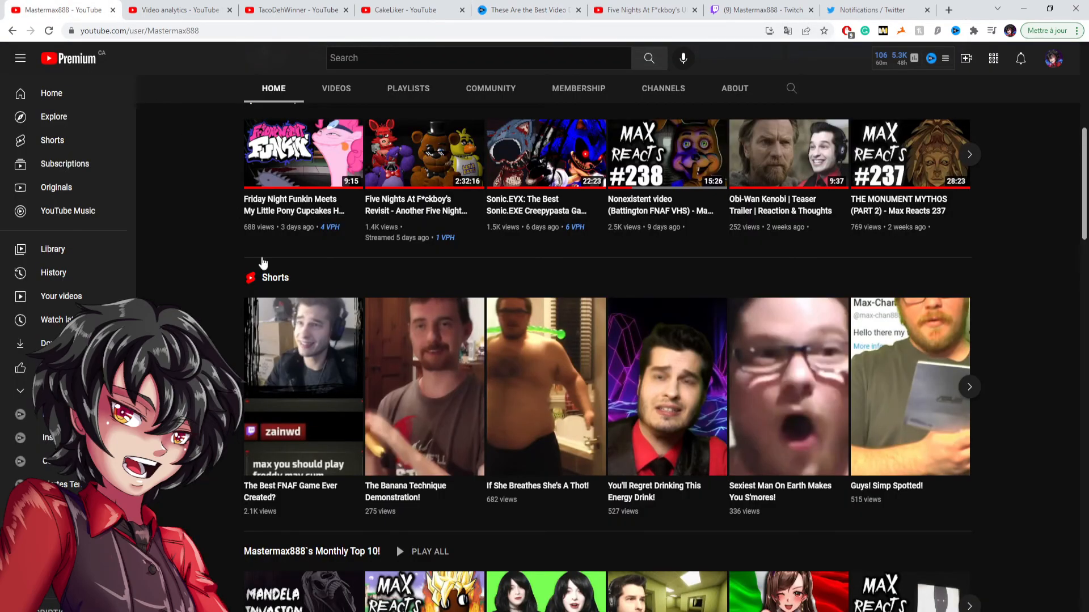
pyautogui.moveTo(206, 330)
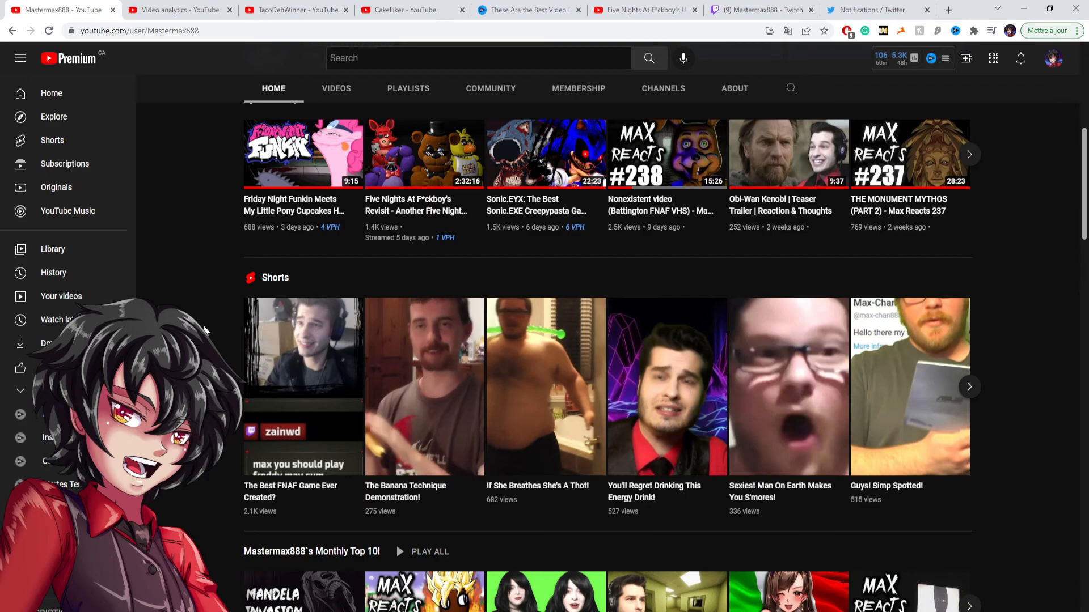
pyautogui.moveTo(218, 346)
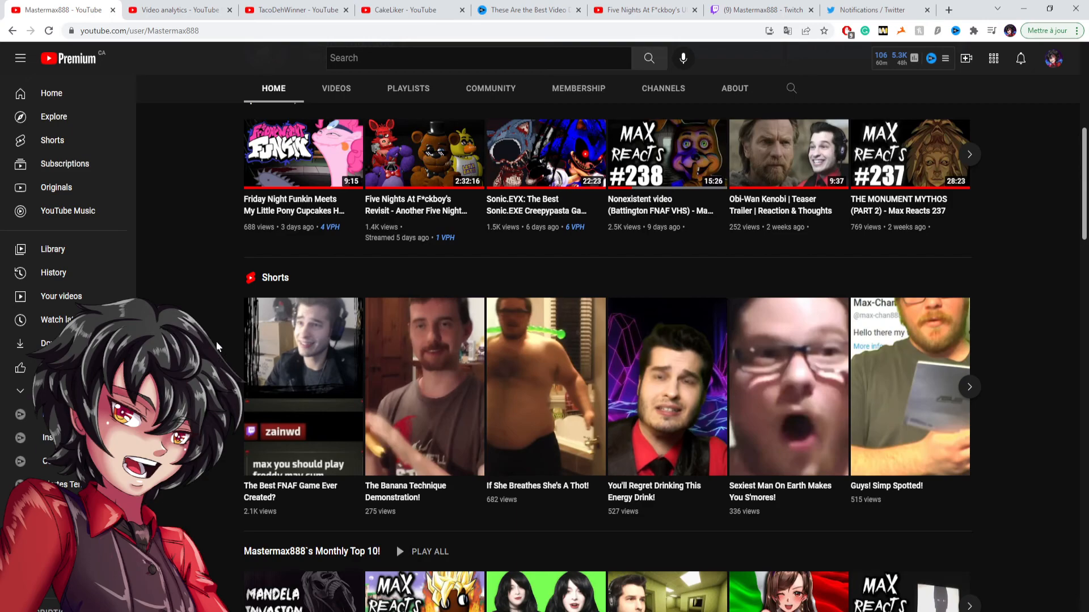